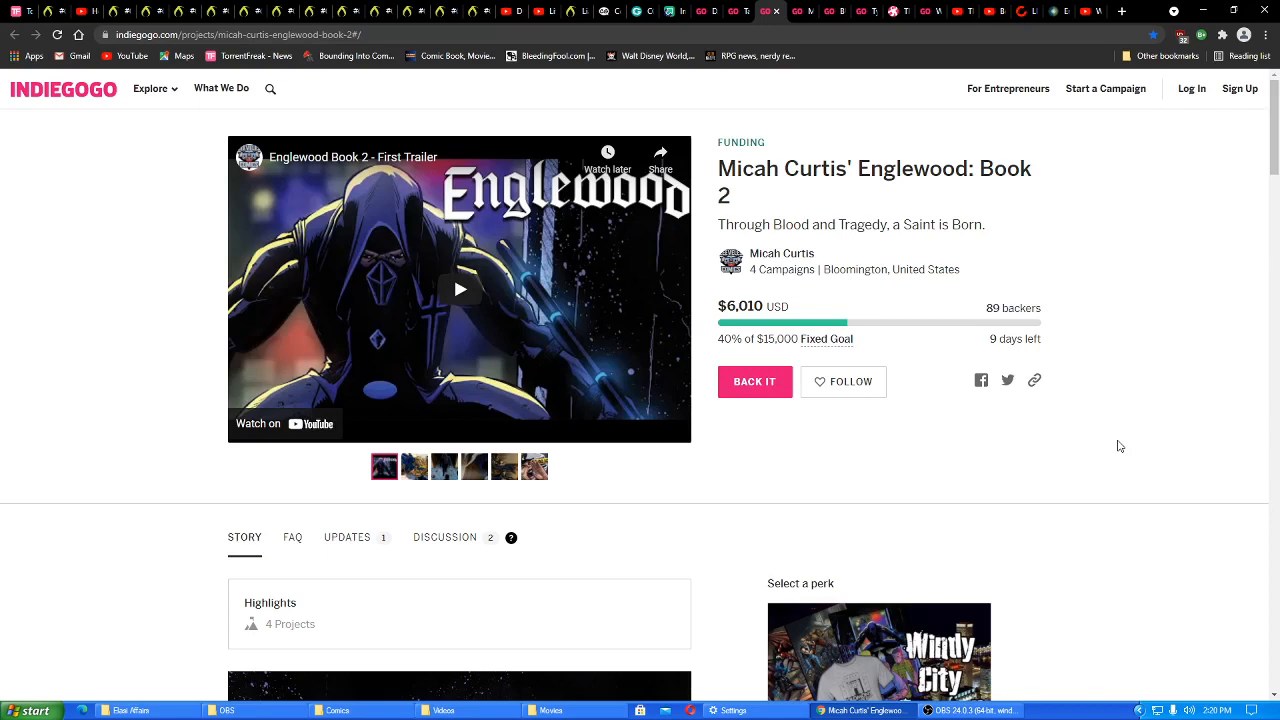
mouse_move(1104, 512)
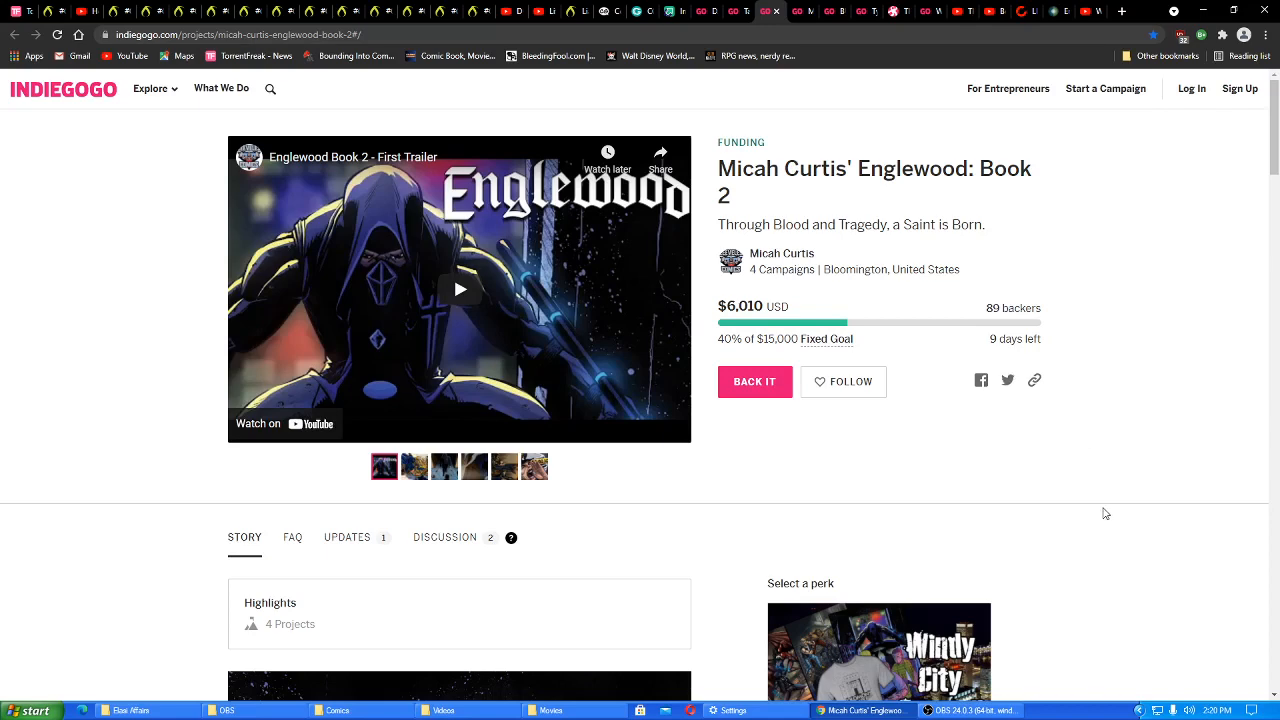
mouse_move(1106, 486)
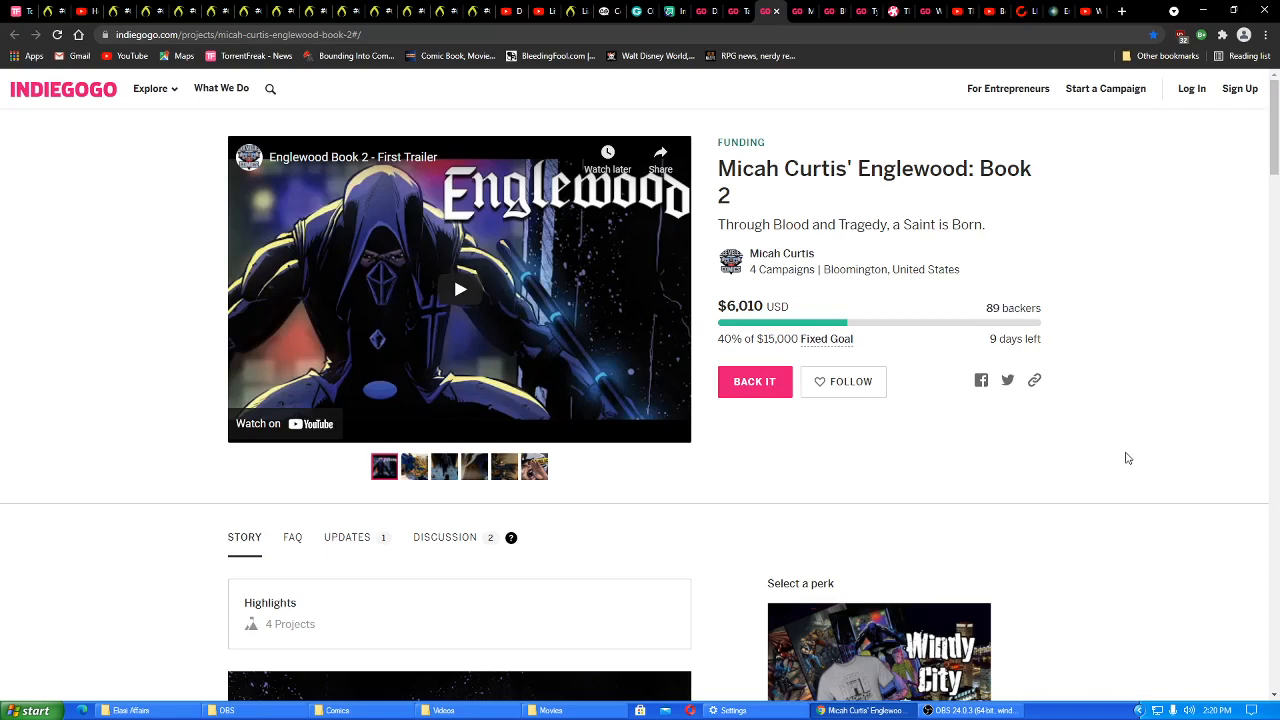
mouse_move(1130, 456)
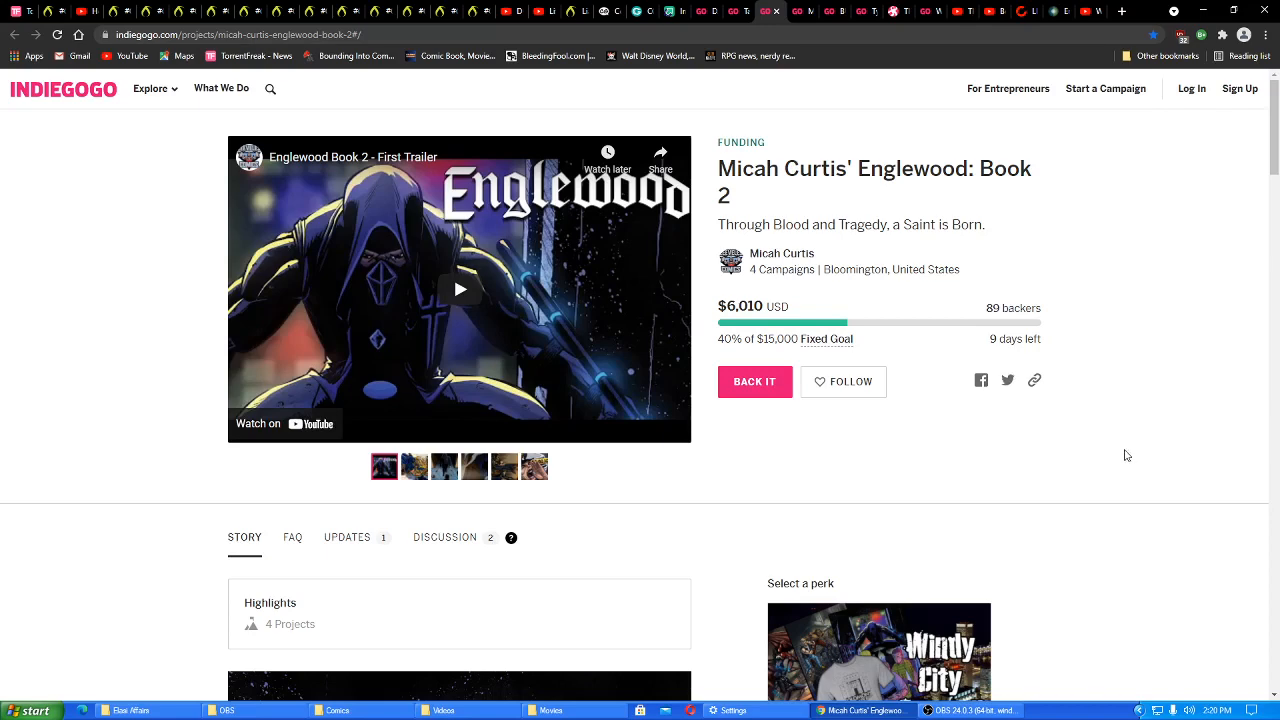
mouse_move(1050, 312)
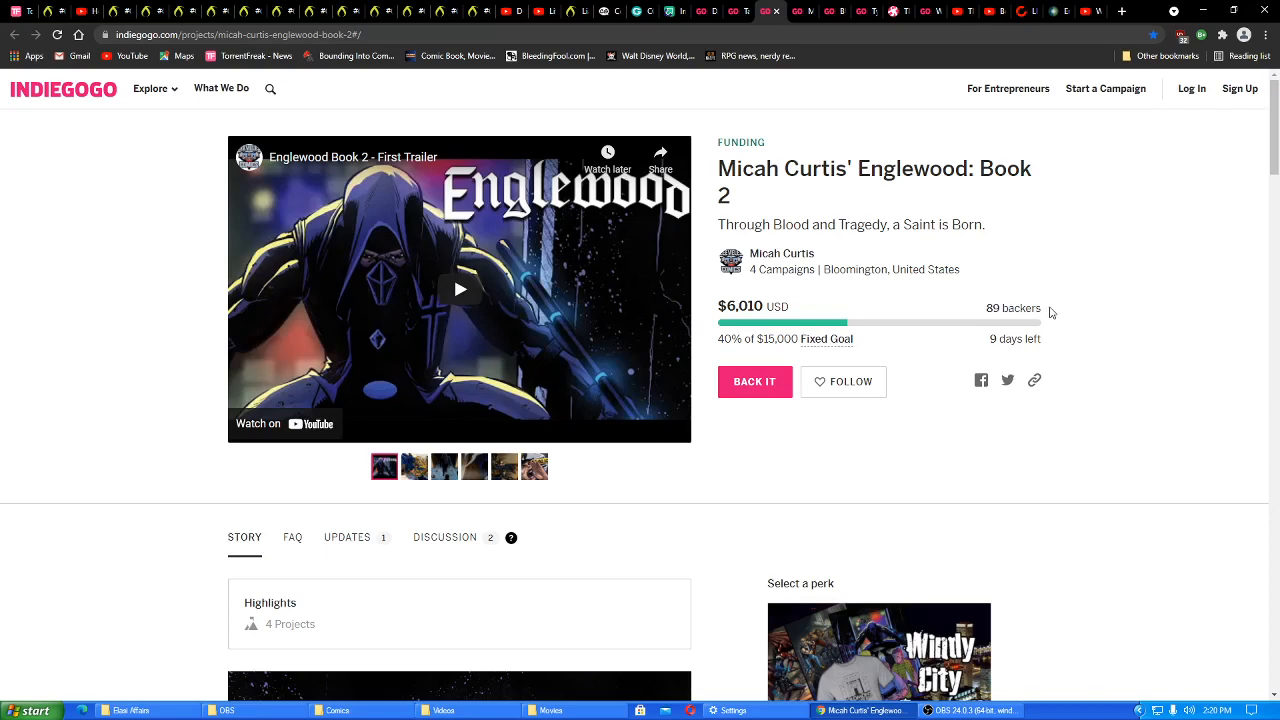
mouse_move(1052, 380)
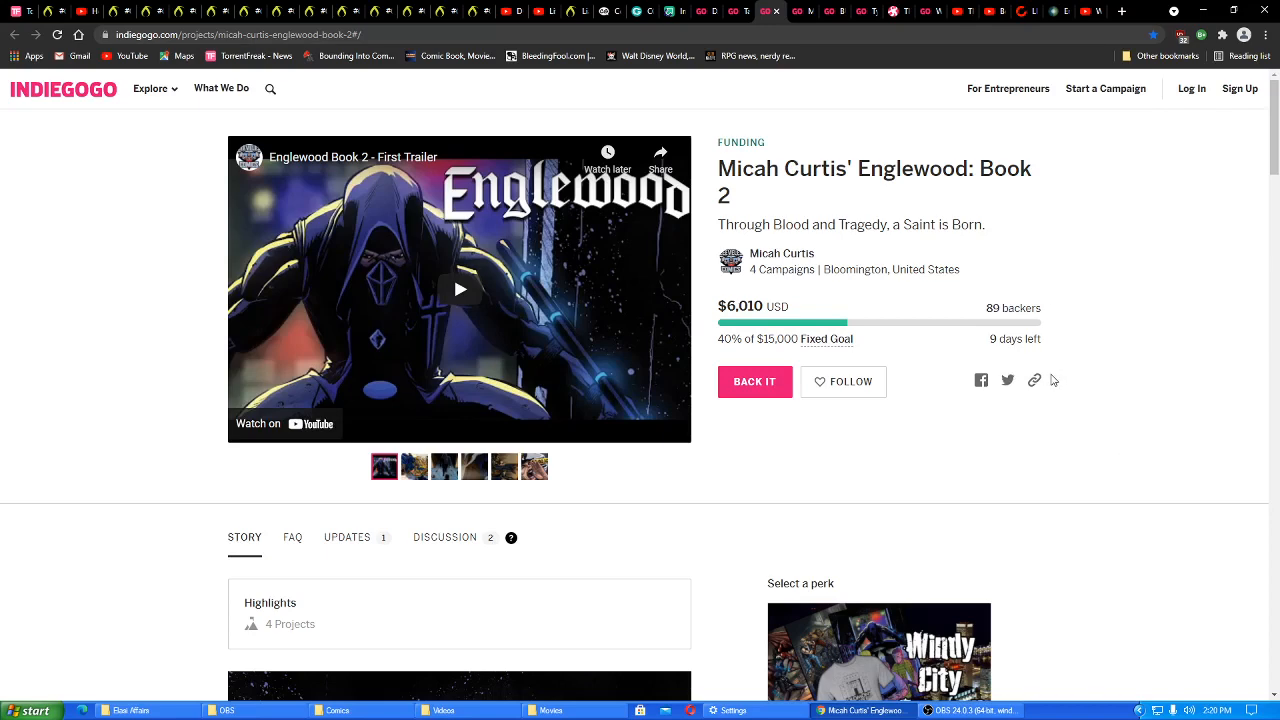
mouse_move(1058, 384)
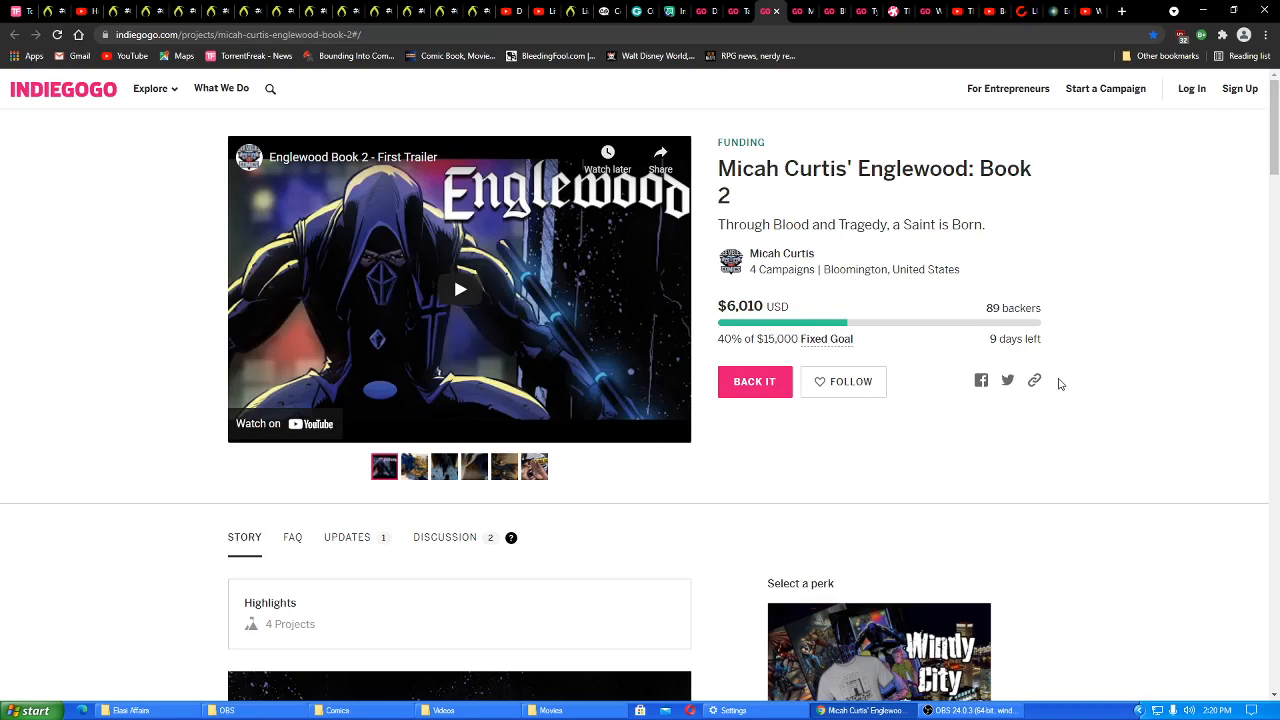
mouse_move(1016, 312)
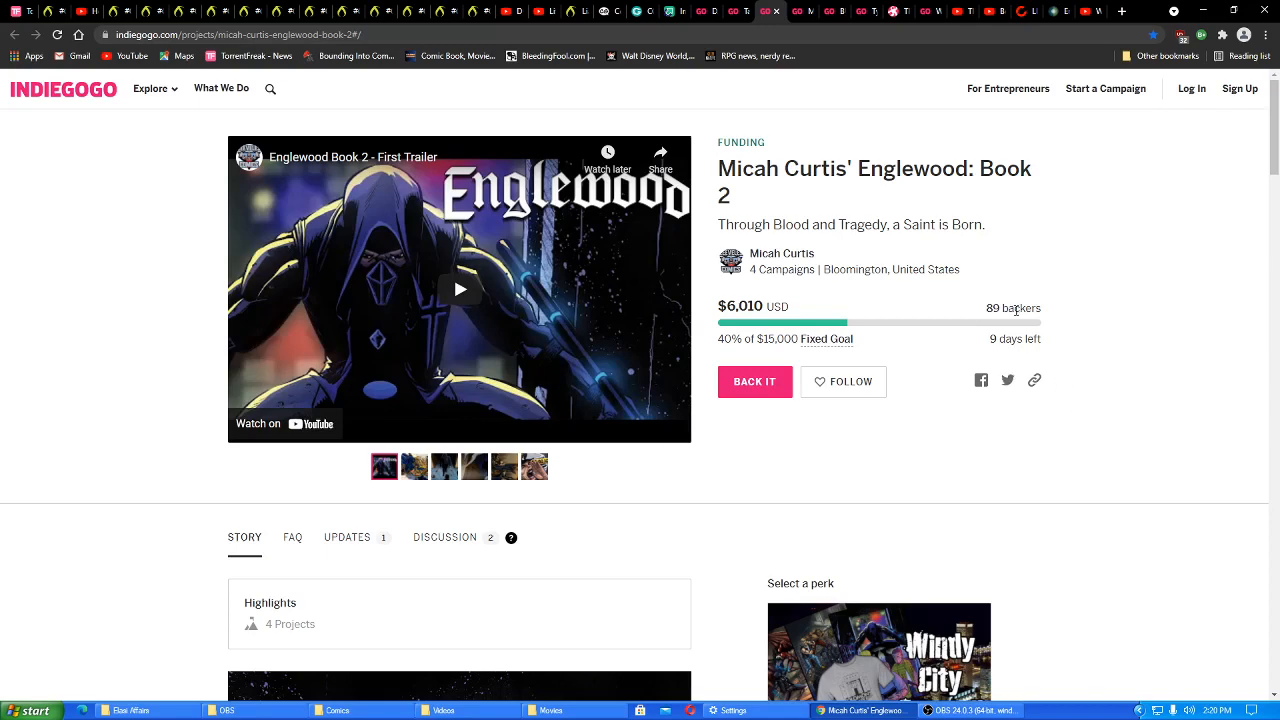
mouse_move(1160, 472)
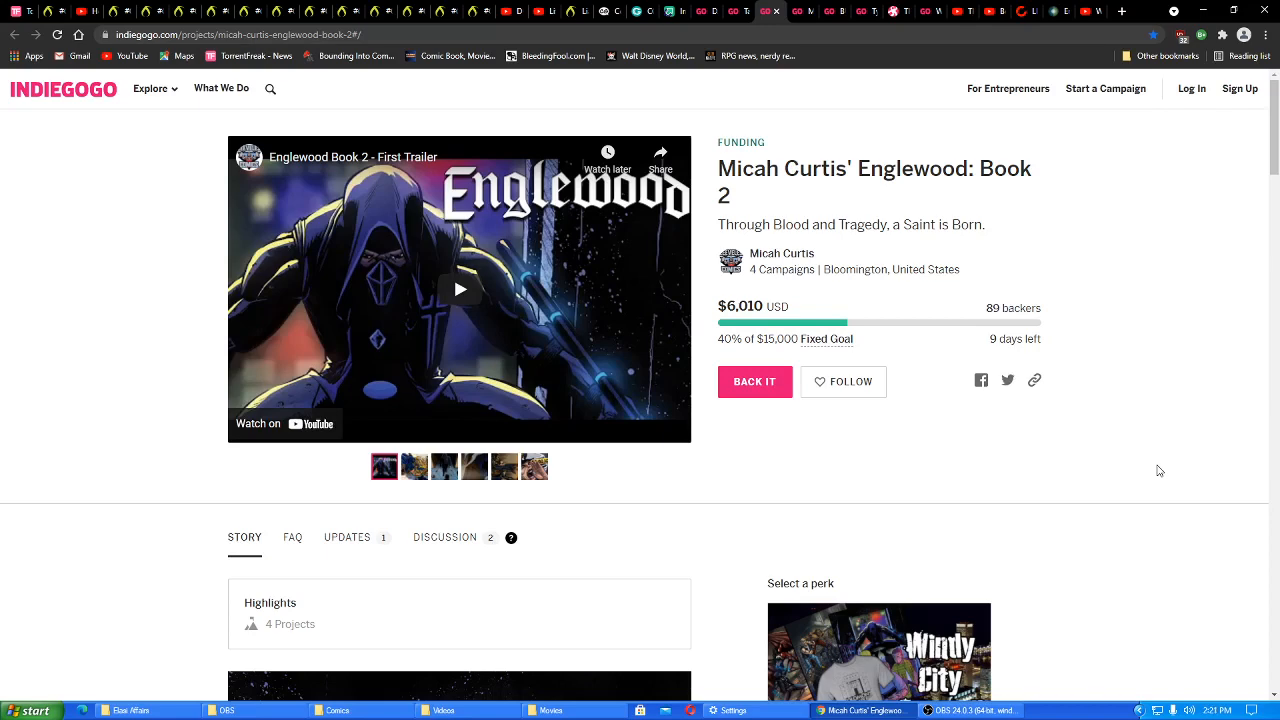
mouse_move(1212, 388)
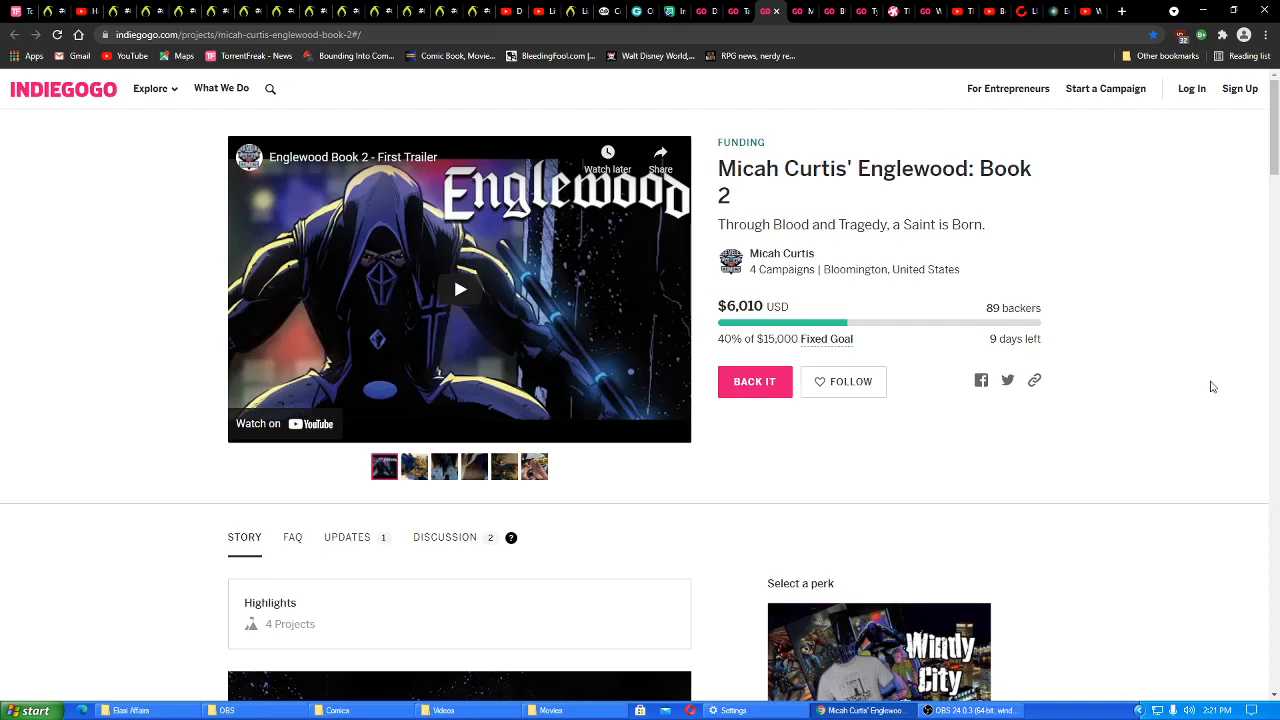
Scroll past the cover art to the Overview story beside The (Digital) Comic! and Book and Posters! perks
scroll("down", 3)
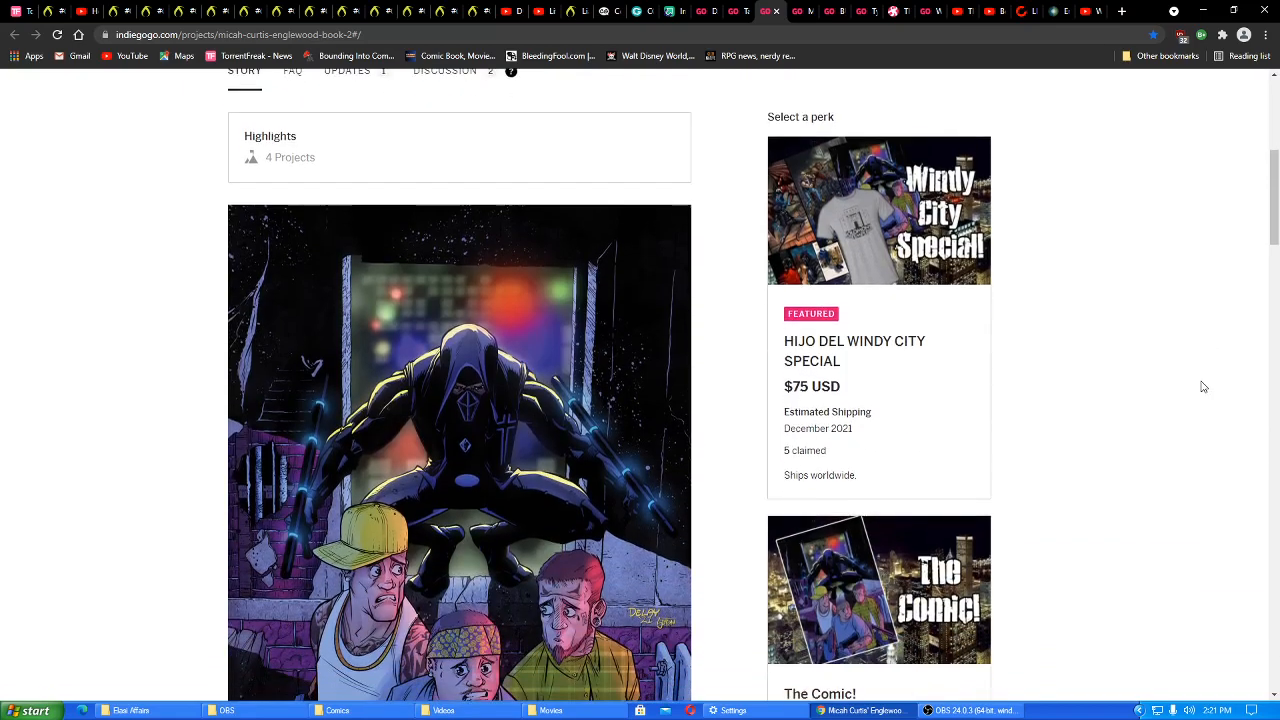
scroll("down", 3)
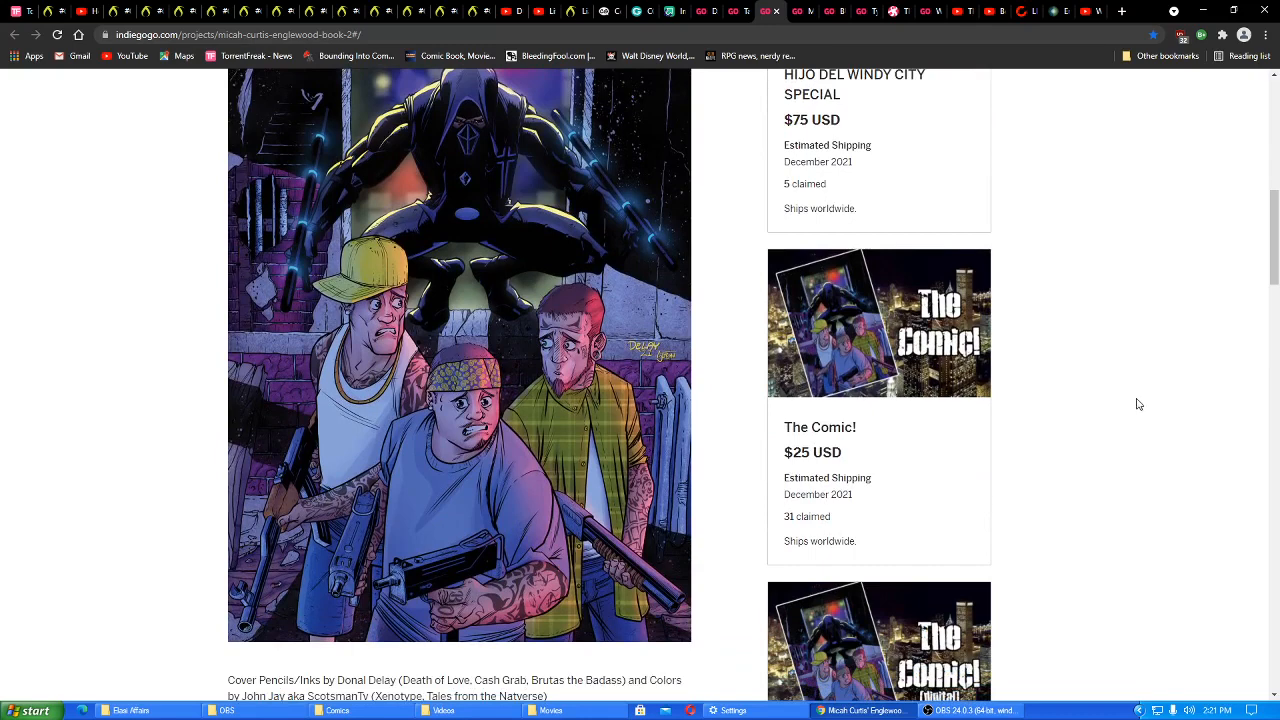
mouse_move(912, 464)
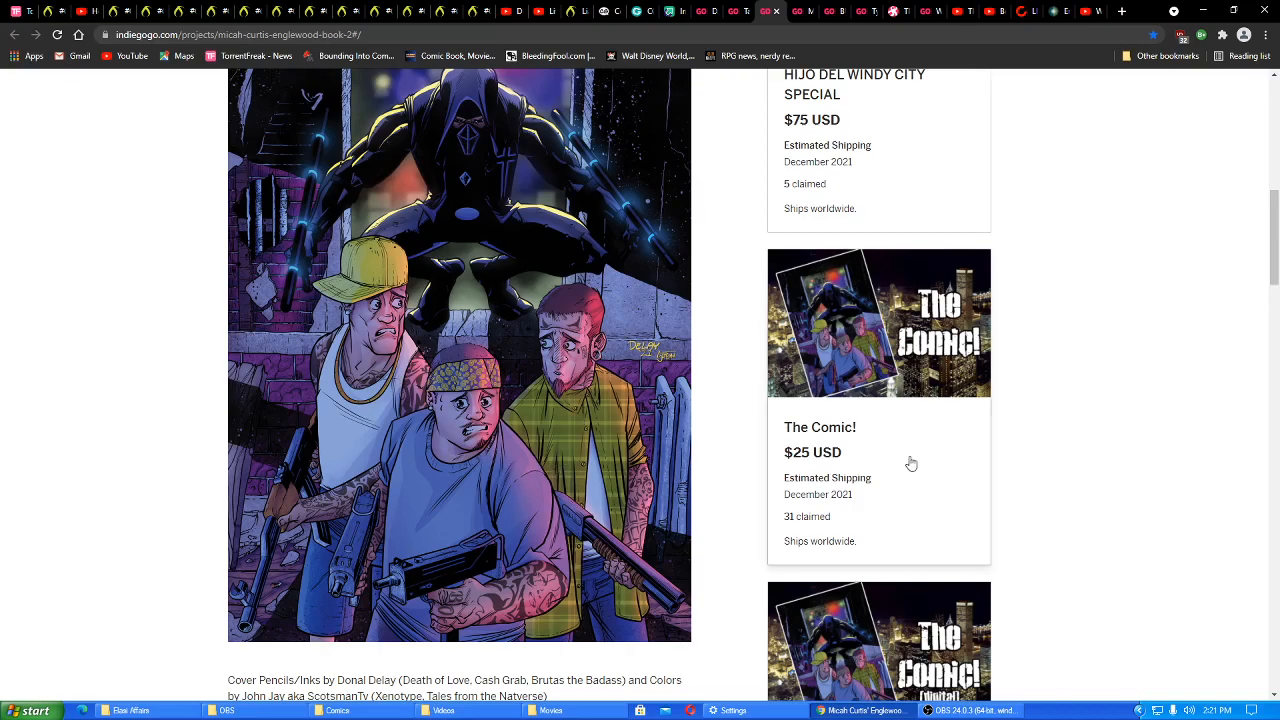
scroll("down", 3)
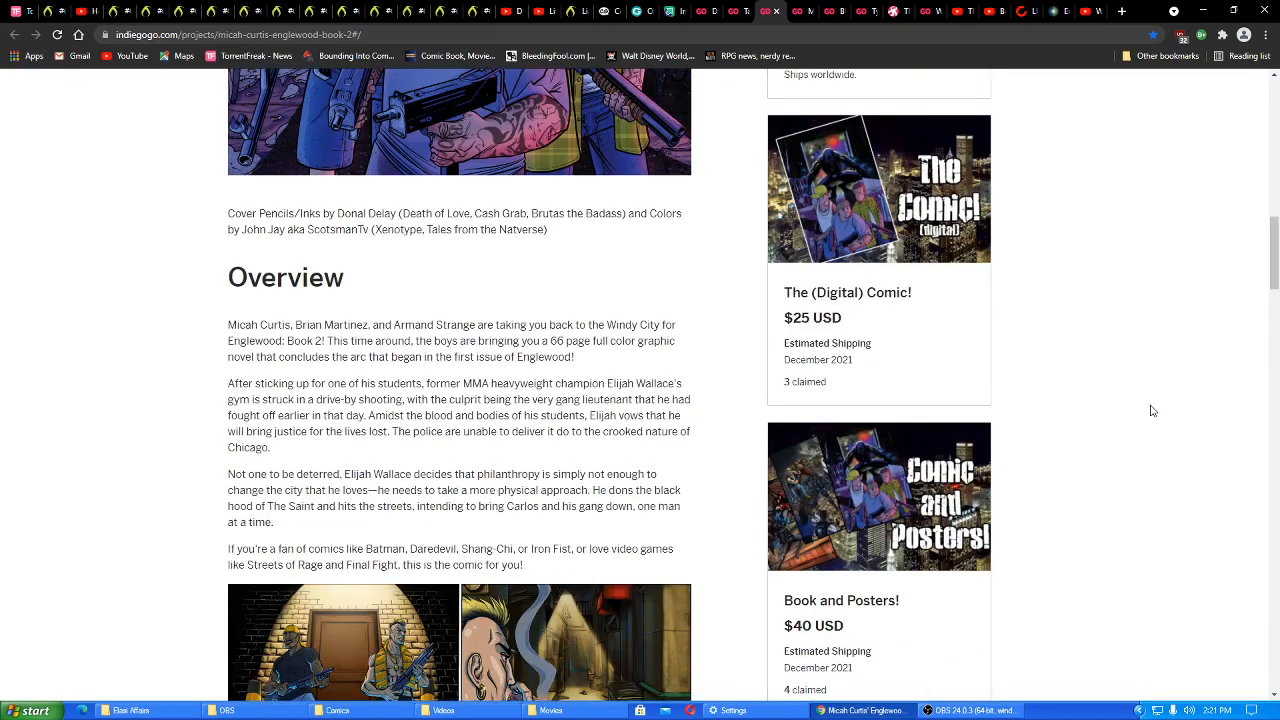
scroll("down", 3)
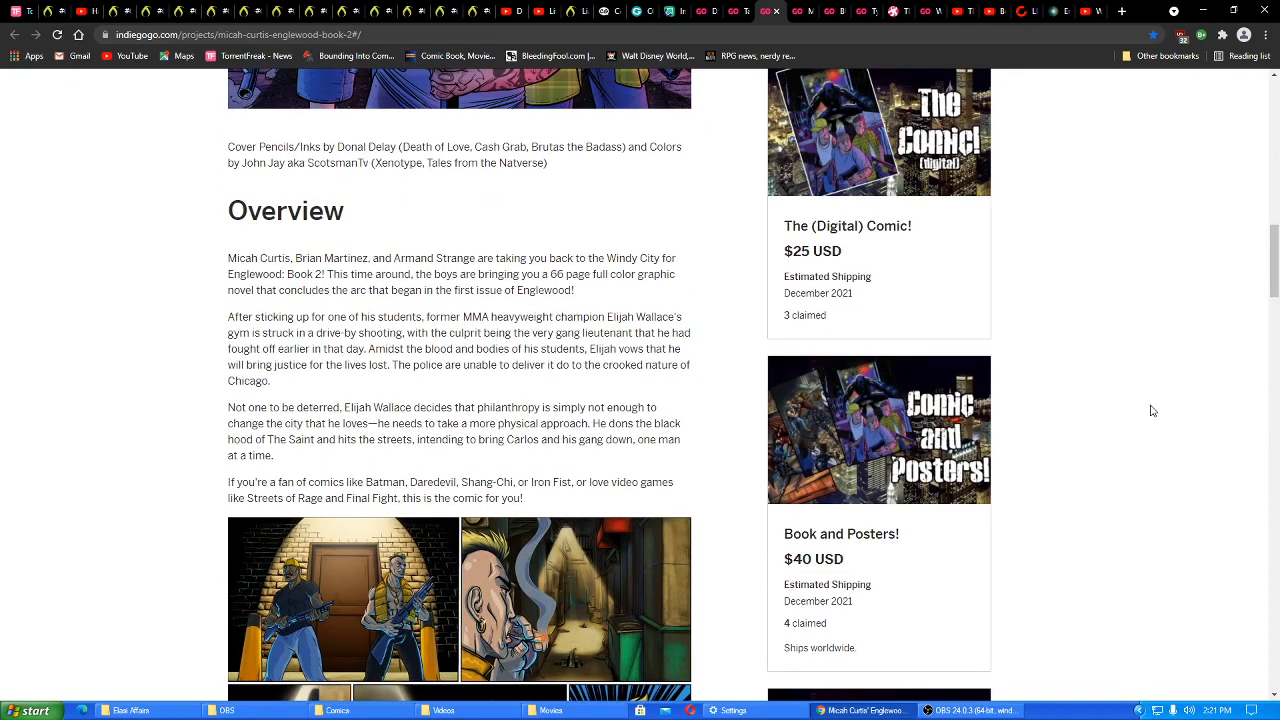
scroll("down", 3)
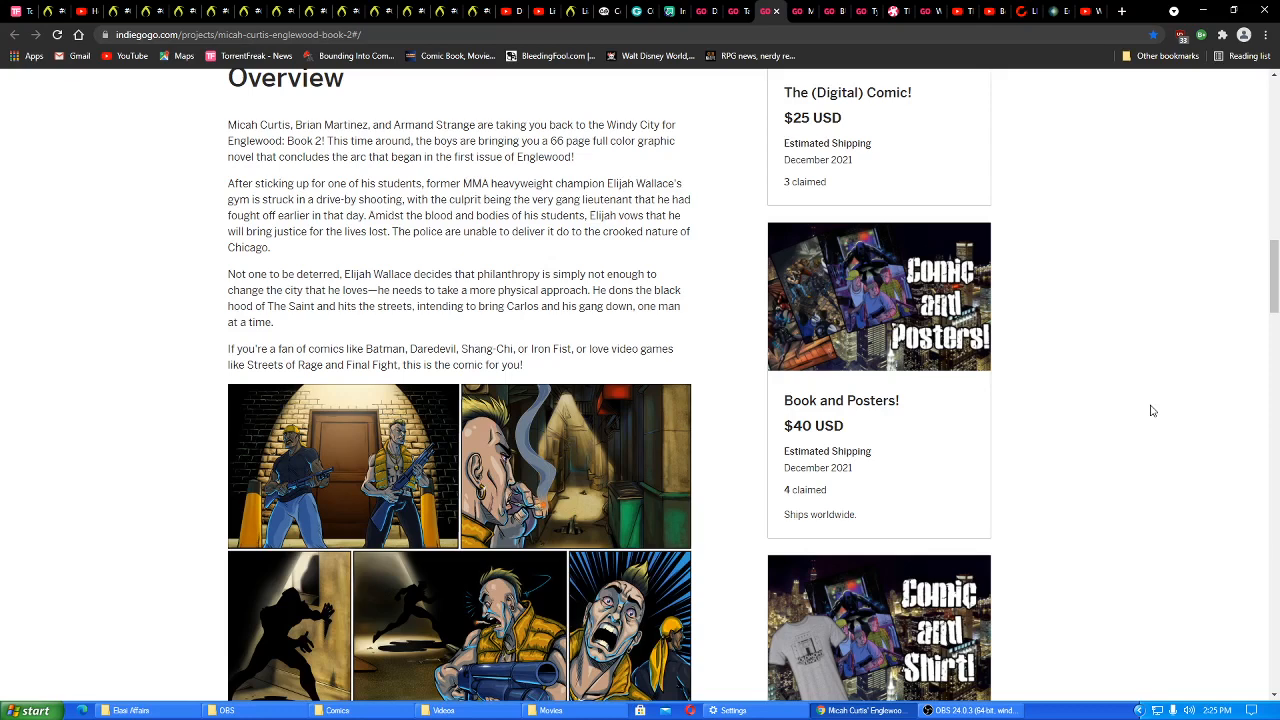
Scroll through the Book and Shirt! and Book One and Two! perks down the perks column
scroll("down", 3)
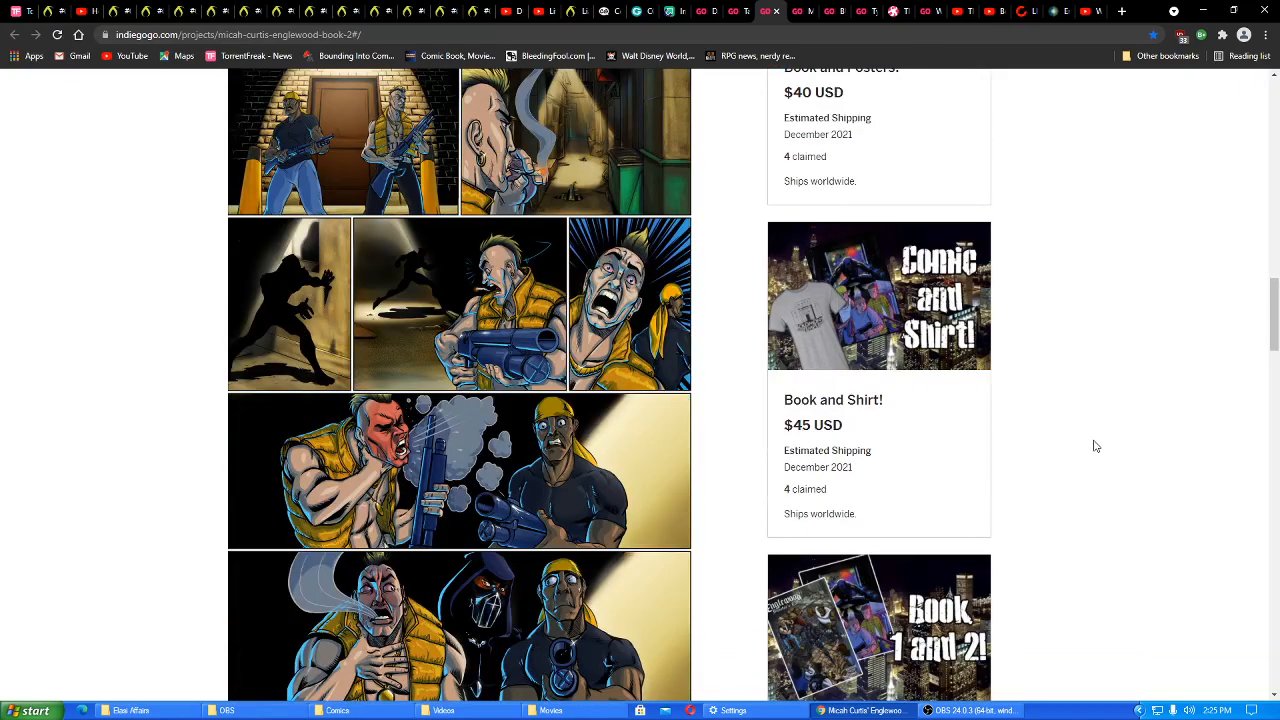
scroll("down", 3)
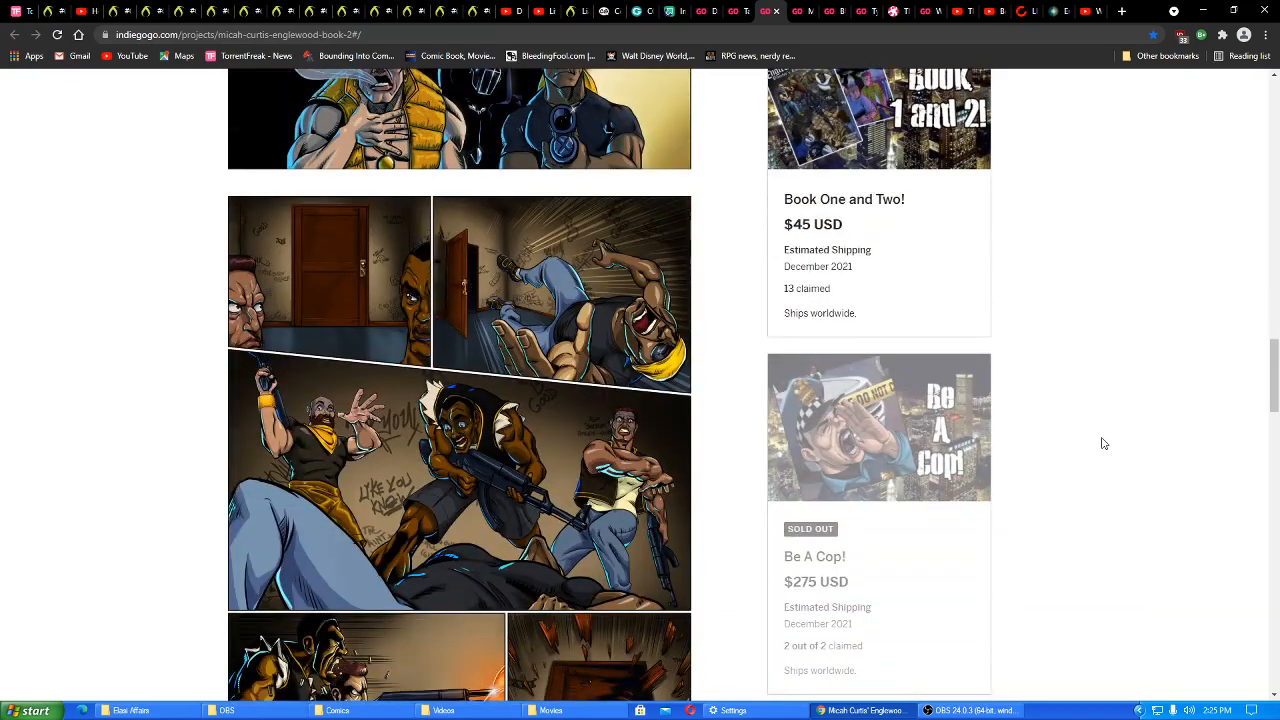
scroll("down", 3)
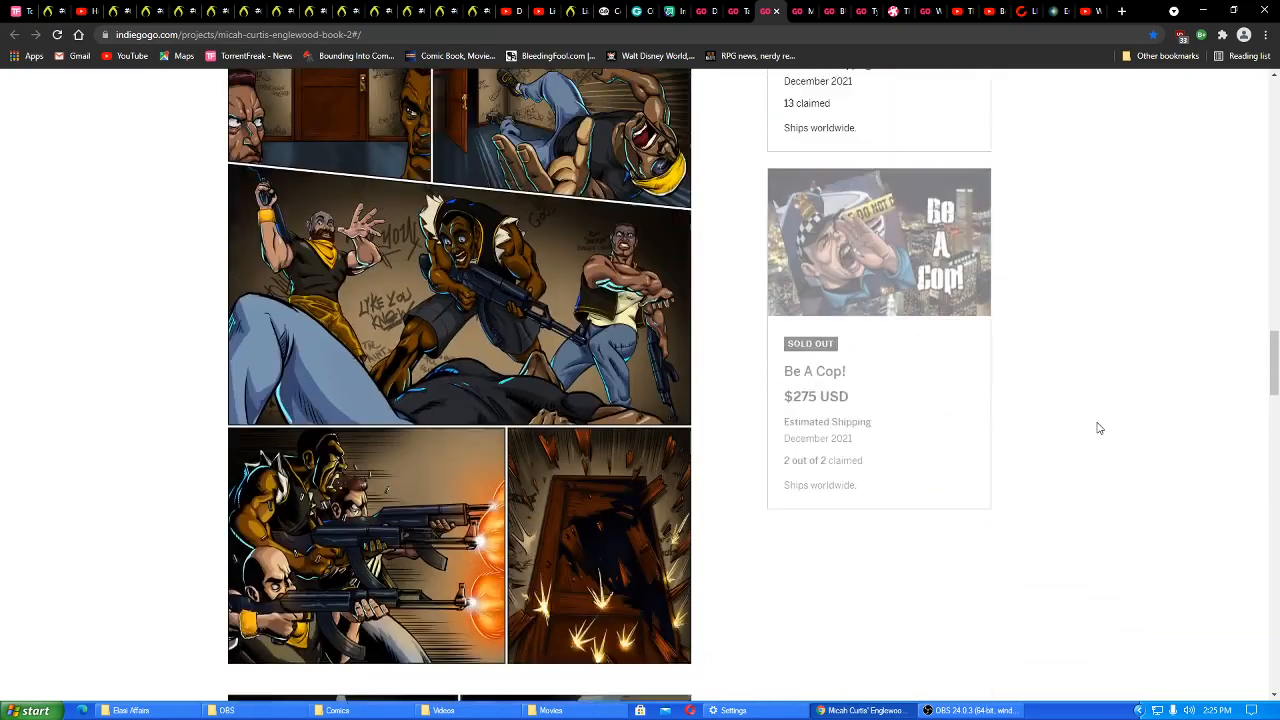
scroll("up", 3)
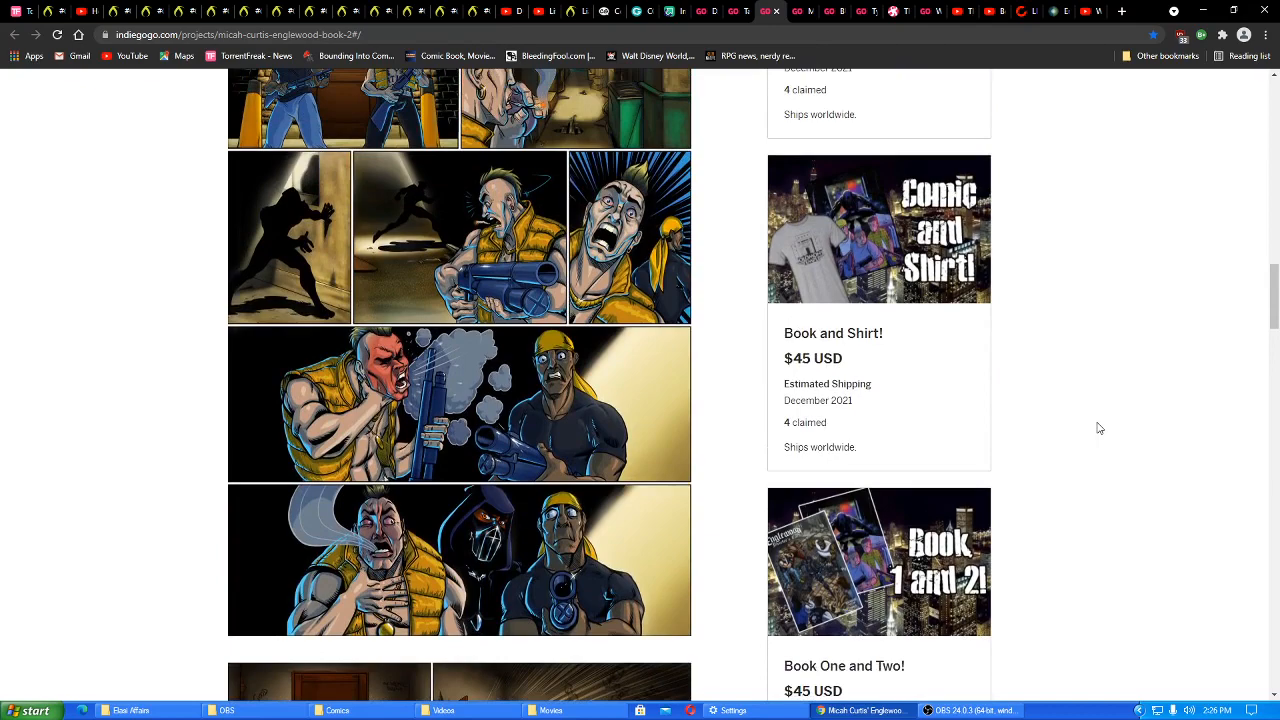
scroll("down", 3)
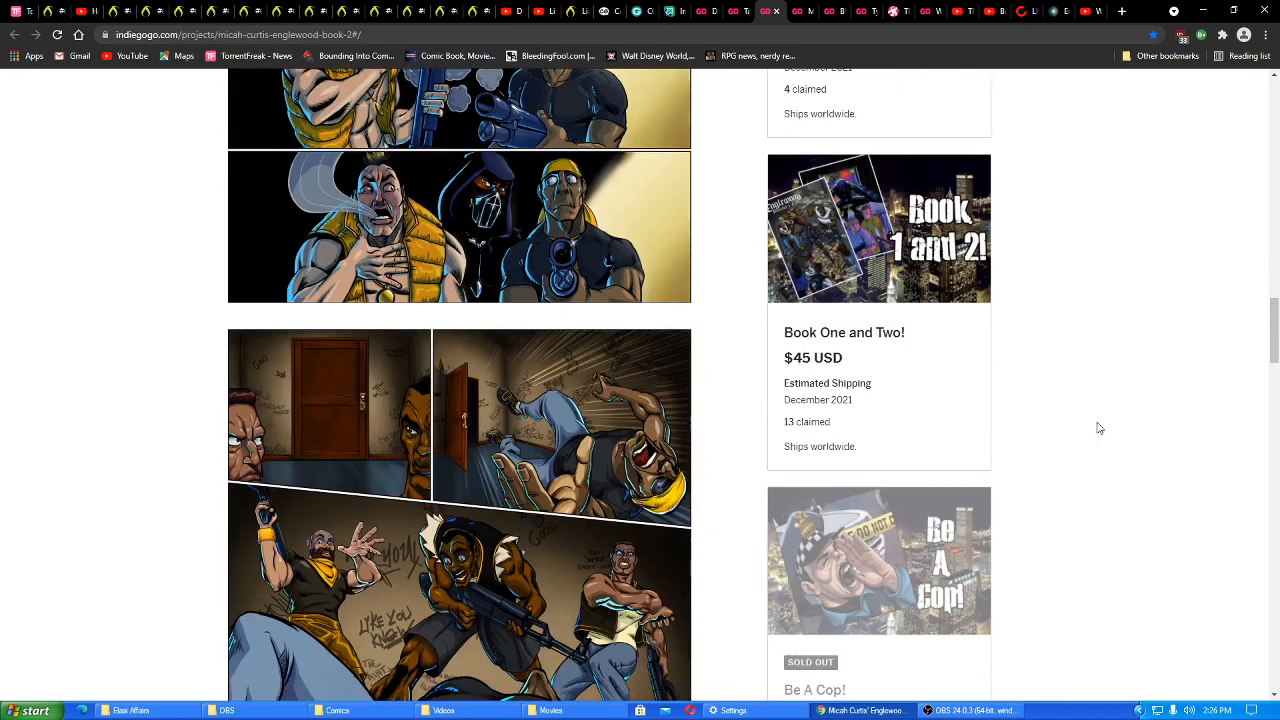
scroll("down", 3)
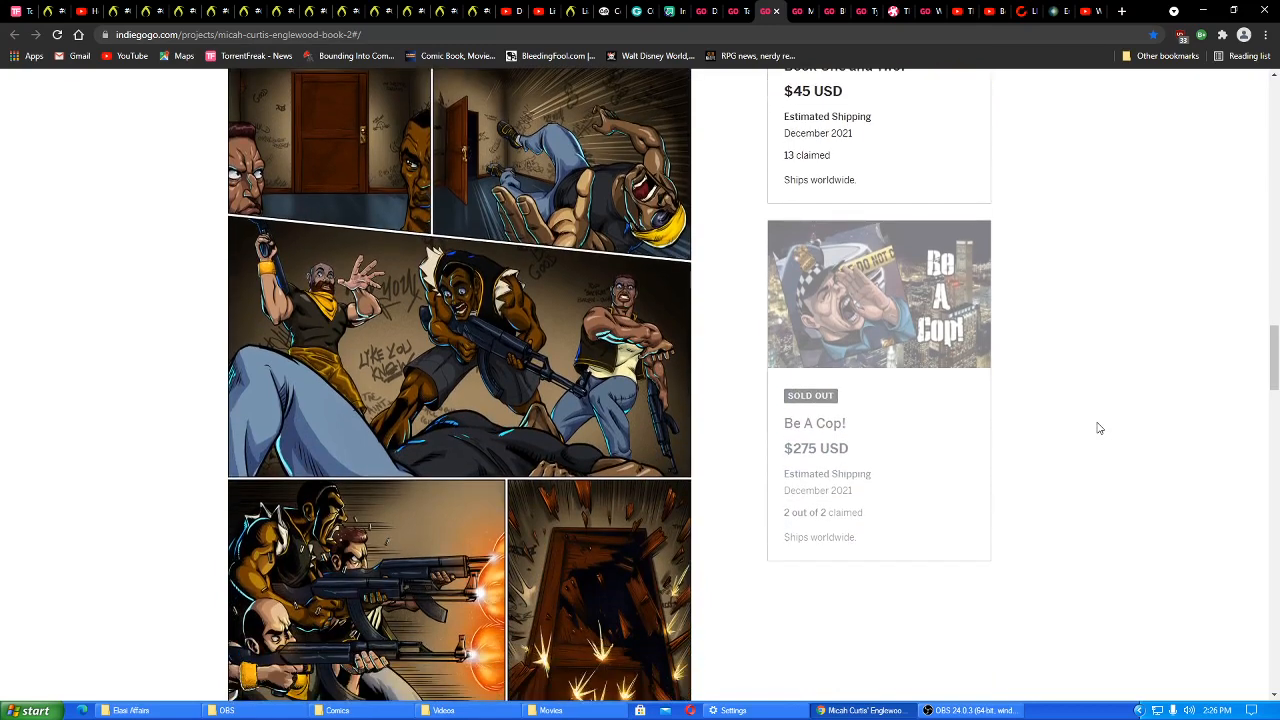
Continue past the sold-out $275 Be A Cop! perk to The Posters! artwork section
scroll("down", 3)
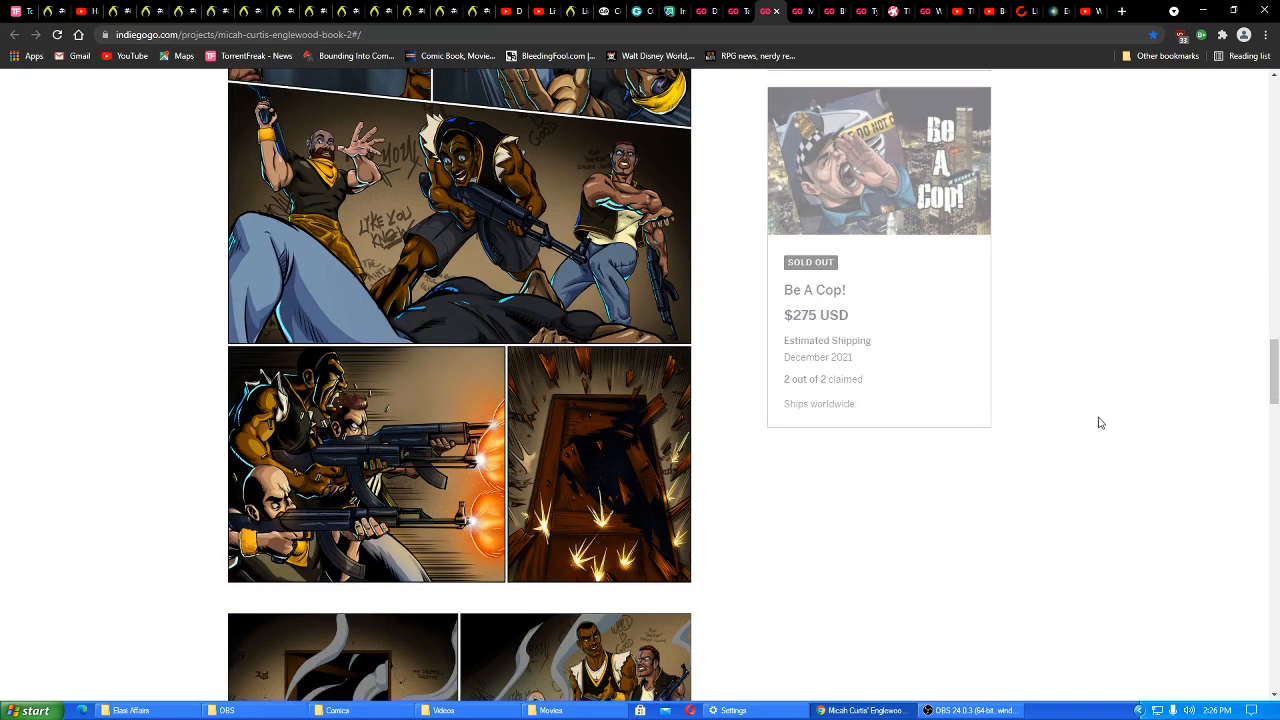
mouse_move(1096, 428)
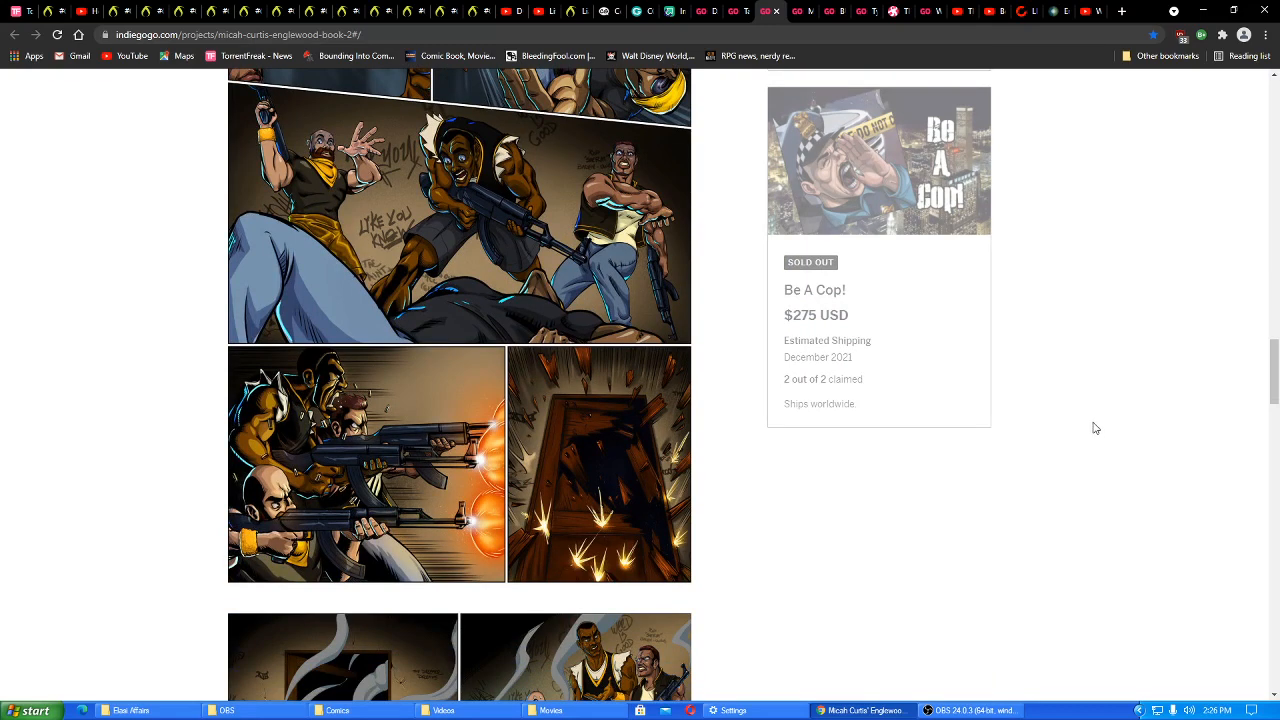
scroll("down", 3)
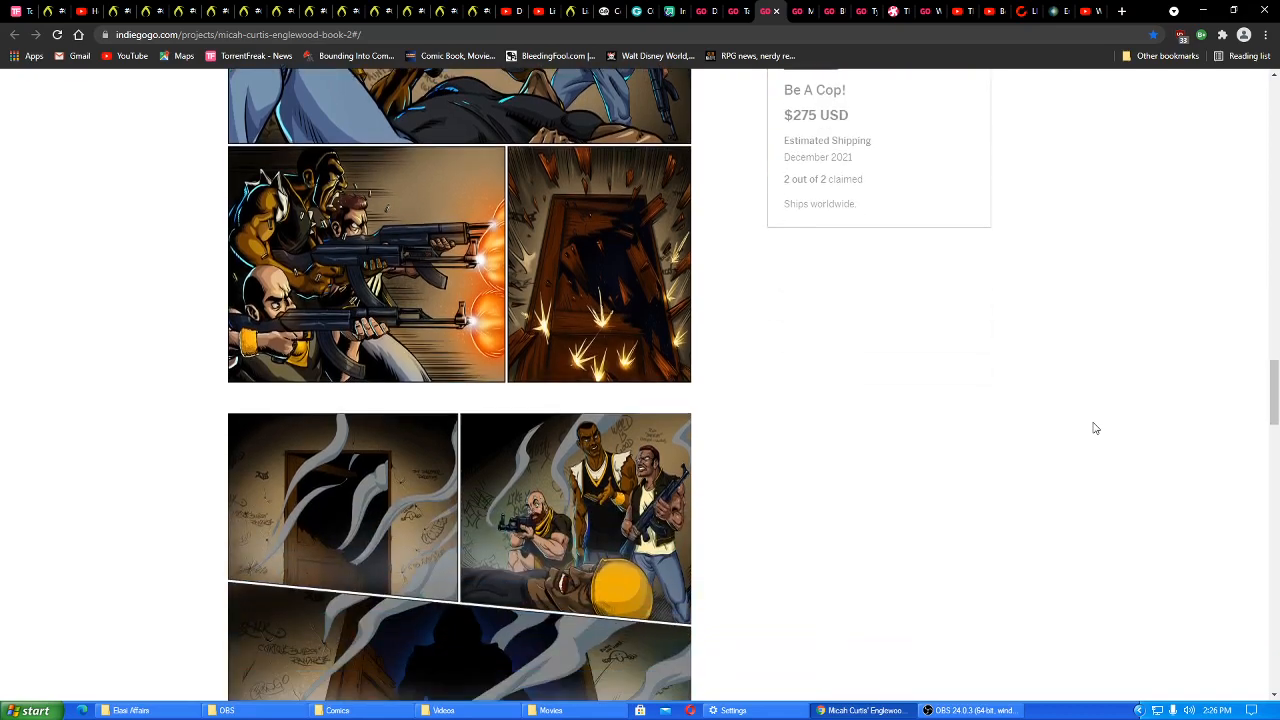
scroll("down", 3)
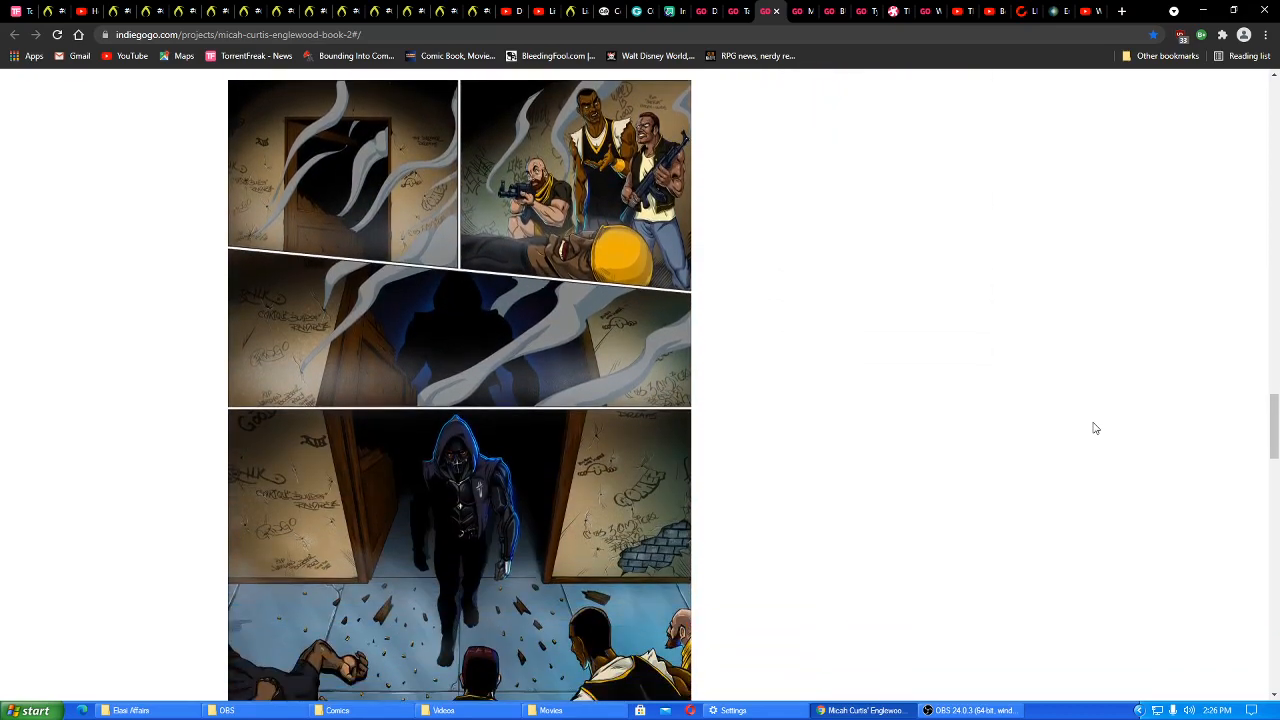
scroll("down", 3)
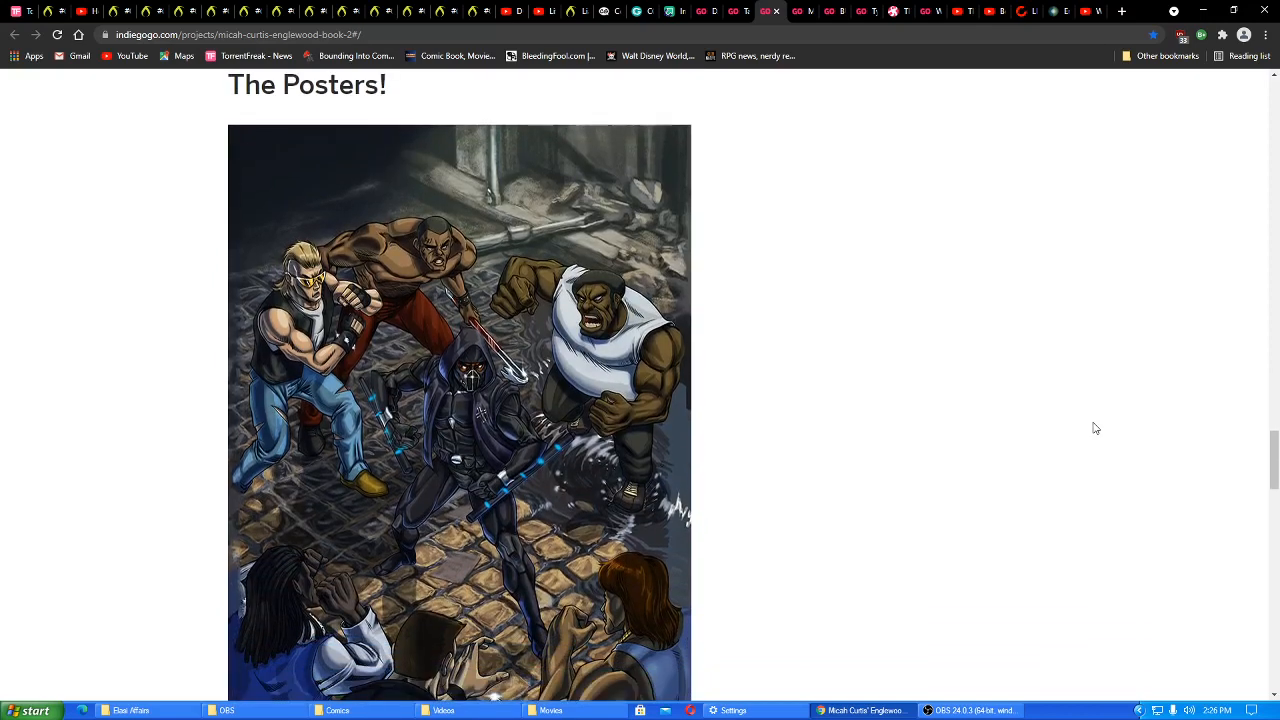
Scroll through The Posters! and Art Prints sections of the campaign story
scroll("down", 3)
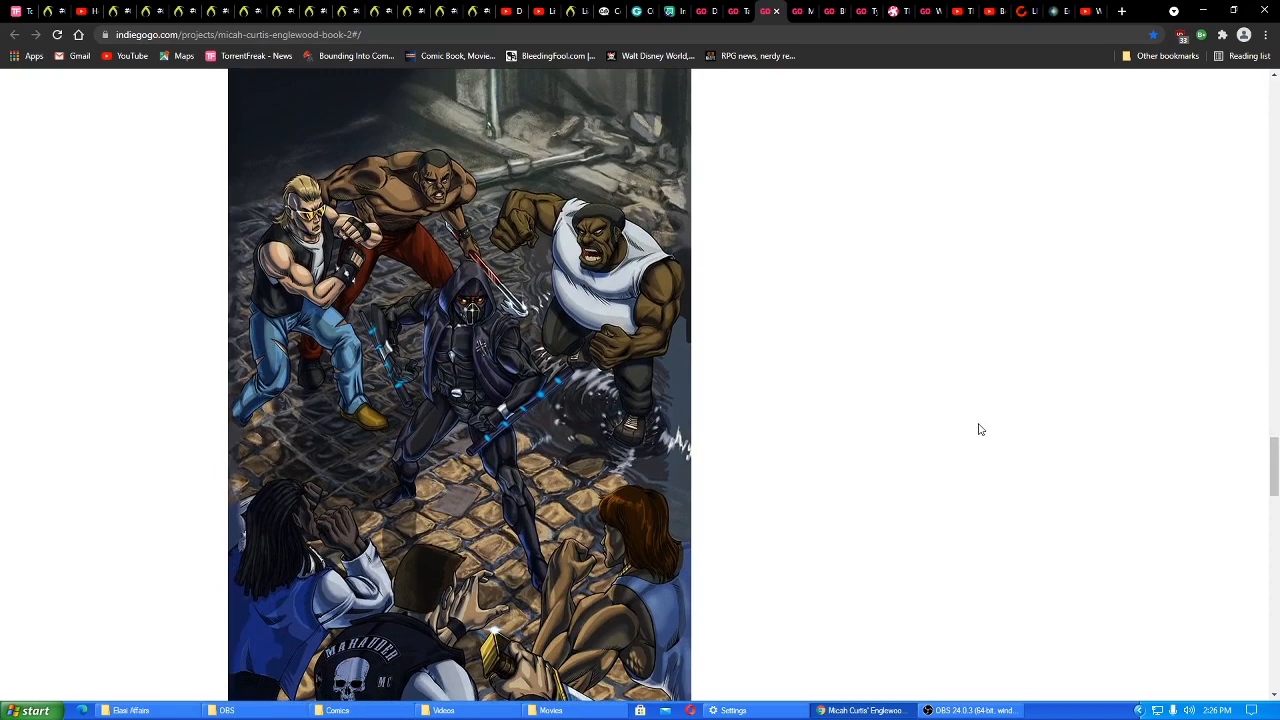
mouse_move(552, 398)
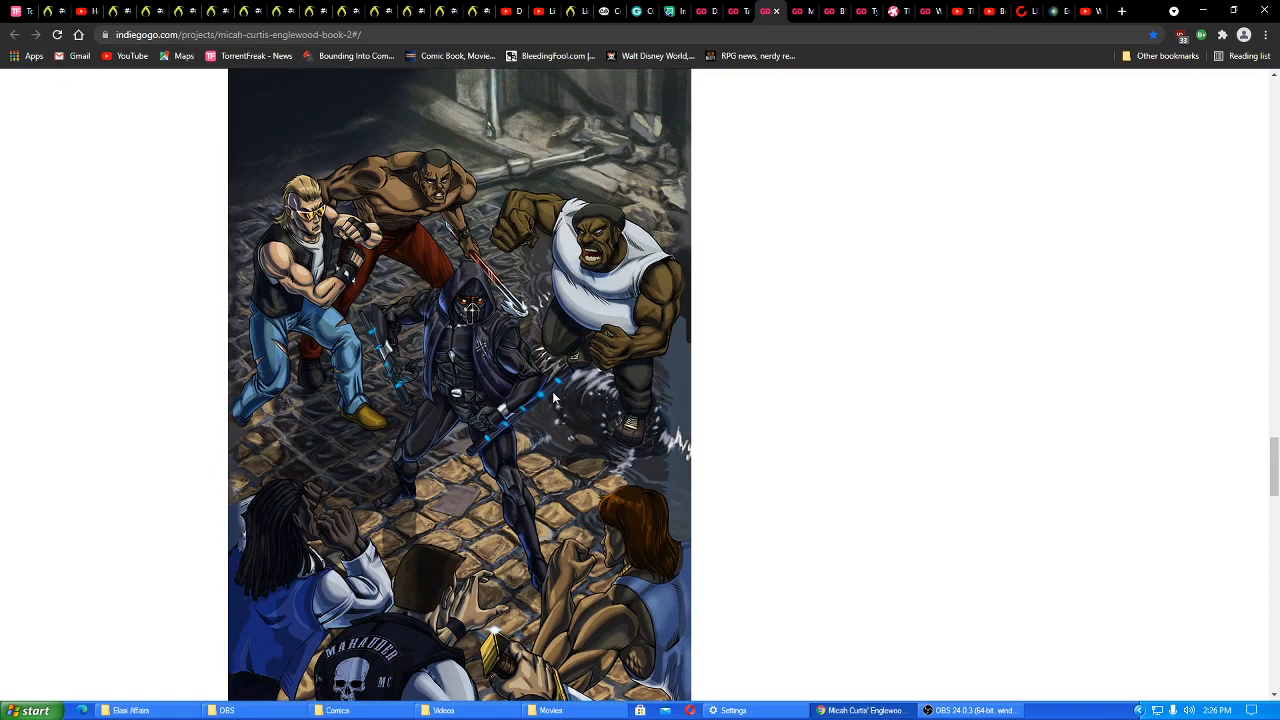
mouse_move(492, 440)
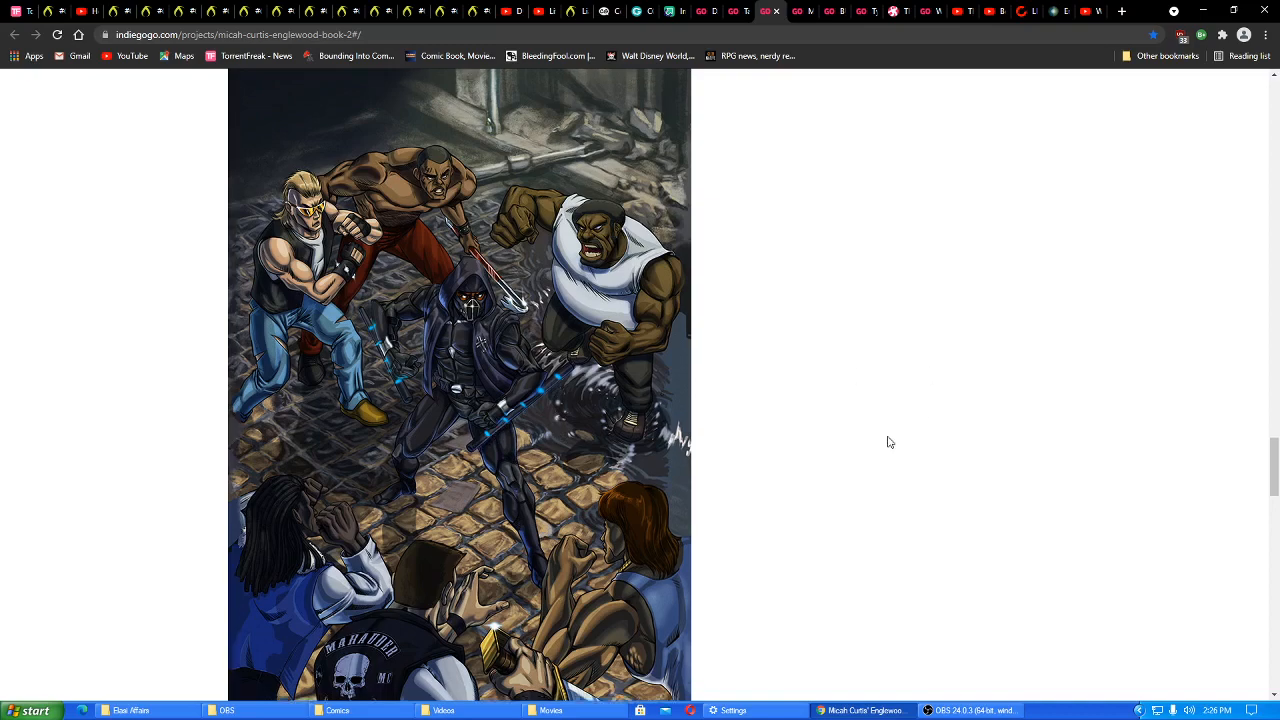
scroll("down", 3)
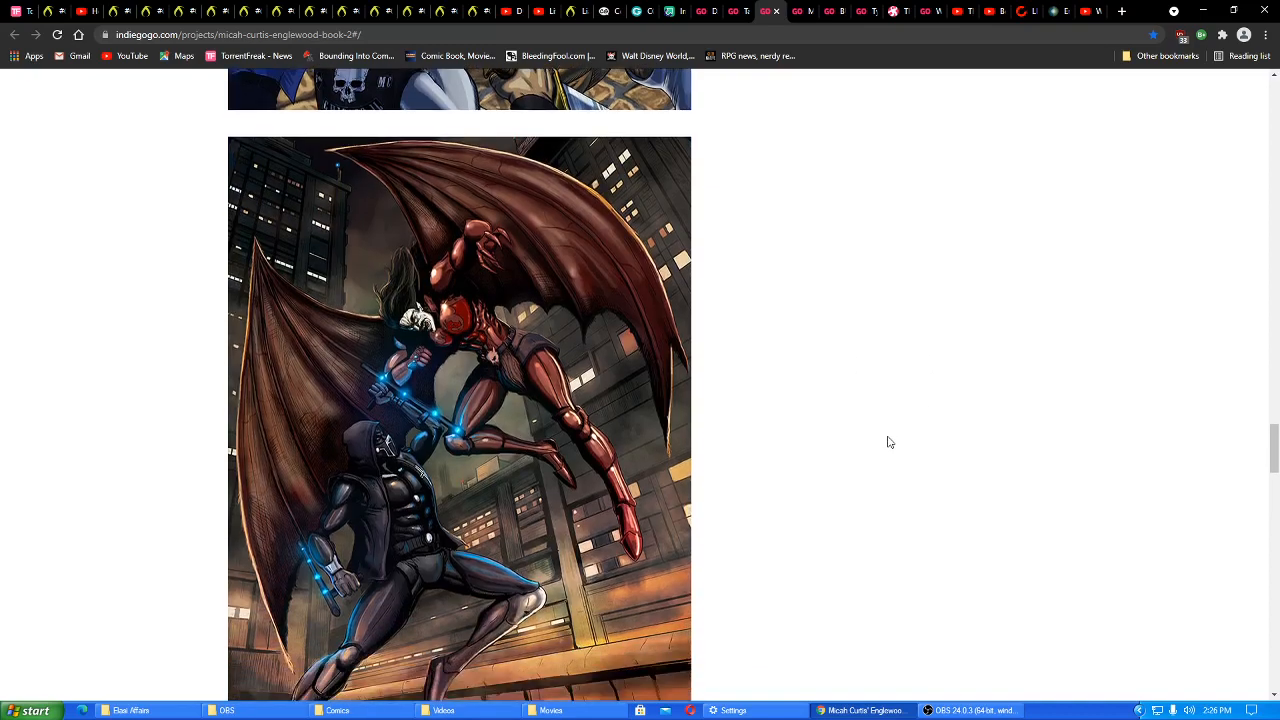
scroll("down", 3)
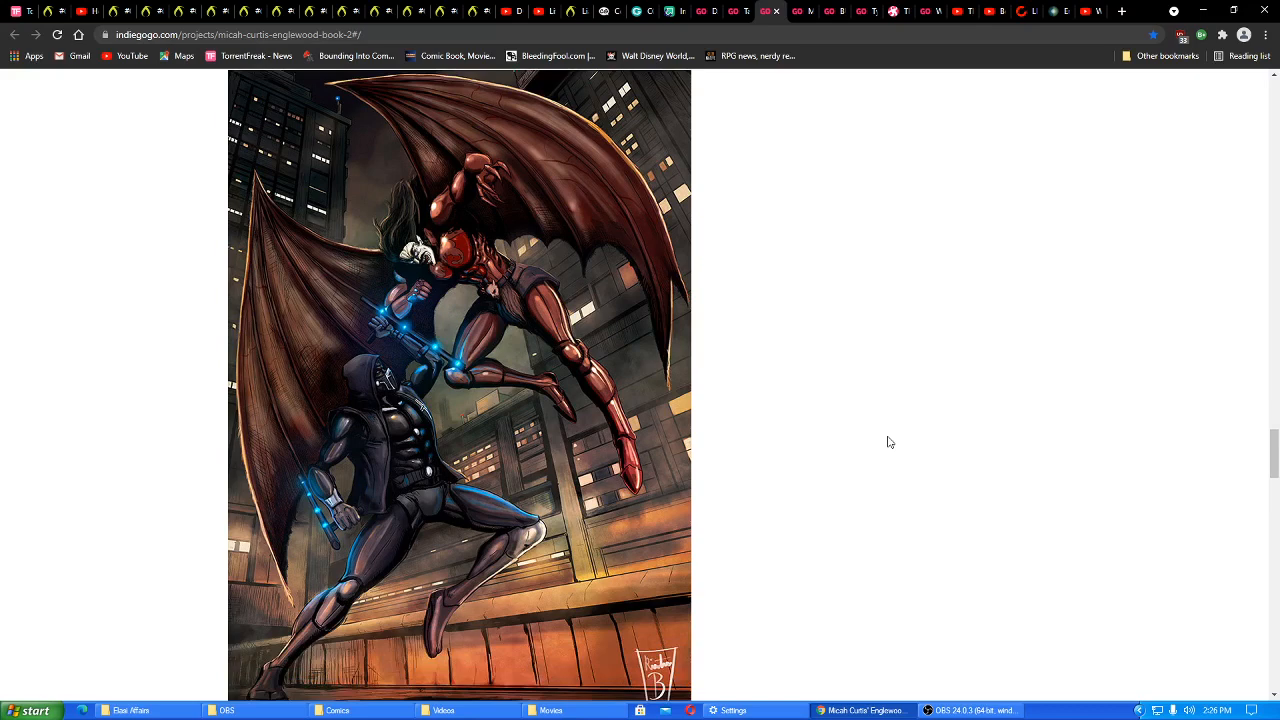
scroll("down", 3)
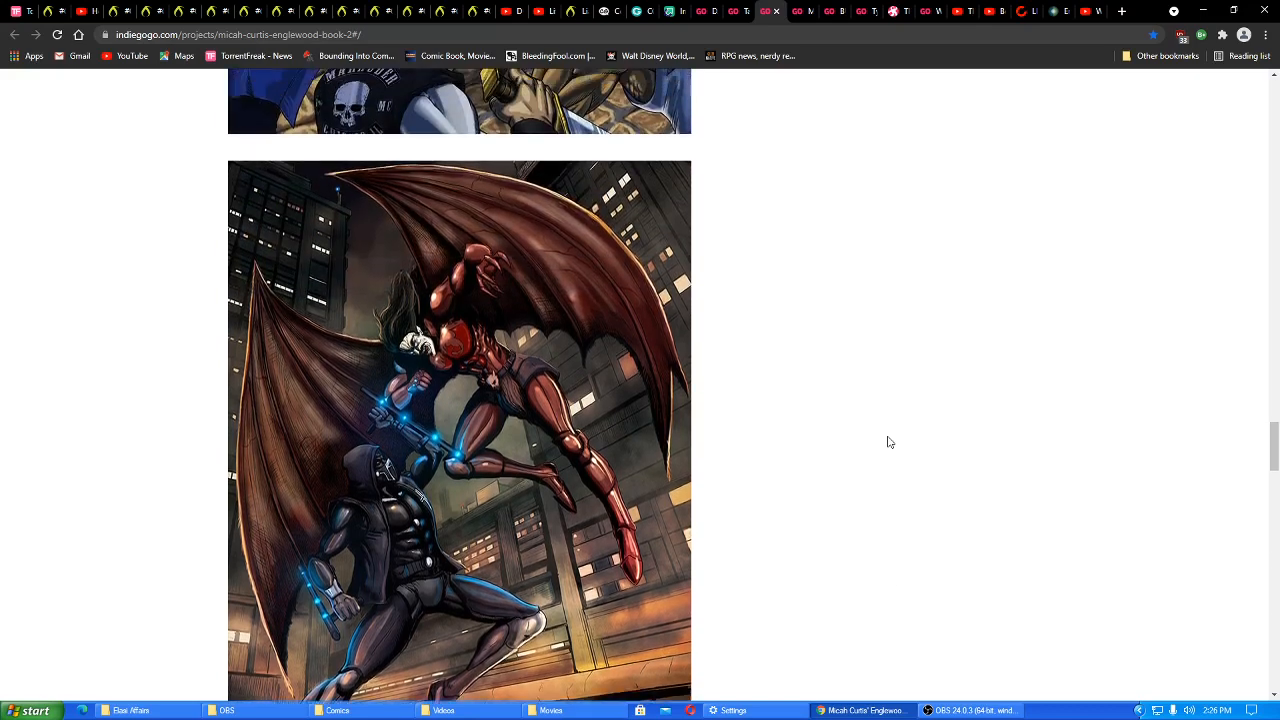
scroll("down", 3)
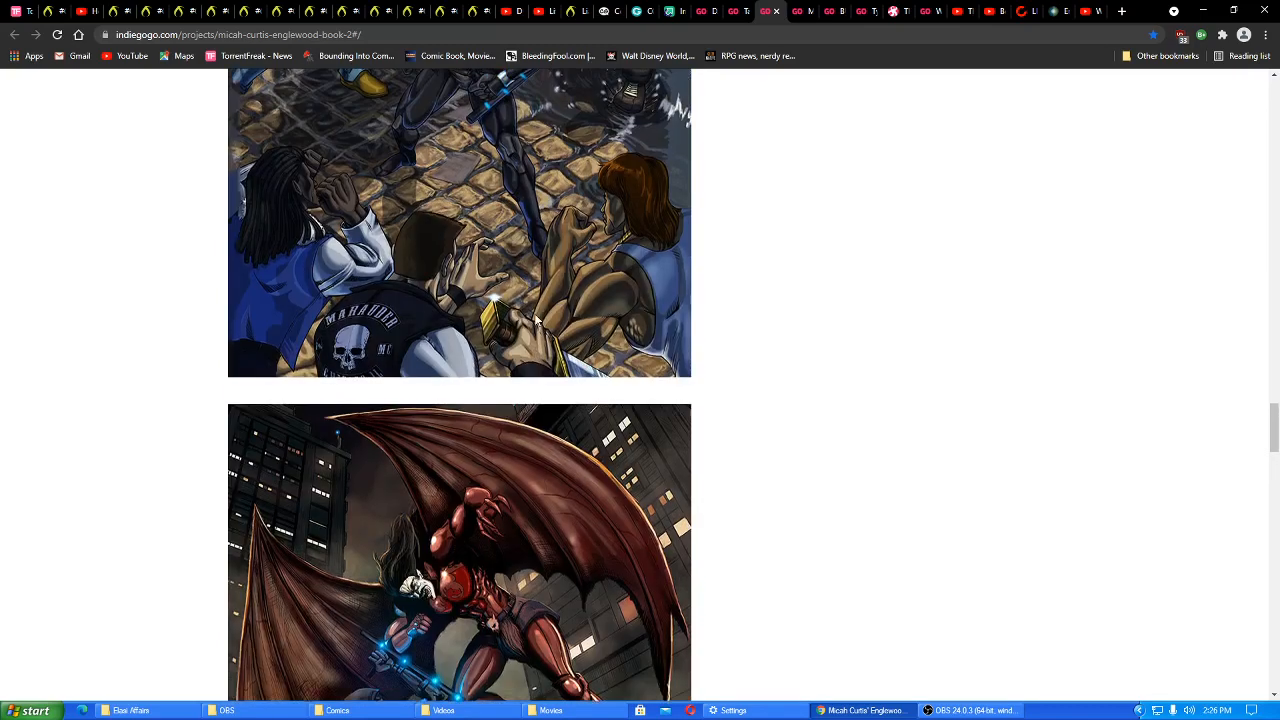
scroll("up", 3)
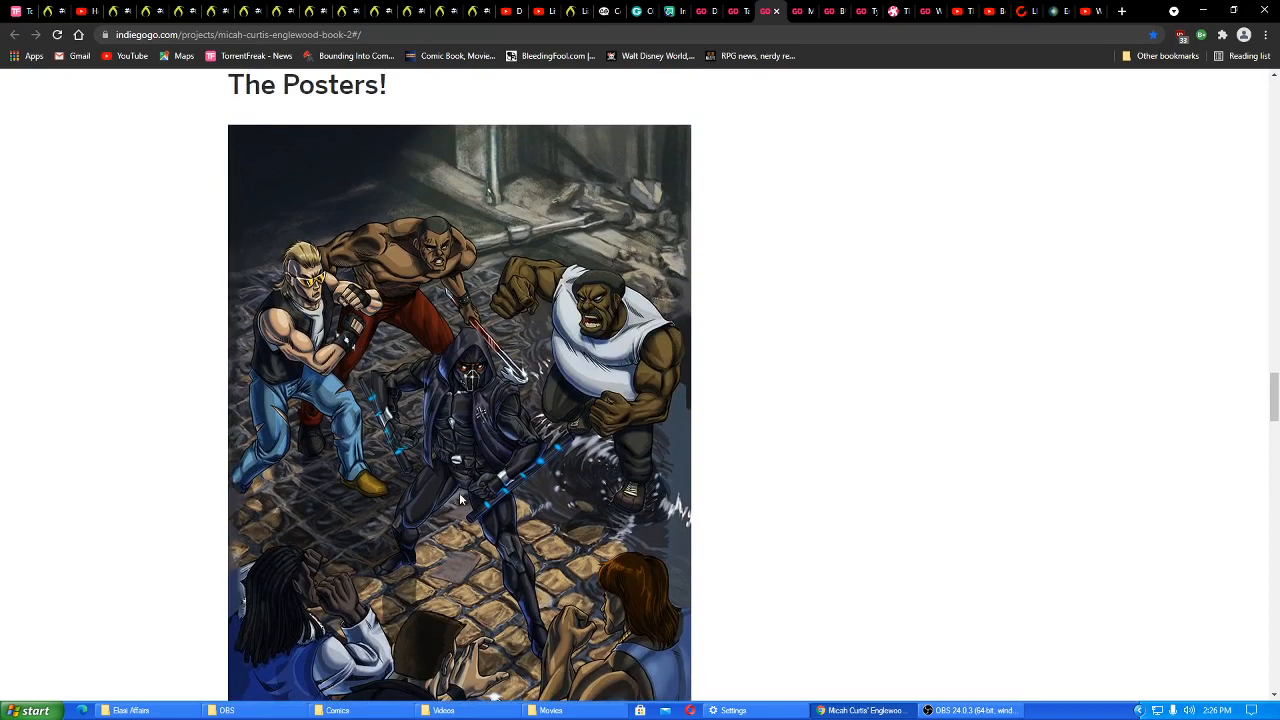
mouse_move(462, 472)
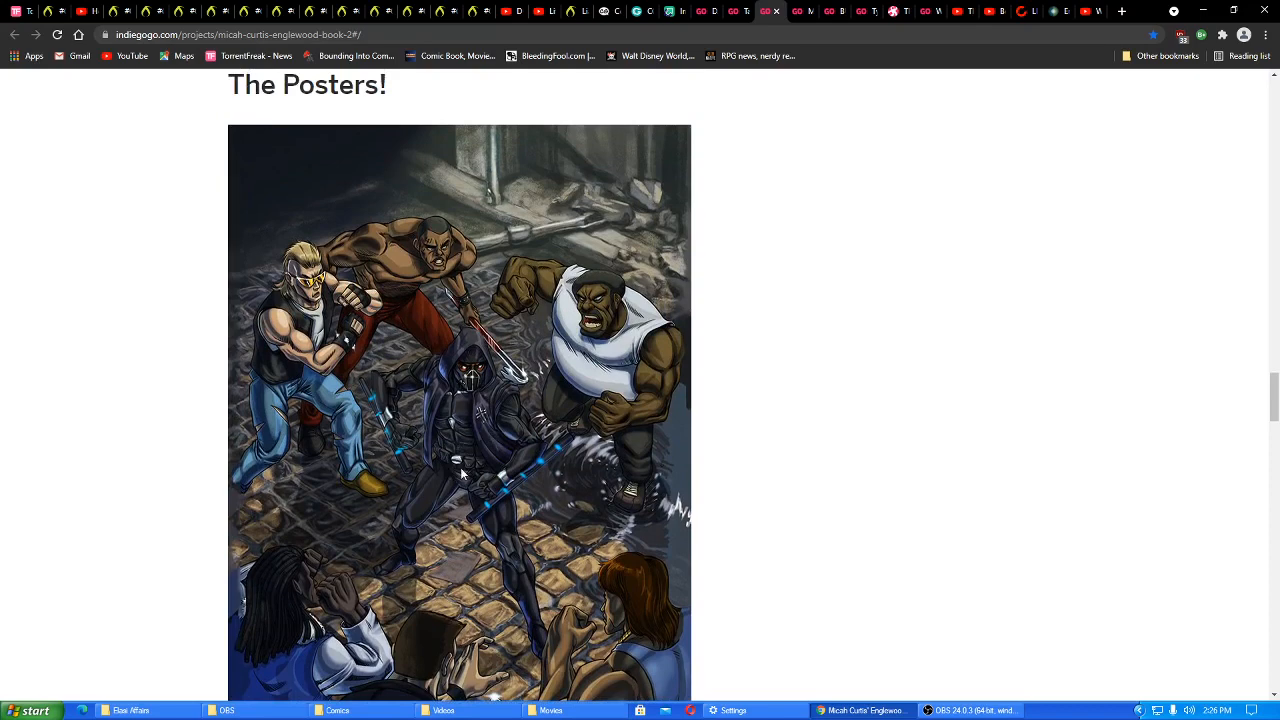
mouse_move(496, 428)
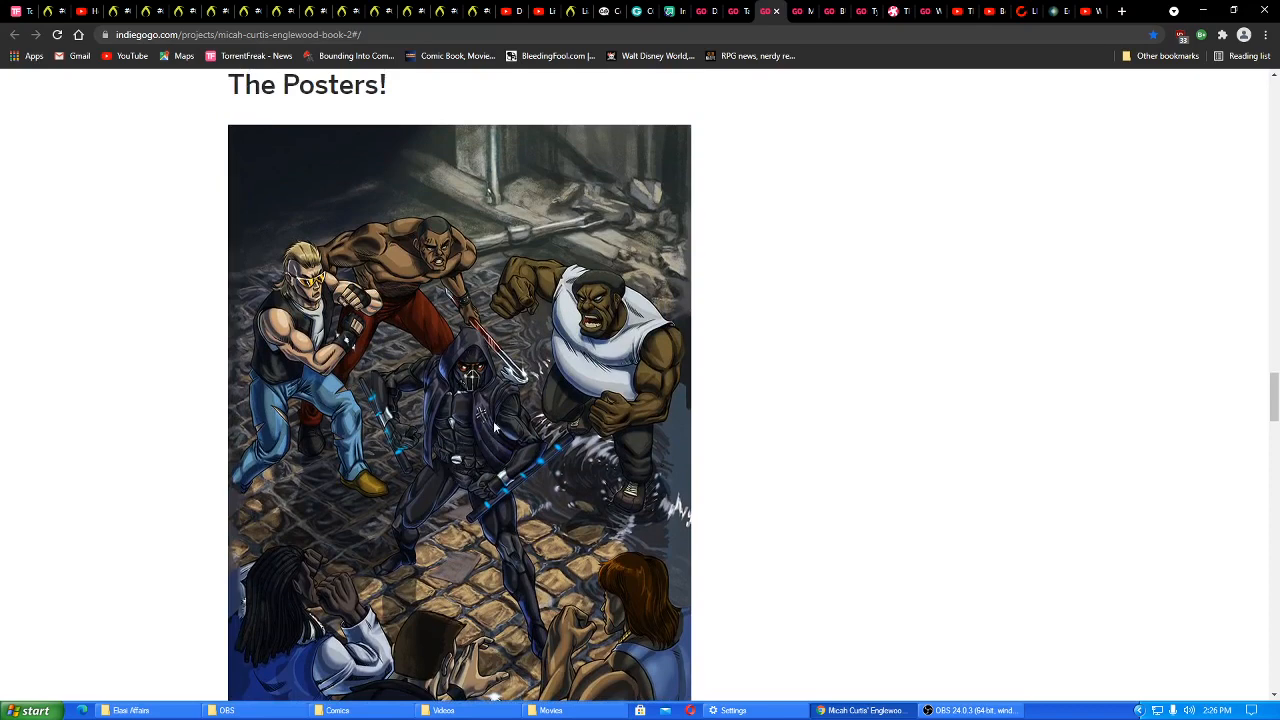
scroll("down", 3)
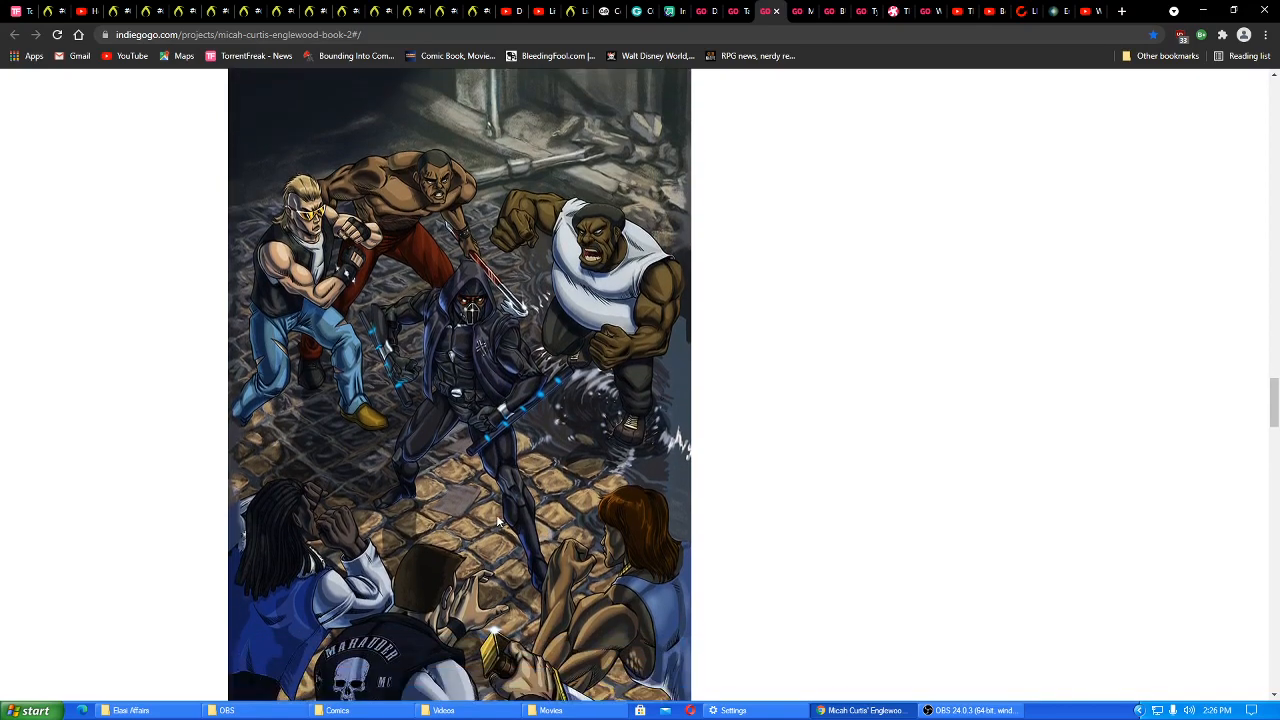
mouse_move(588, 420)
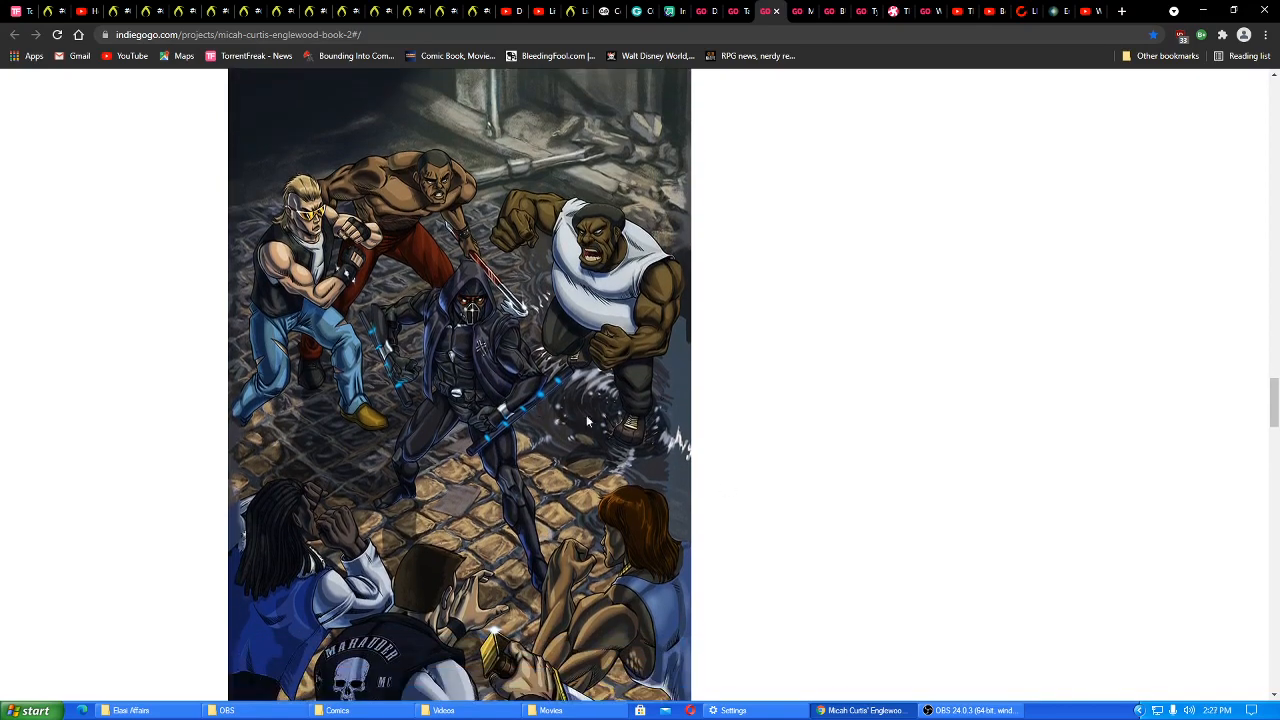
scroll("down", 3)
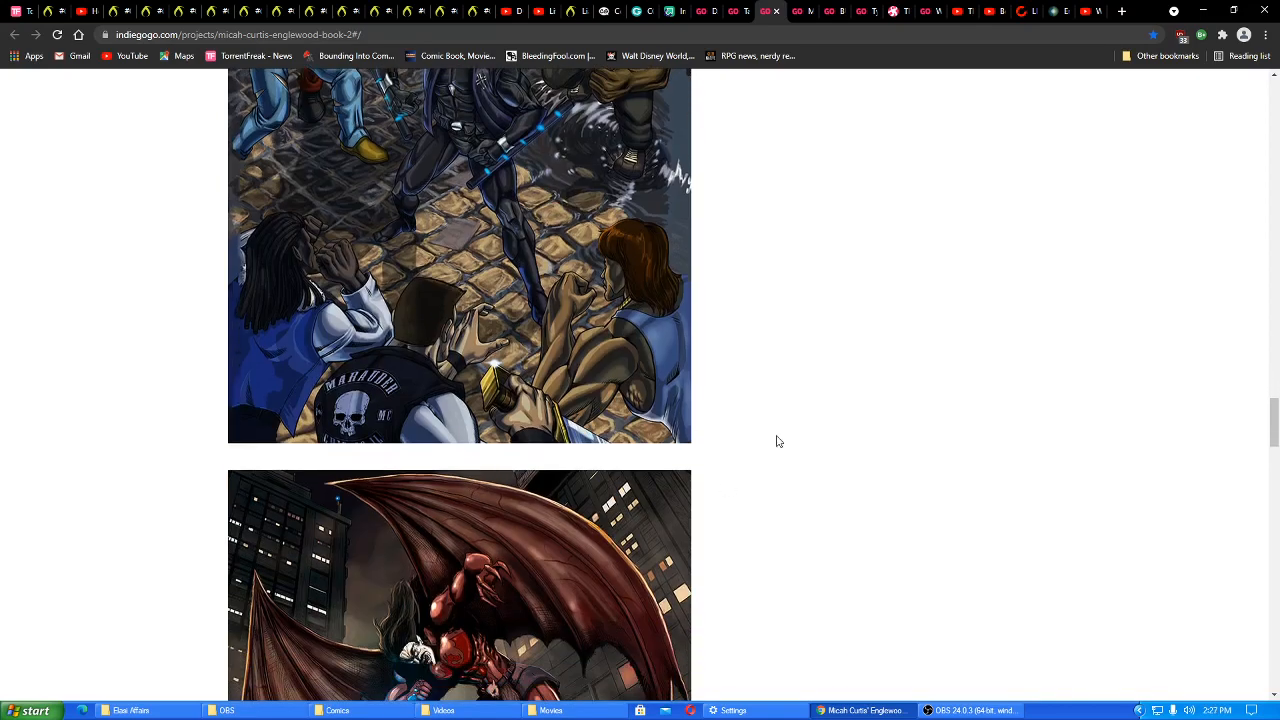
scroll("down", 3)
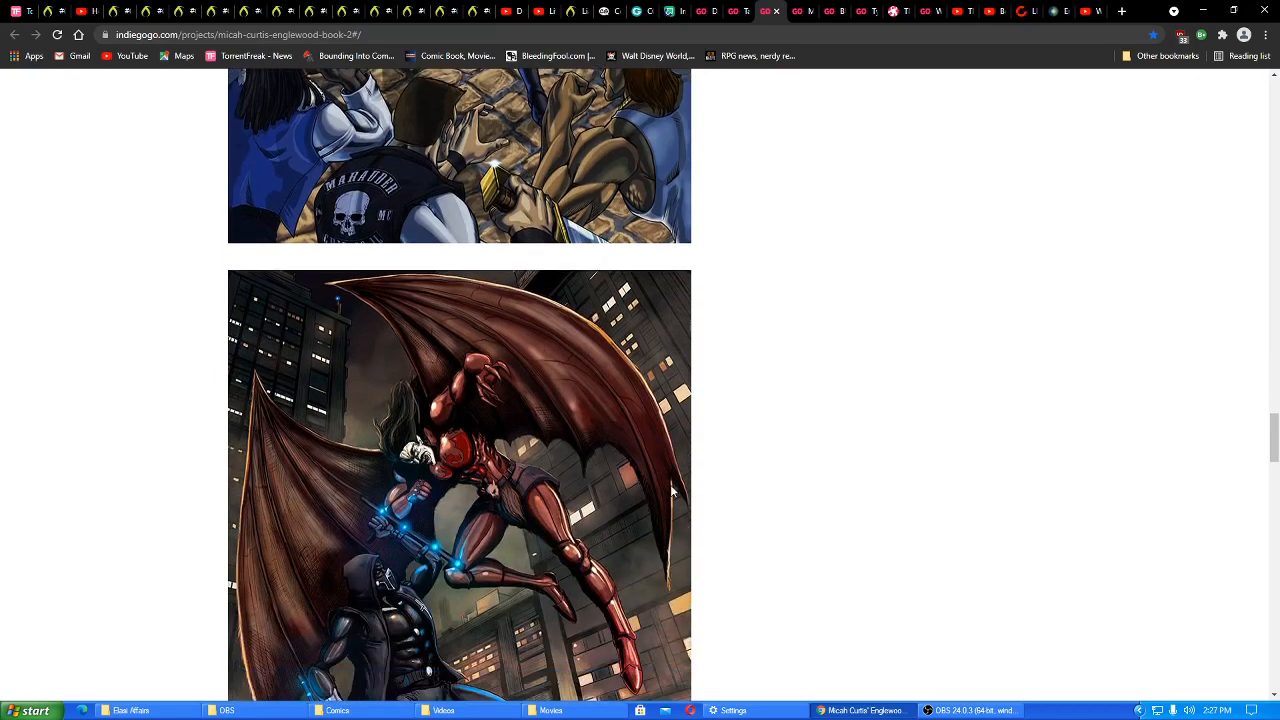
scroll("down", 3)
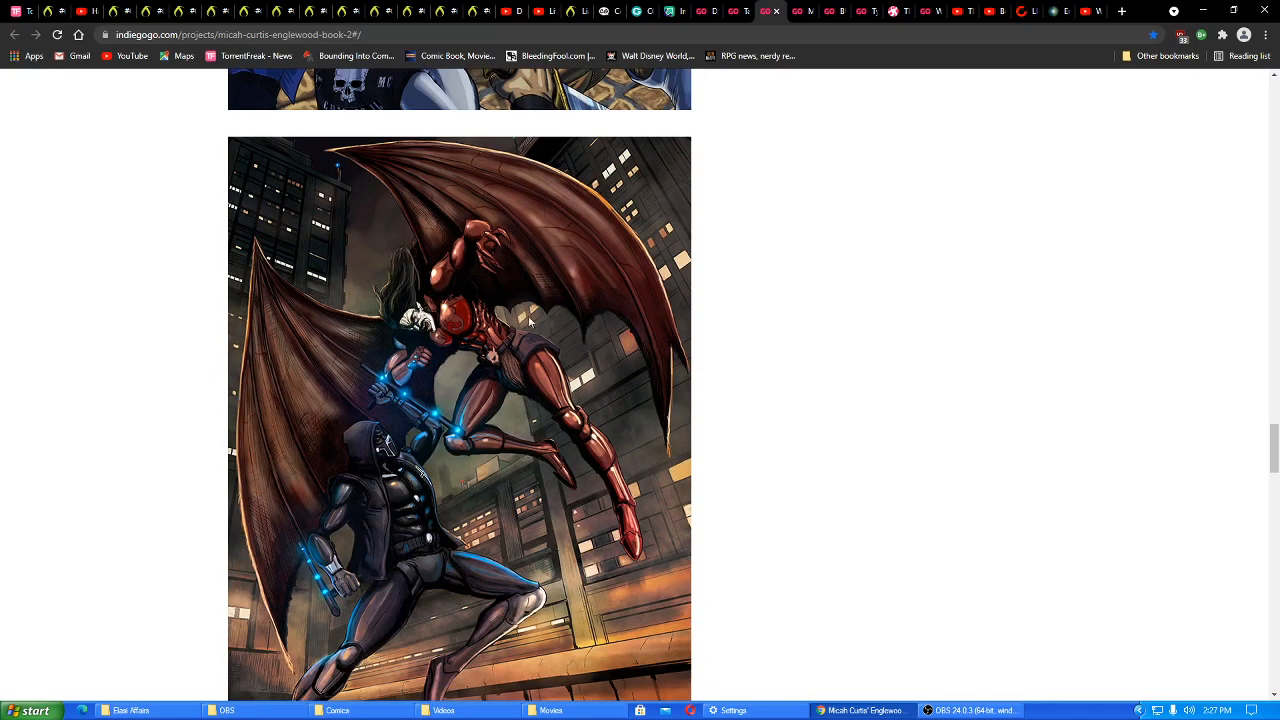
mouse_move(768, 424)
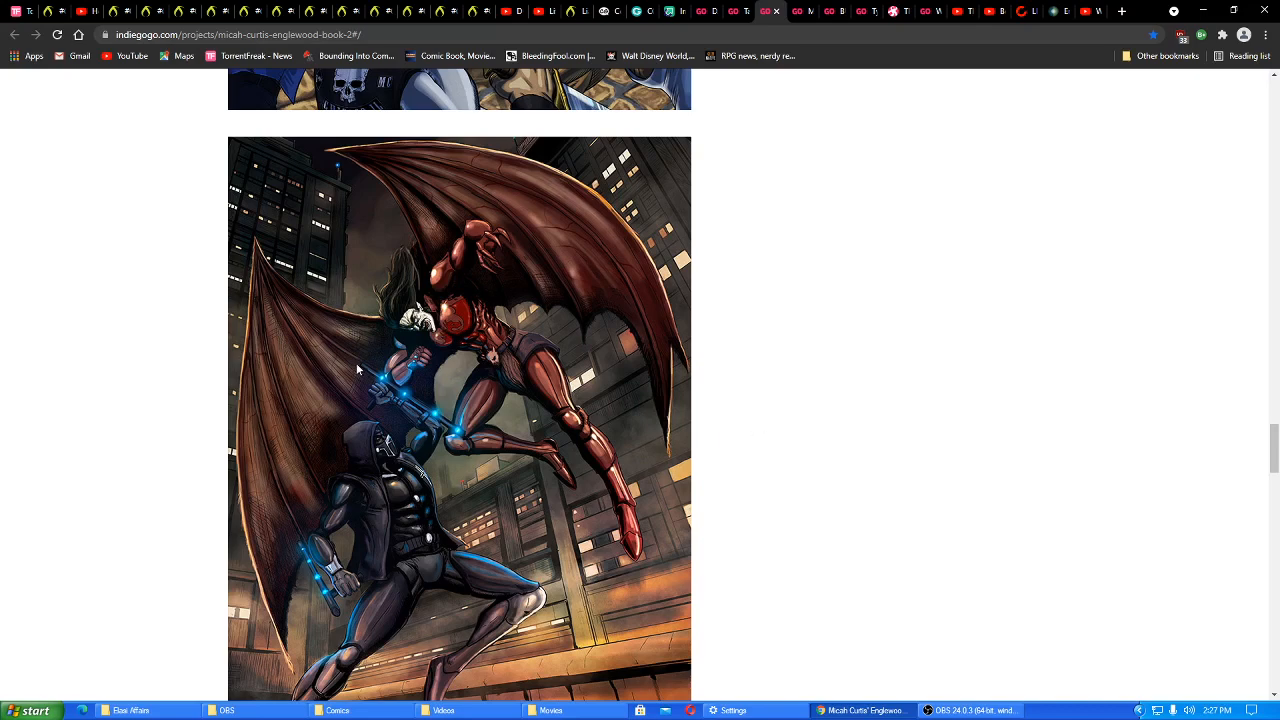
mouse_move(776, 448)
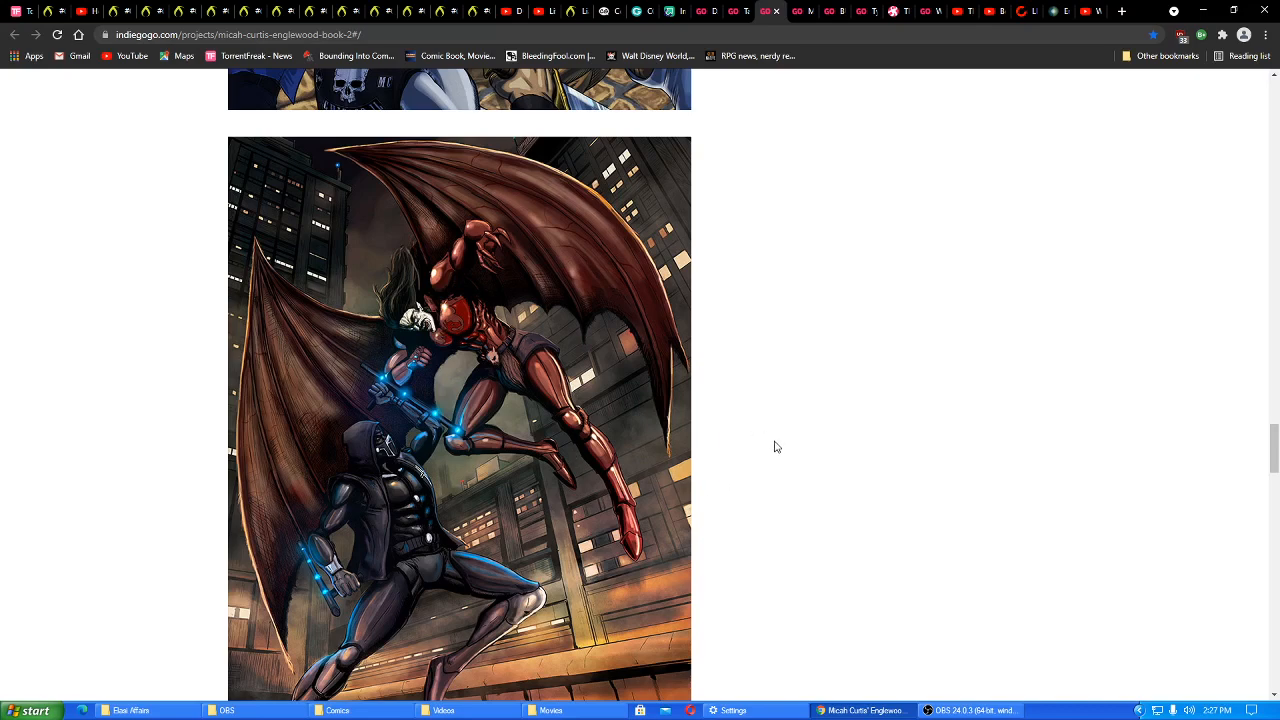
Continue past the Chicago Journal Massacre of innocents print to the Solomon's Temple T-Shirt! section
scroll("down", 3)
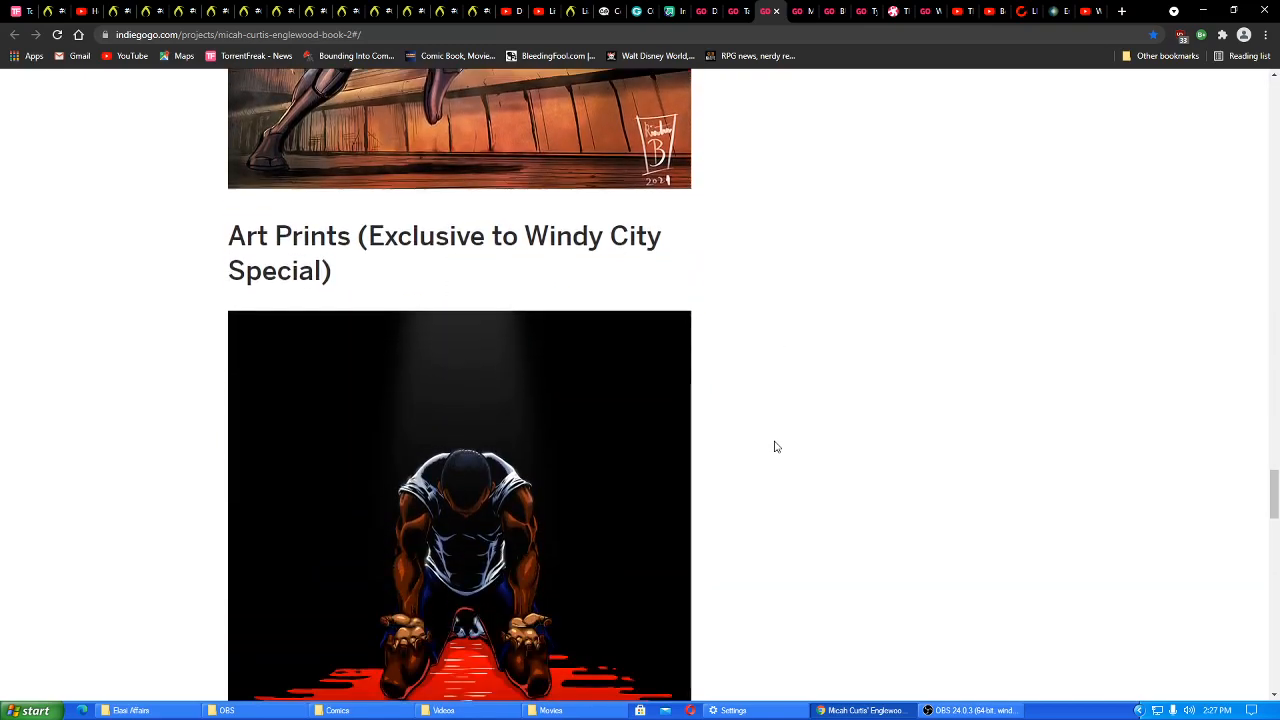
scroll("down", 3)
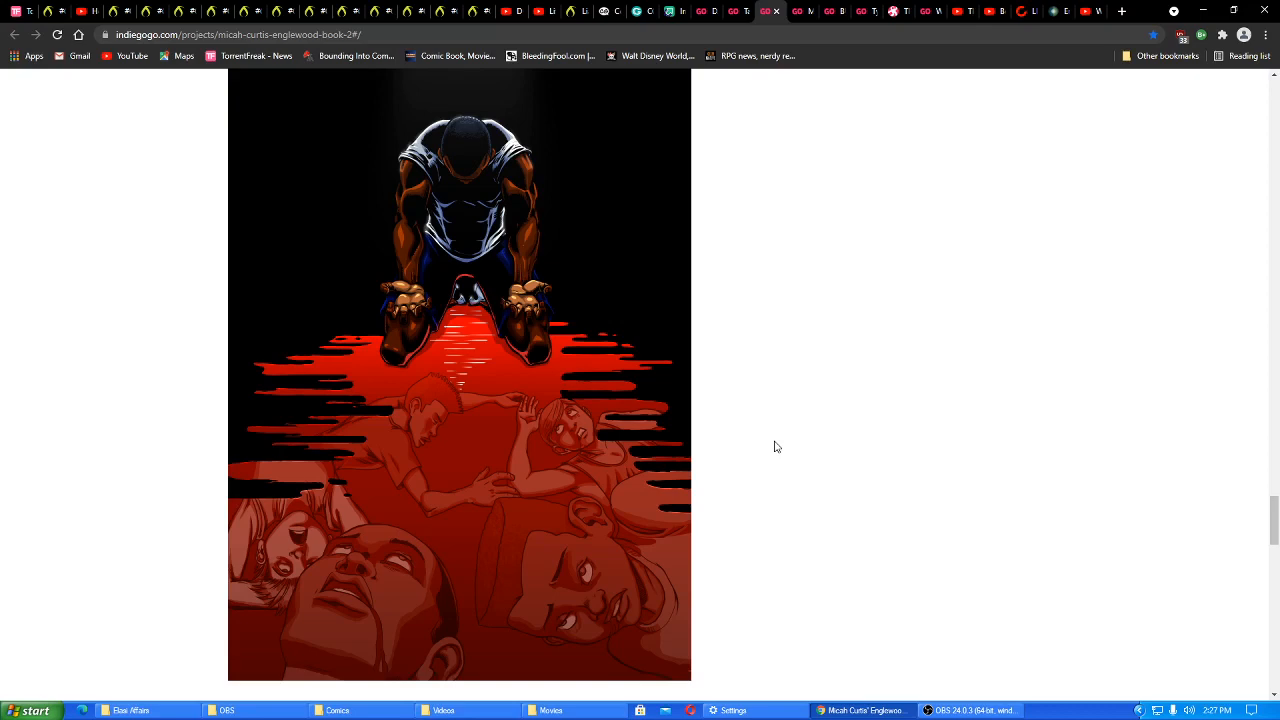
mouse_move(776, 448)
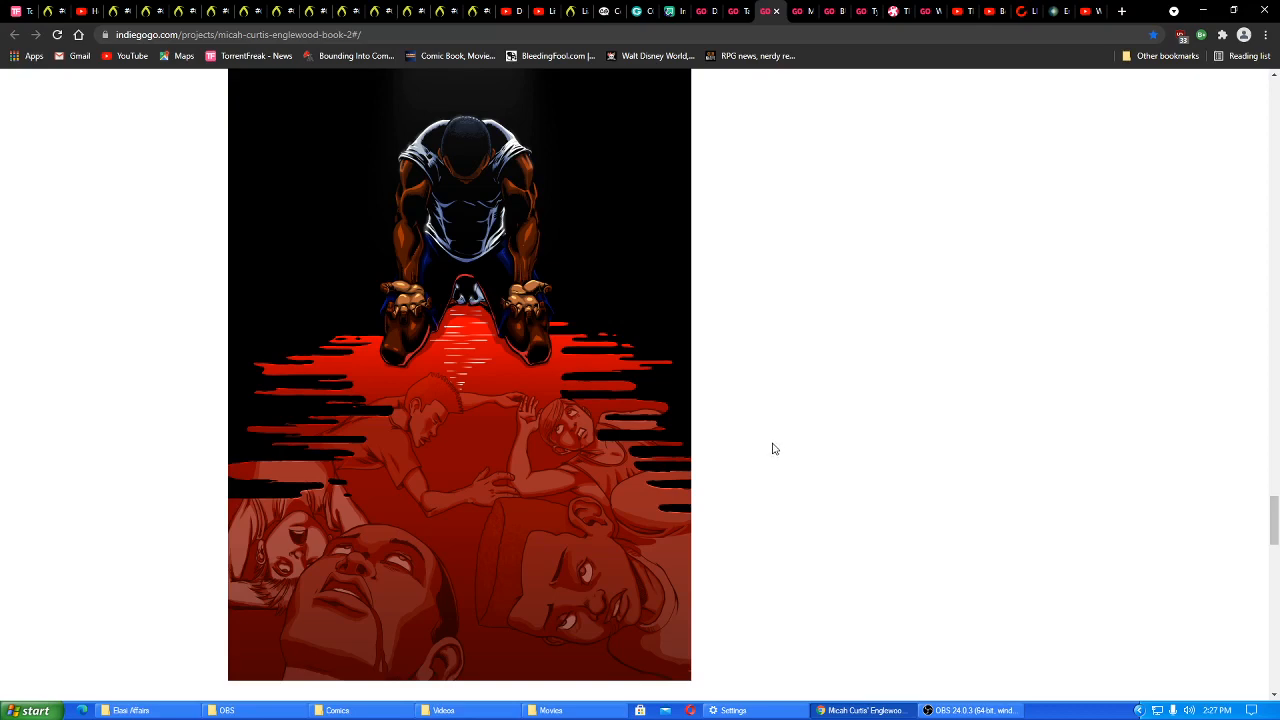
scroll("down", 3)
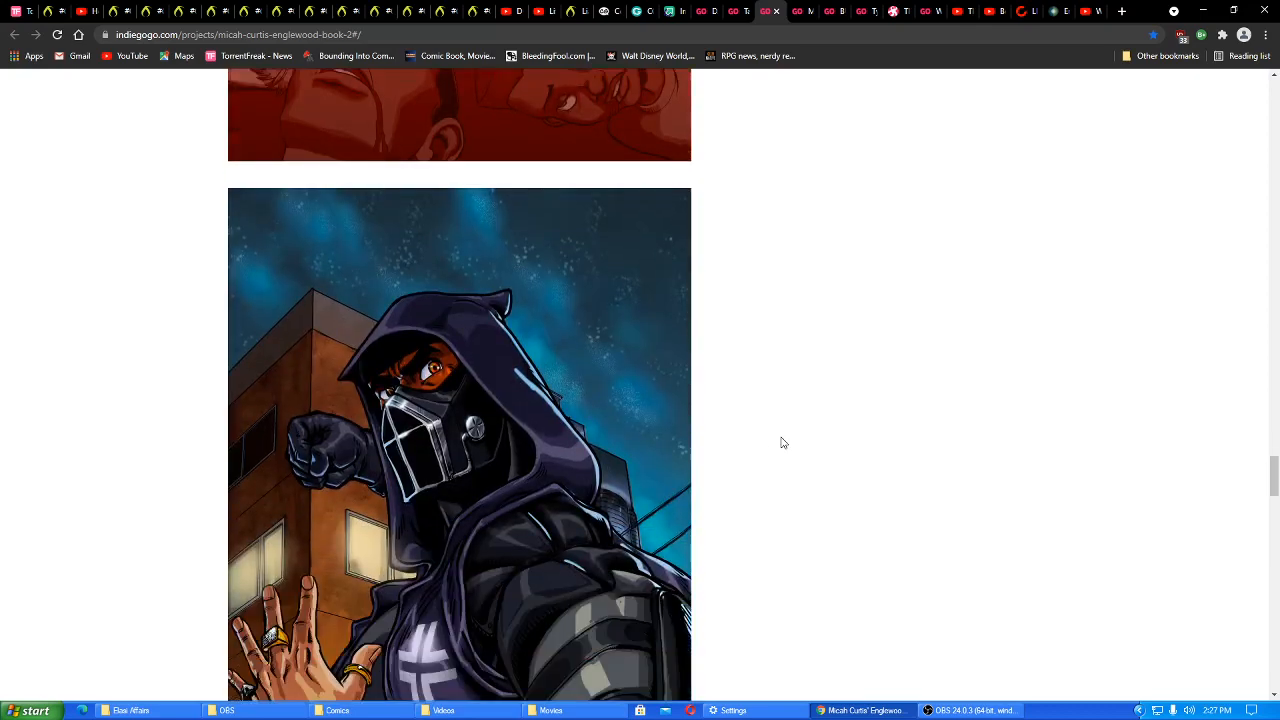
scroll("down", 3)
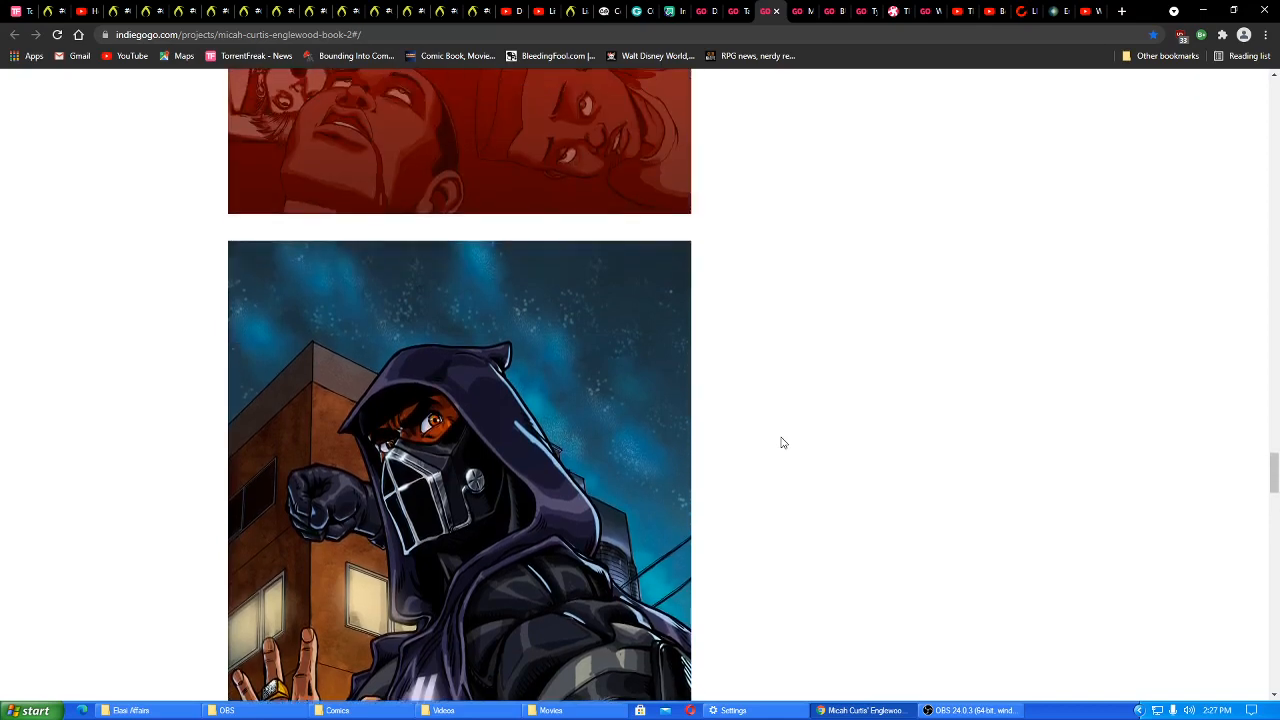
scroll("down", 3)
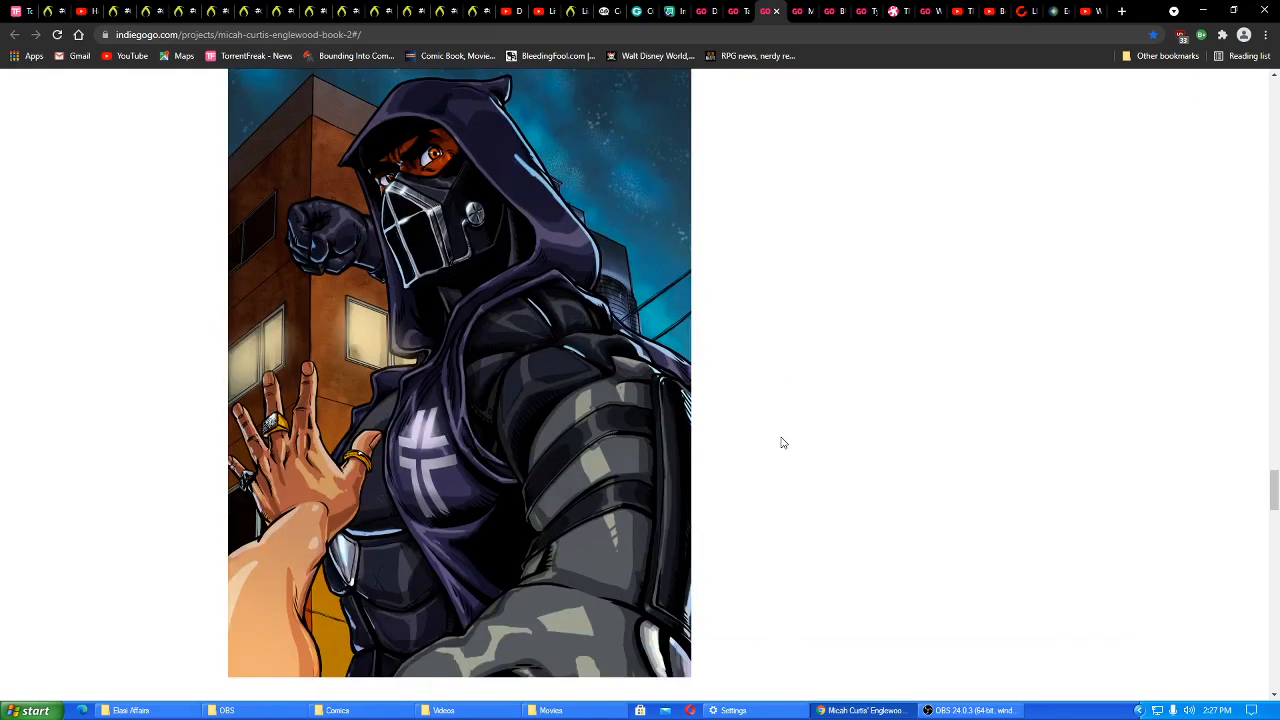
mouse_move(788, 438)
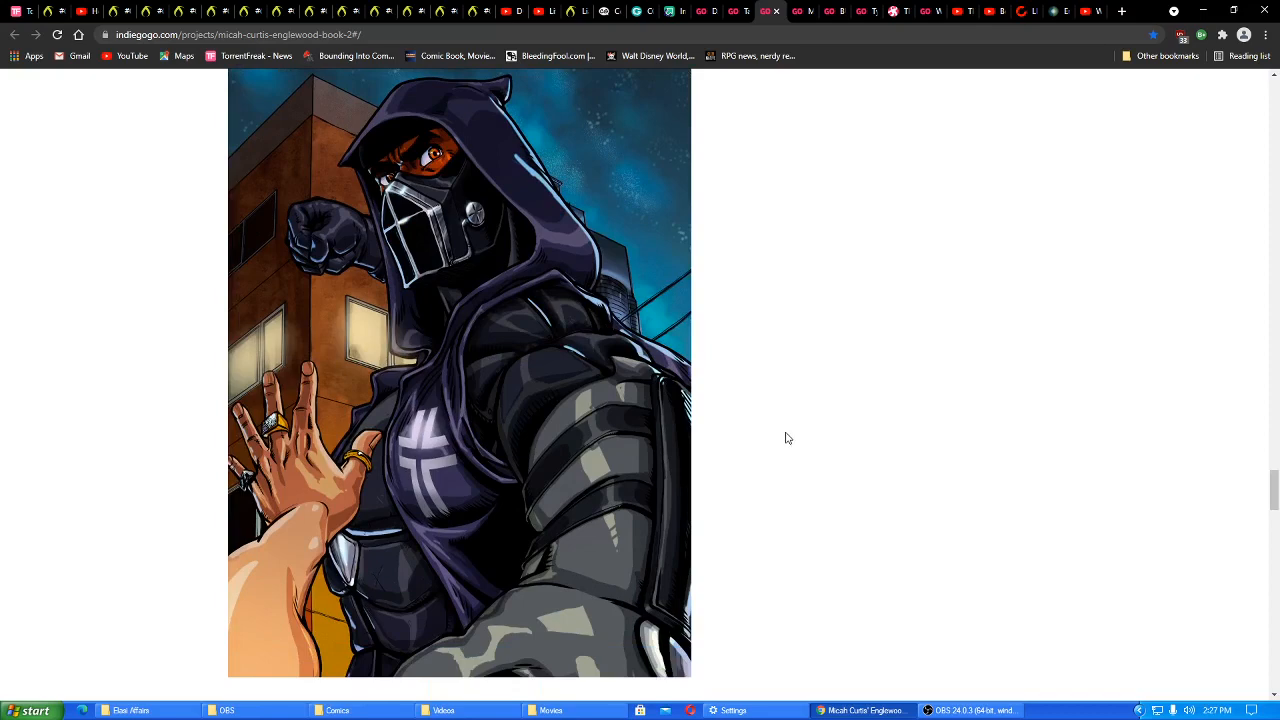
scroll("down", 3)
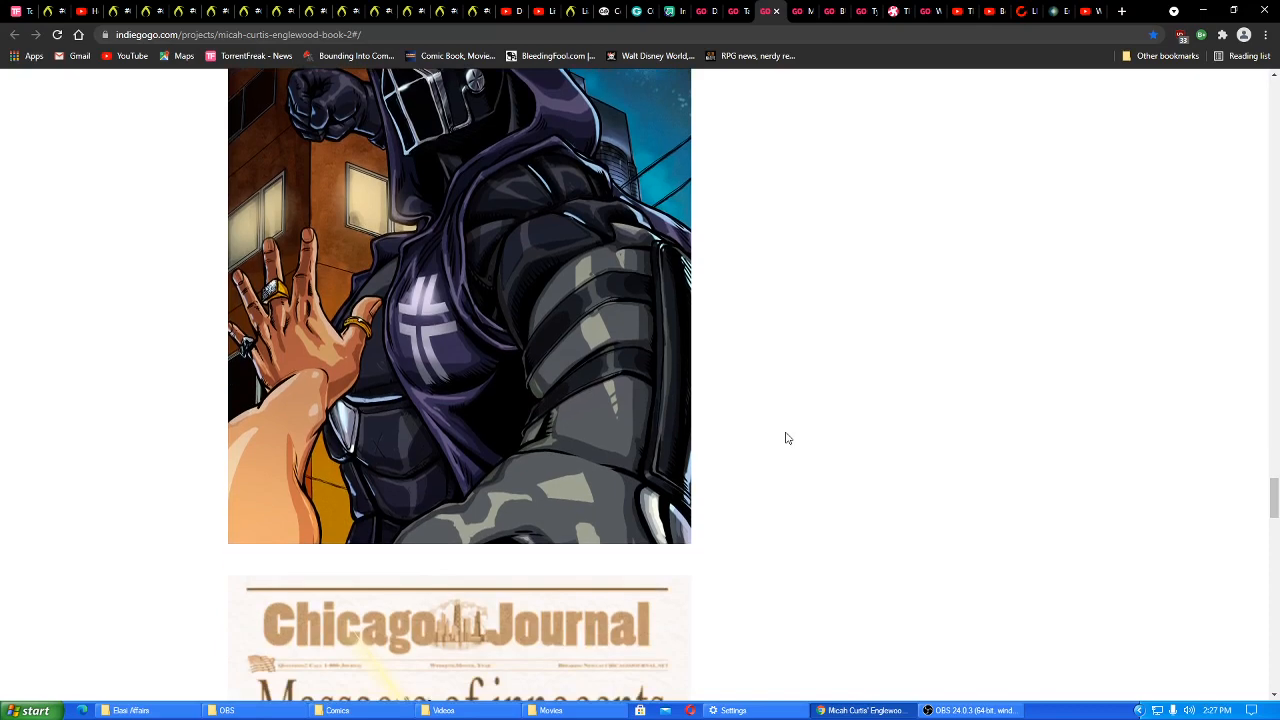
scroll("down", 3)
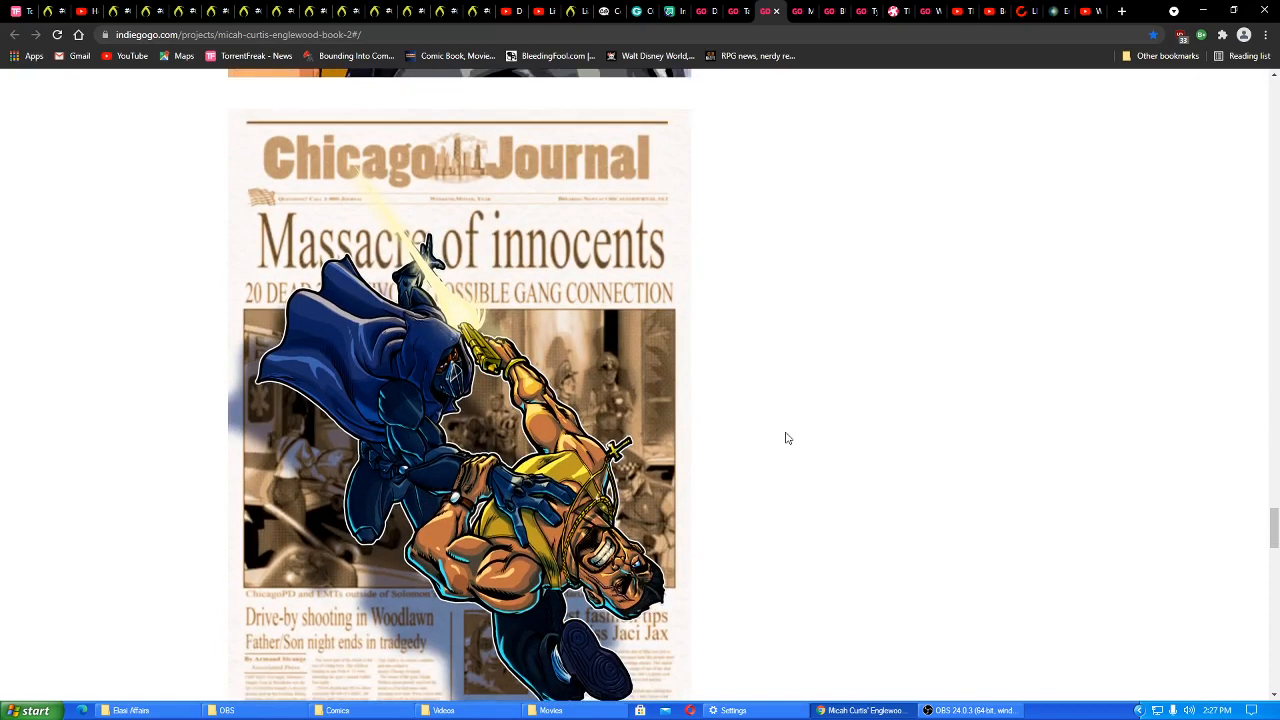
scroll("down", 3)
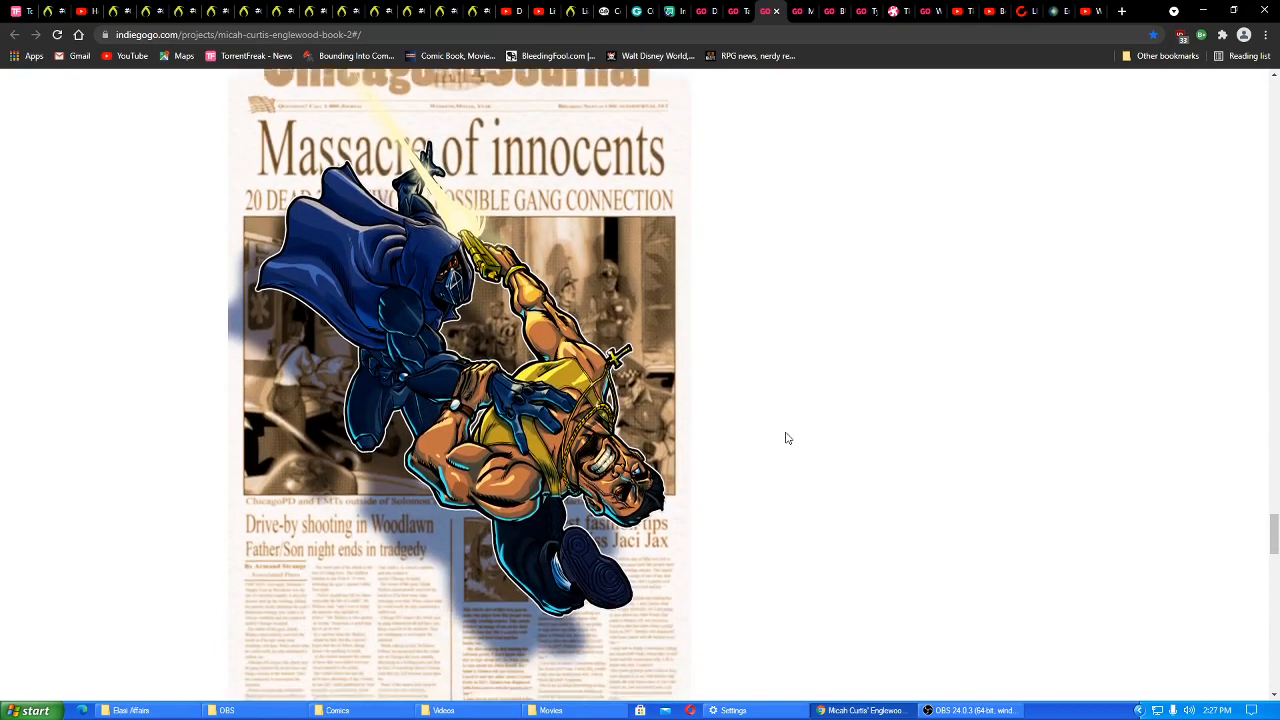
scroll("down", 3)
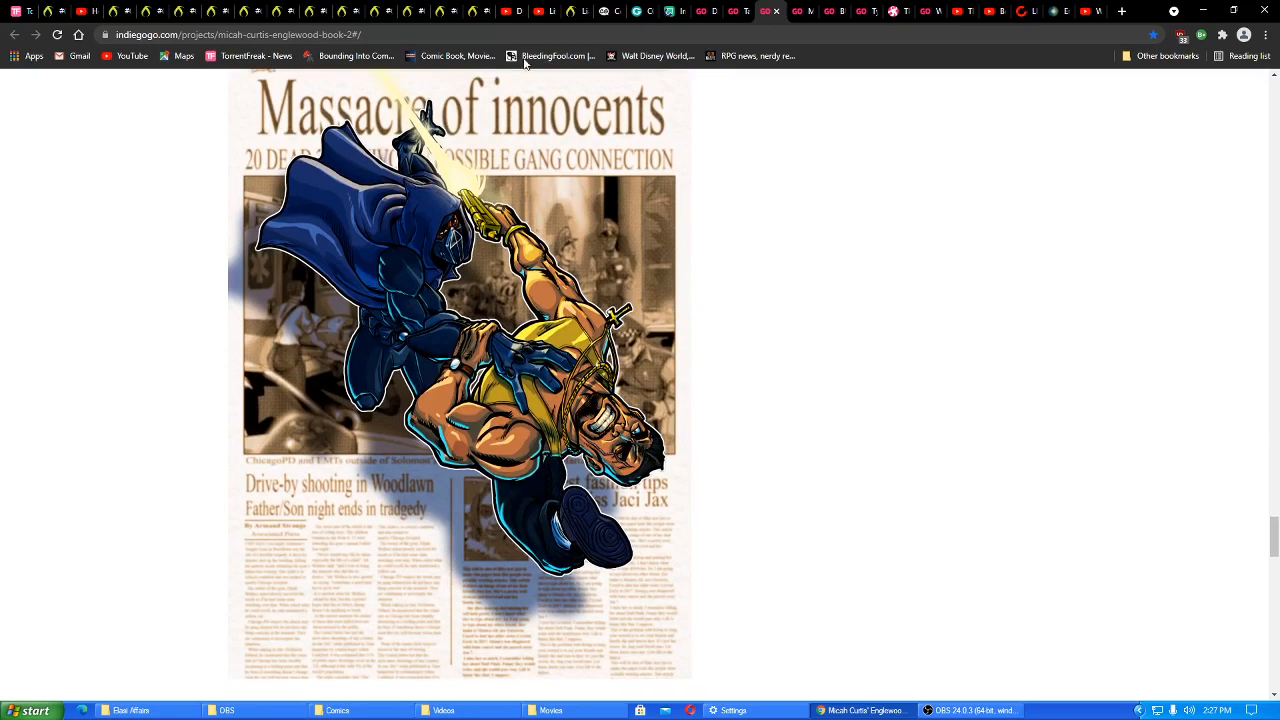
scroll("down", 3)
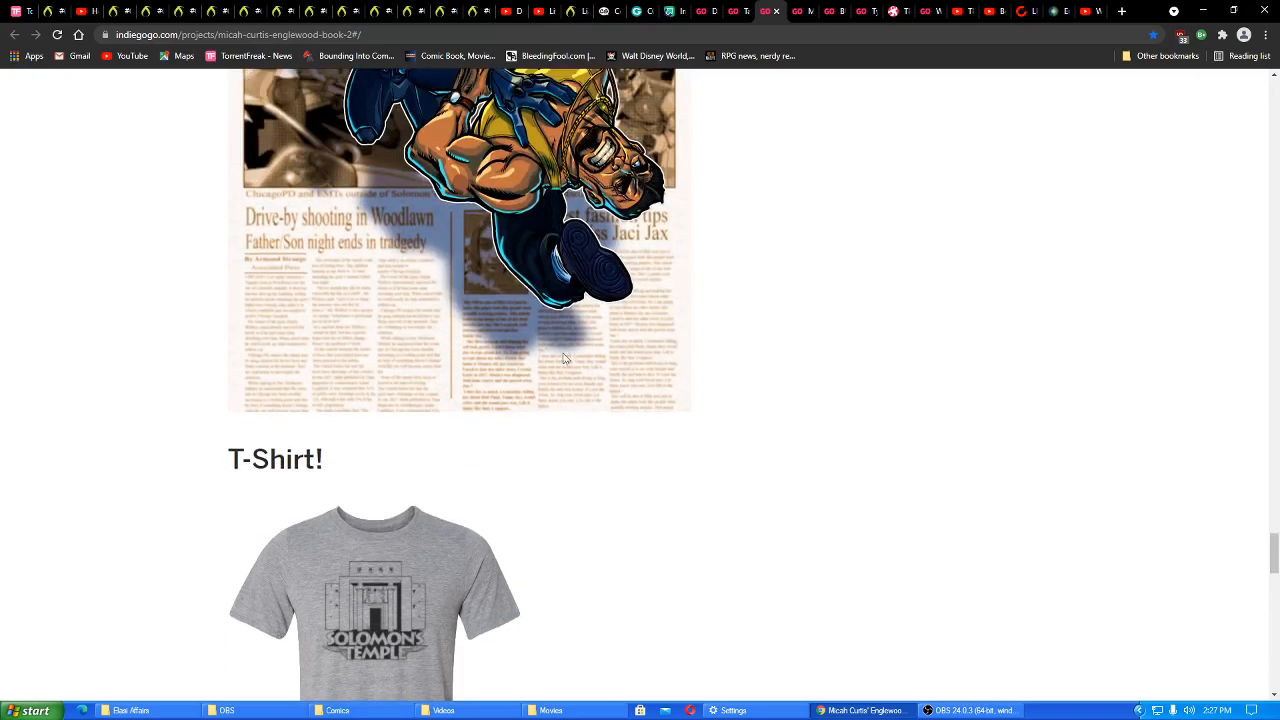
Scroll past the Solomon's Temple T-shirt image to the Features! section with Be in the book and Snag Some Posters
scroll("down", 3)
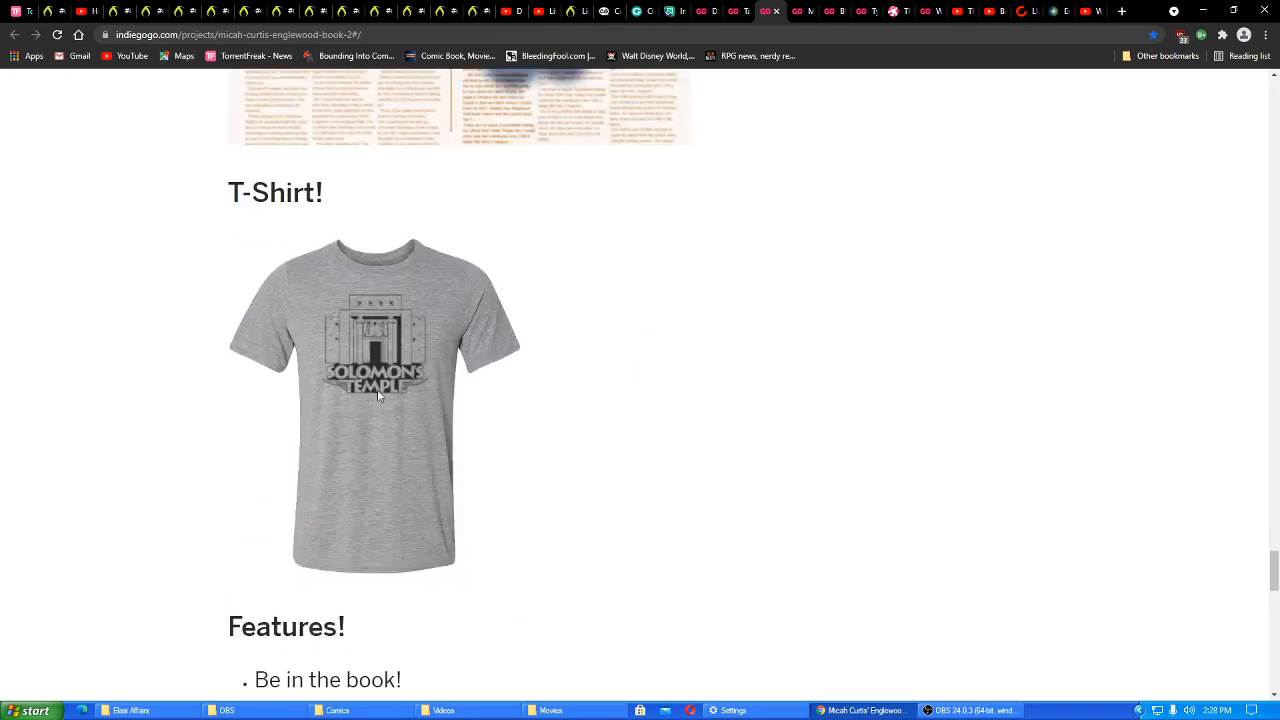
scroll("up", 3)
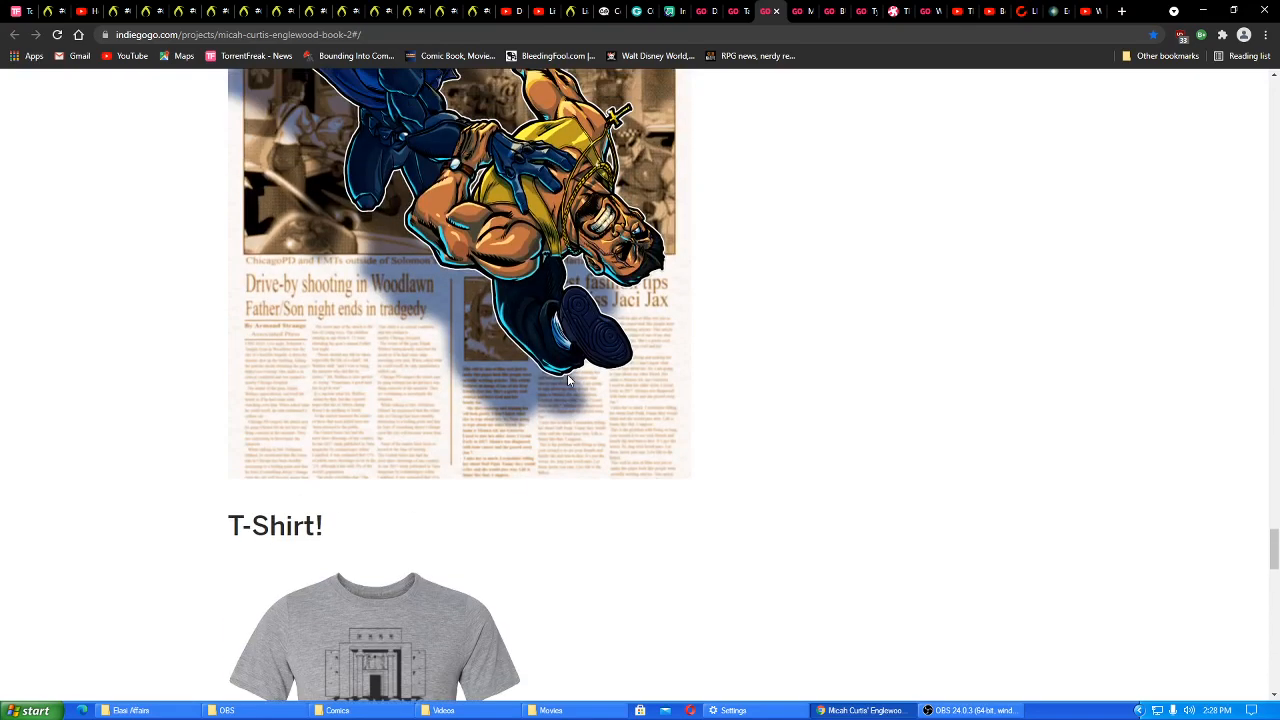
scroll("down", 3)
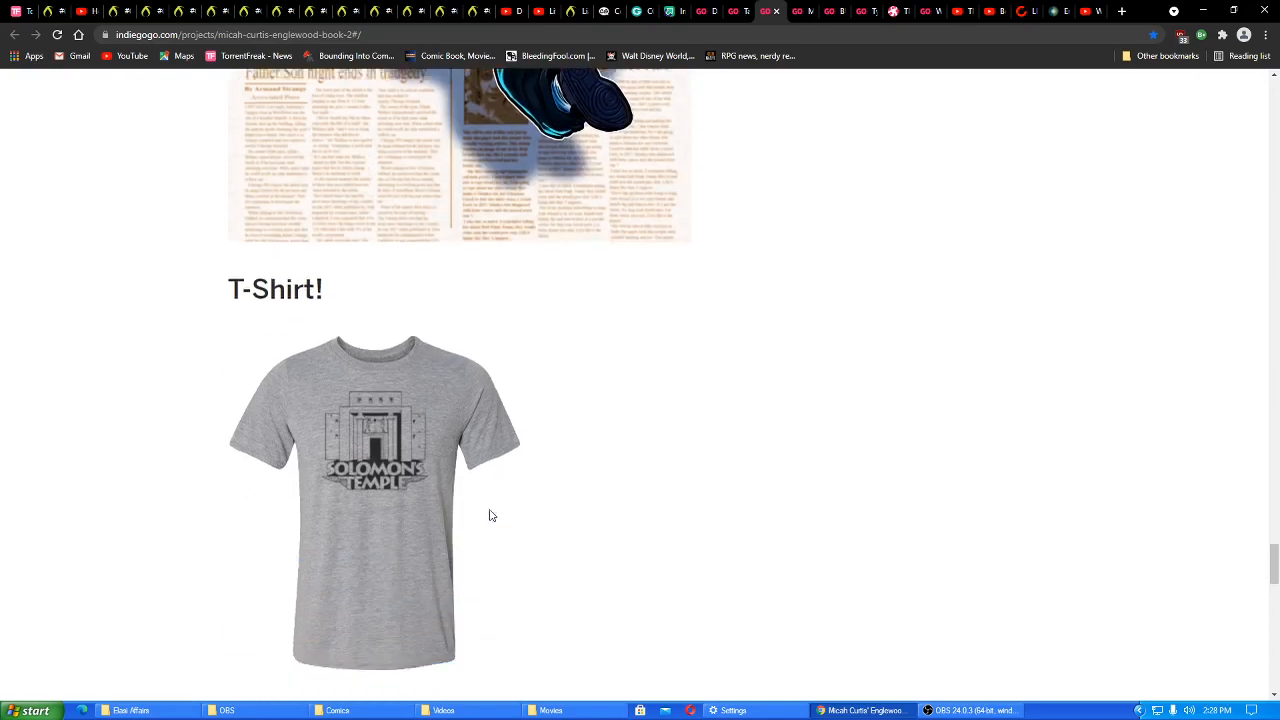
scroll("down", 3)
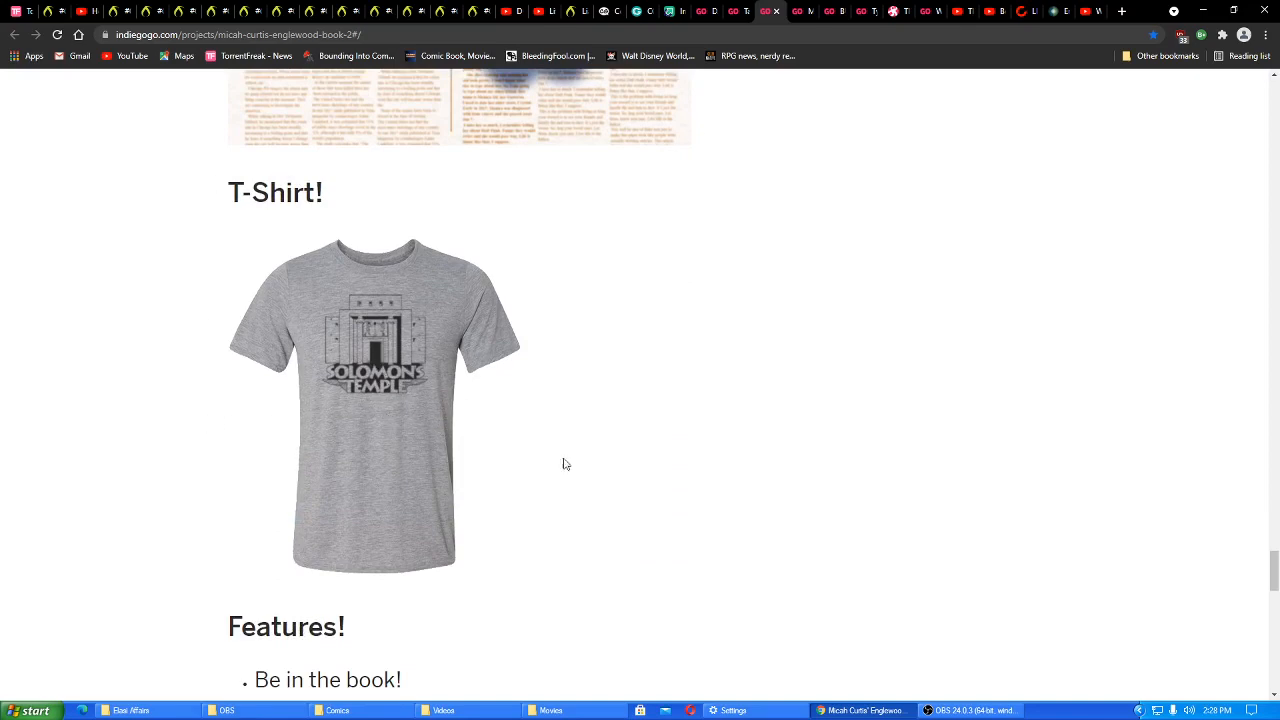
mouse_move(560, 432)
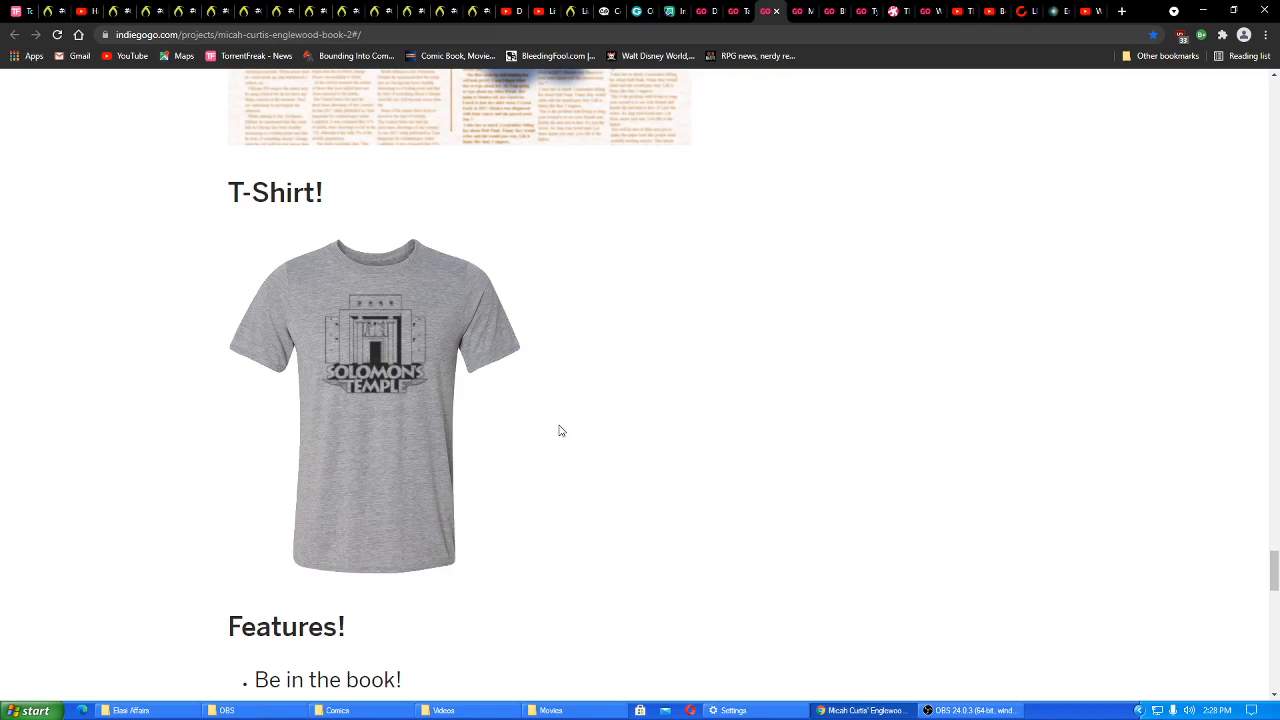
scroll("up", 3)
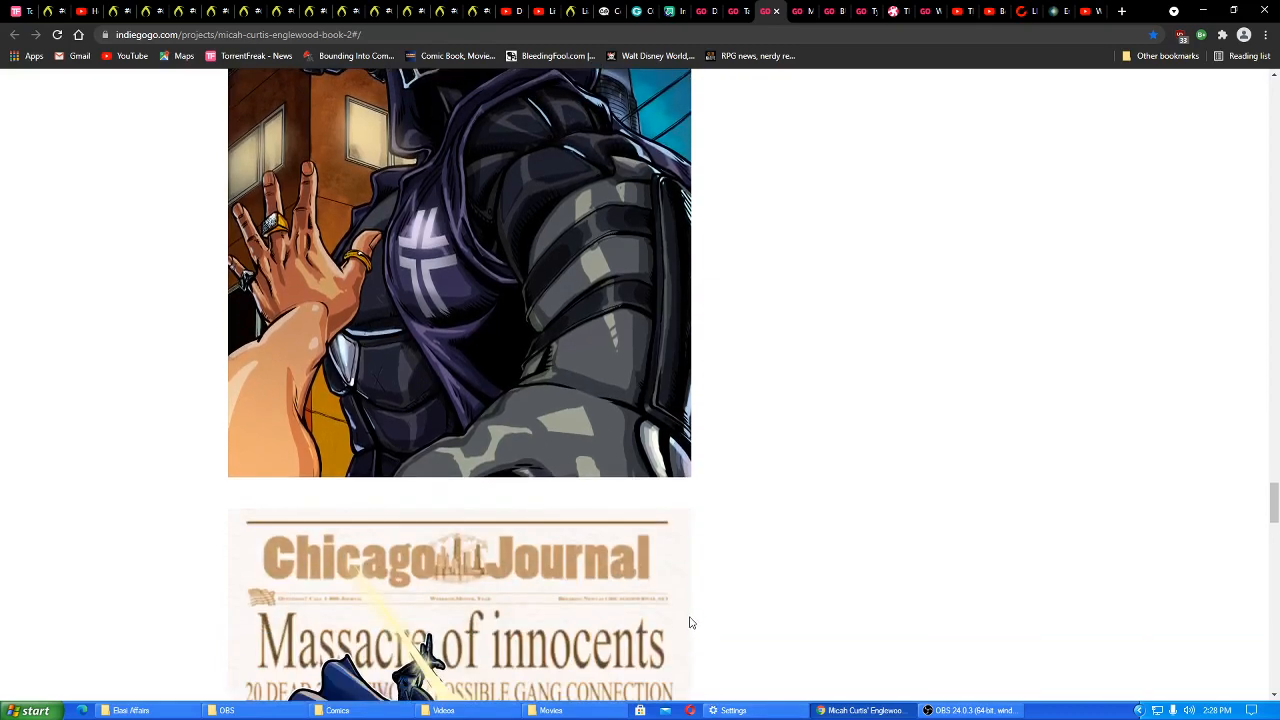
scroll("down", 3)
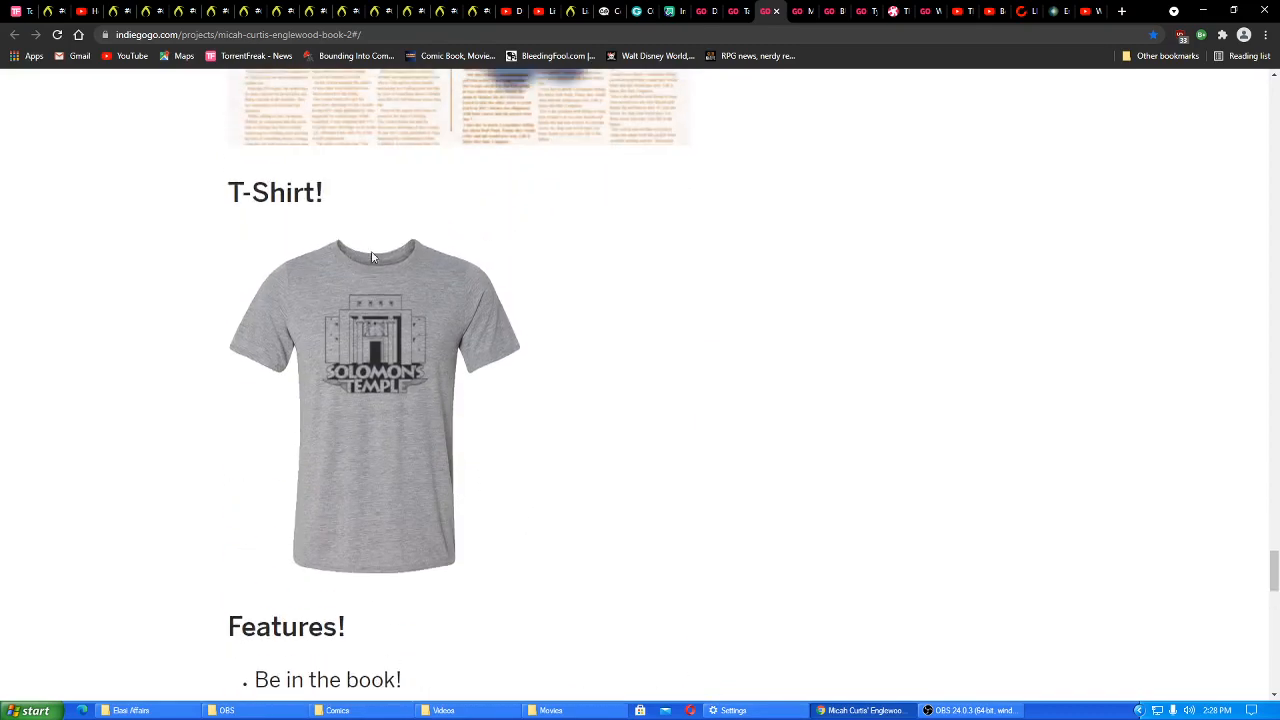
mouse_move(360, 308)
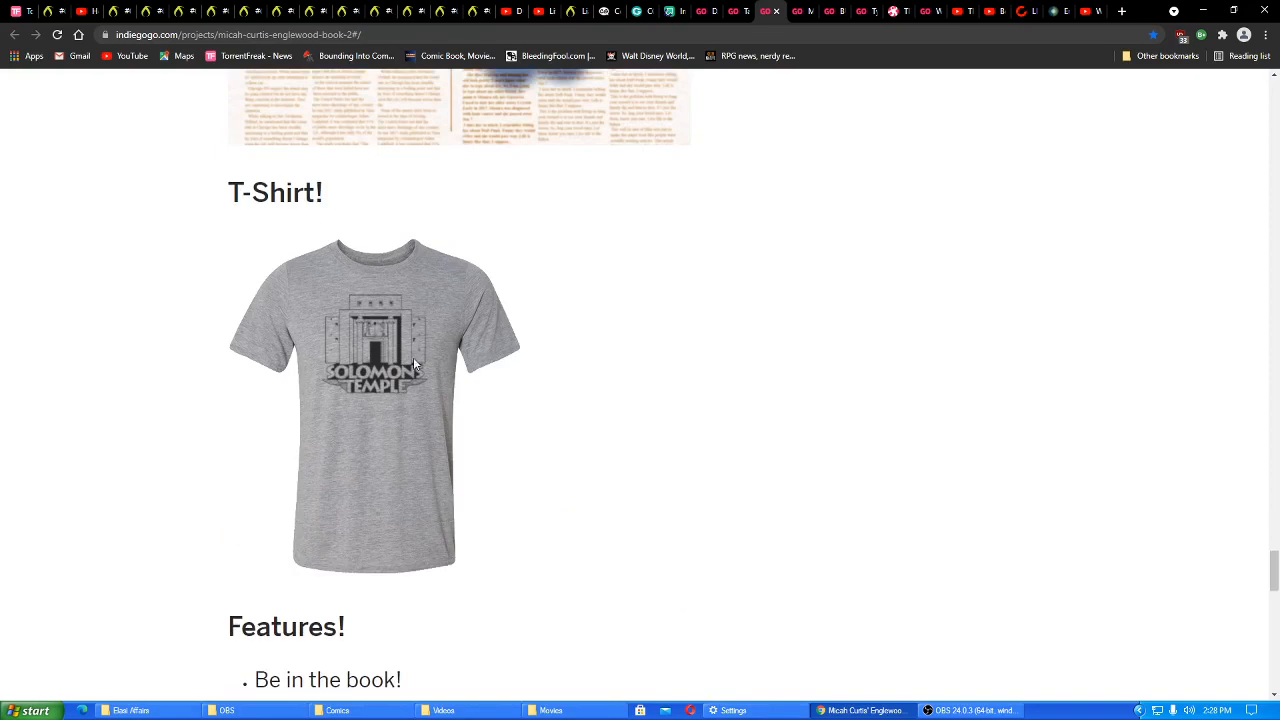
scroll("down", 3)
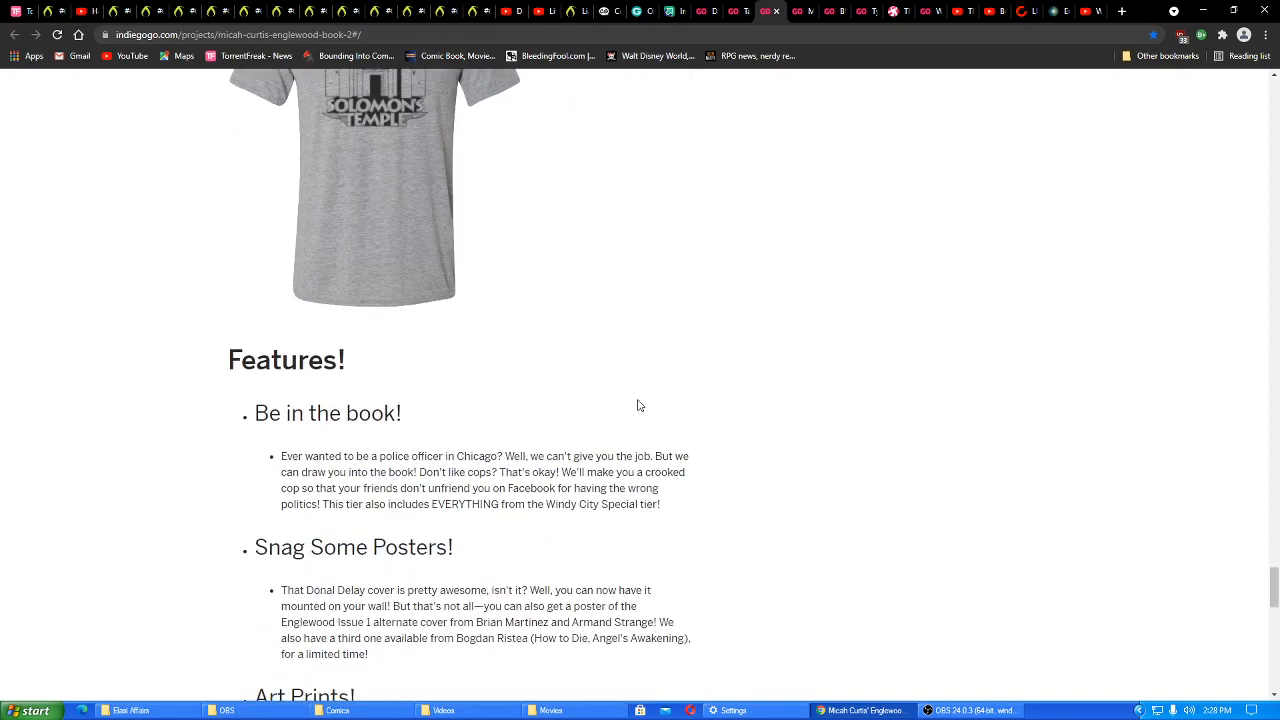
Scroll past Art Prints and Snag a T-Shirt to the Englewood/Peregrine crossover section and Stretch Goals heading
scroll("down", 3)
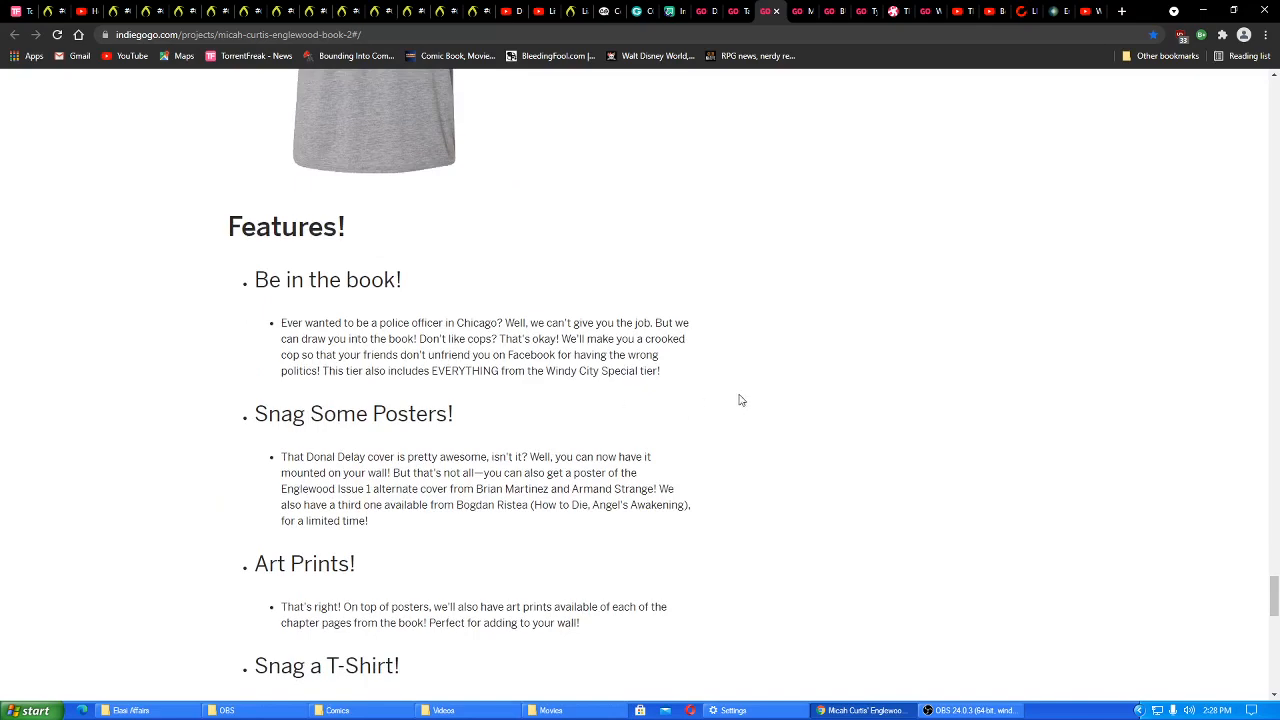
mouse_move(744, 408)
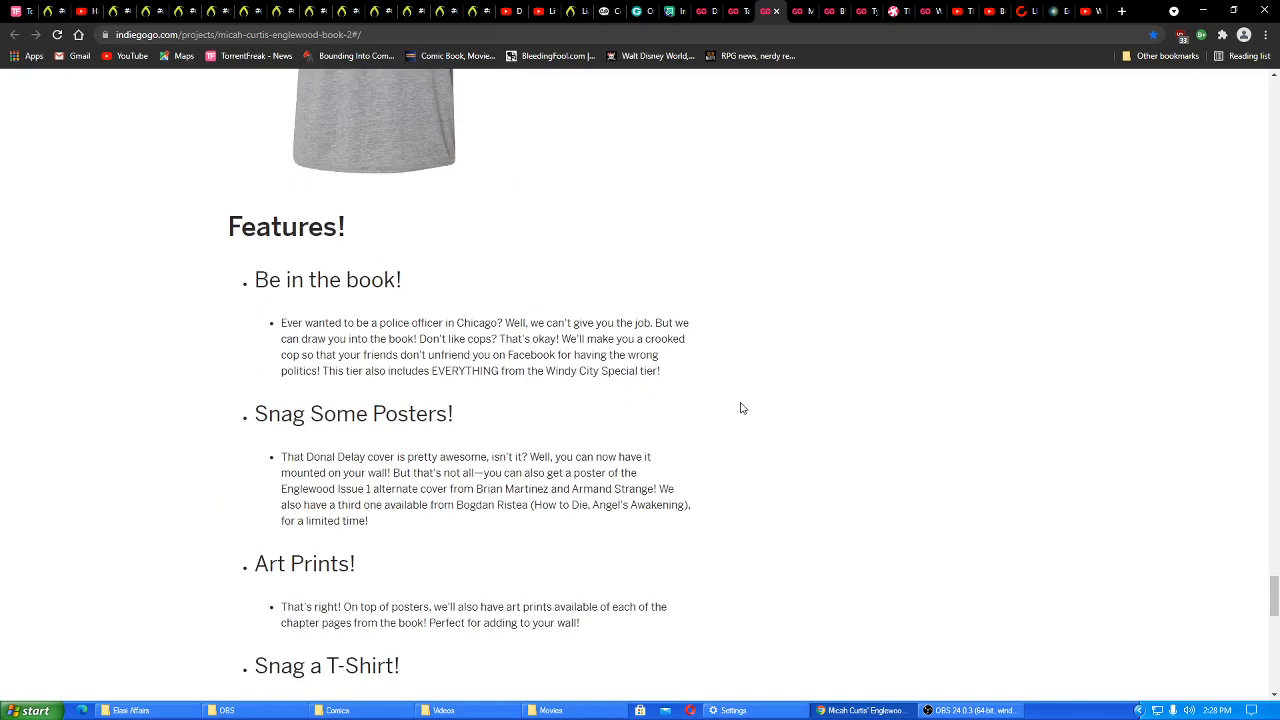
scroll("down", 3)
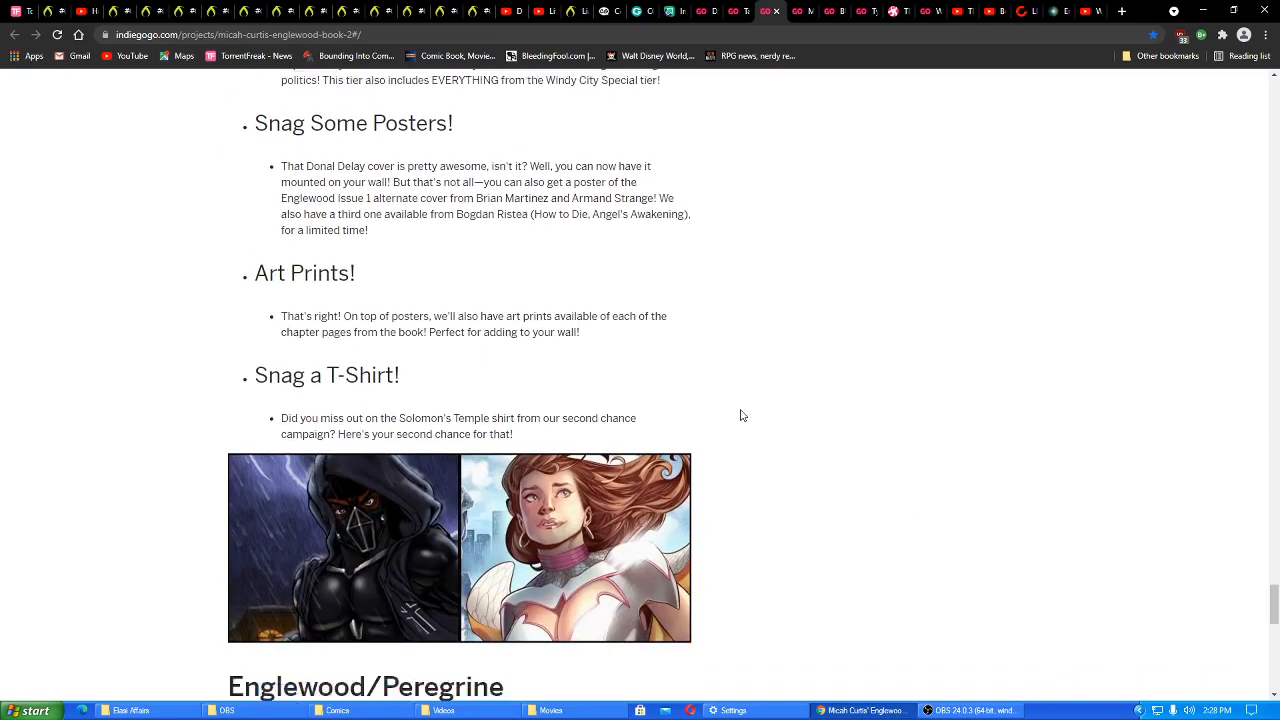
scroll("down", 3)
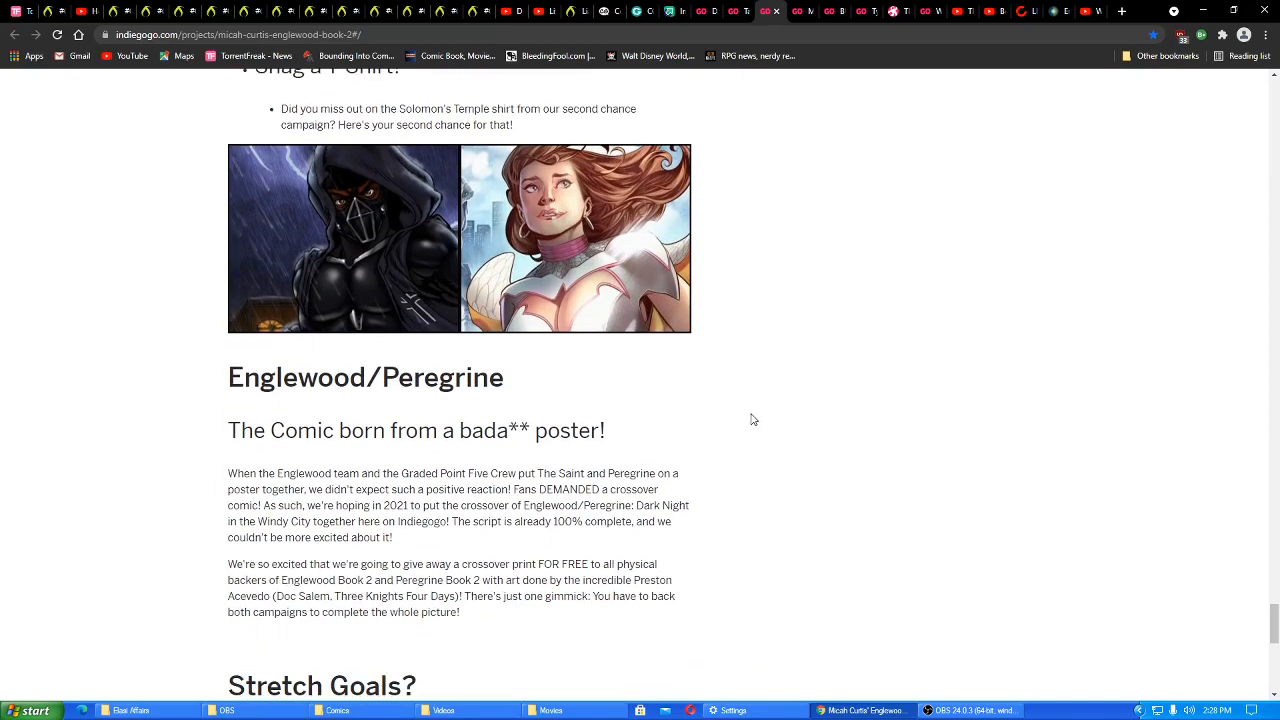
mouse_move(738, 438)
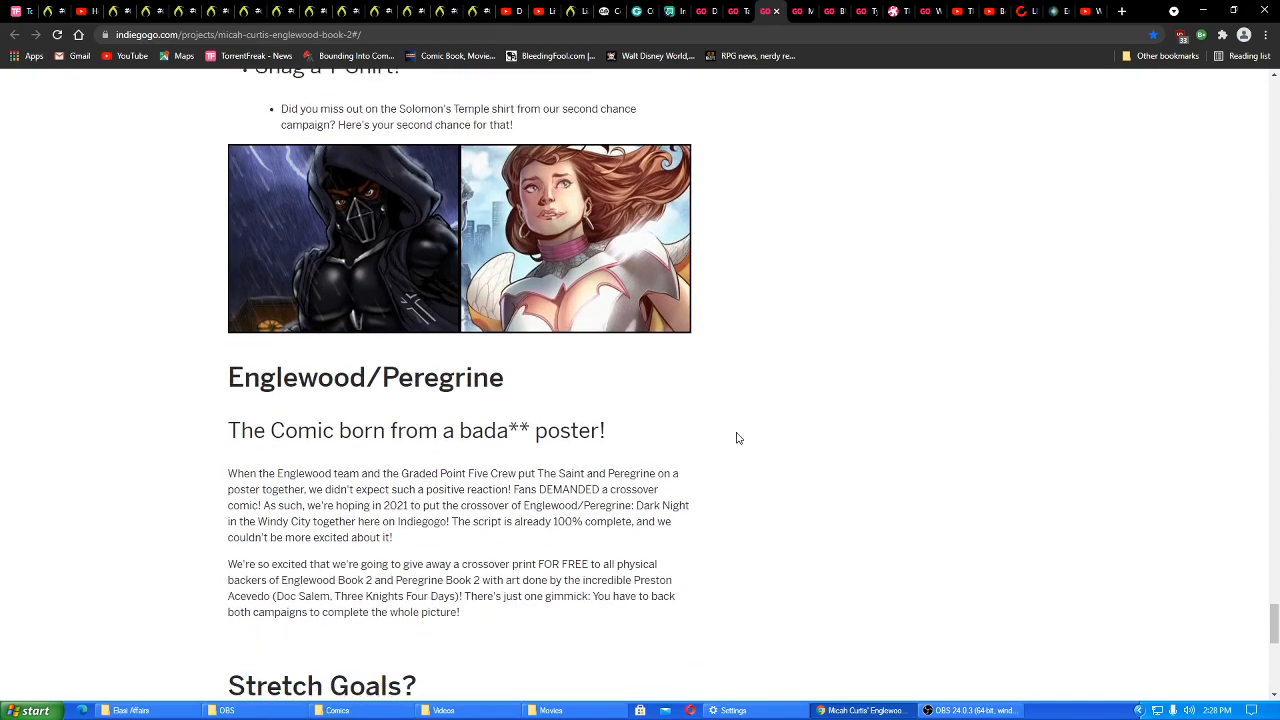
mouse_move(760, 448)
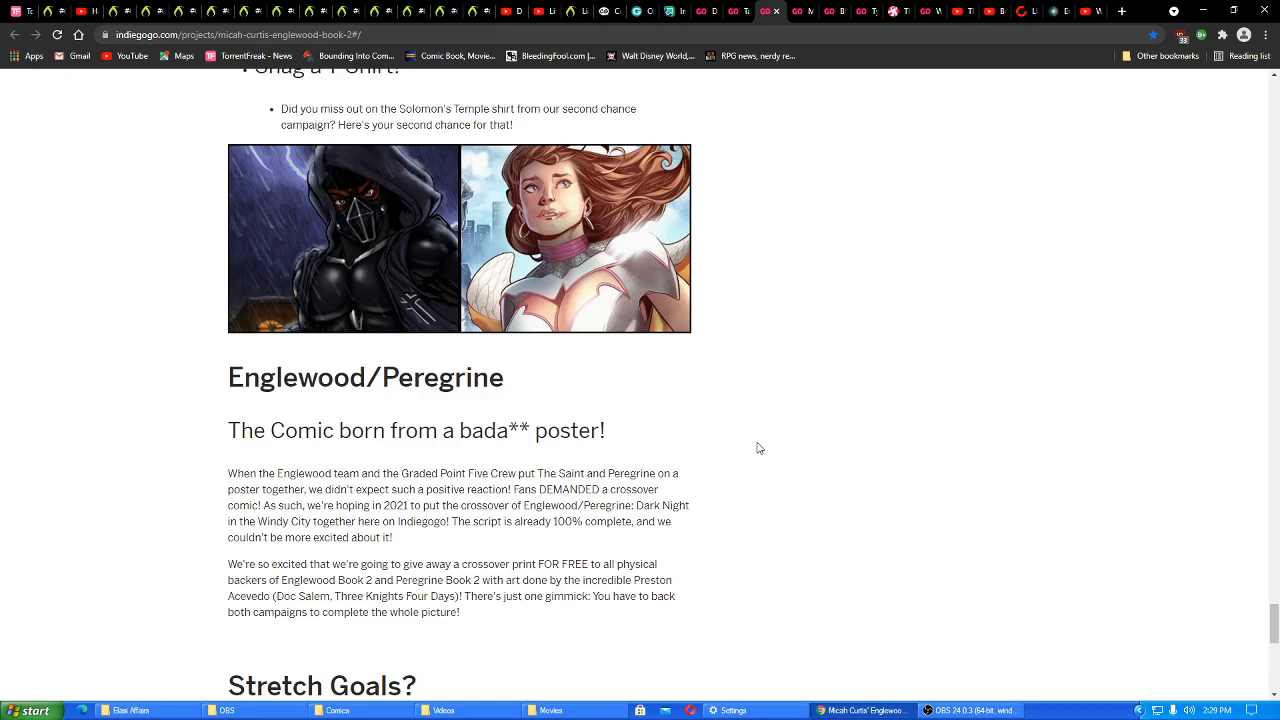
mouse_move(920, 482)
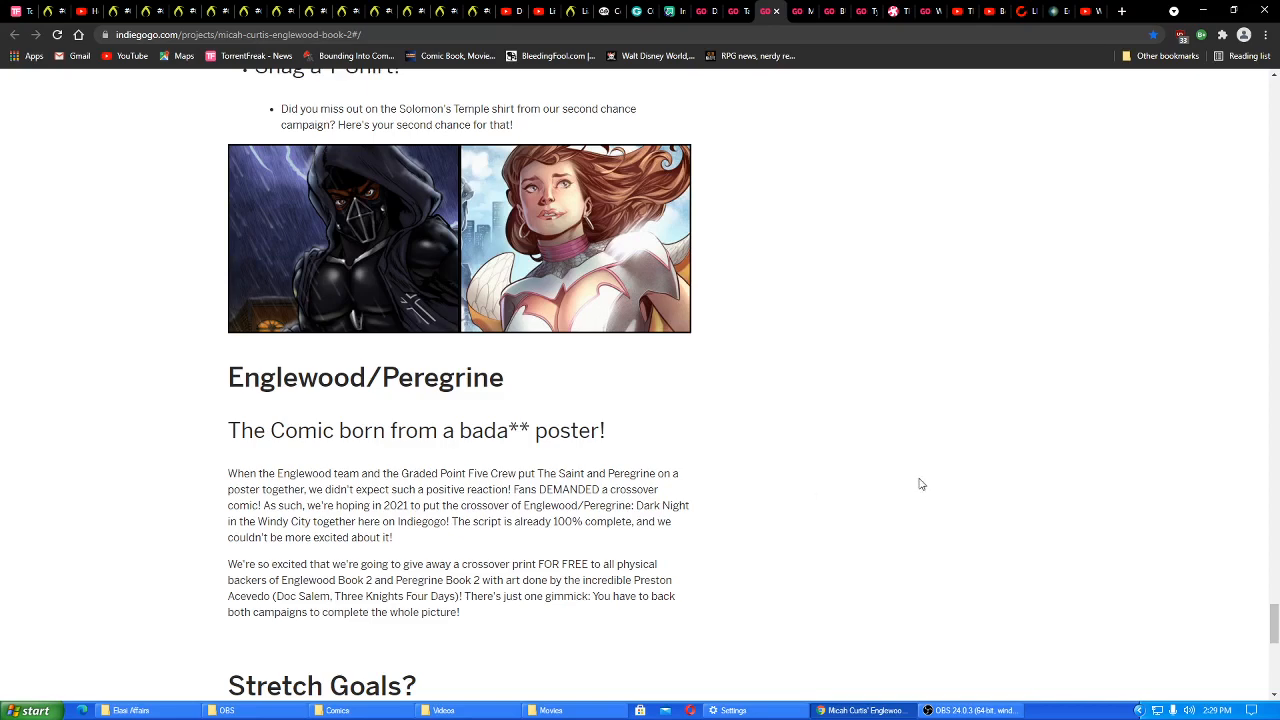
mouse_move(890, 520)
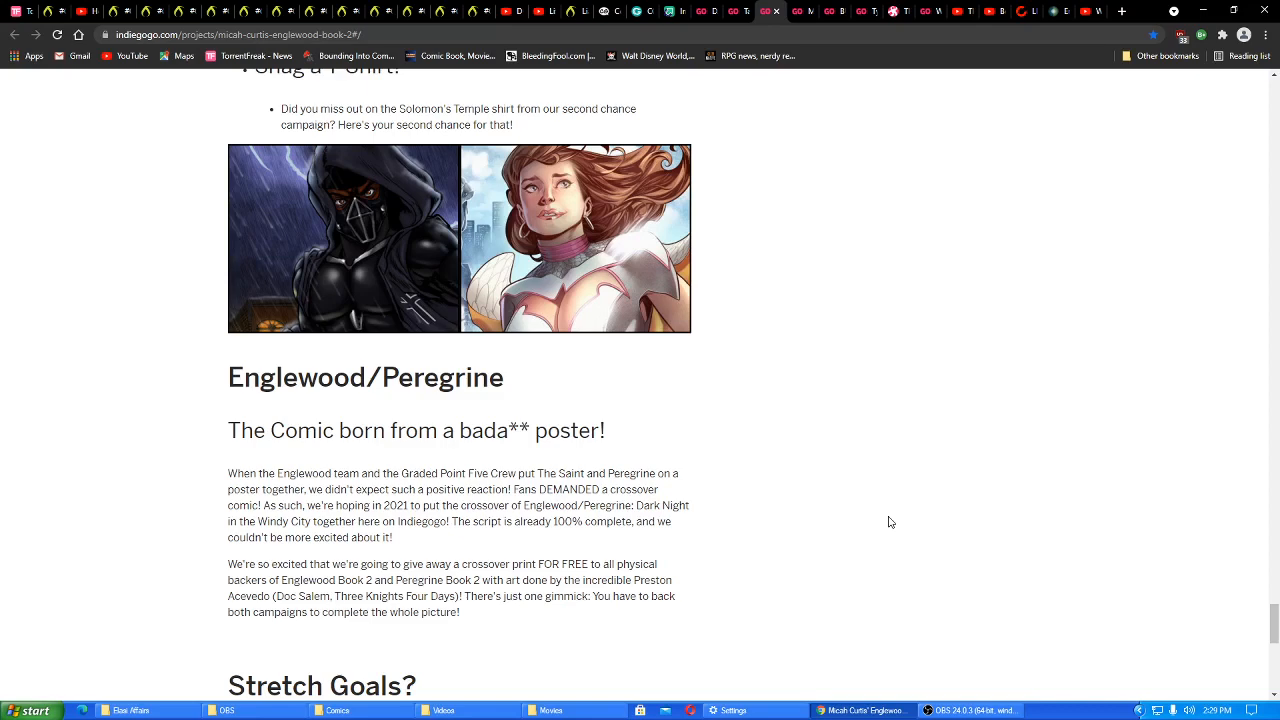
mouse_move(508, 582)
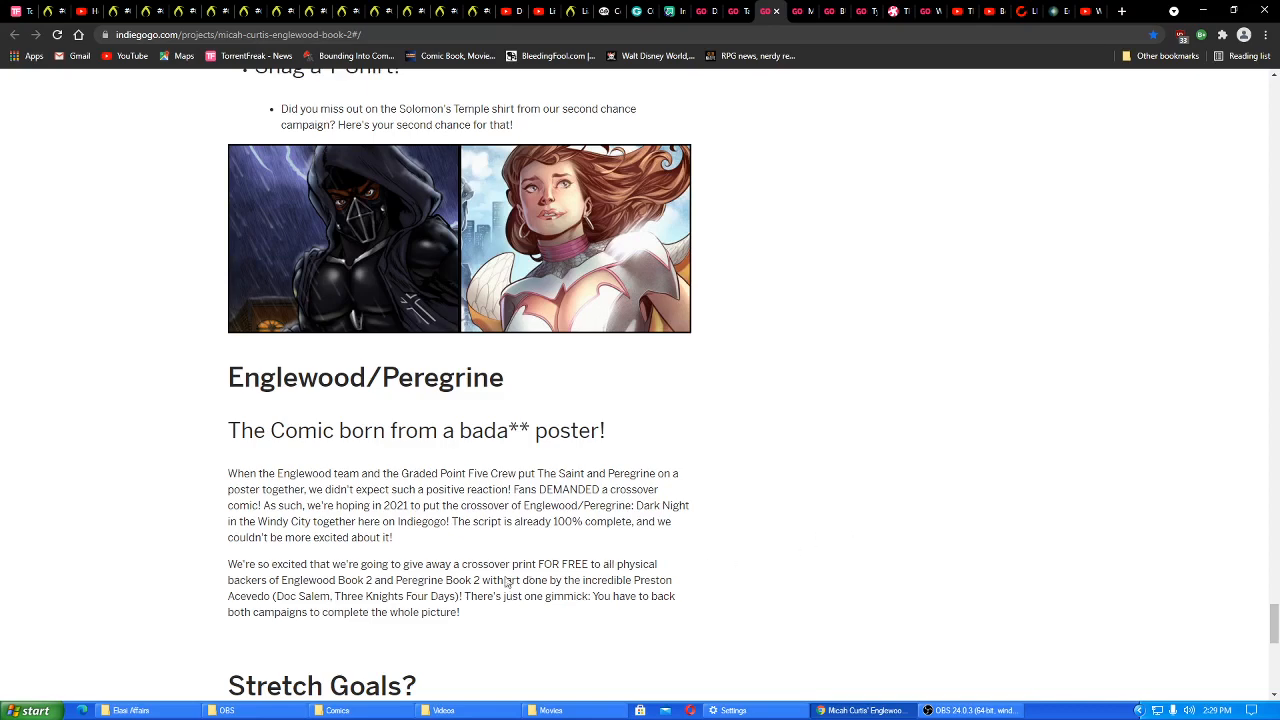
mouse_move(592, 592)
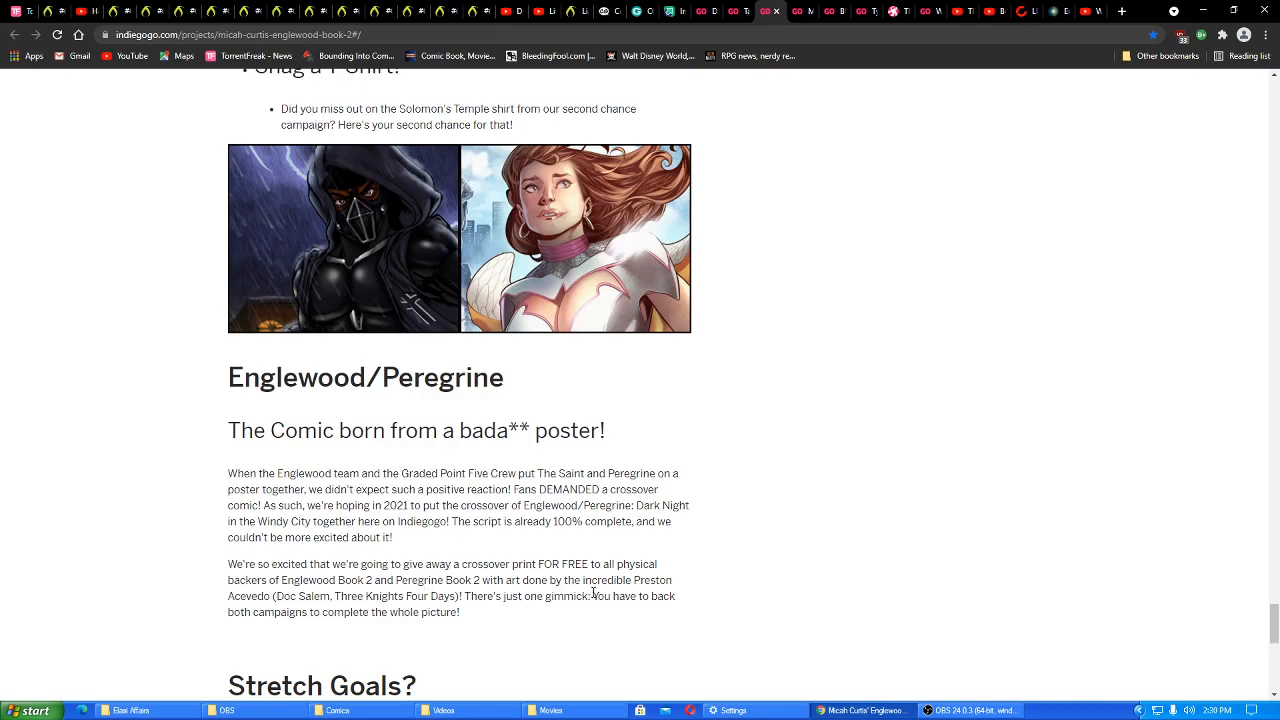
mouse_move(888, 456)
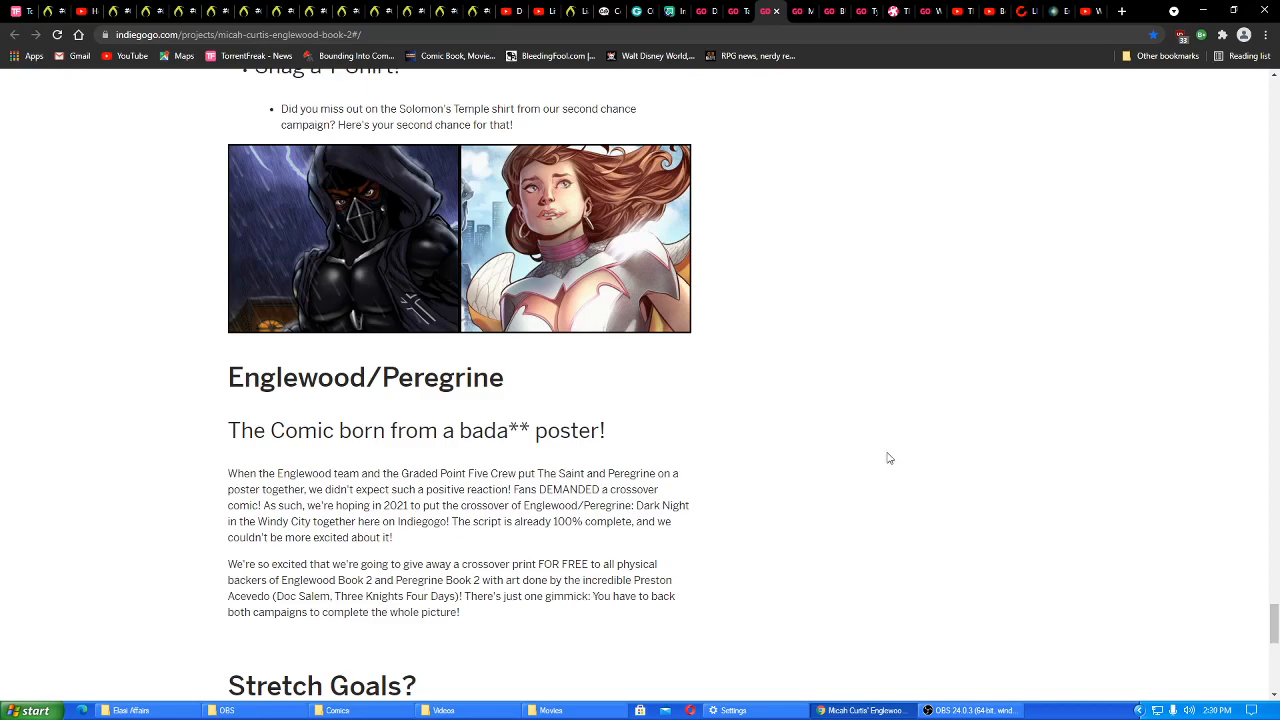
Scroll the page to the Stretch Goals heading below the crossover print description
scroll("down", 3)
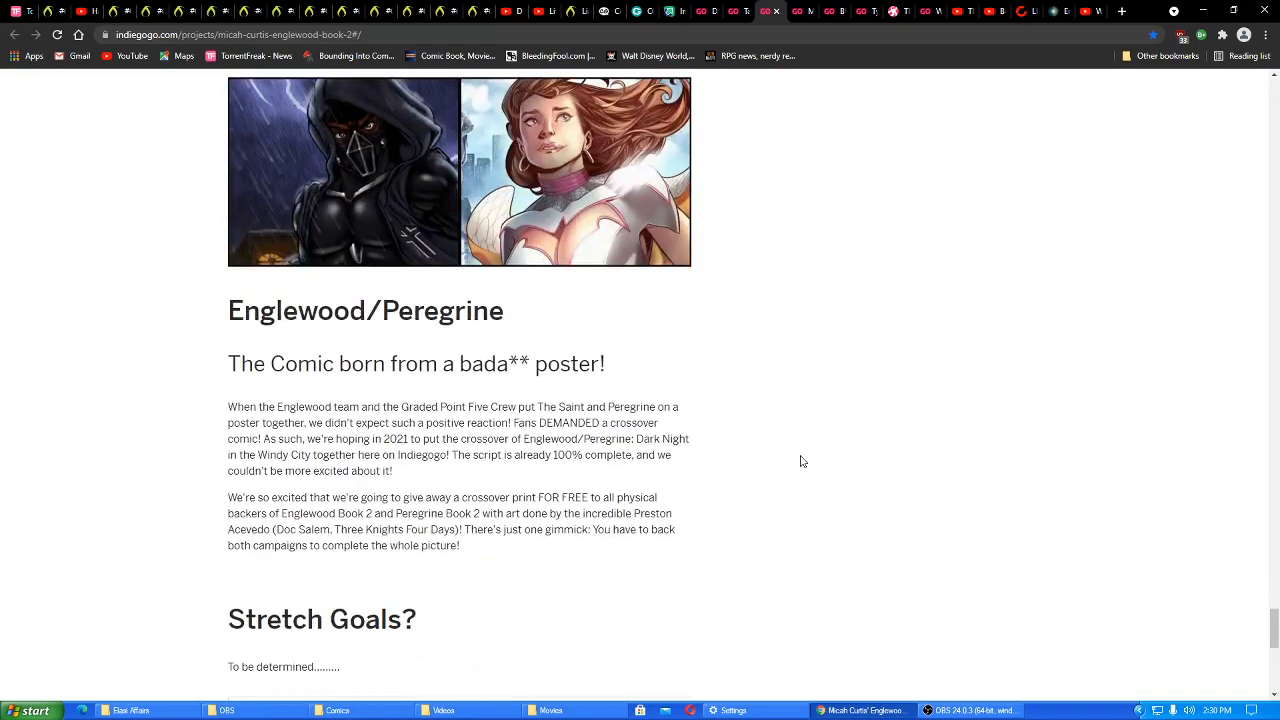
scroll("down", 3)
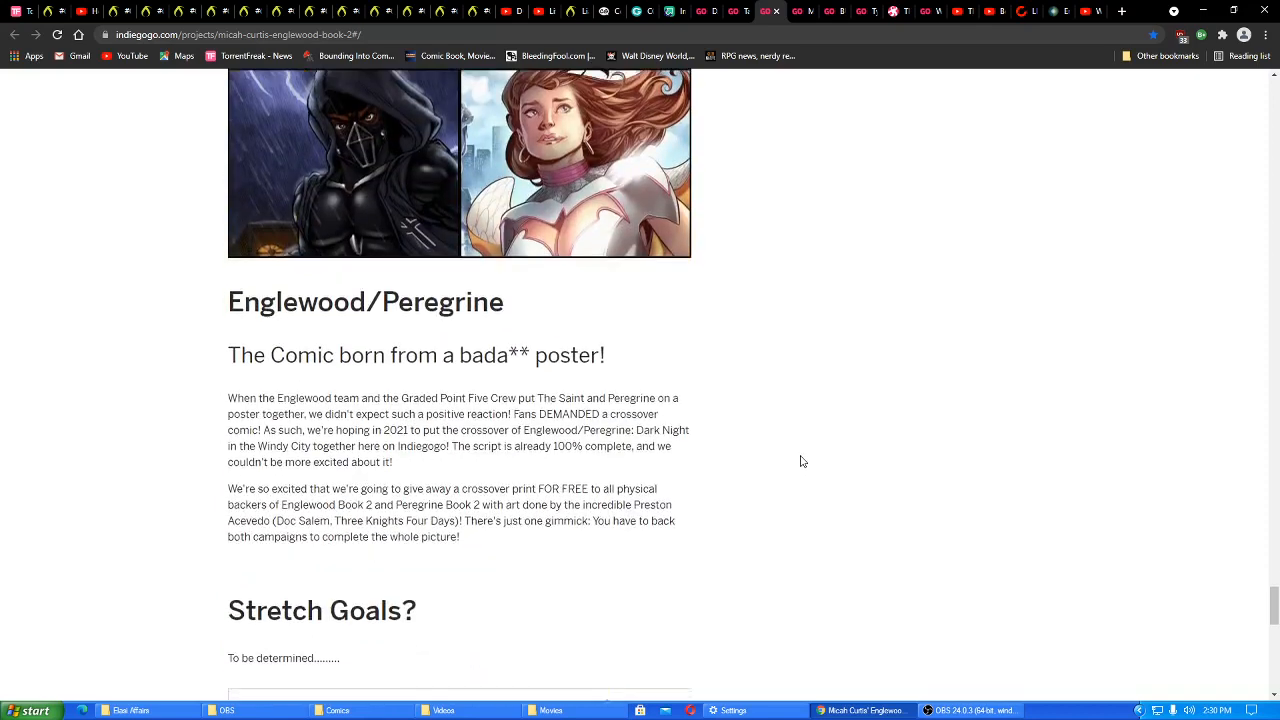
scroll("down", 3)
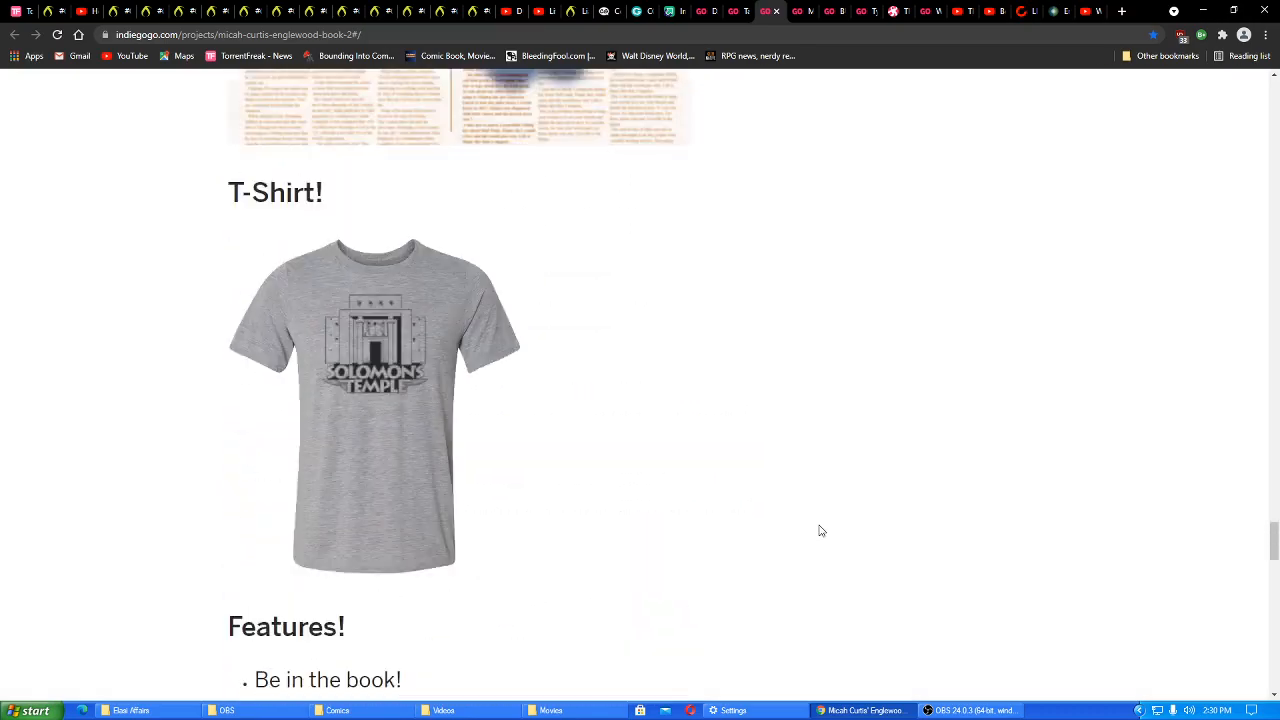
Return to the top of the story with the Highlights box and the $75 Hijo Del Windy City Special perk
scroll("down", 3)
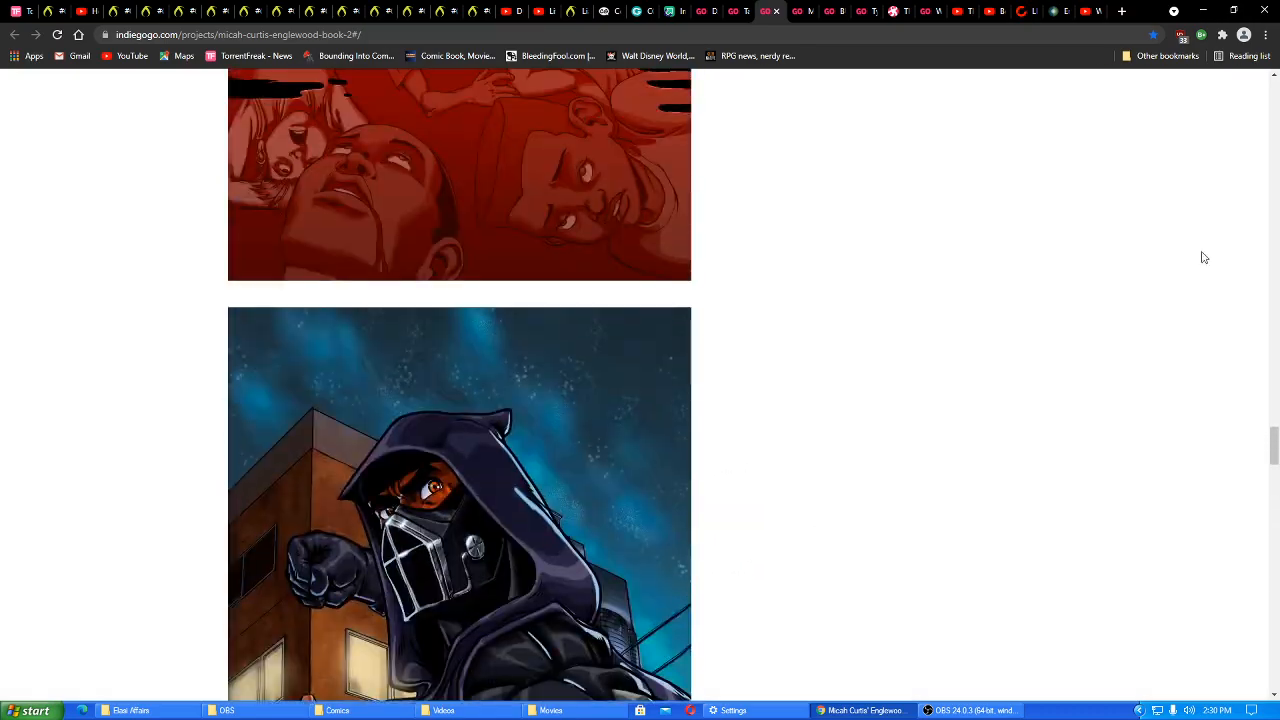
scroll("down", 3)
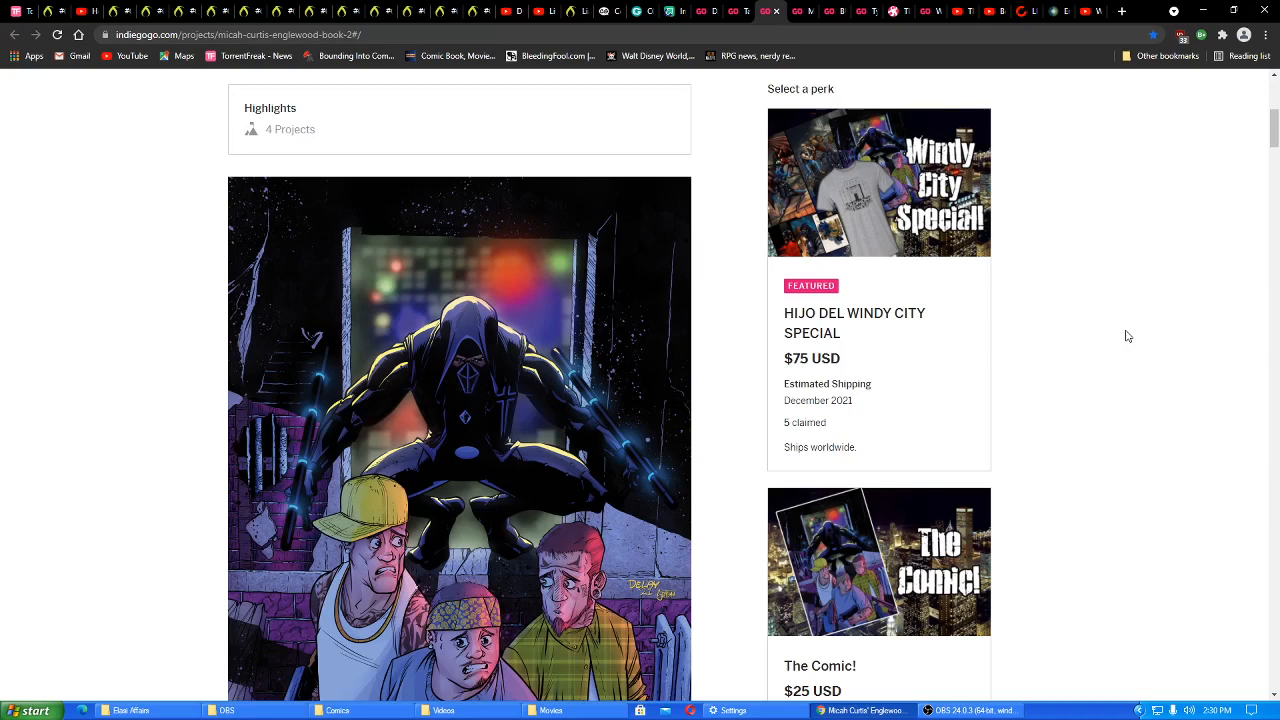
mouse_move(1020, 380)
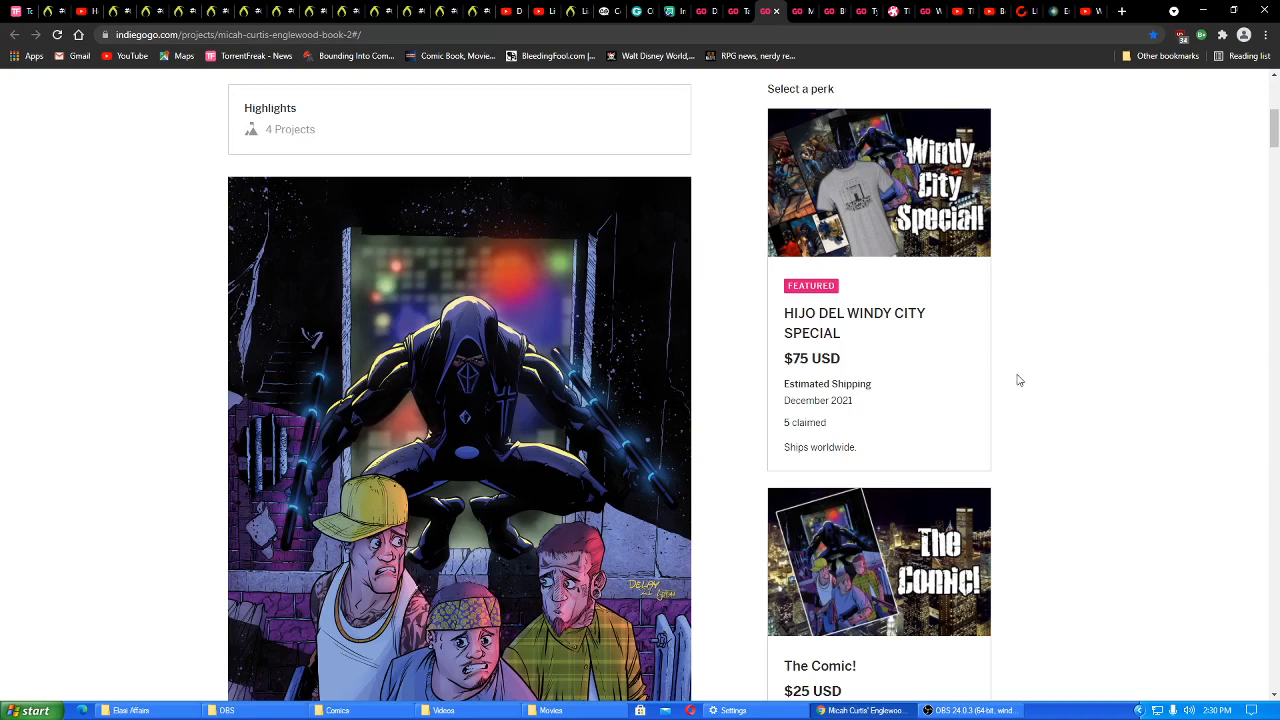
mouse_move(940, 408)
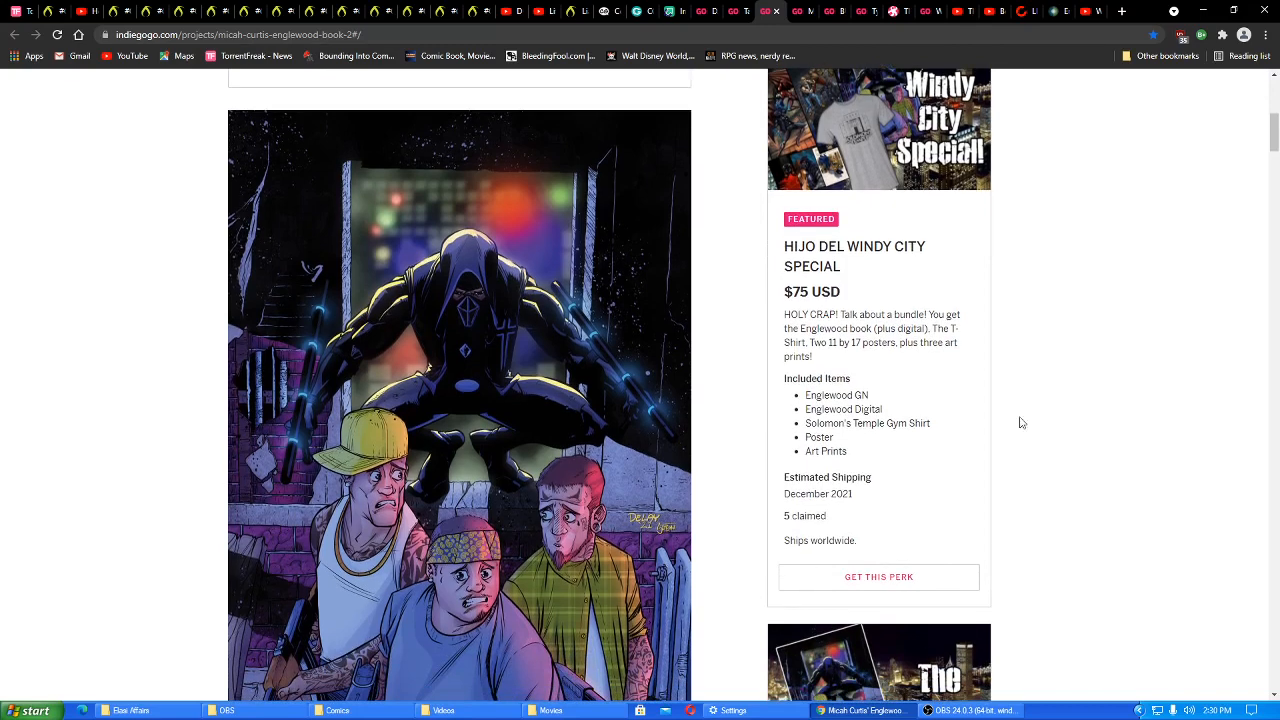
mouse_move(850, 418)
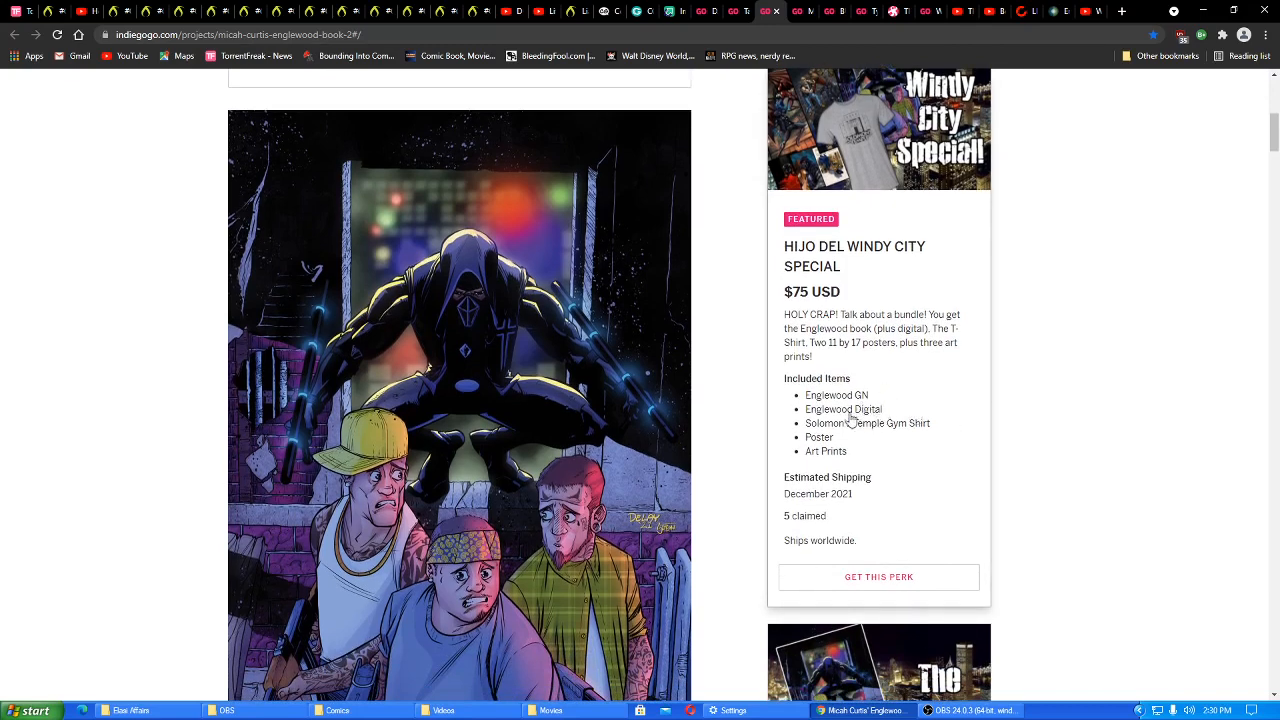
mouse_move(878, 420)
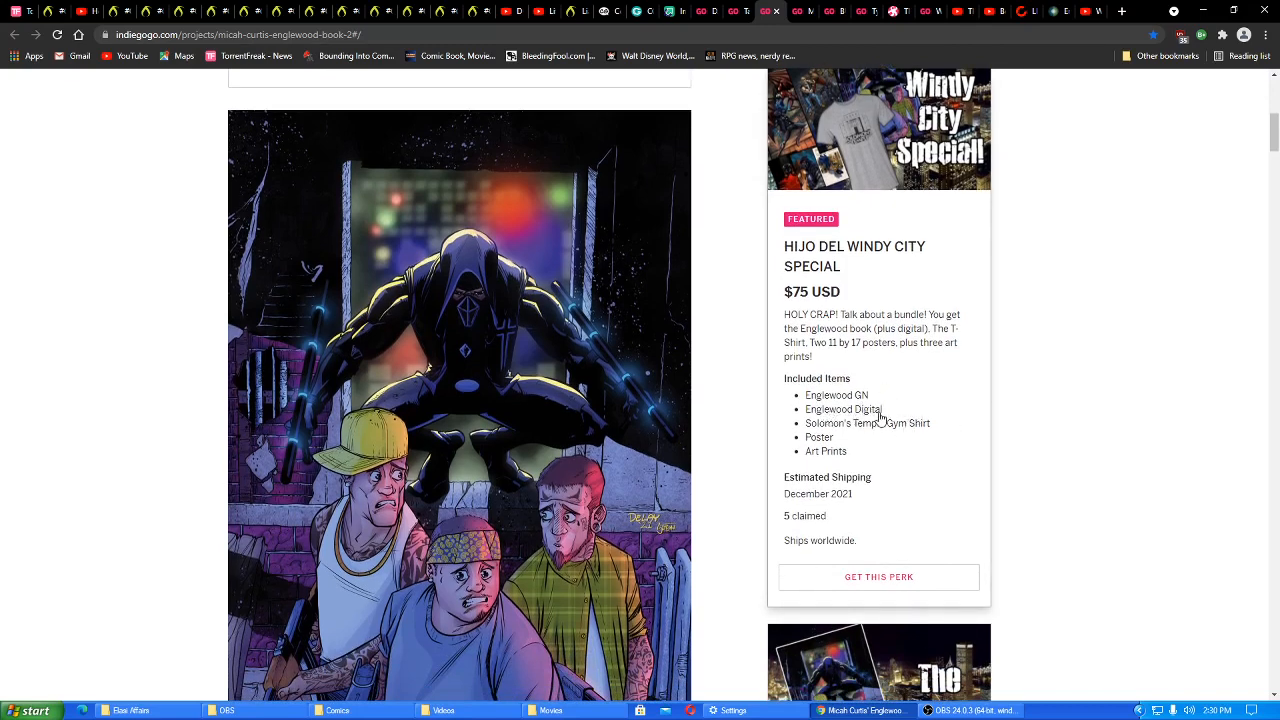
mouse_move(828, 436)
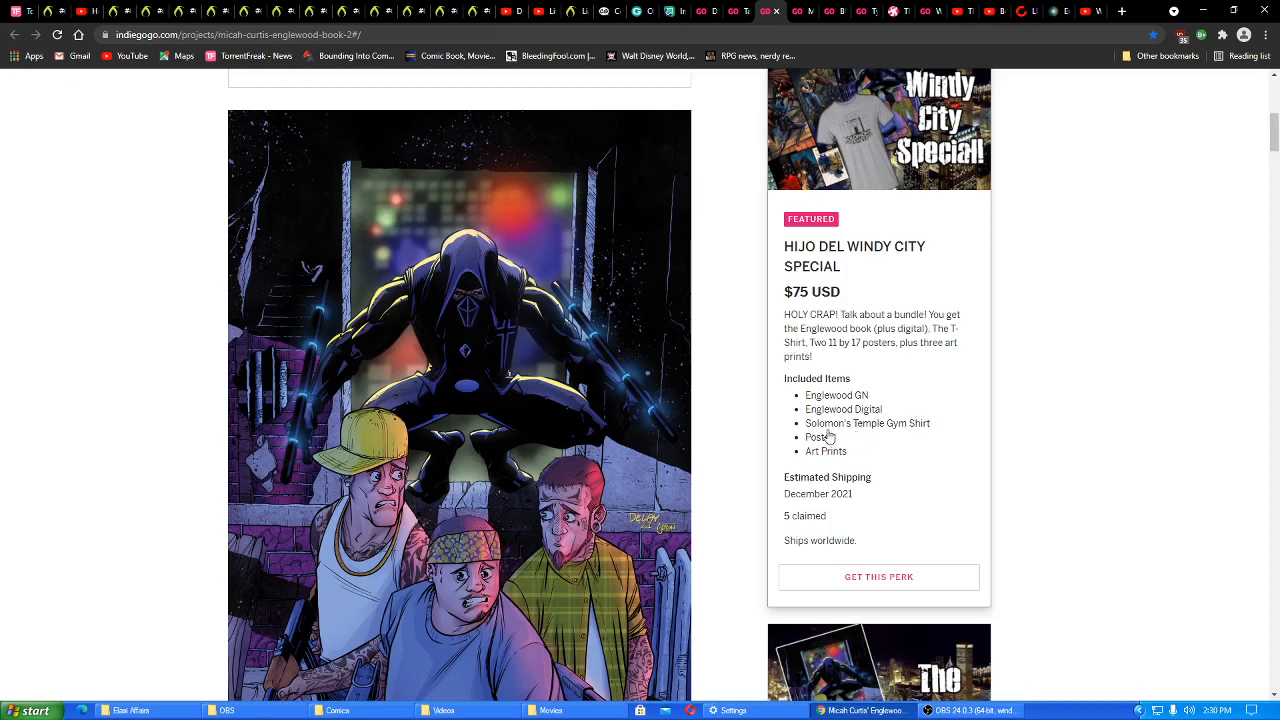
mouse_move(896, 436)
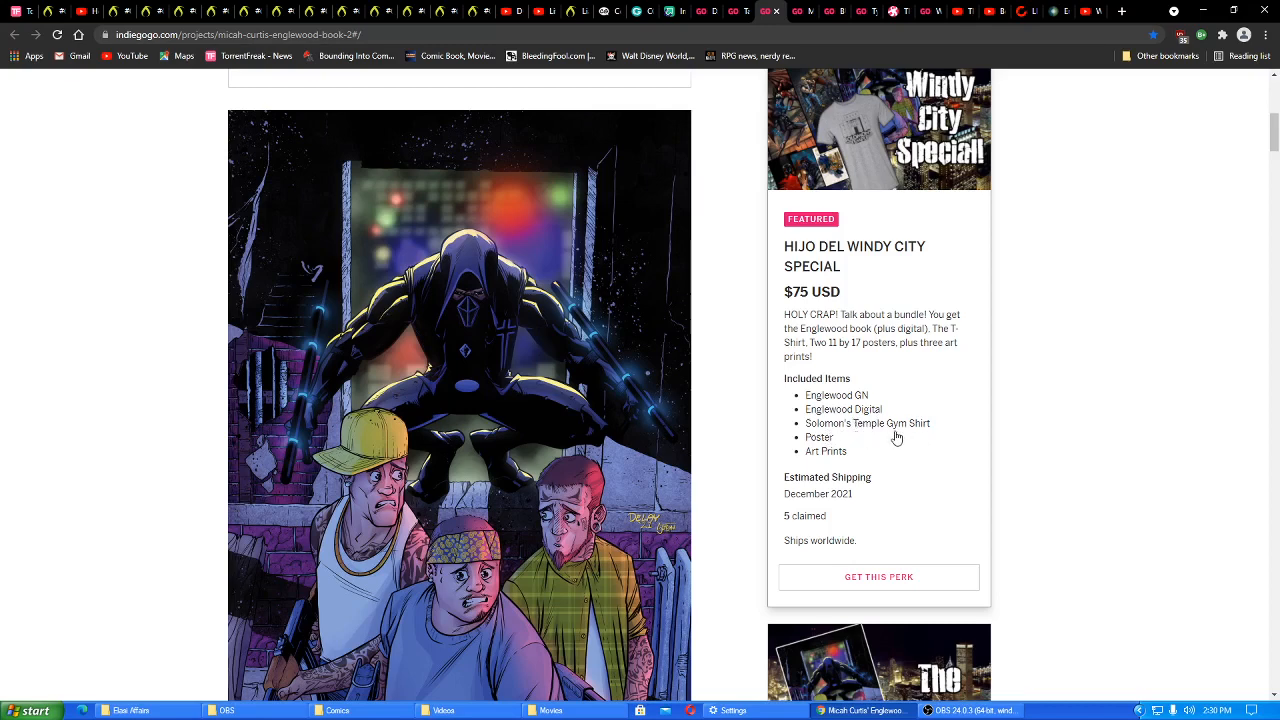
mouse_move(840, 460)
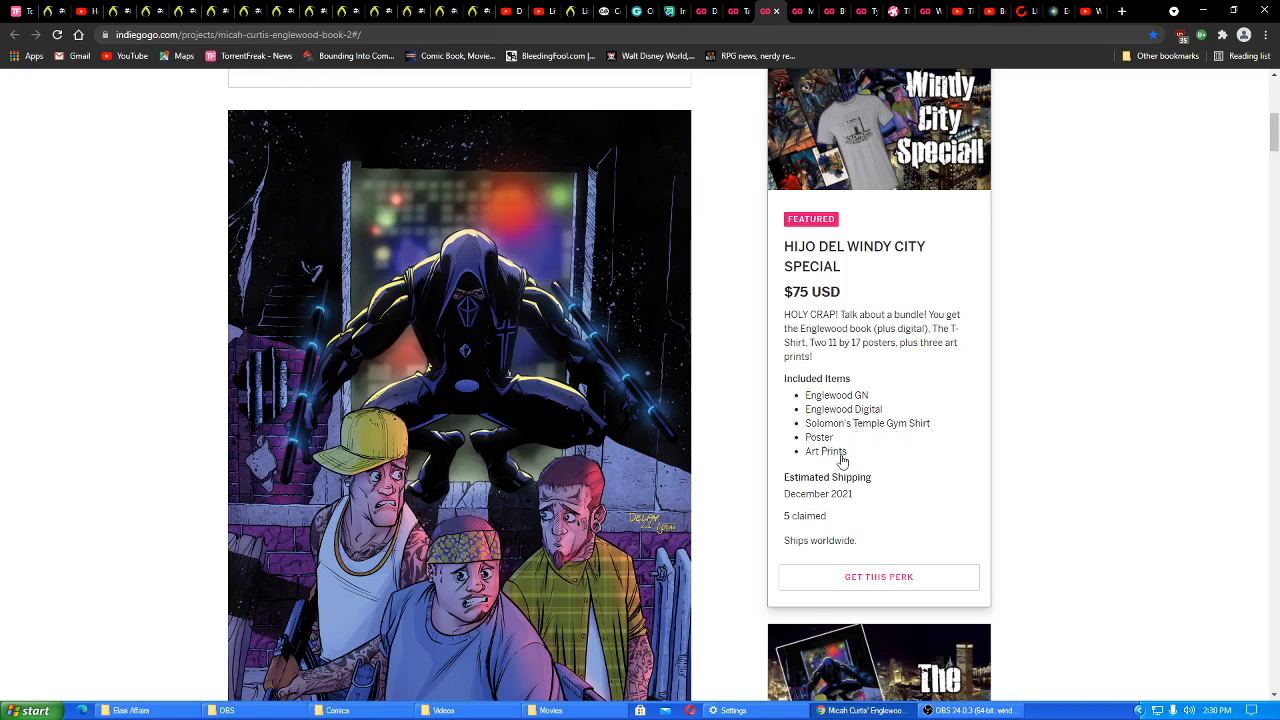
mouse_move(898, 518)
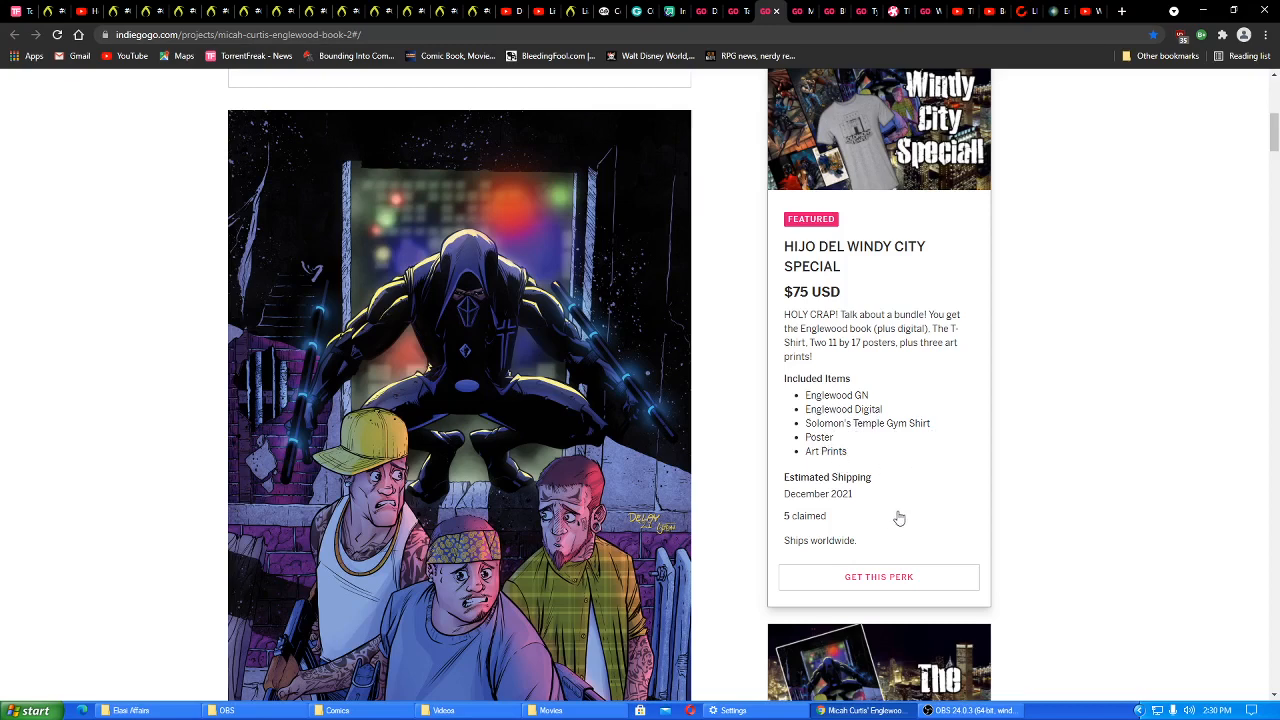
mouse_move(872, 360)
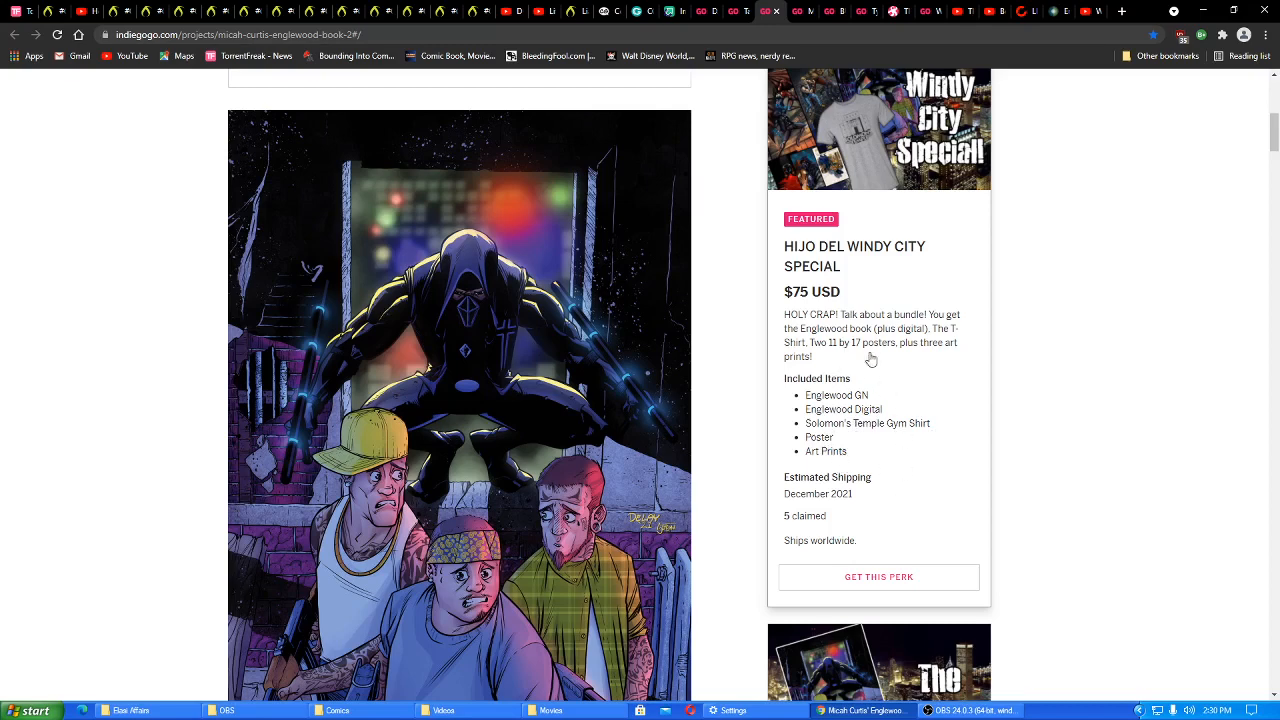
mouse_move(912, 360)
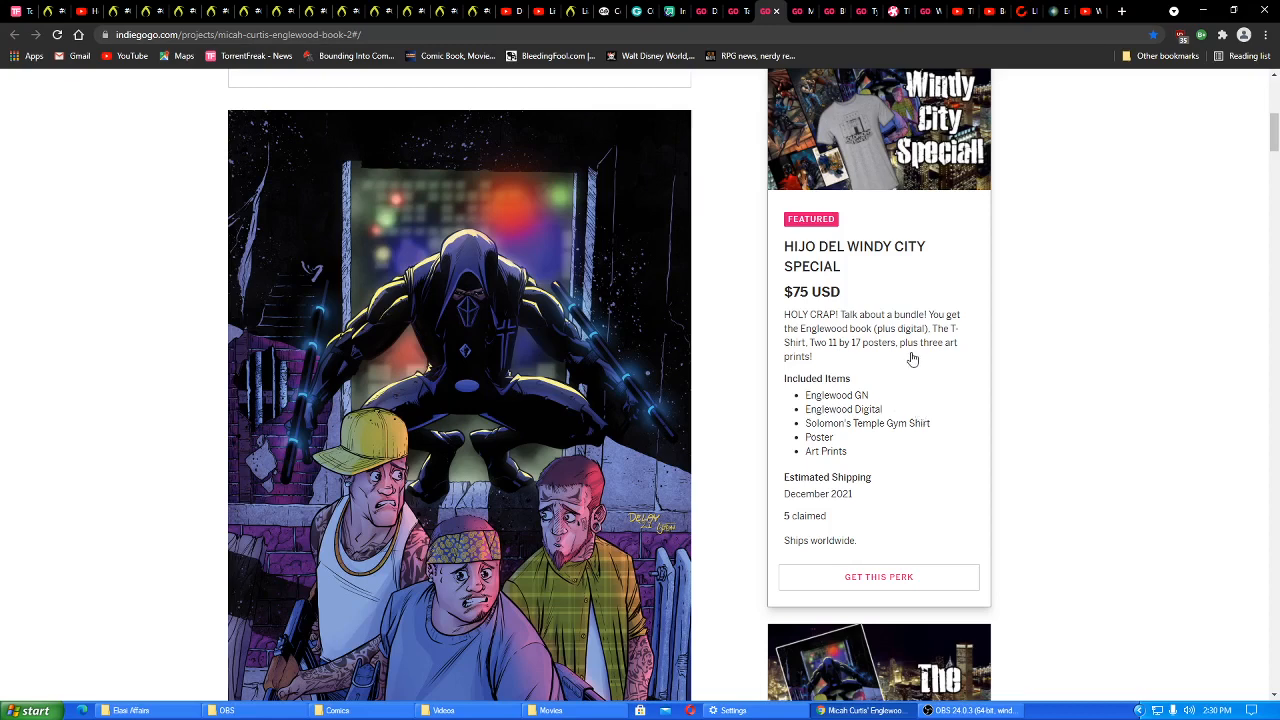
mouse_move(924, 428)
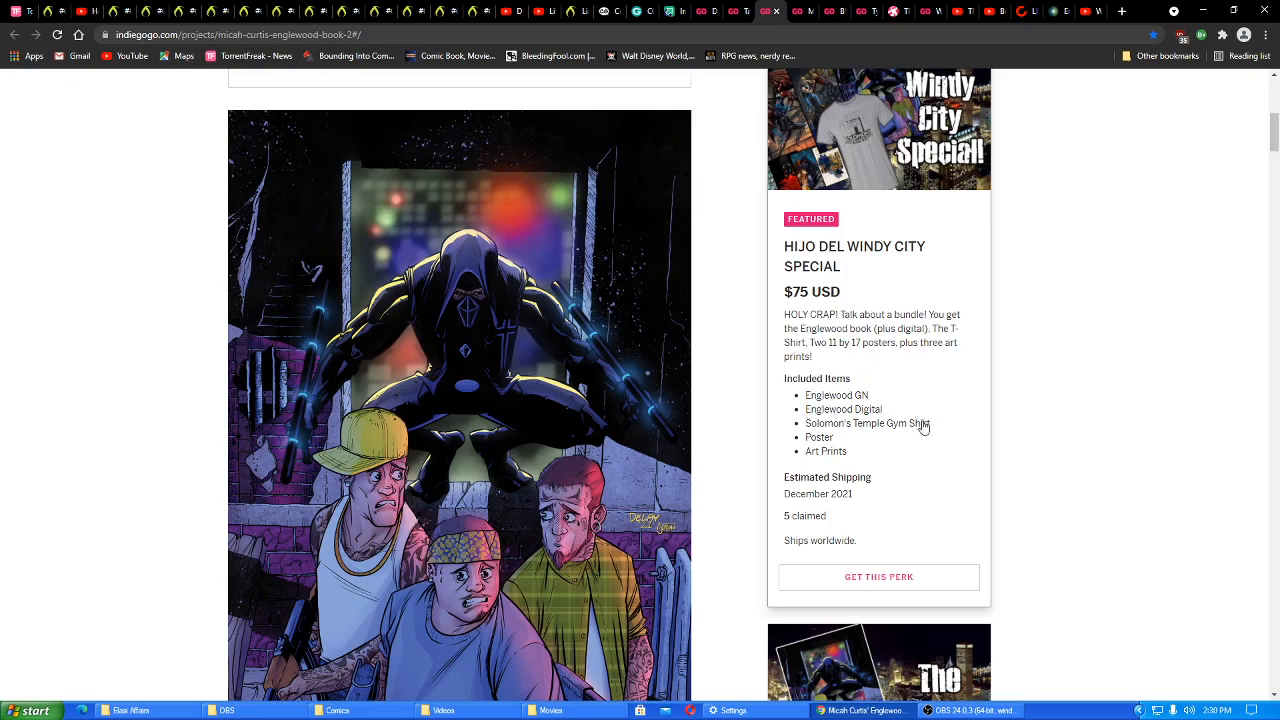
mouse_move(880, 458)
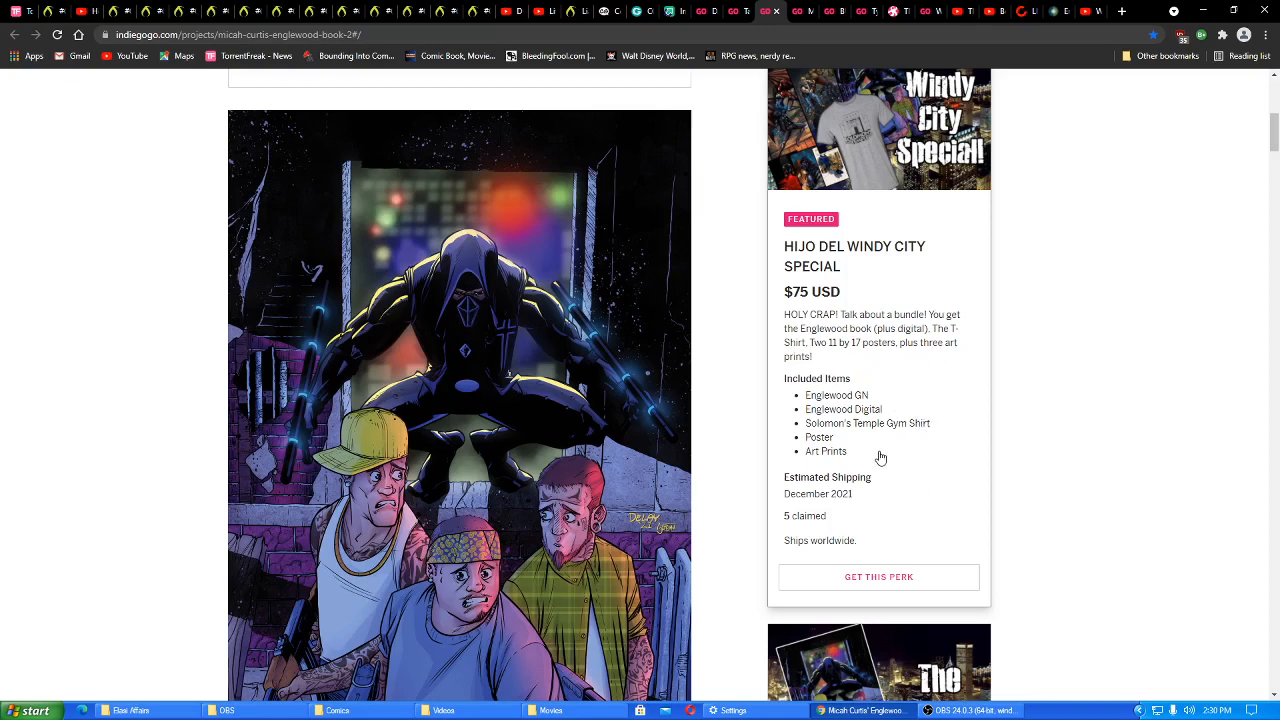
Scroll to the Overview story beside The Comic! $25 perk with The (Digital) Comic! beneath
scroll("down", 3)
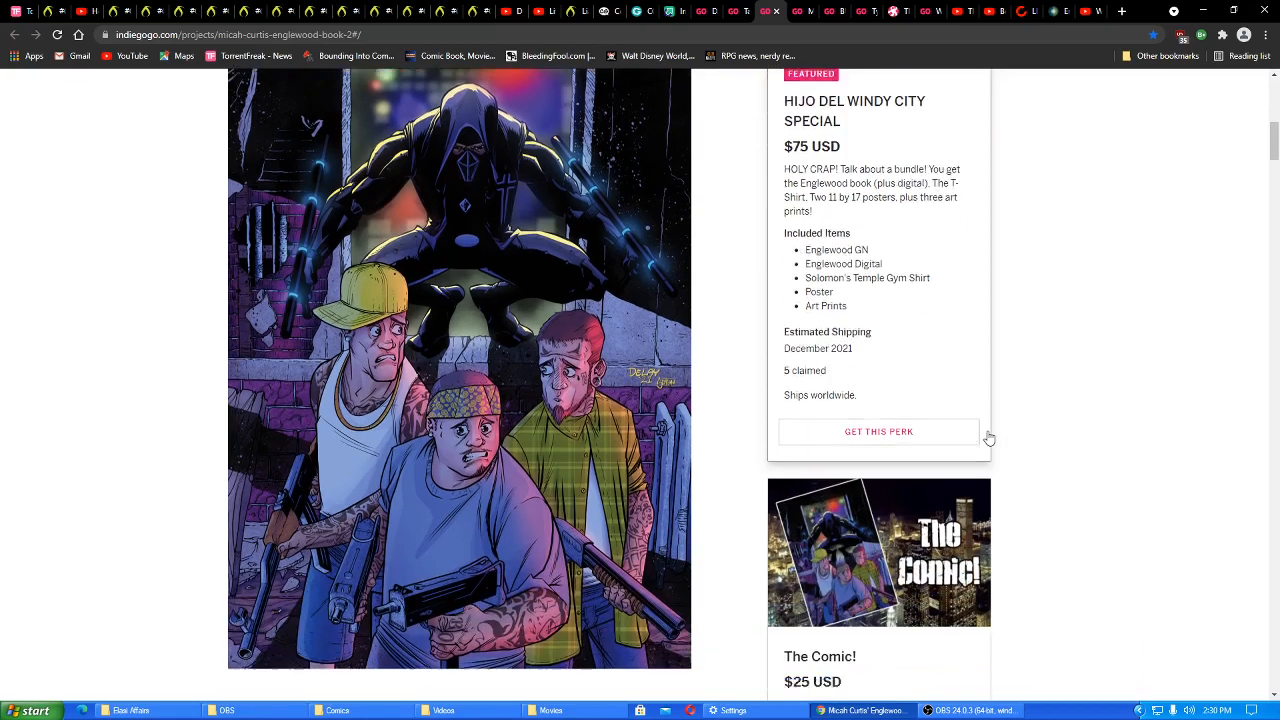
scroll("down", 3)
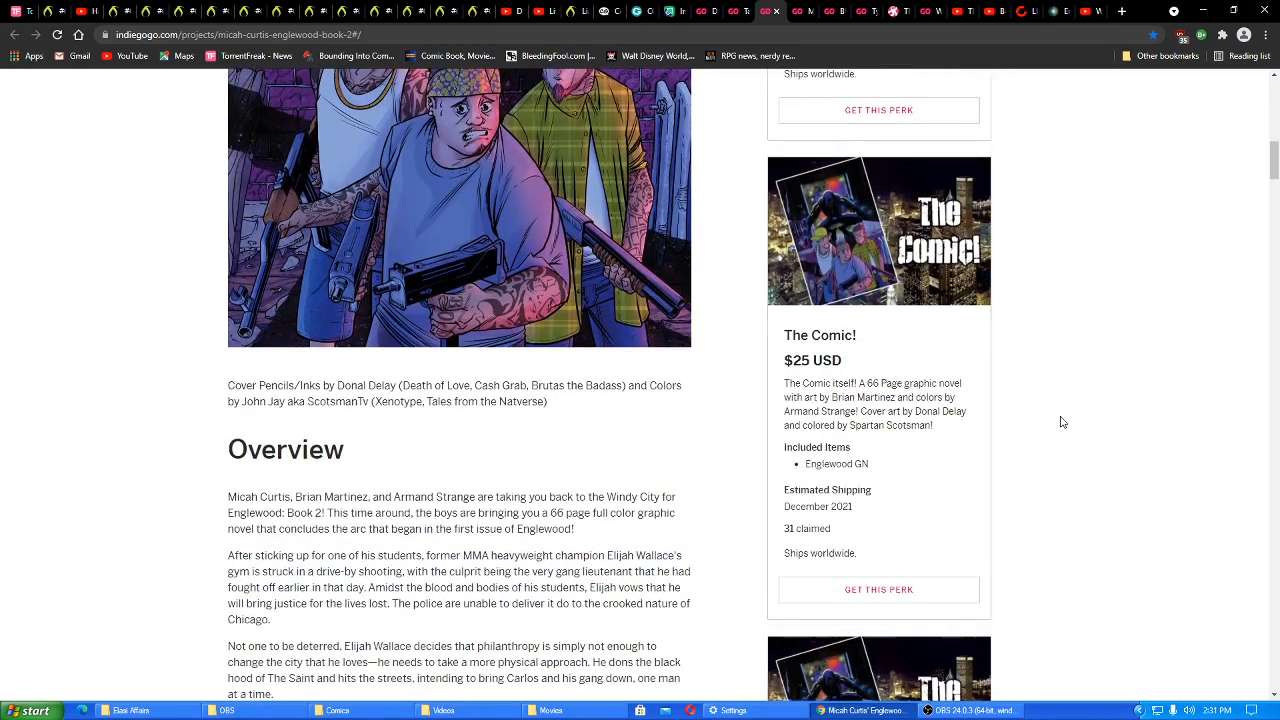
scroll("down", 3)
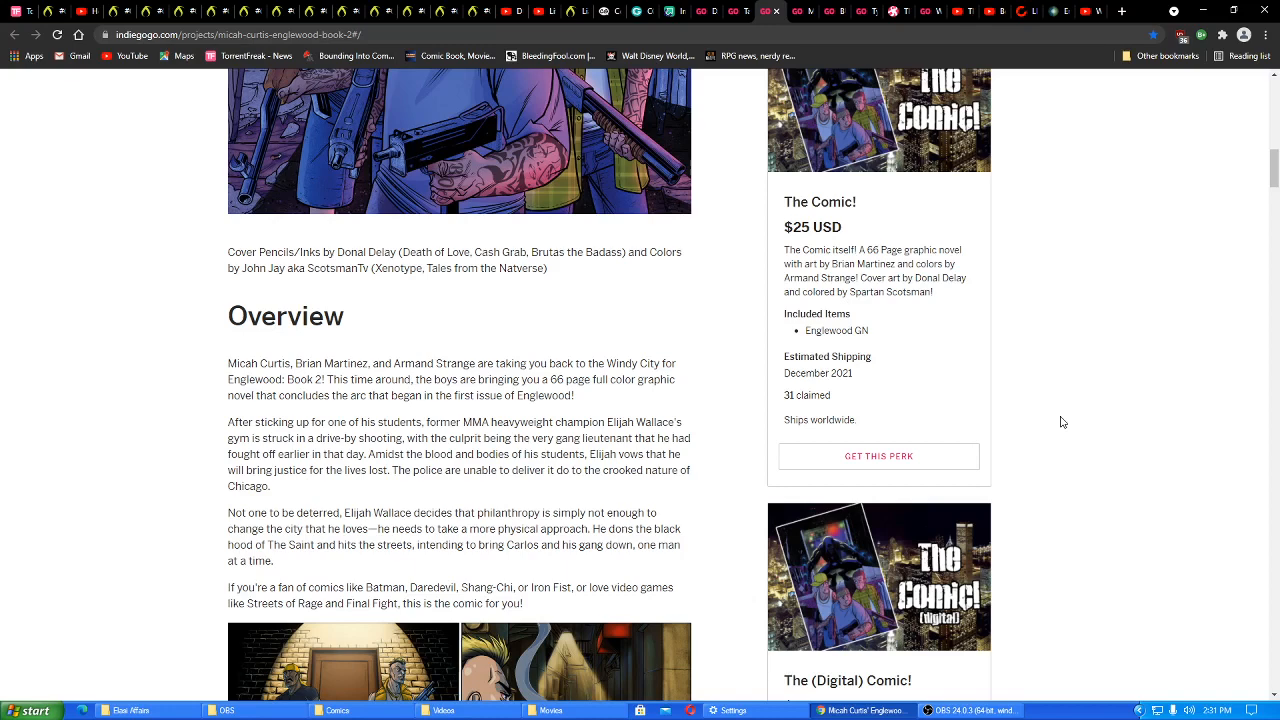
mouse_move(812, 412)
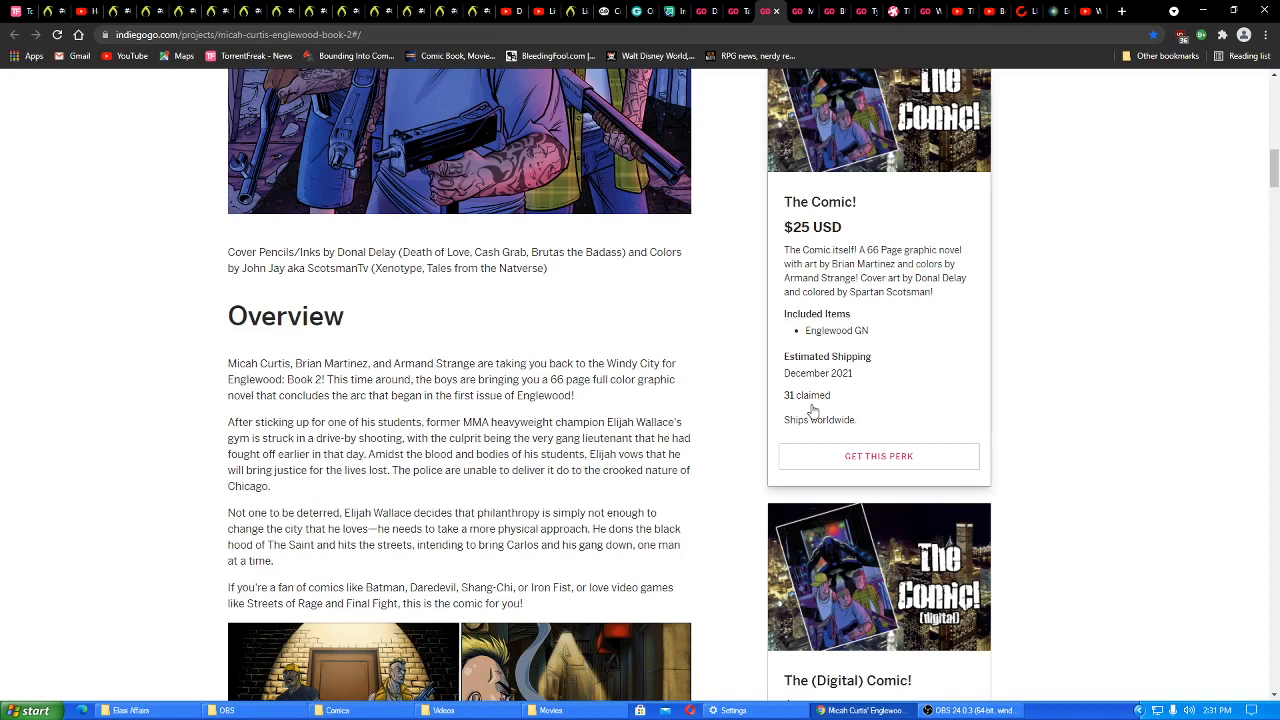
Scroll past The (Digital) Comic! perk to the $40 Book and Posters! perk beside comic panels
scroll("down", 3)
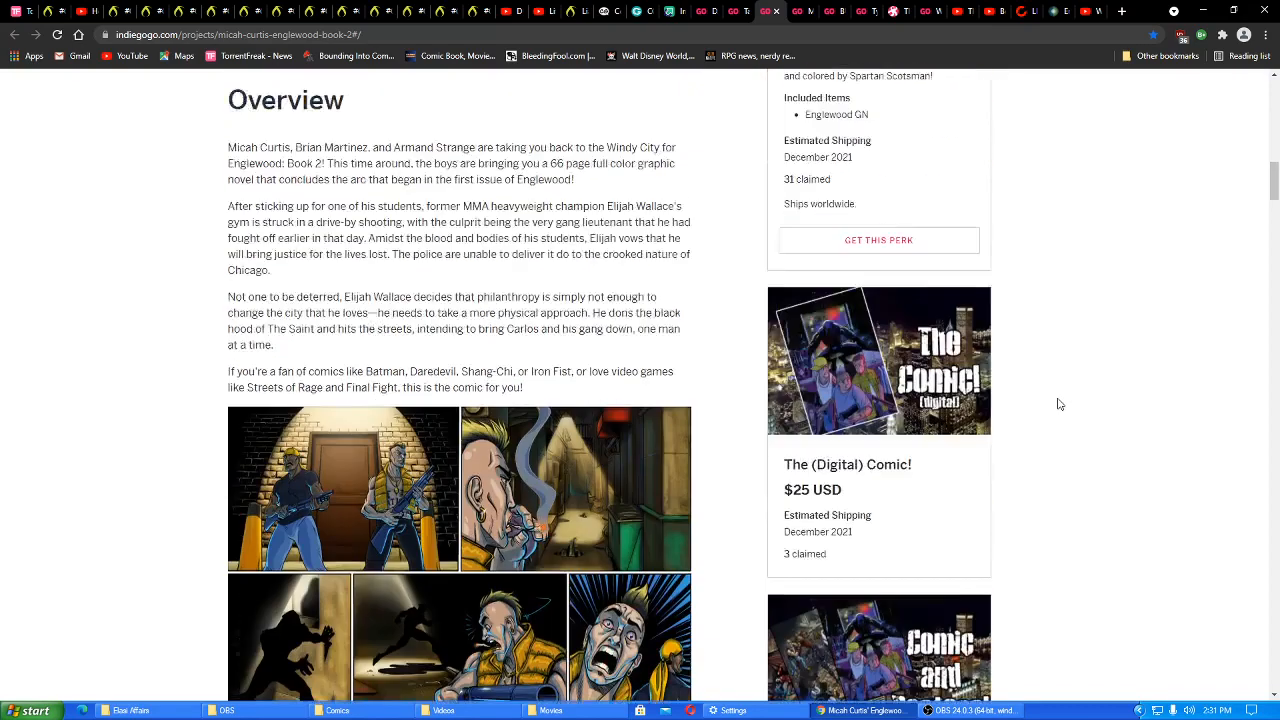
scroll("down", 3)
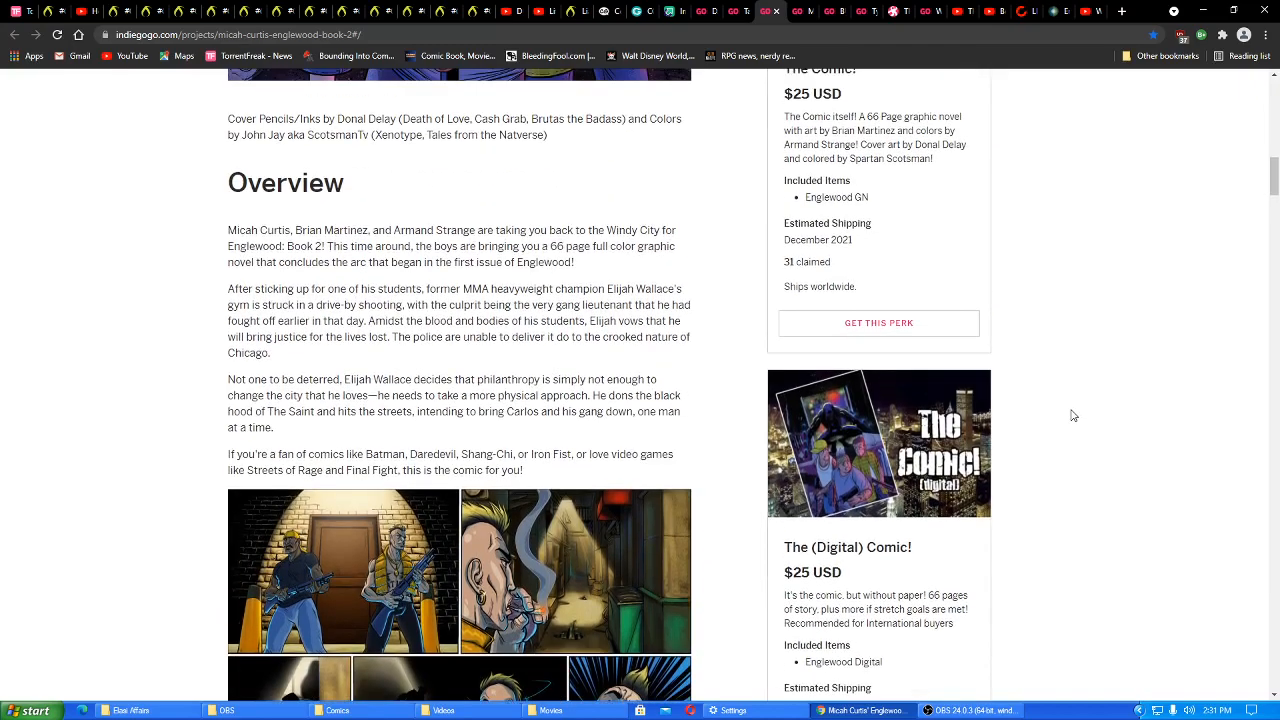
scroll("down", 3)
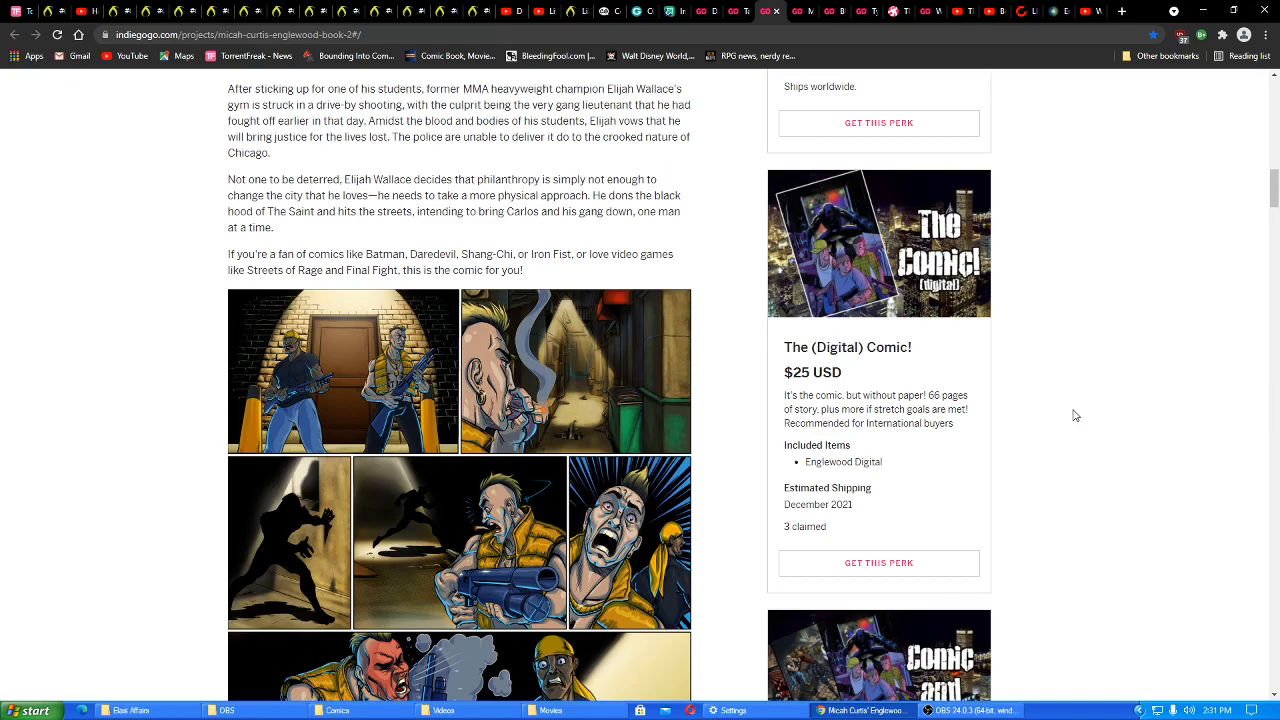
scroll("up", 3)
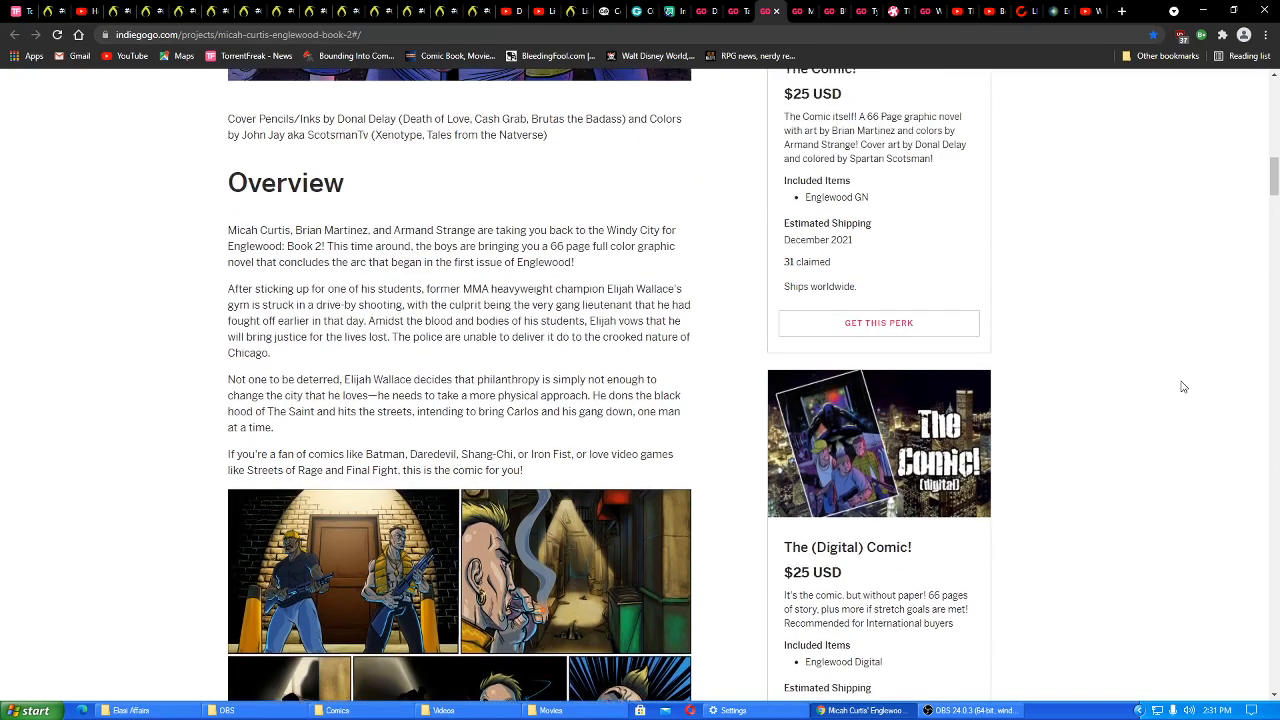
scroll("down", 3)
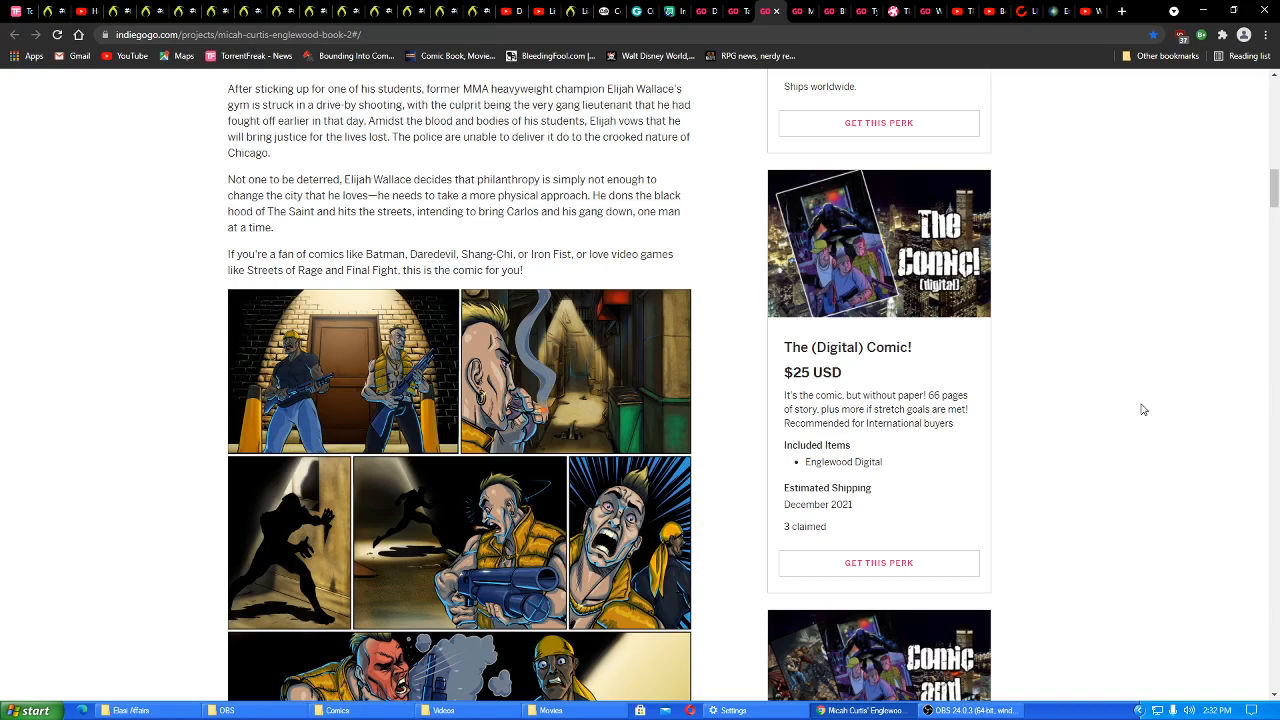
mouse_move(1140, 416)
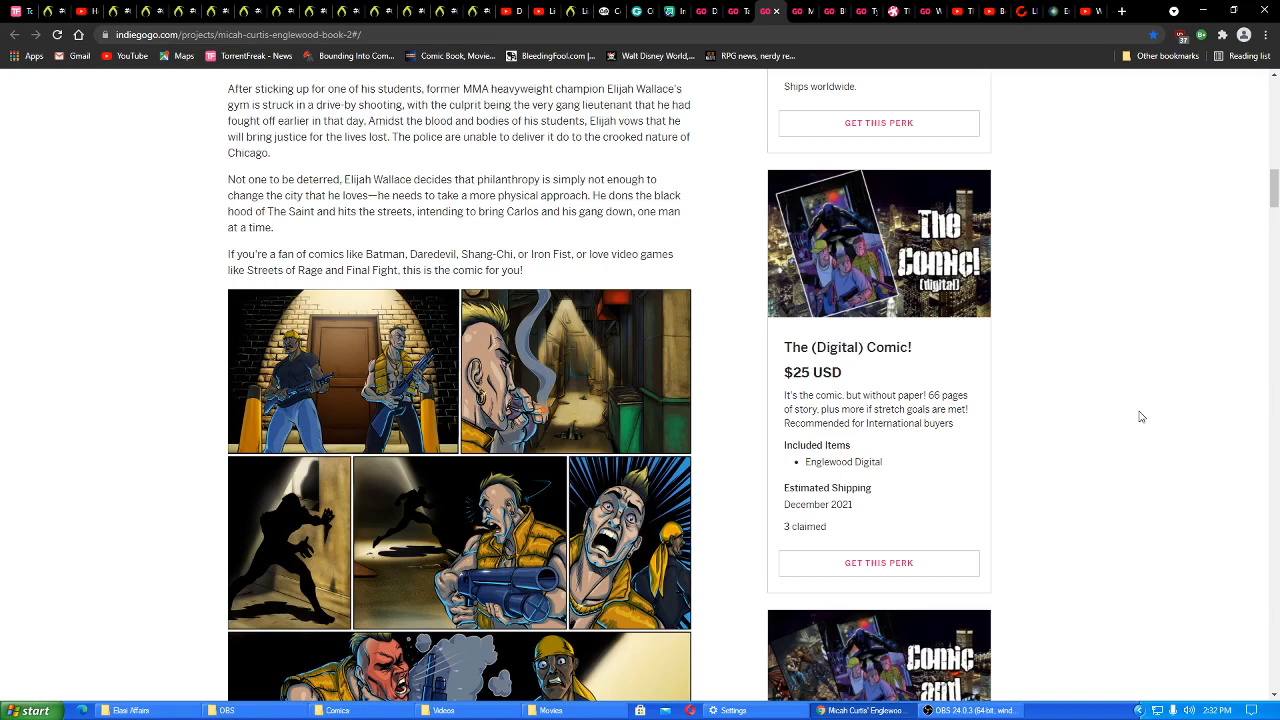
mouse_move(838, 392)
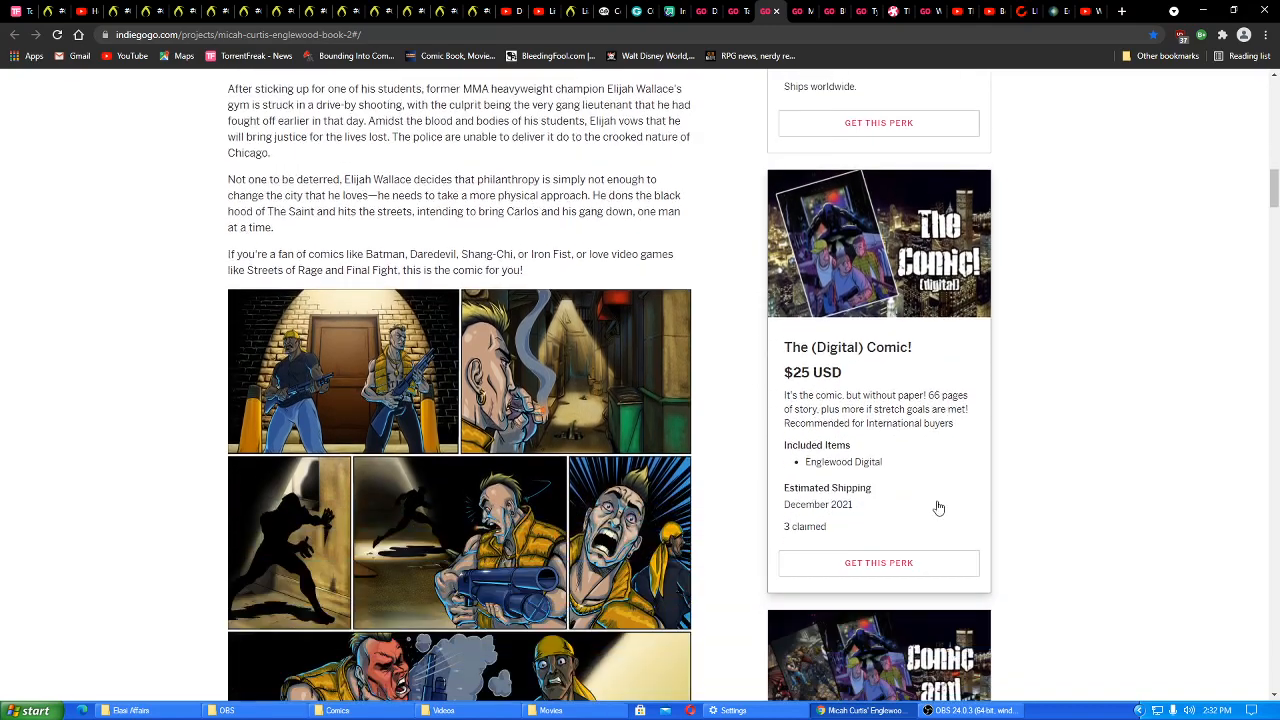
mouse_move(1072, 458)
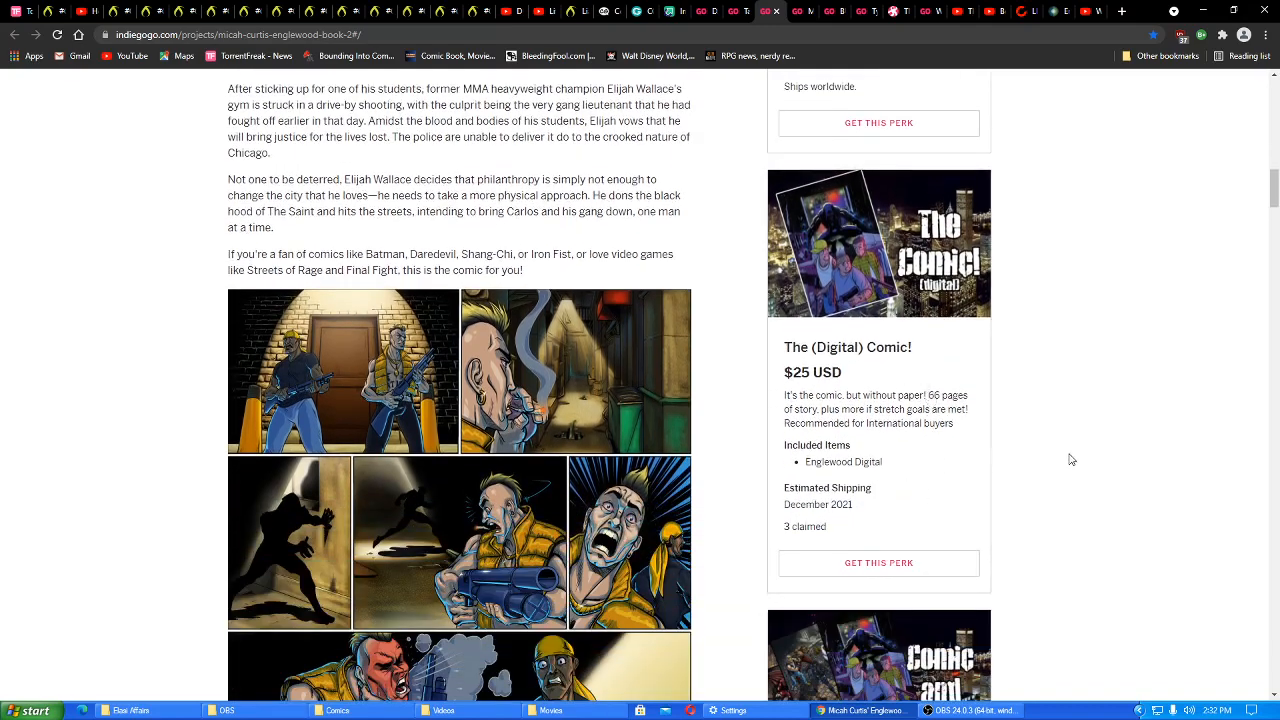
scroll("down", 3)
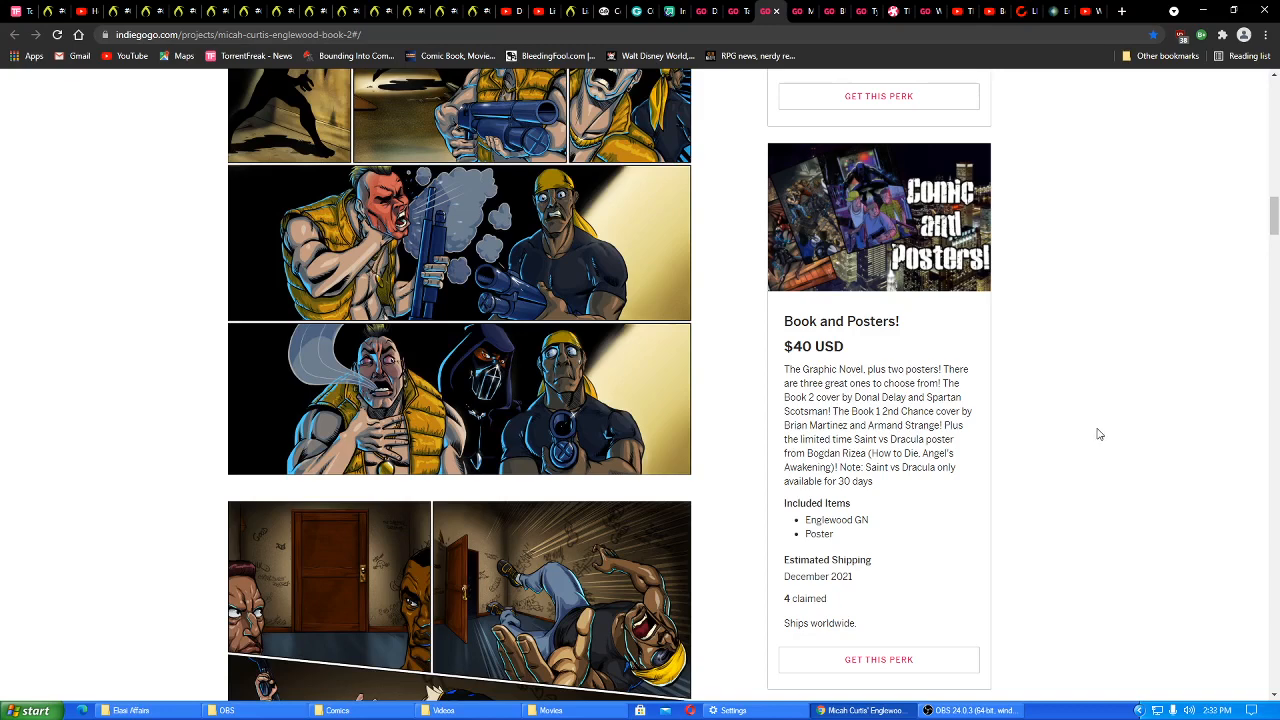
mouse_move(908, 452)
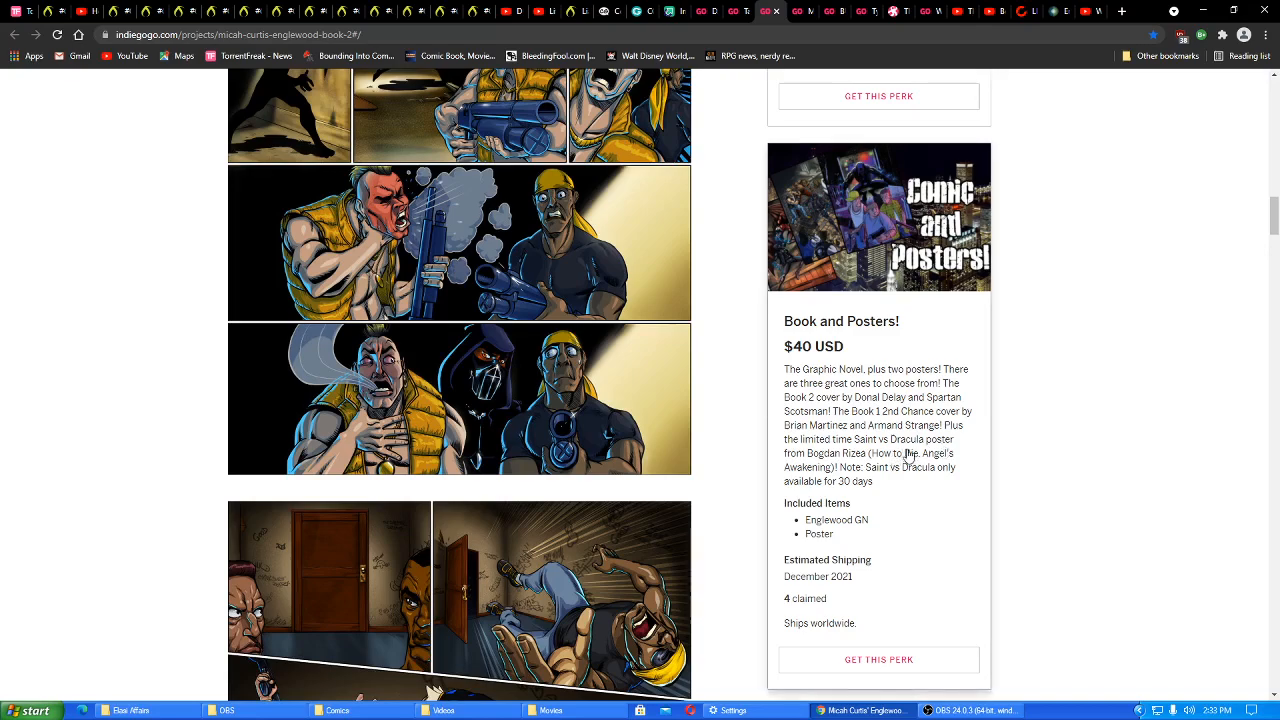
Scroll the perks column down to the $45 Book One and Two! perk beside more comic panels
scroll("down", 3)
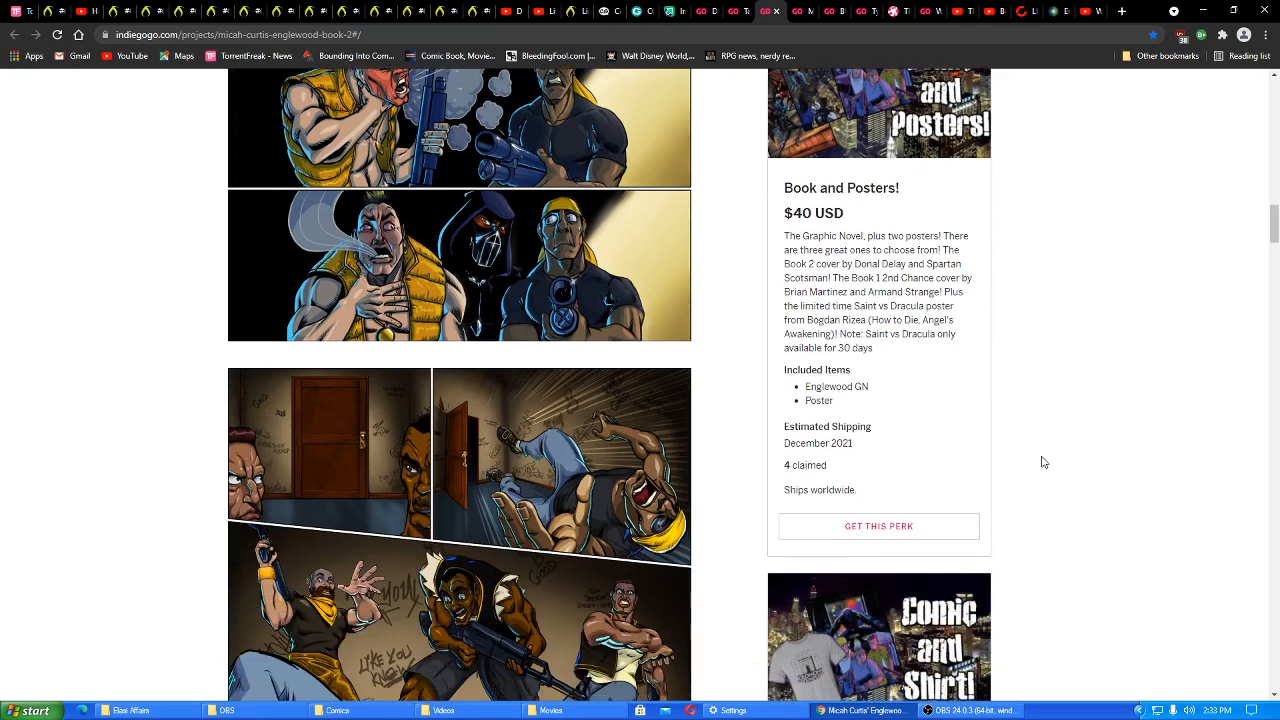
scroll("down", 3)
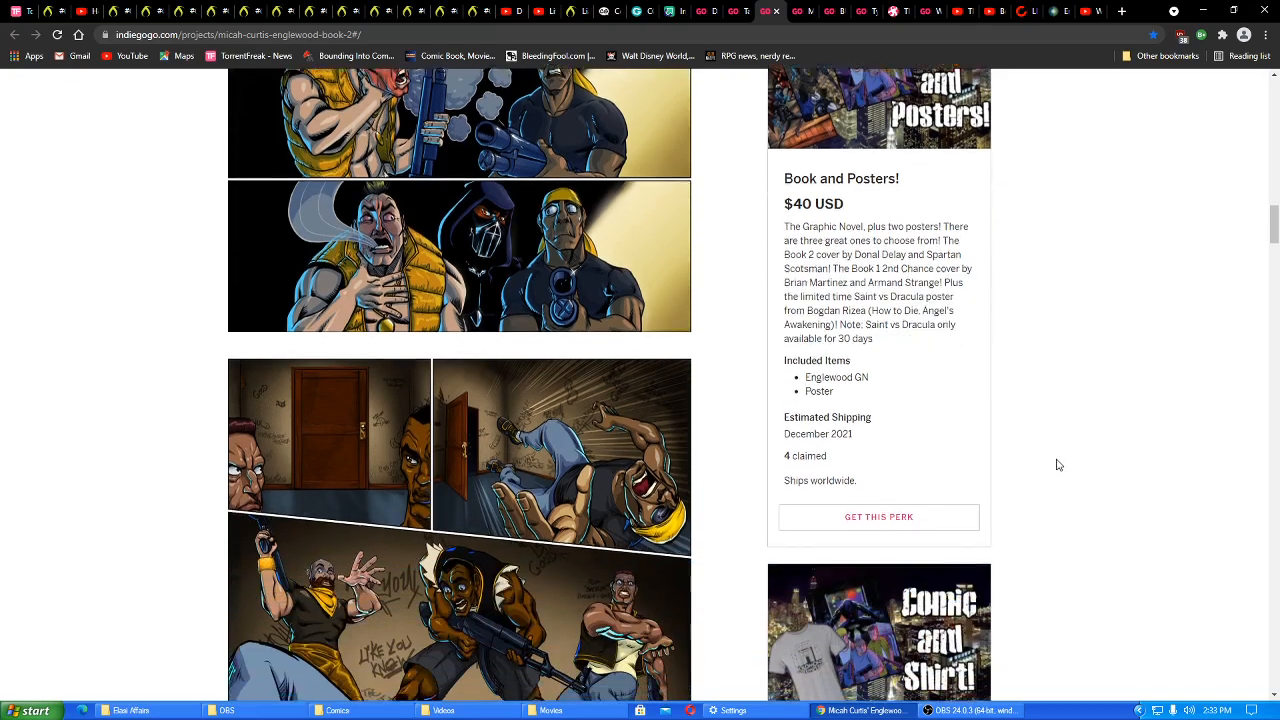
scroll("down", 3)
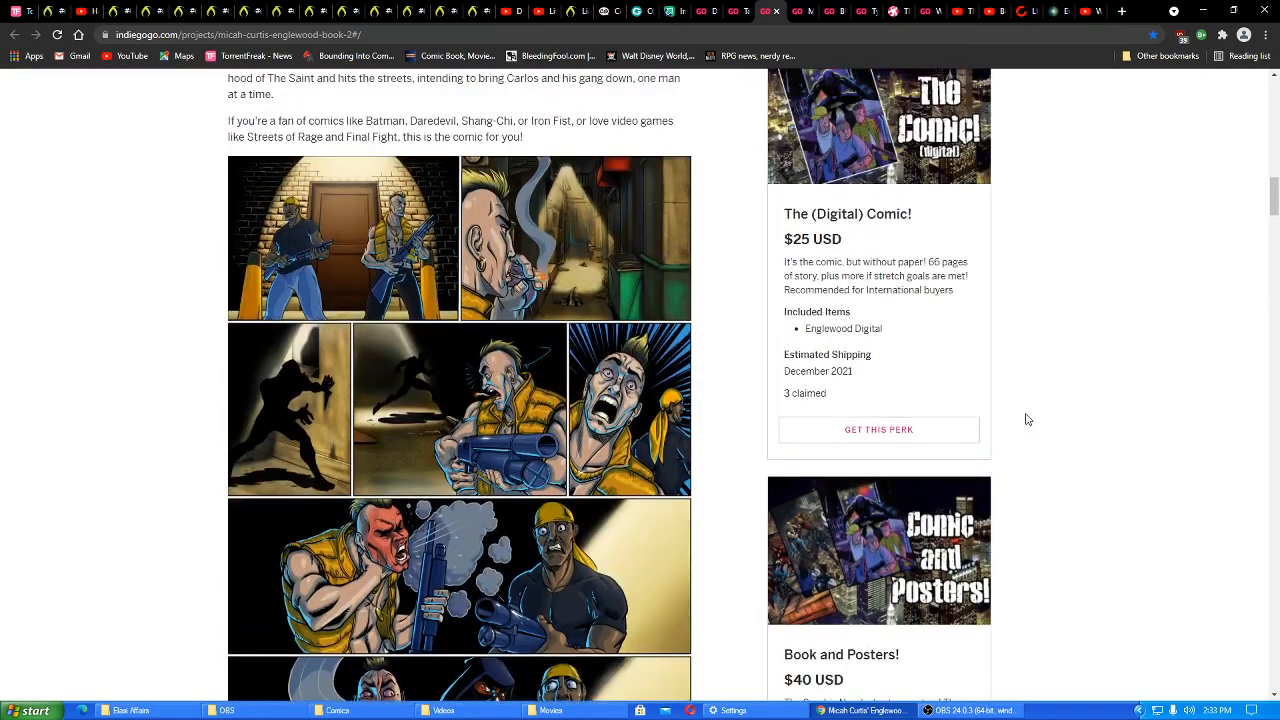
scroll("down", 3)
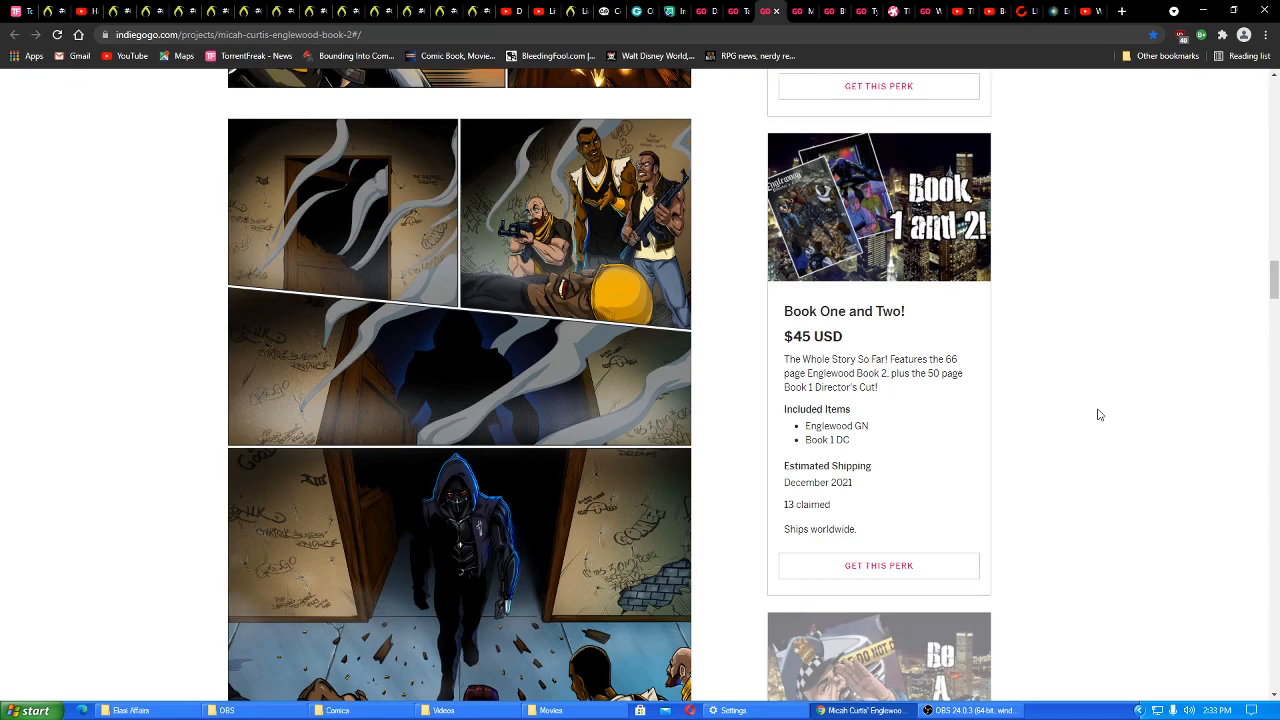
mouse_move(1092, 432)
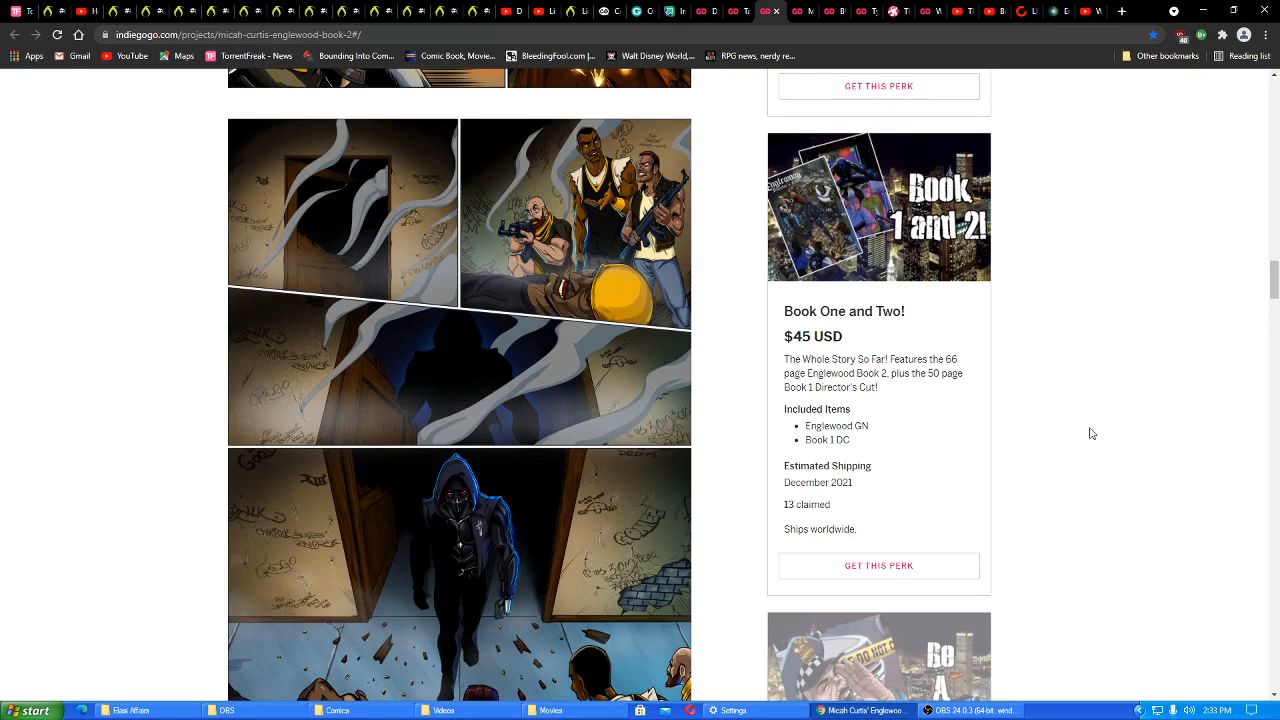
Scroll the campaign page back to the Overview story beside The Comic! $25 perk
scroll("down", 3)
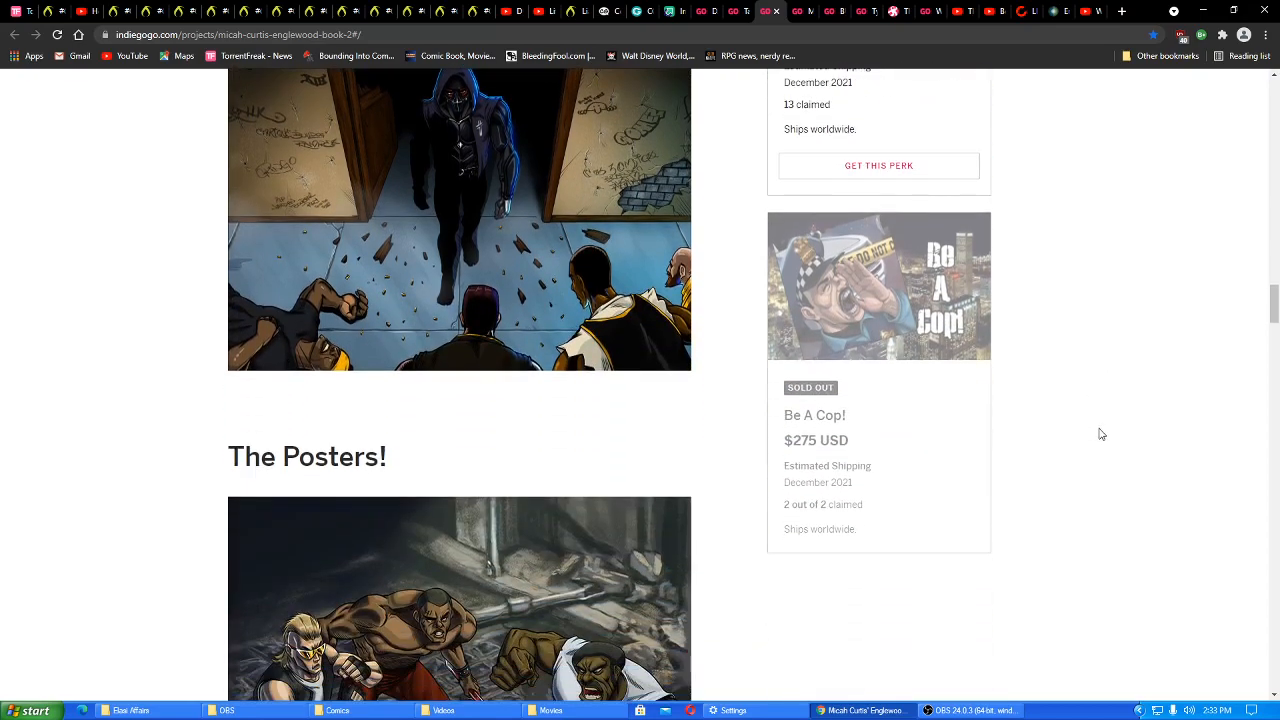
mouse_move(1080, 436)
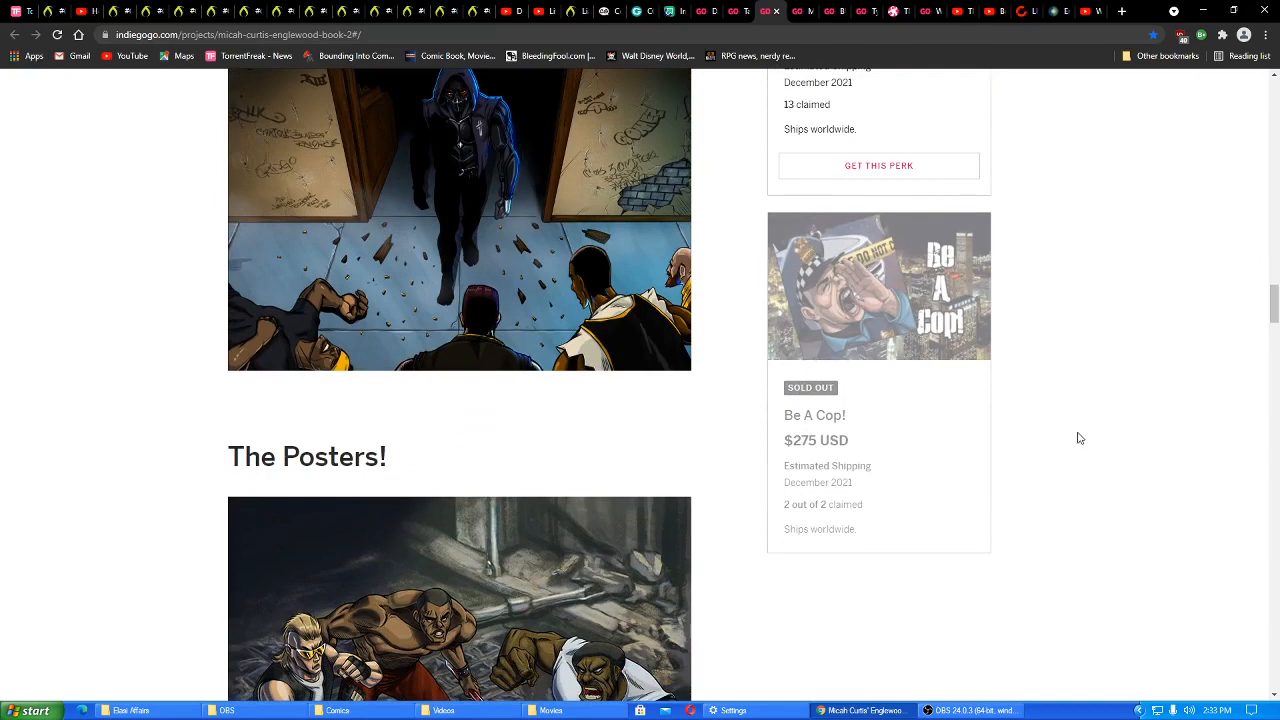
mouse_move(848, 456)
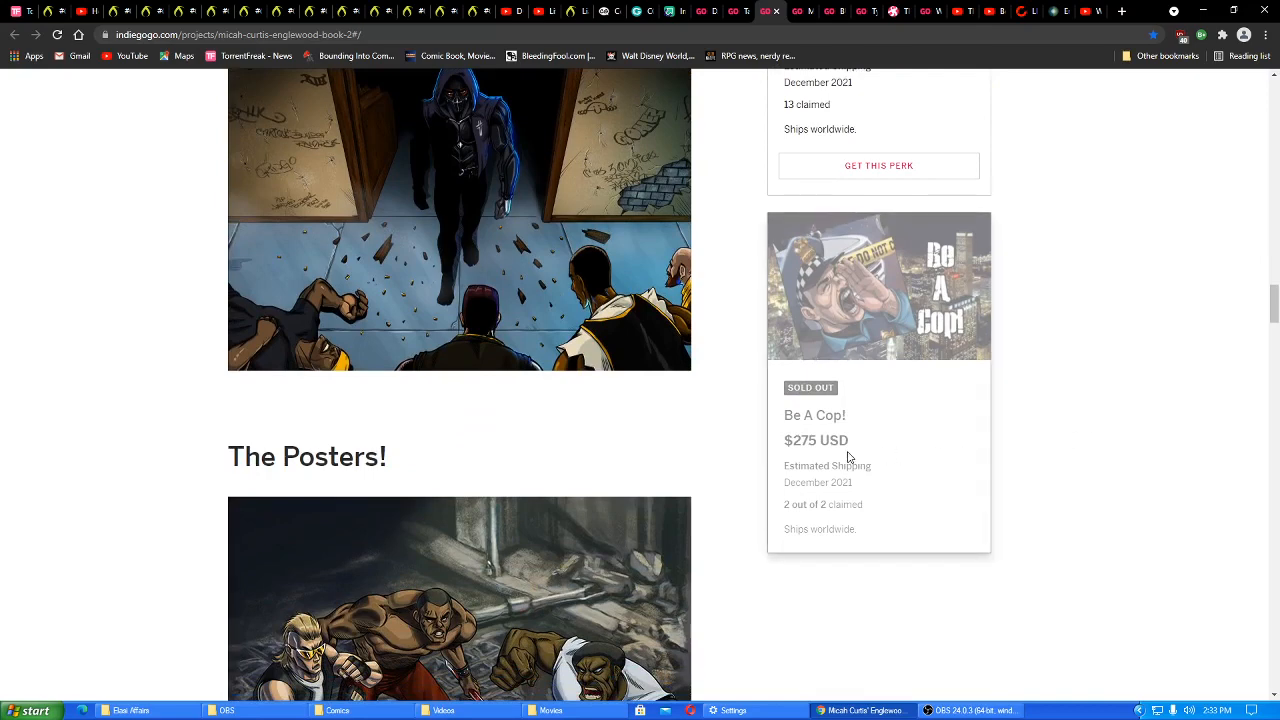
mouse_move(1006, 514)
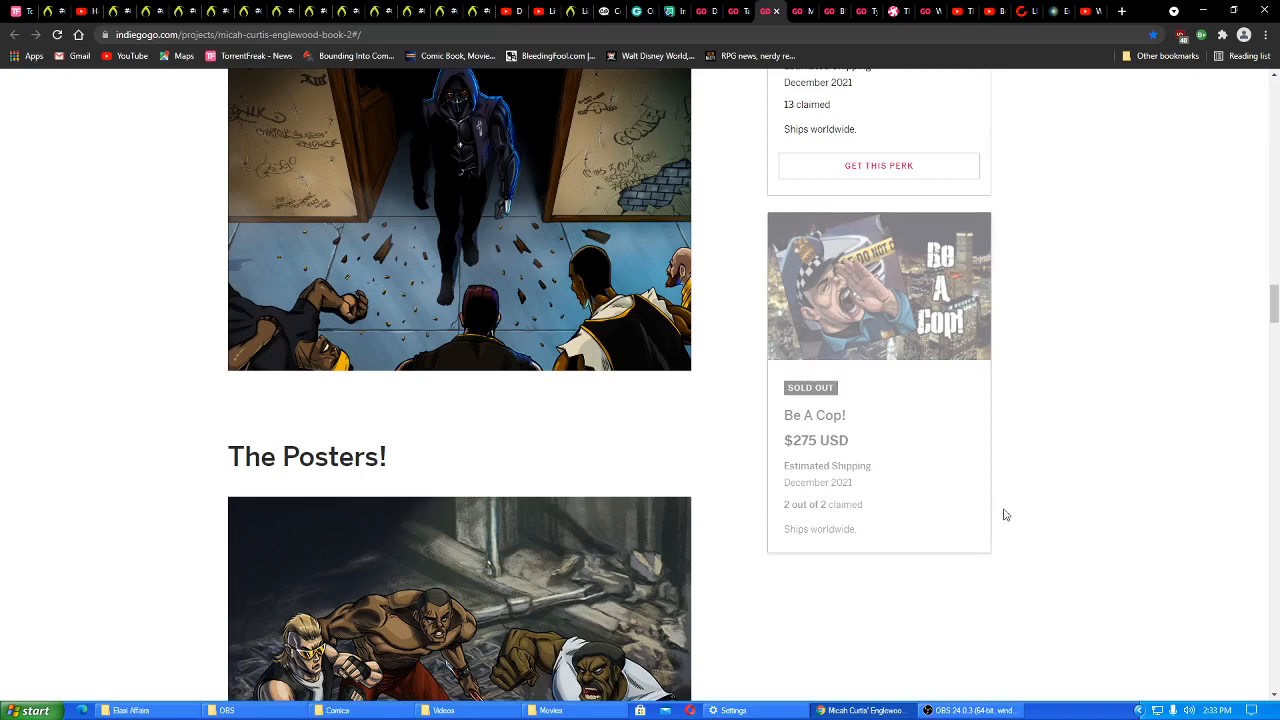
mouse_move(1080, 502)
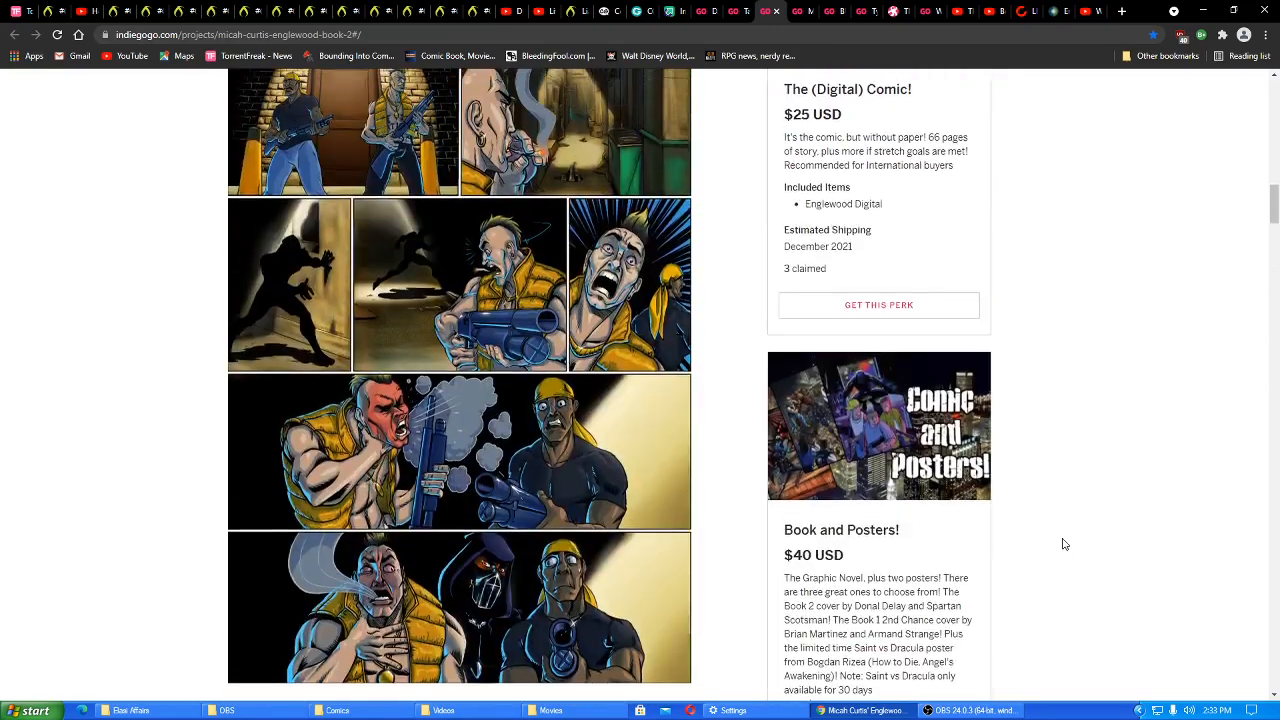
scroll("down", 3)
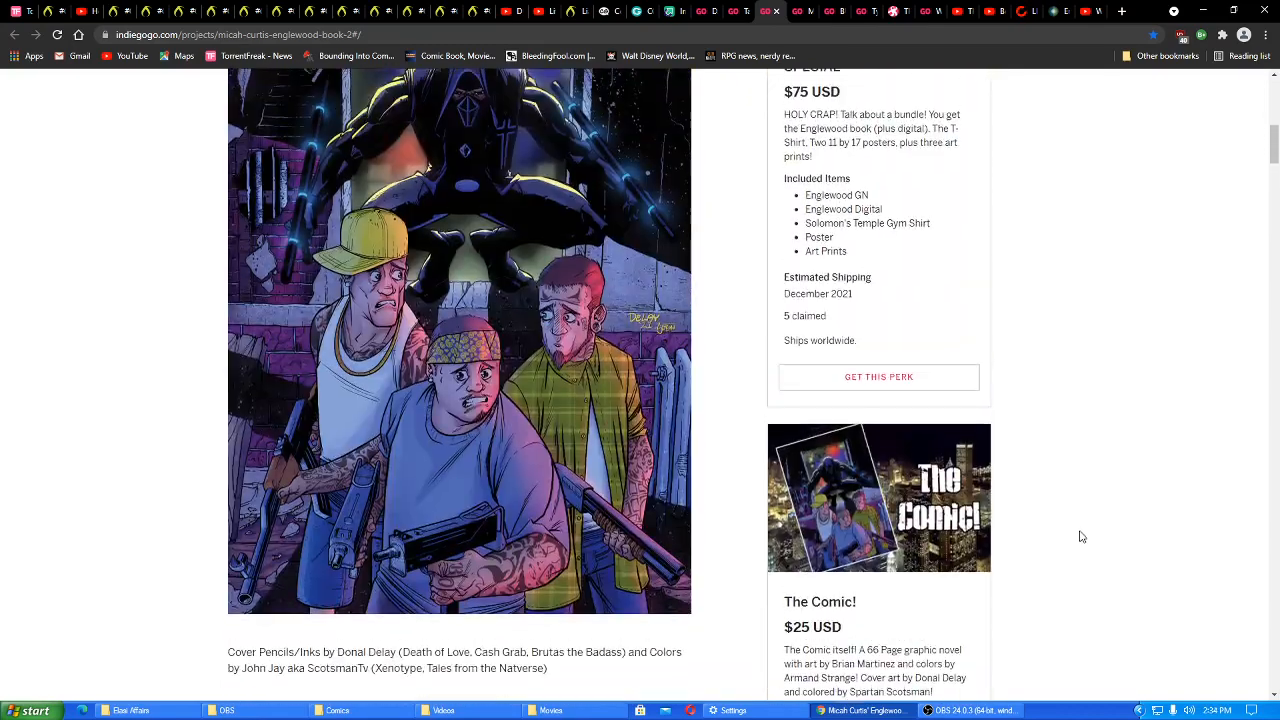
scroll("down", 3)
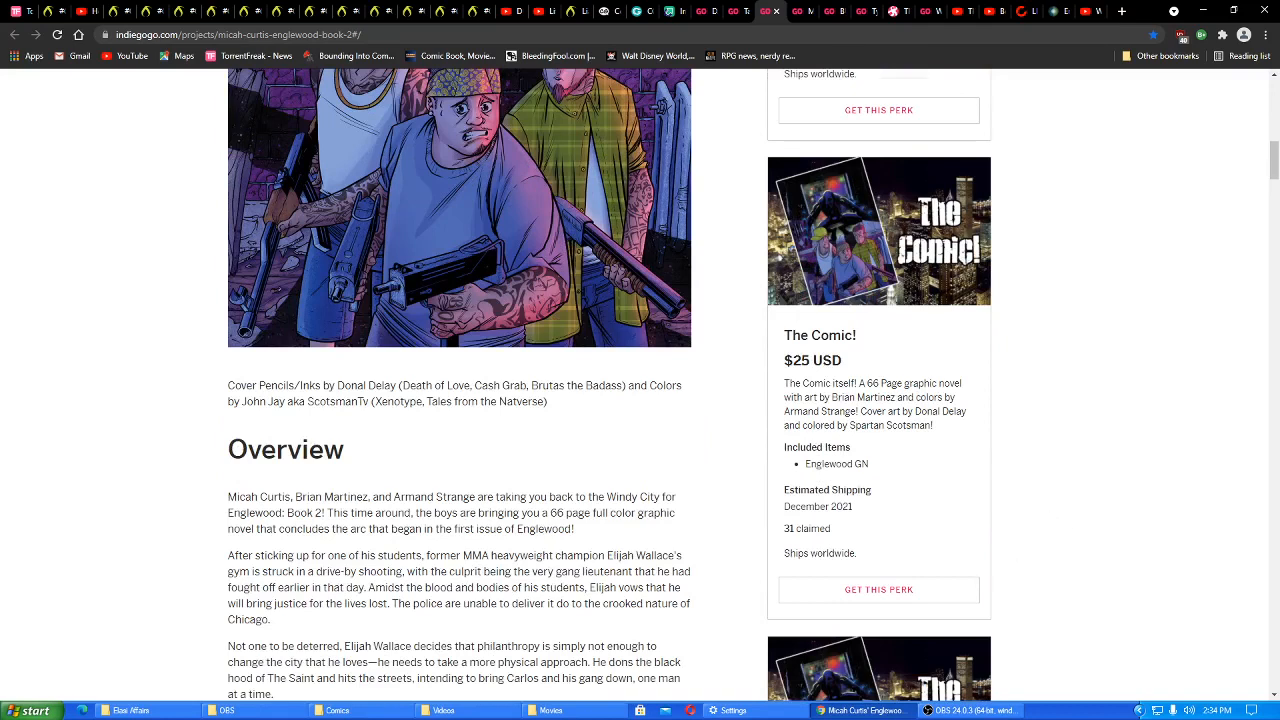
Claim The Comic! $25 perk and bring the review's Another Book! add-on into view
left_click(878, 588)
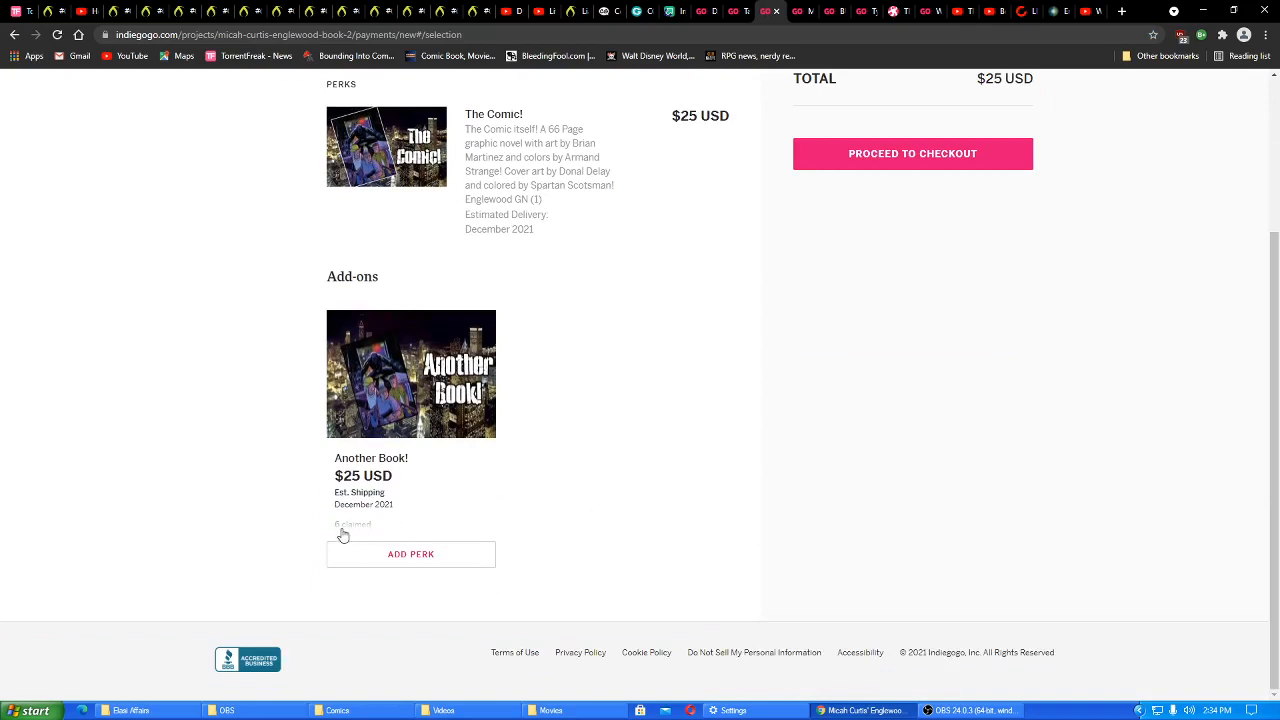
scroll("up", 3)
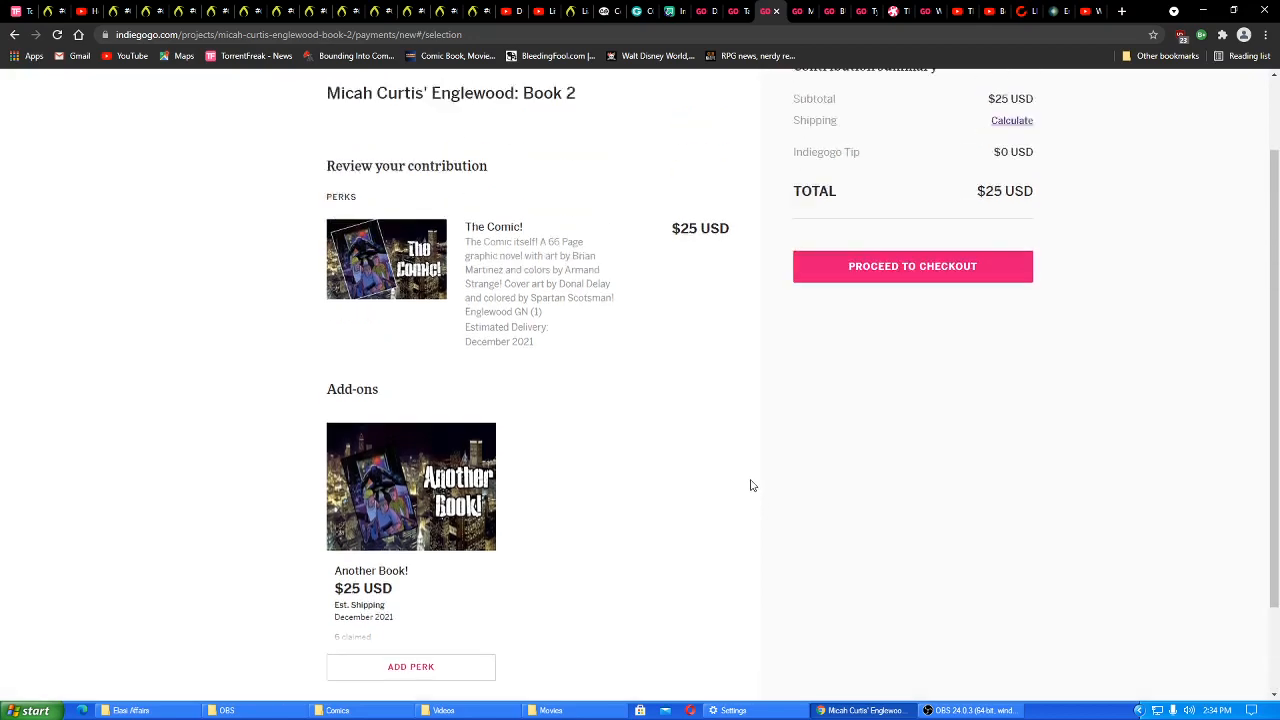
Proceed to guest checkout for The Comic! ($25) and focus the shipping Country field
left_click(912, 266)
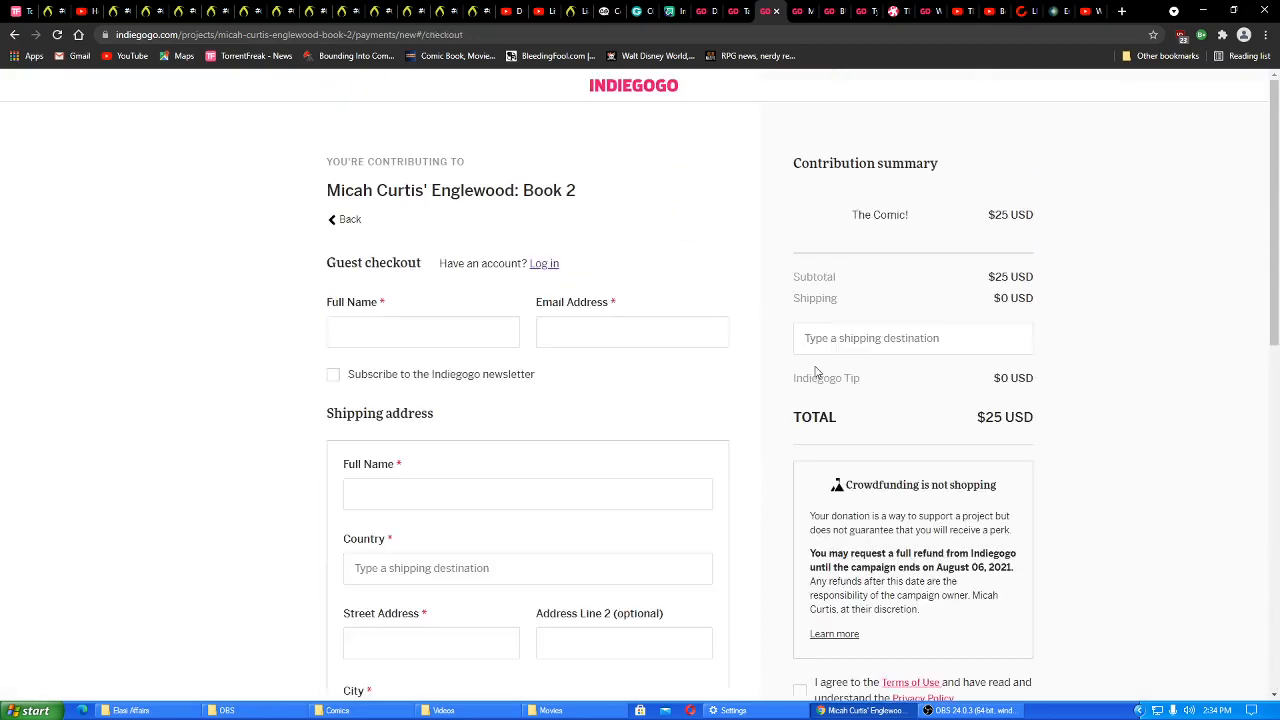
scroll("down", 3)
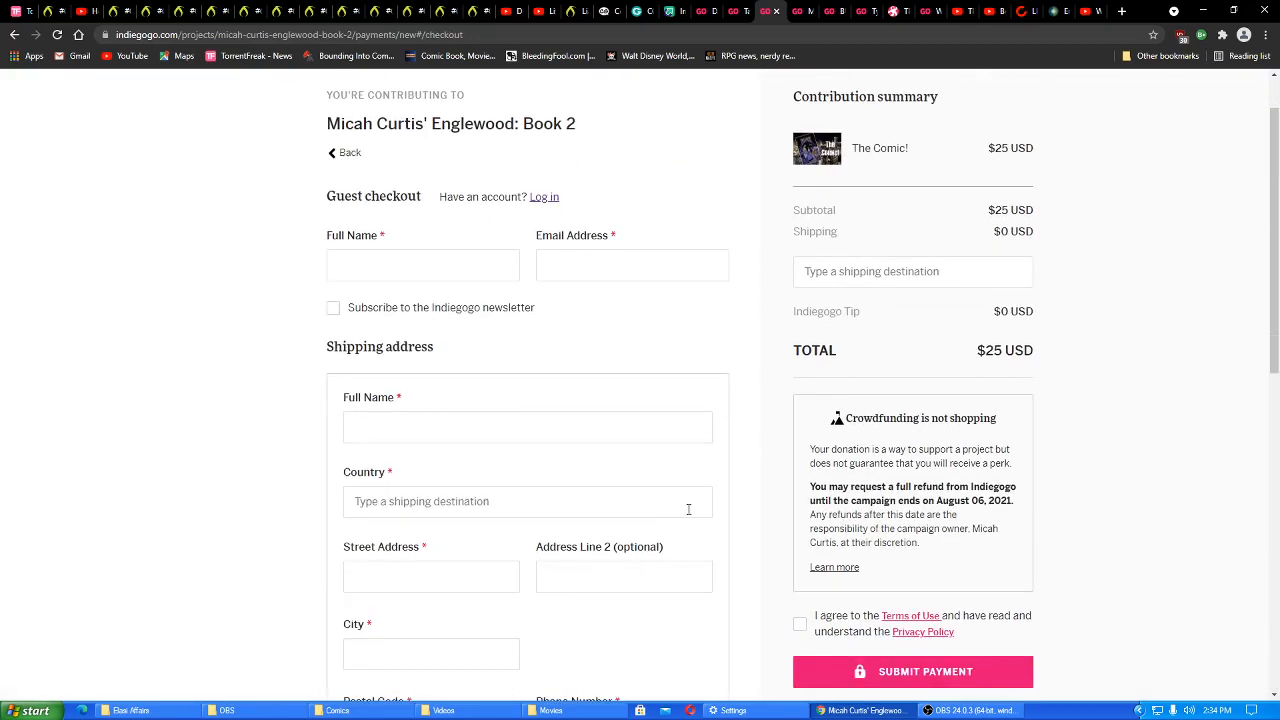
left_click(528, 500)
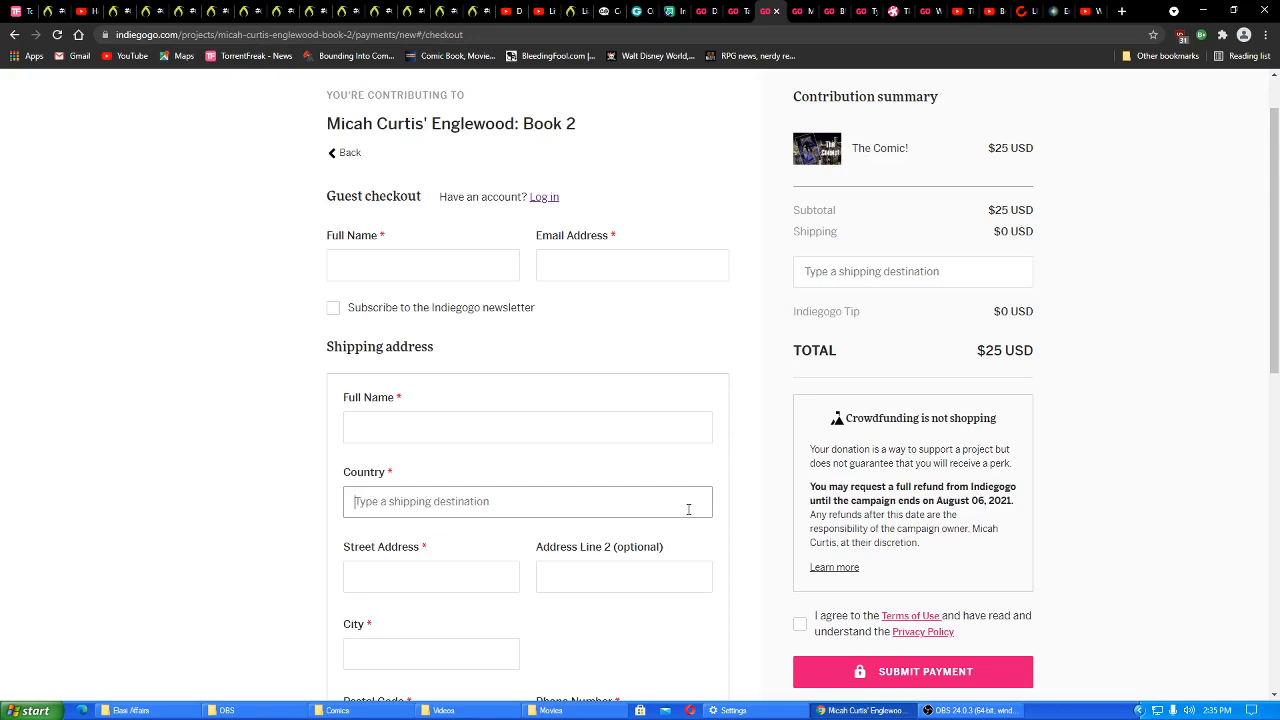
Enter 'u' in Country to list matches like United States (+$10 USD shipping)
type("u")
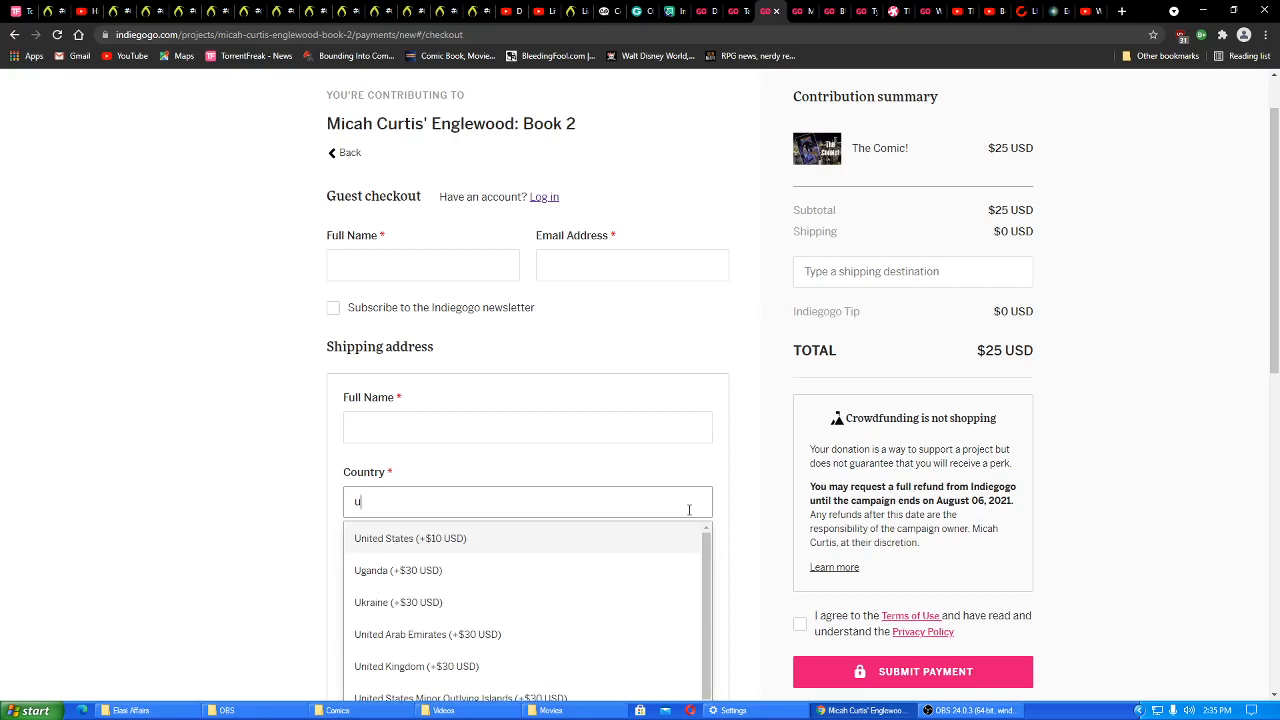
scroll("down", 3)
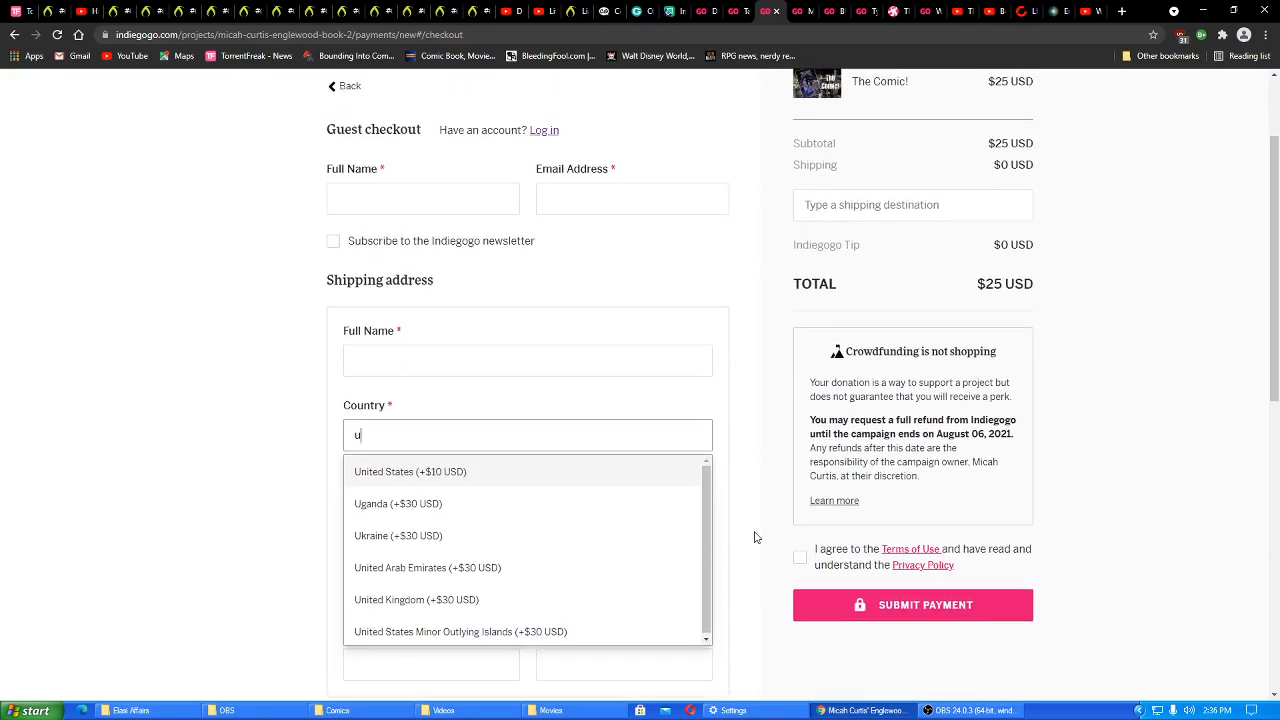
mouse_move(752, 510)
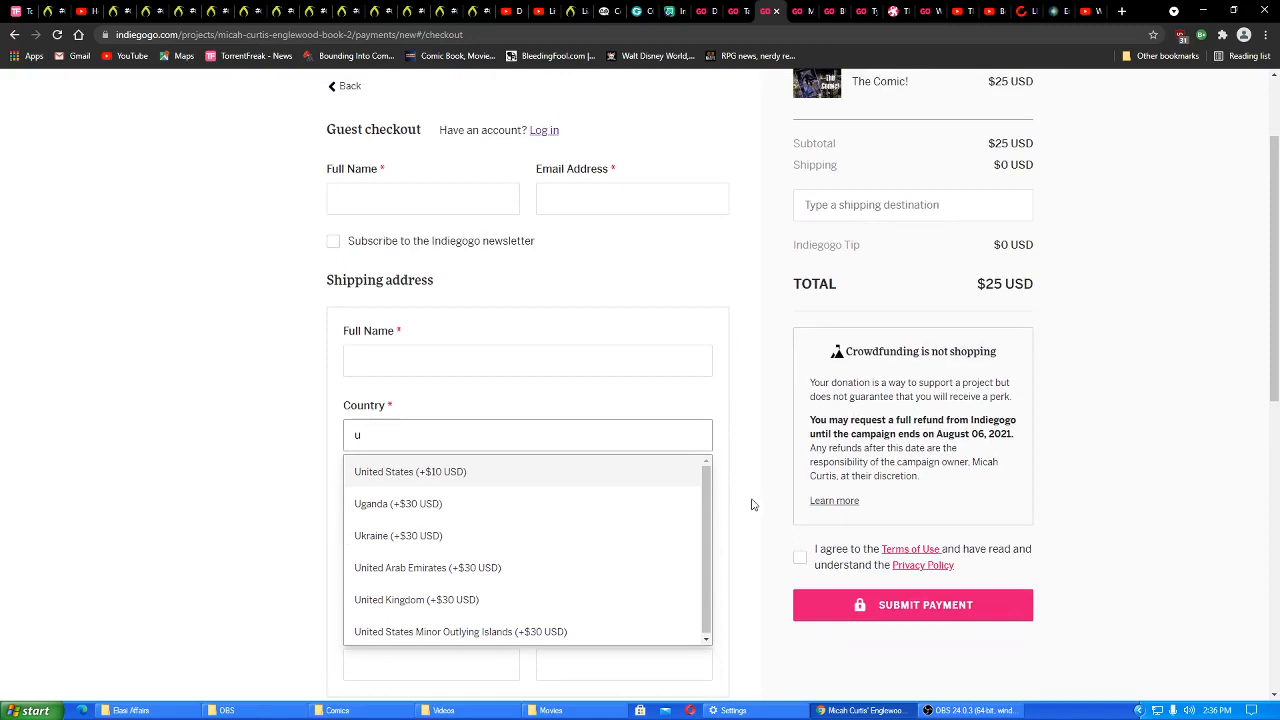
mouse_move(738, 476)
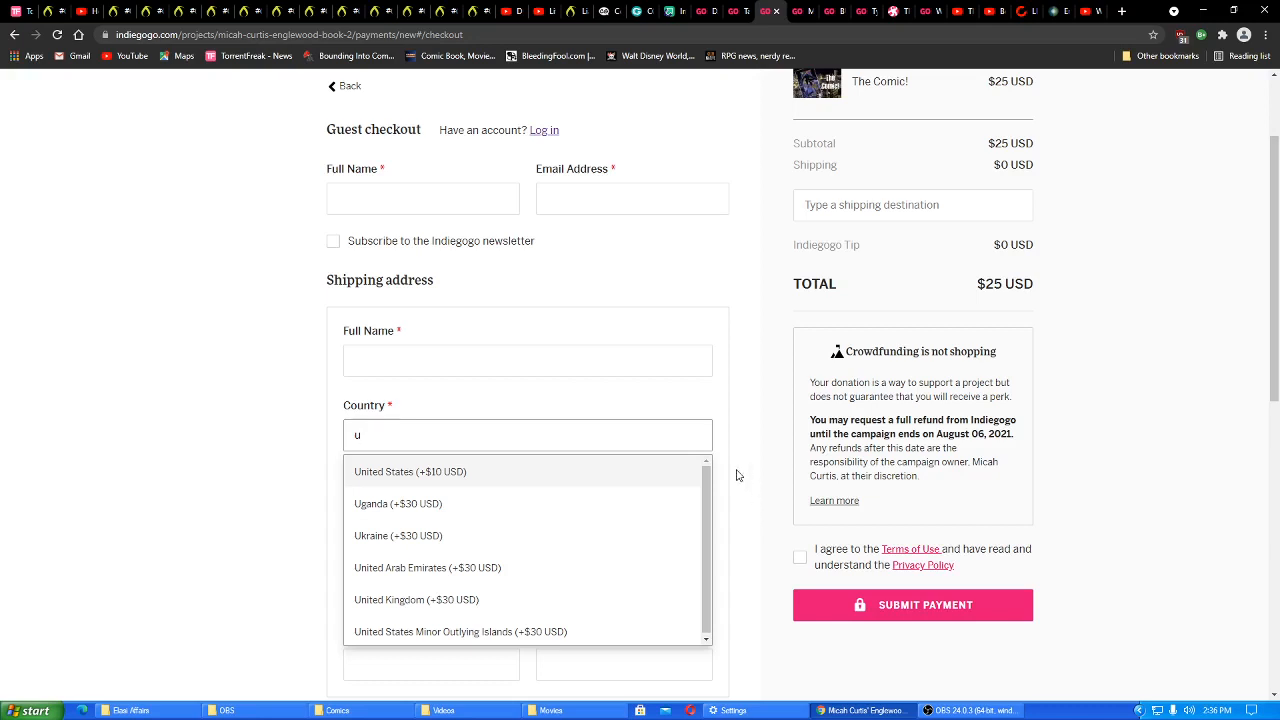
mouse_move(744, 480)
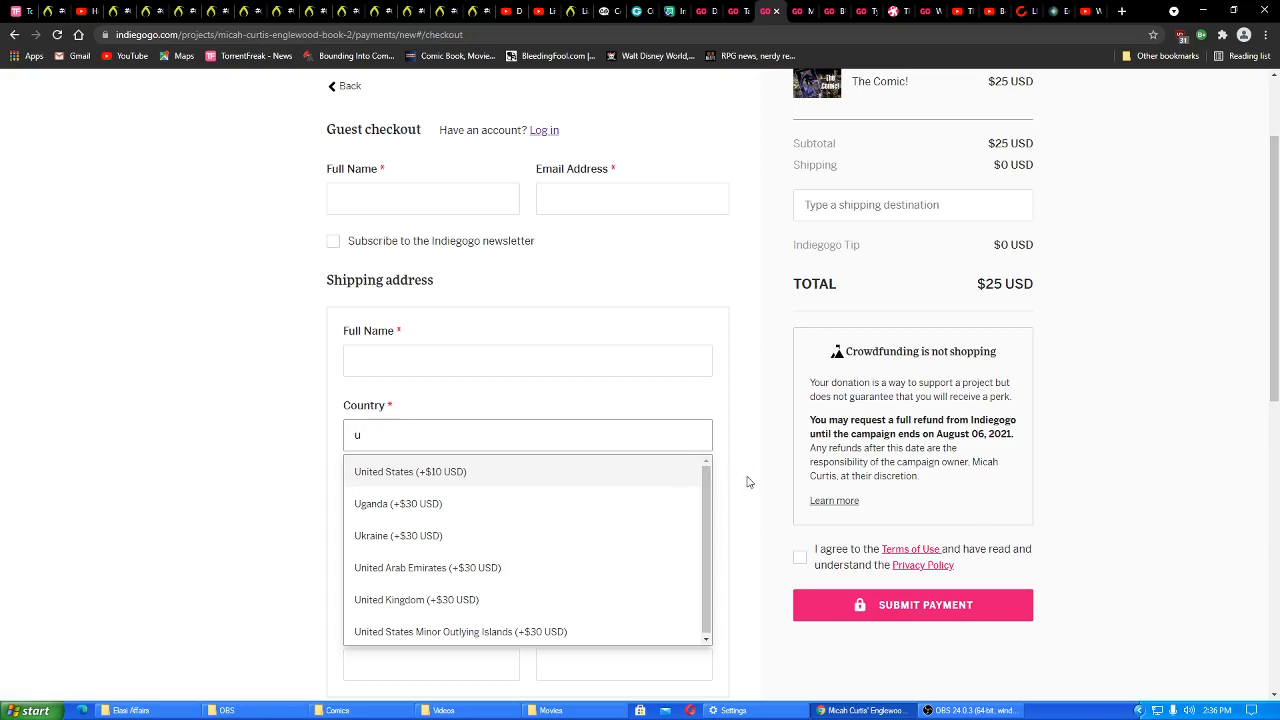
mouse_move(1044, 328)
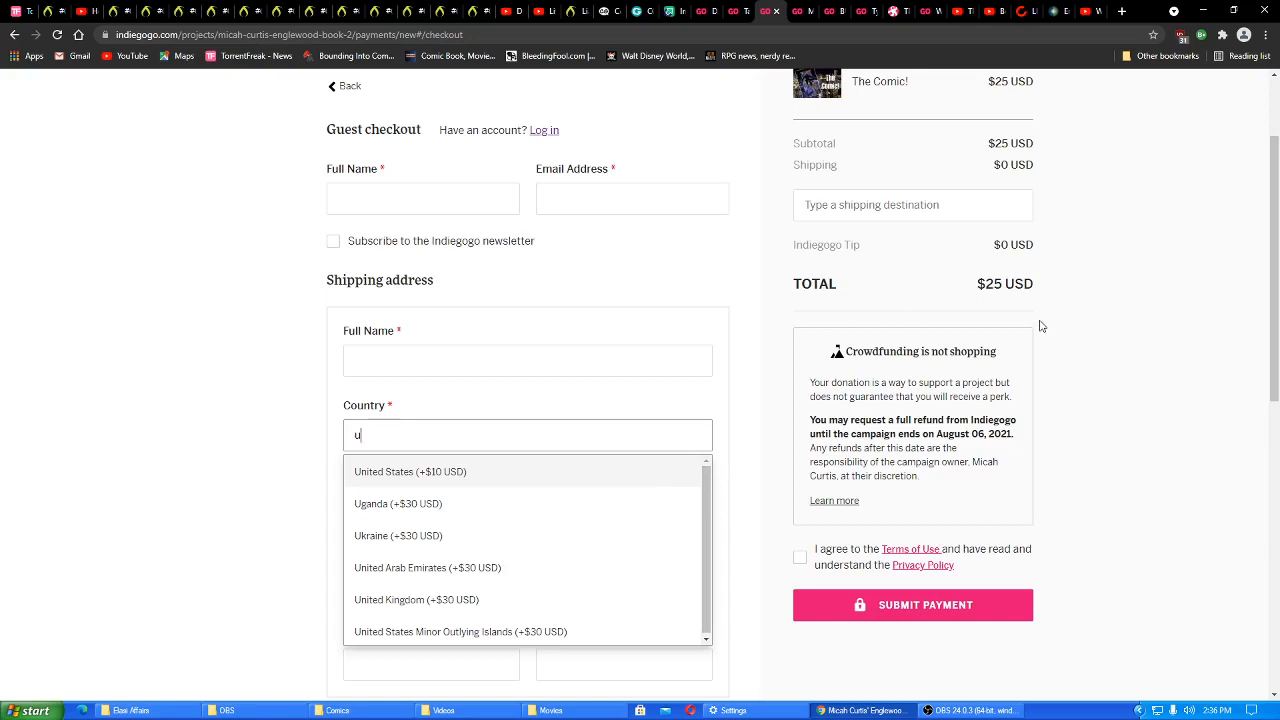
mouse_move(760, 470)
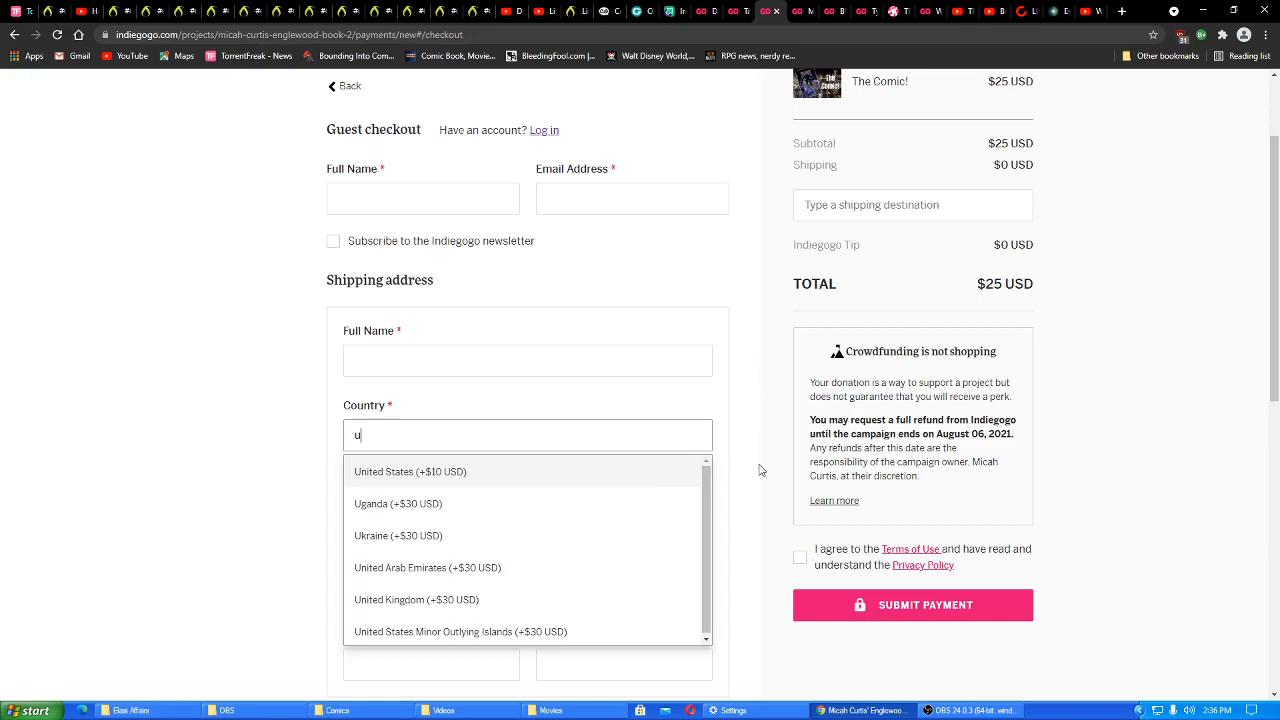
mouse_move(748, 468)
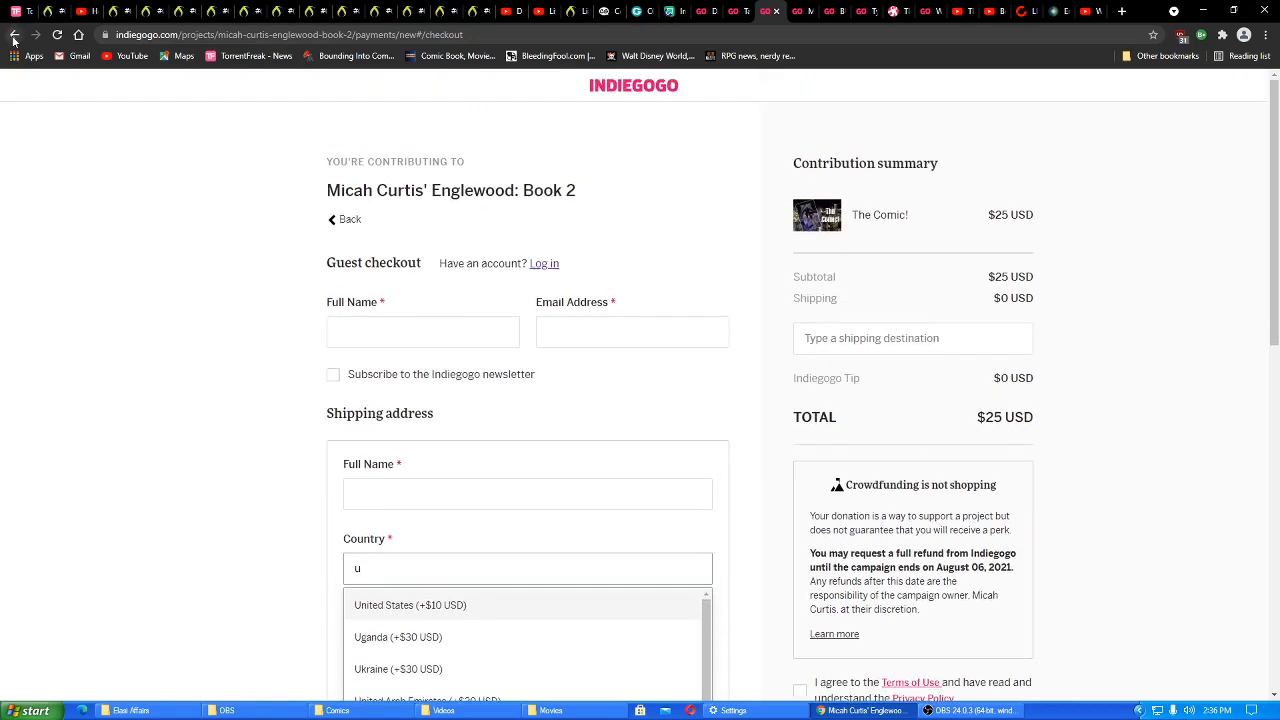
Return to the campaign page and scroll down to the $40 Book and Posters! perk
left_click(14, 34)
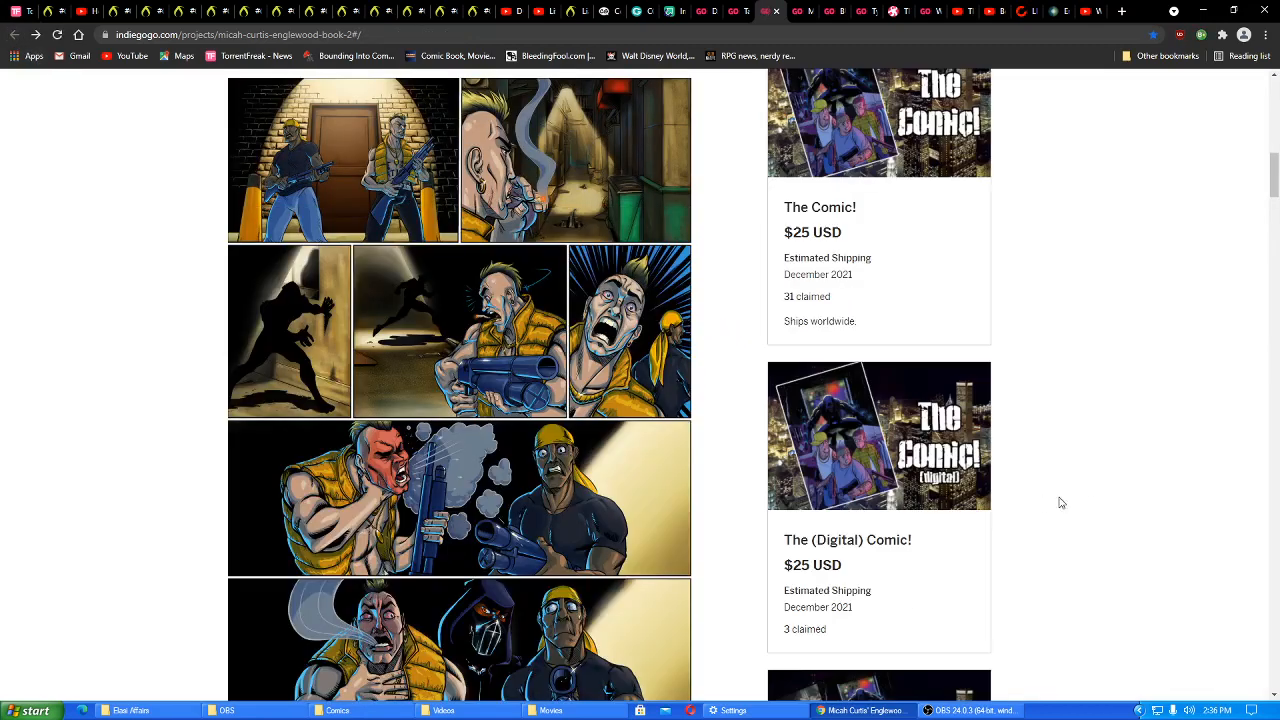
scroll("down", 3)
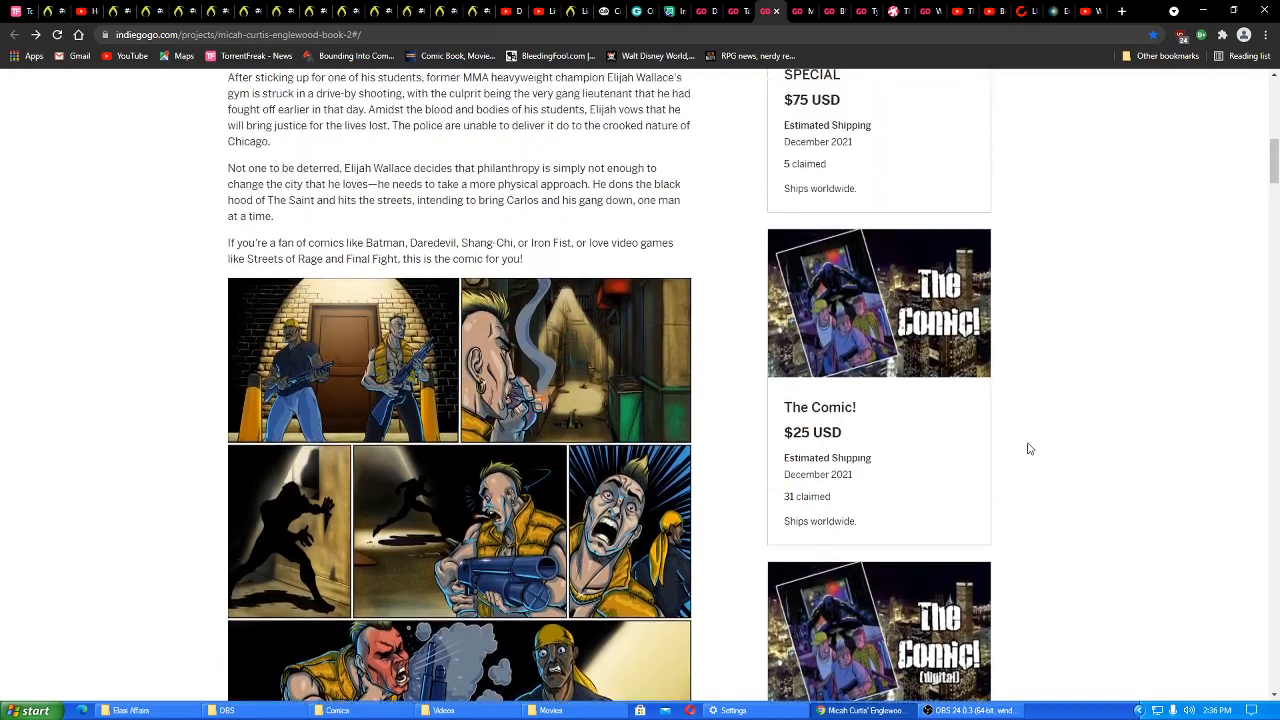
scroll("down", 3)
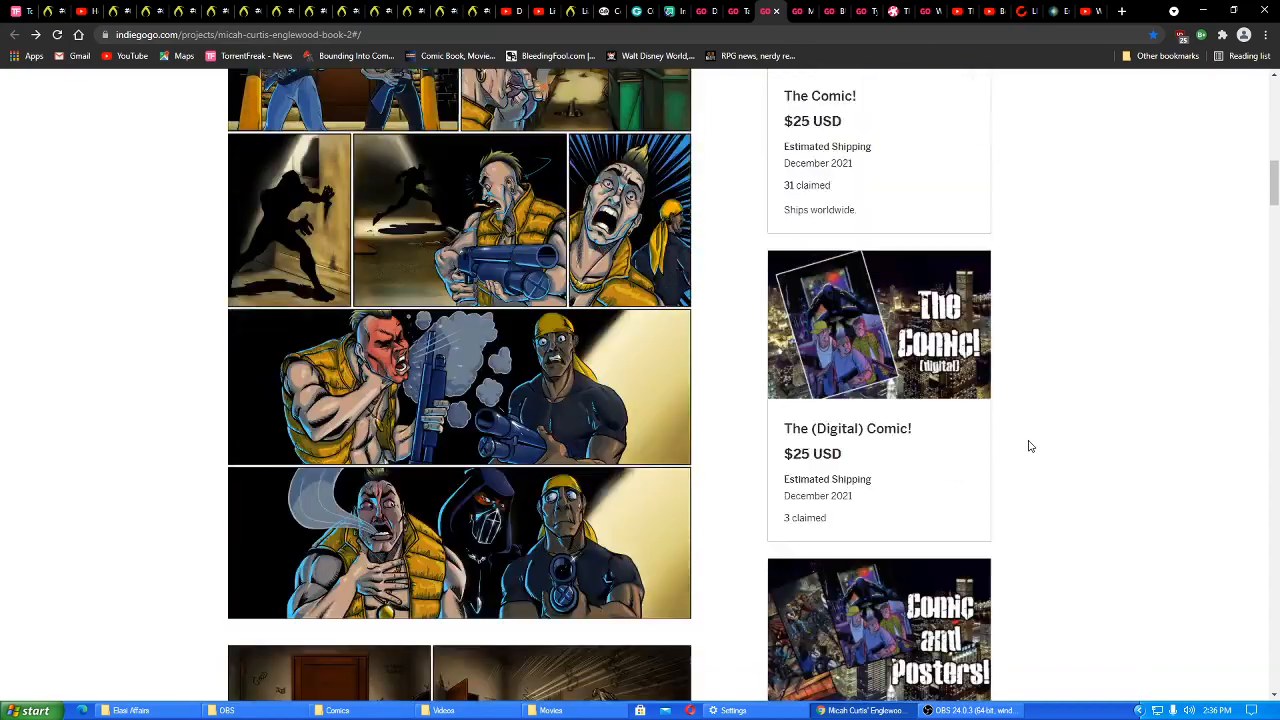
scroll("down", 3)
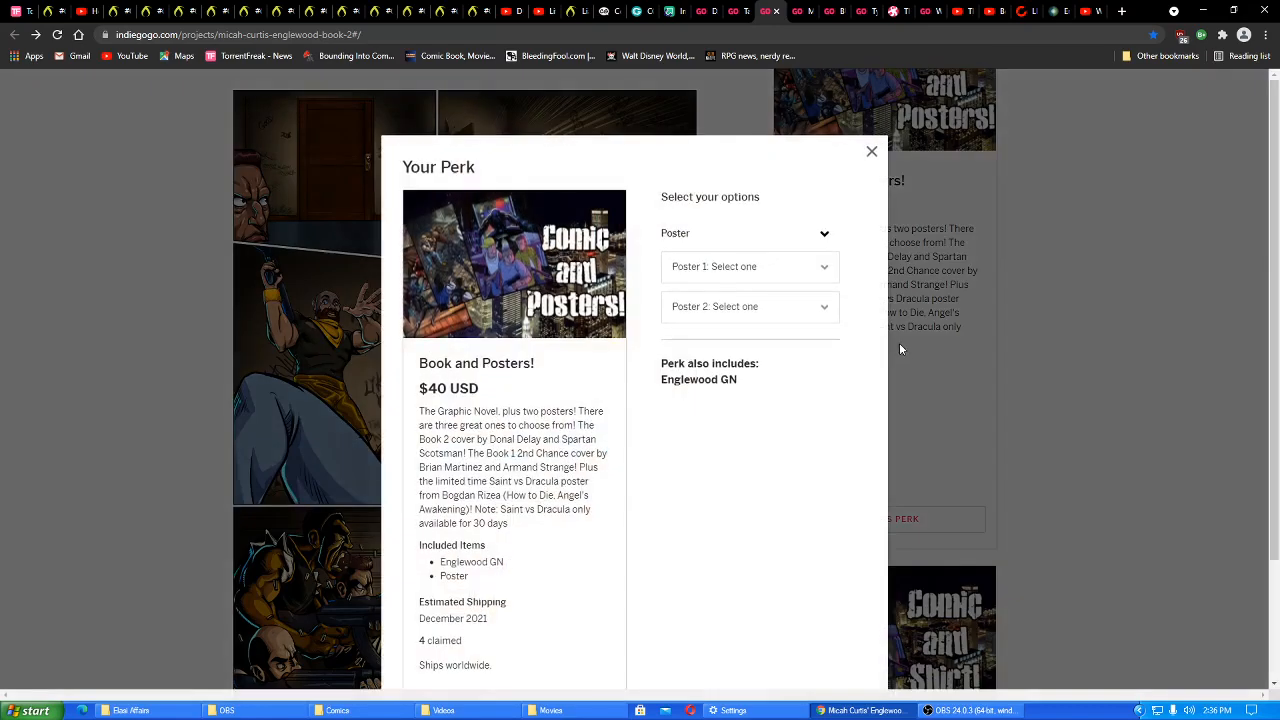
Claim Book and Posters! with Martinez Cover and Saint vs Vlad posters and continue
left_click(748, 266)
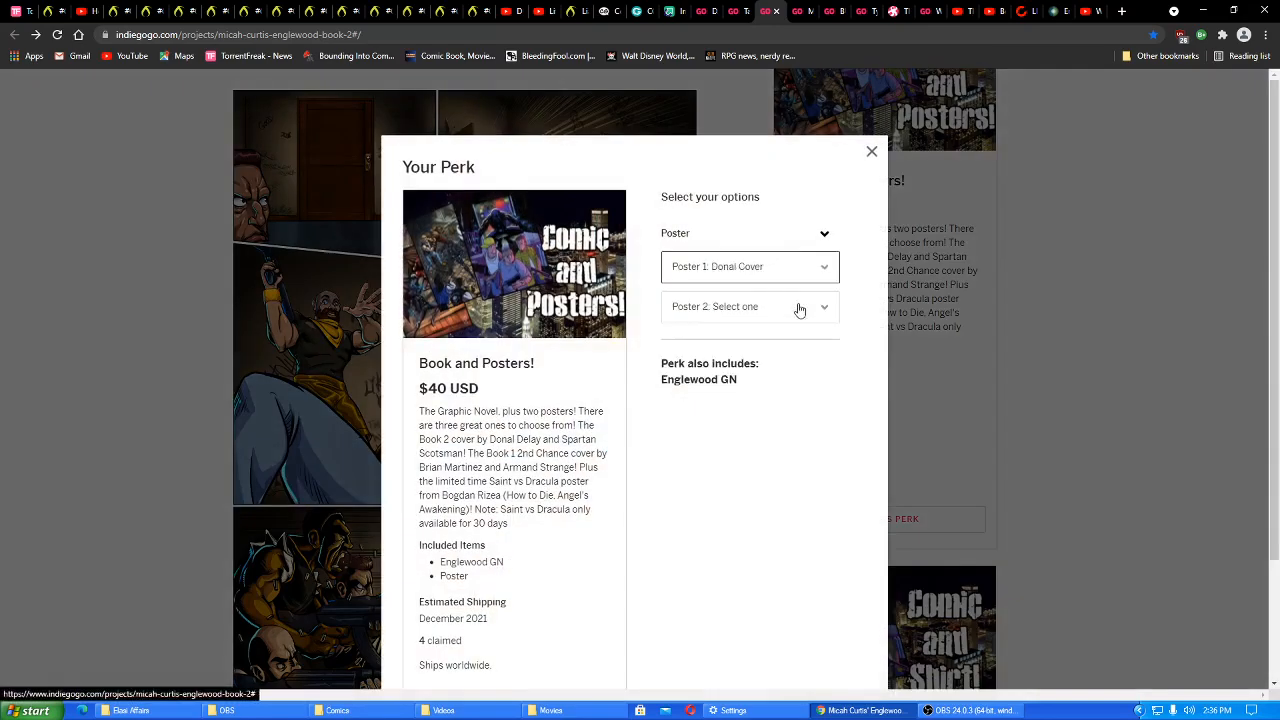
left_click(748, 266)
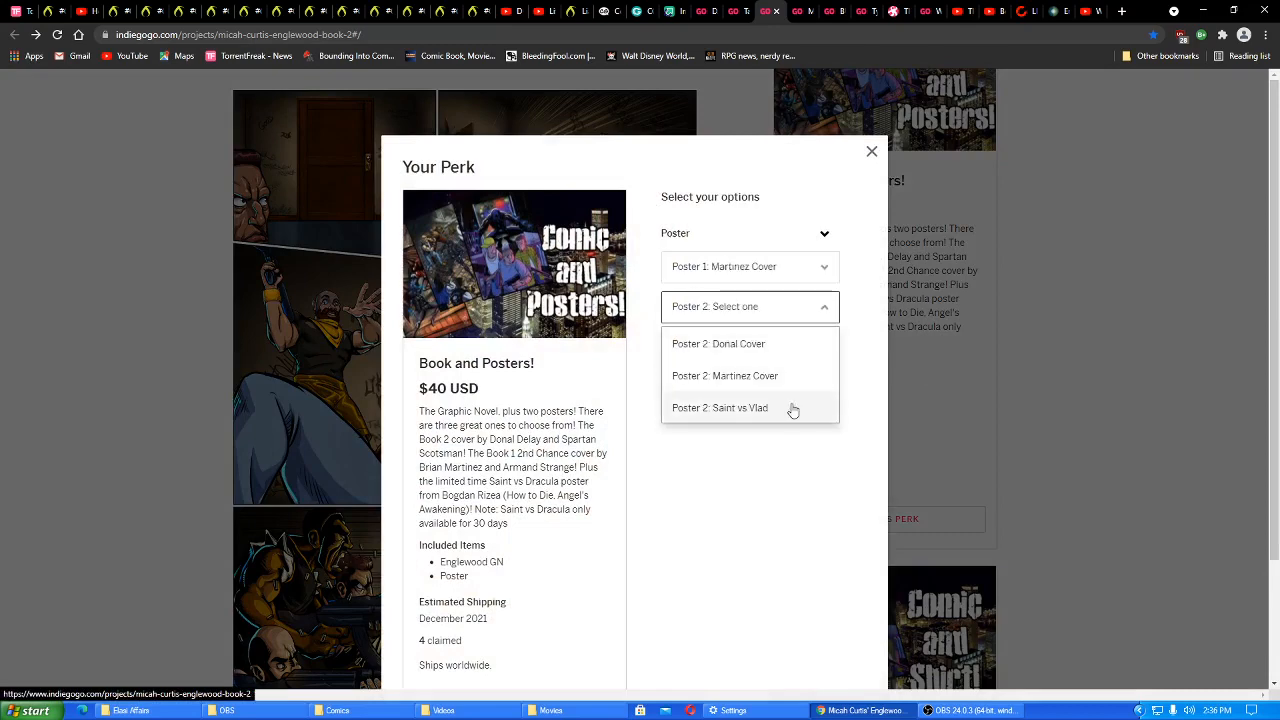
left_click(720, 408)
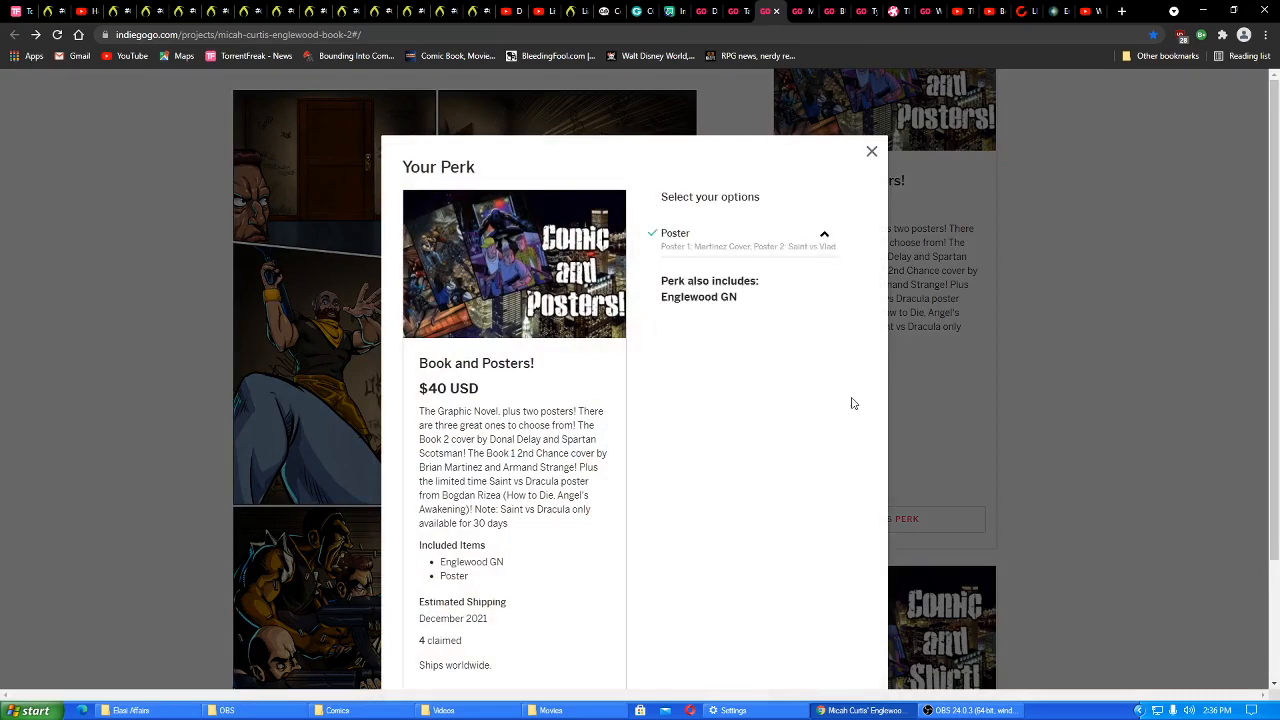
left_click(872, 152)
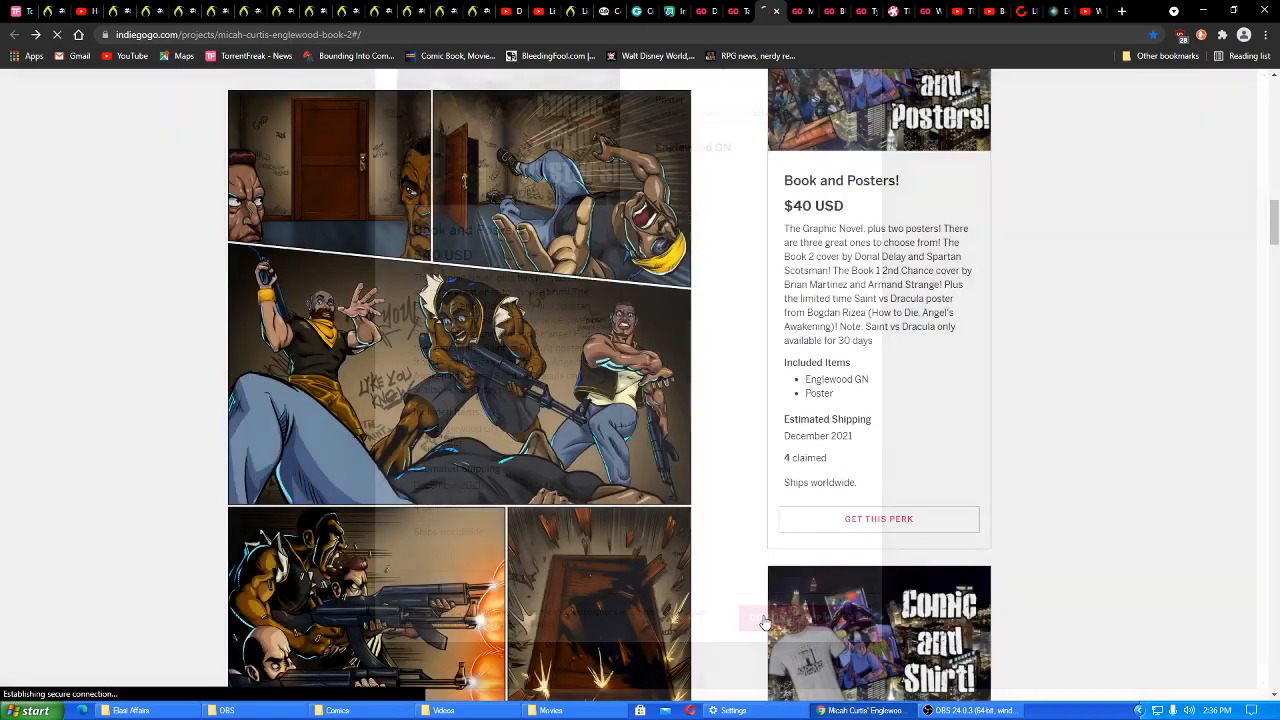
Check Book and Posters! ($40) shipping by entering 'u', showing United States (+$15 USD)
left_click(878, 520)
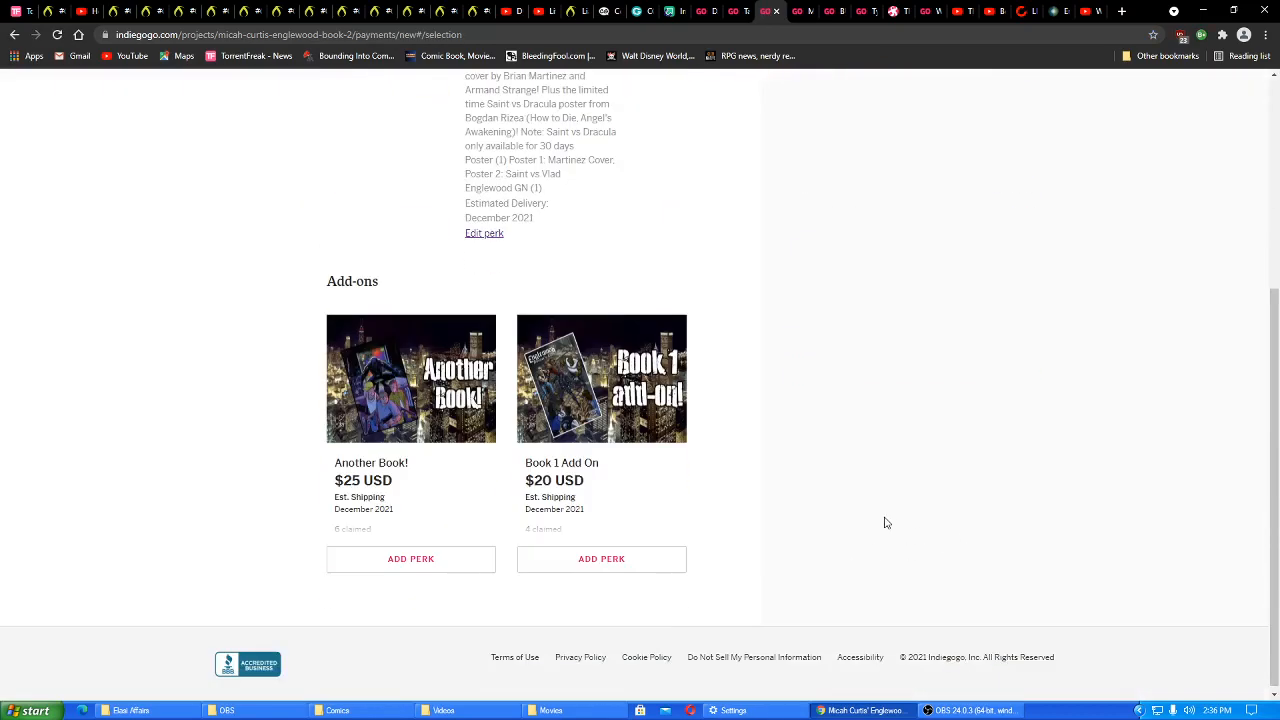
mouse_move(880, 520)
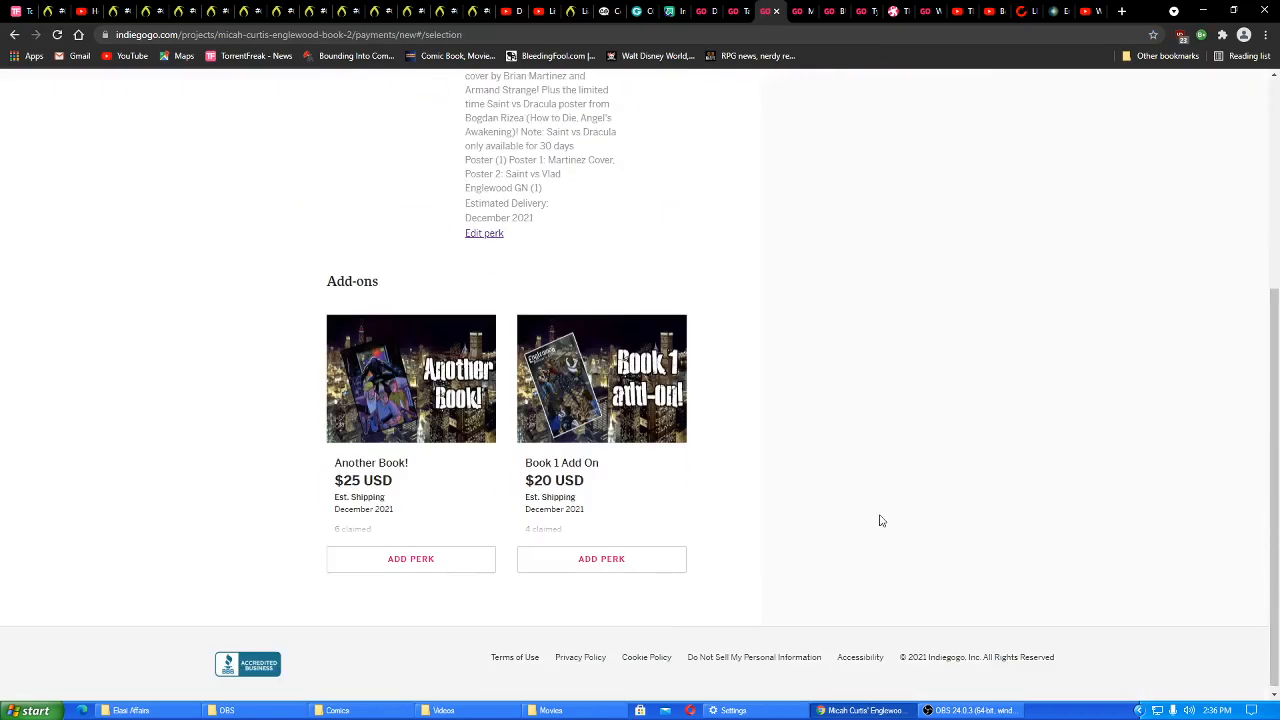
mouse_move(848, 512)
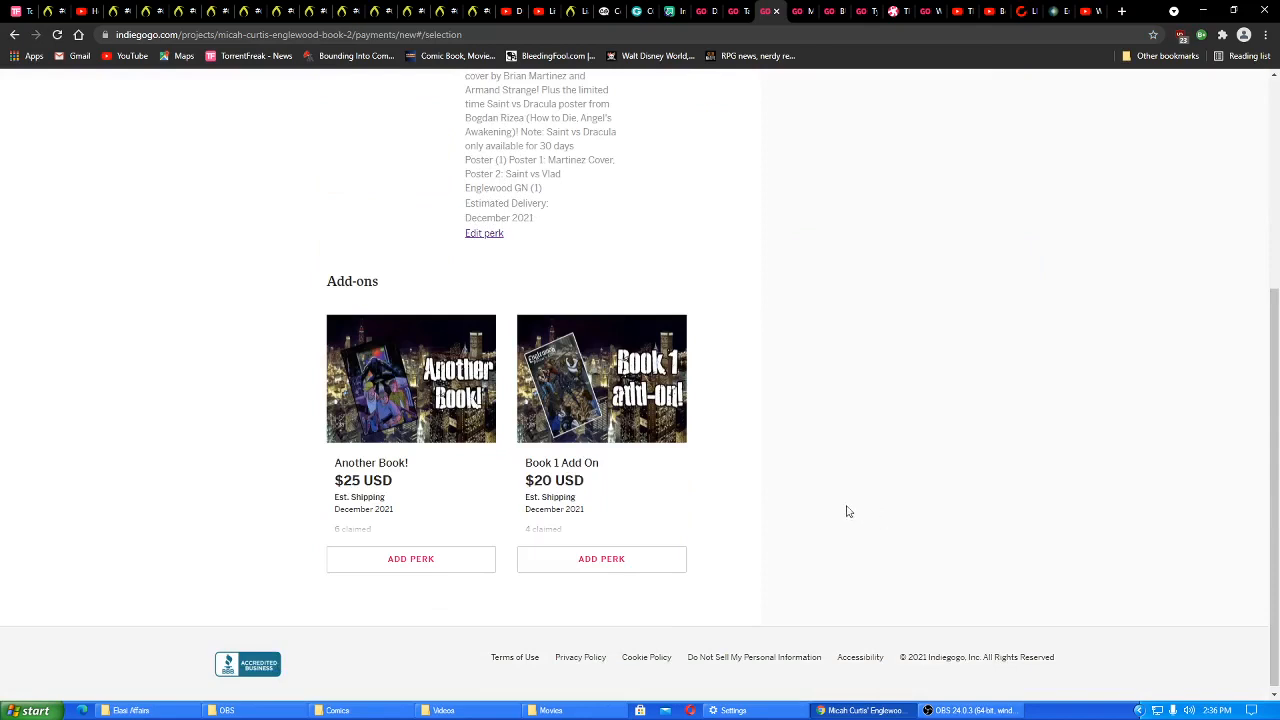
mouse_move(608, 516)
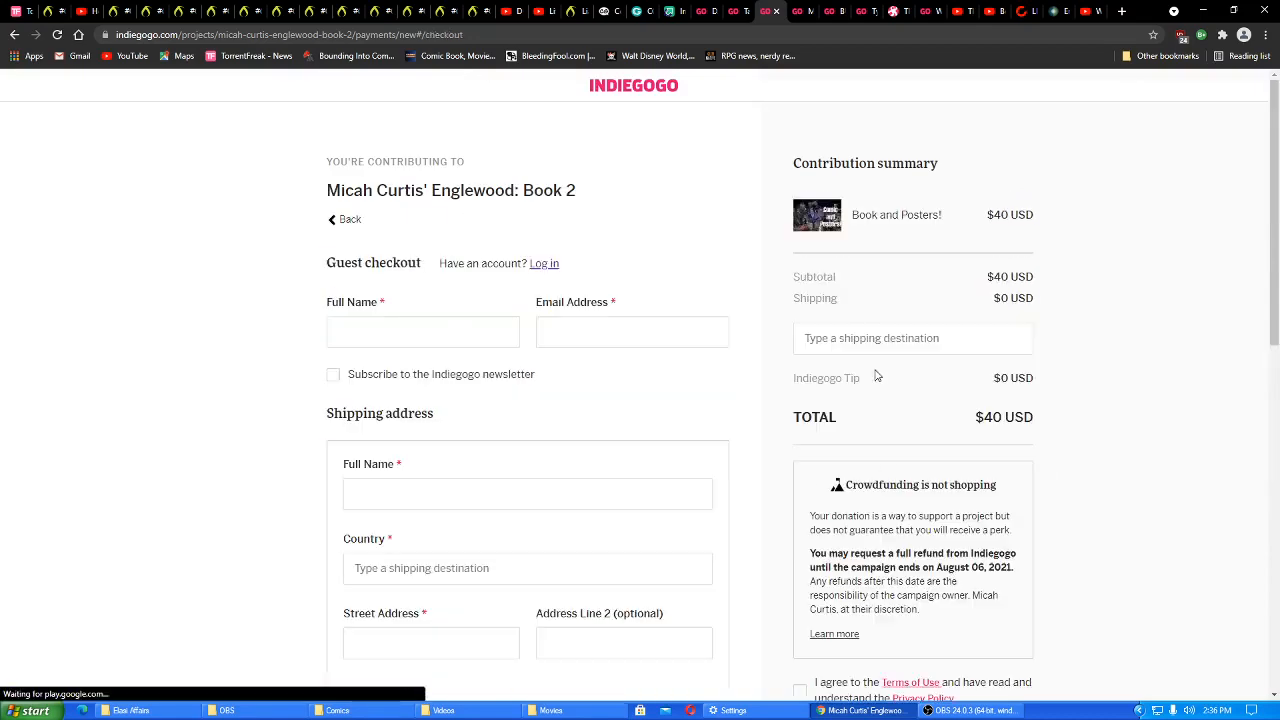
left_click(528, 568)
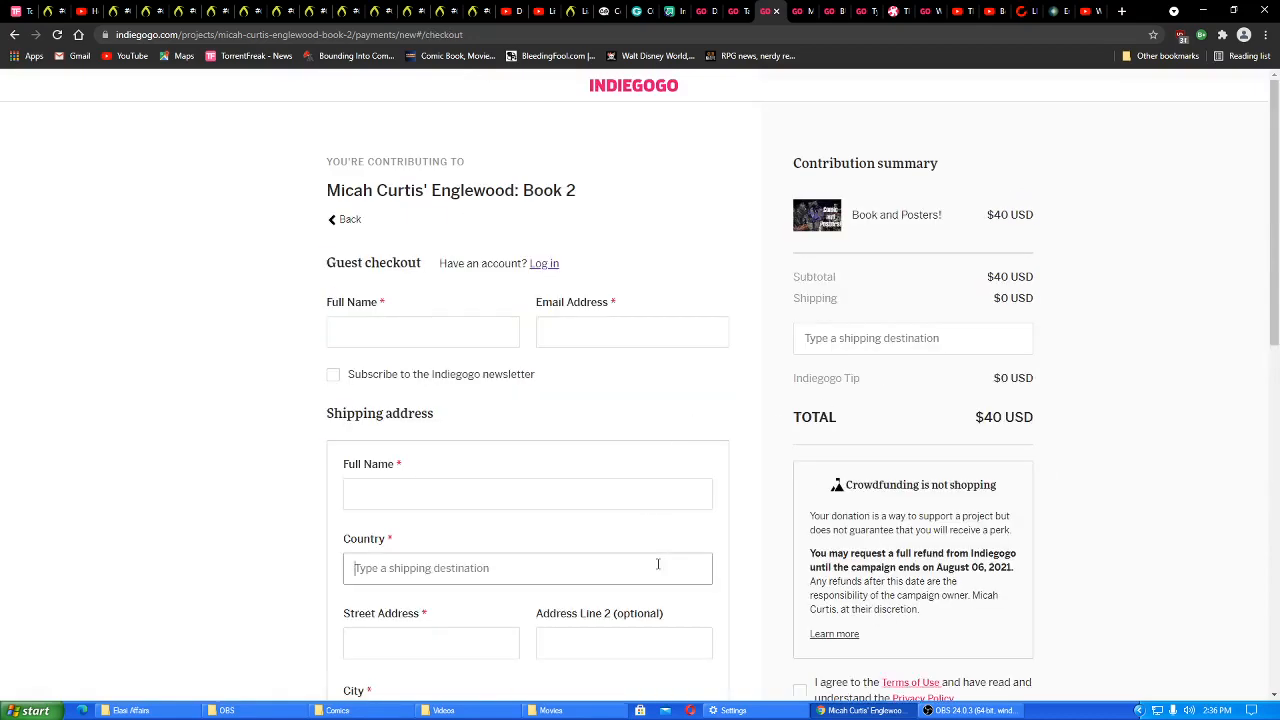
type("u")
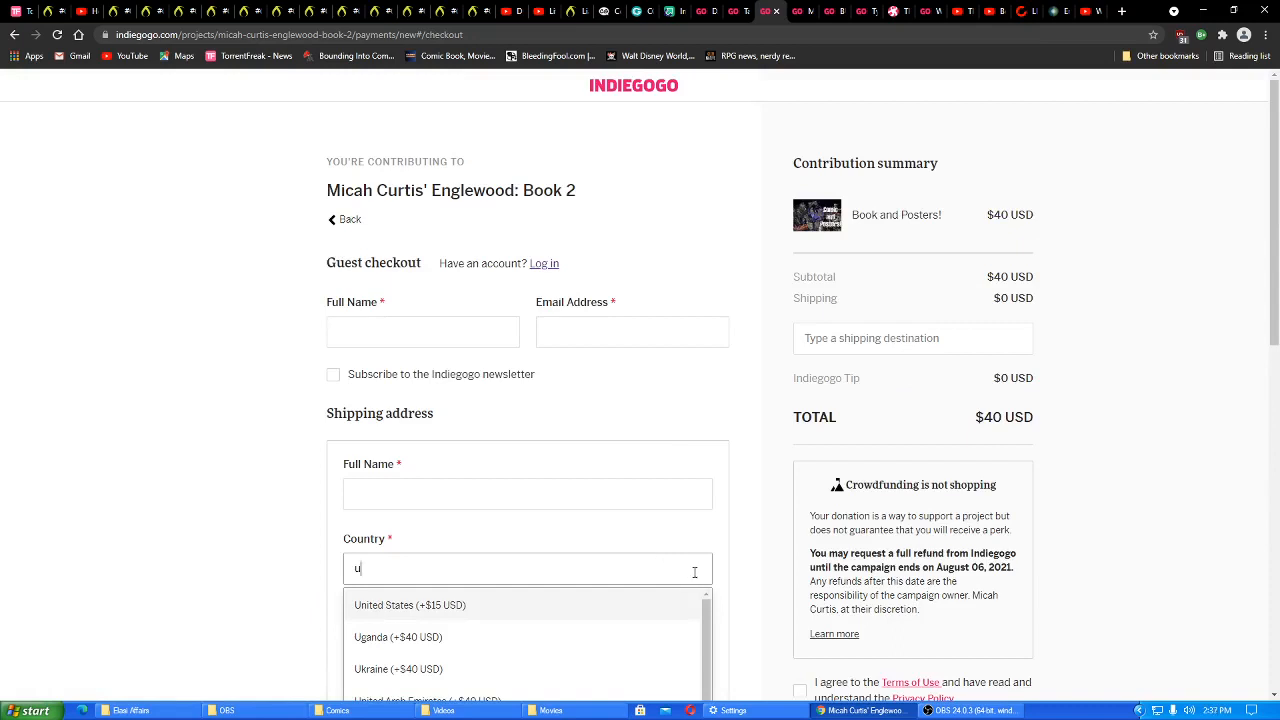
mouse_move(740, 634)
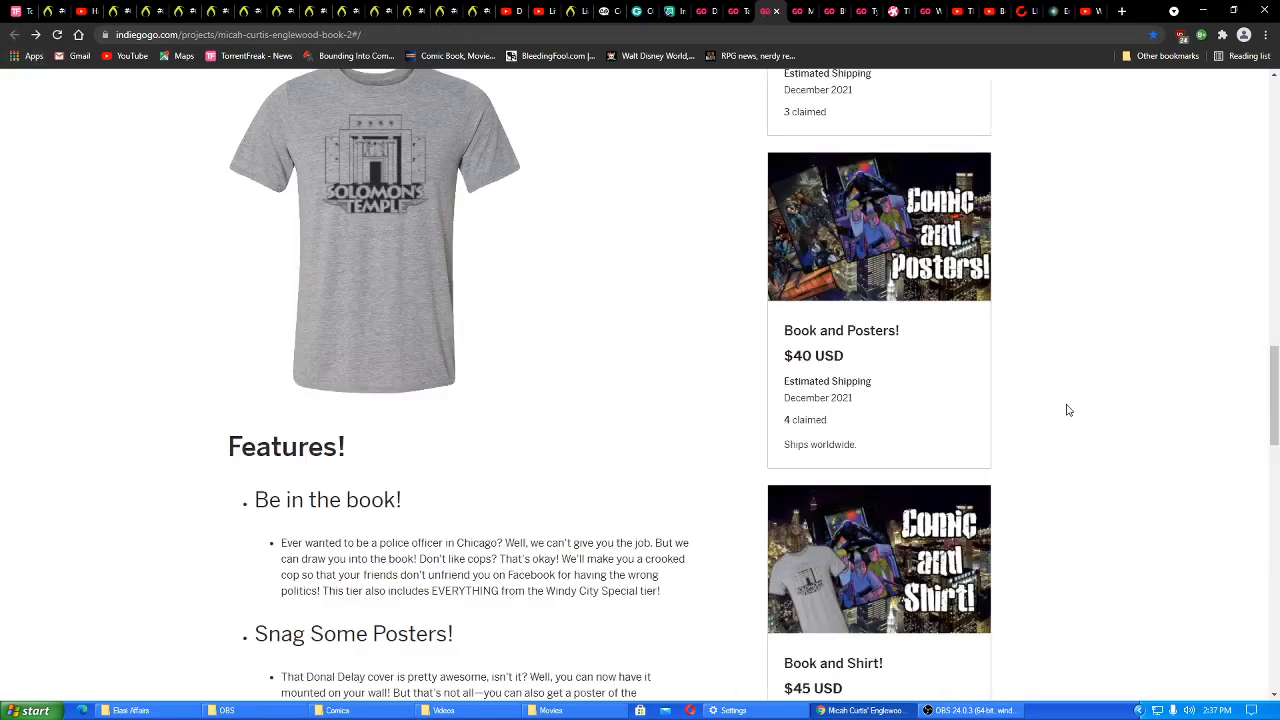
Choose size L for the Book and Shirt! perk's Solomon's Temple shirt and continue to payment ($45)
scroll("down", 3)
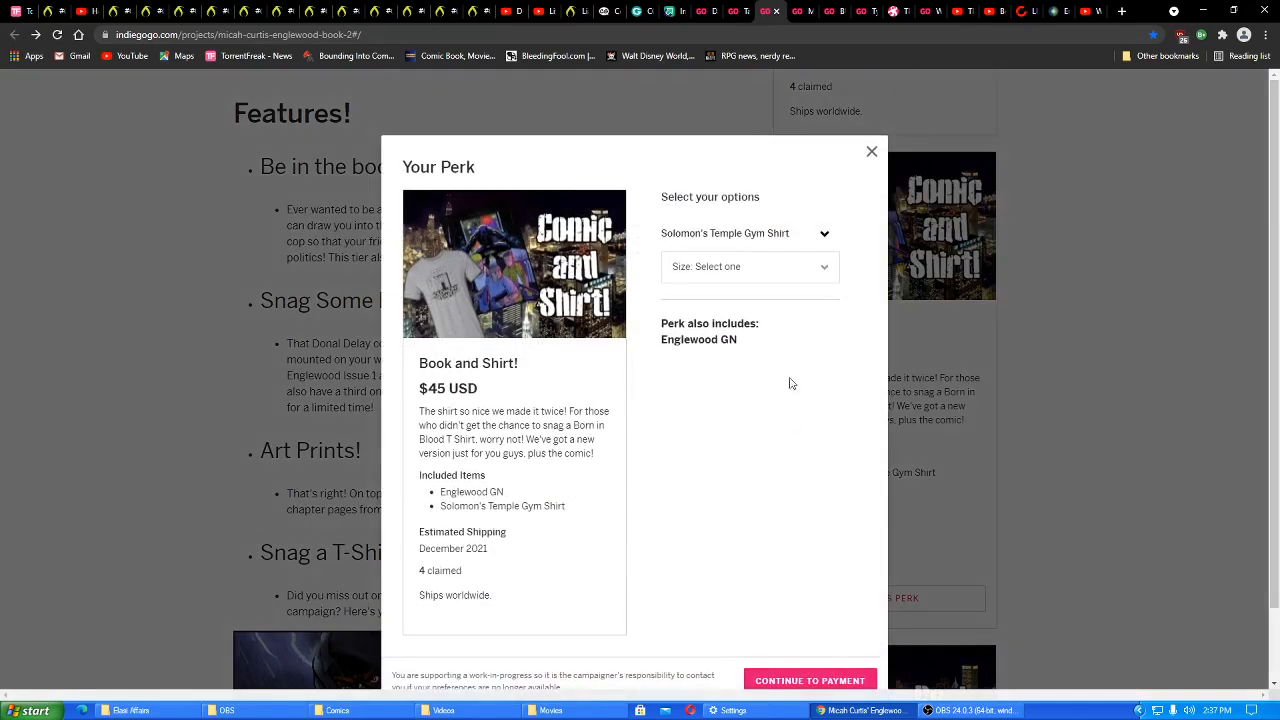
left_click(748, 266)
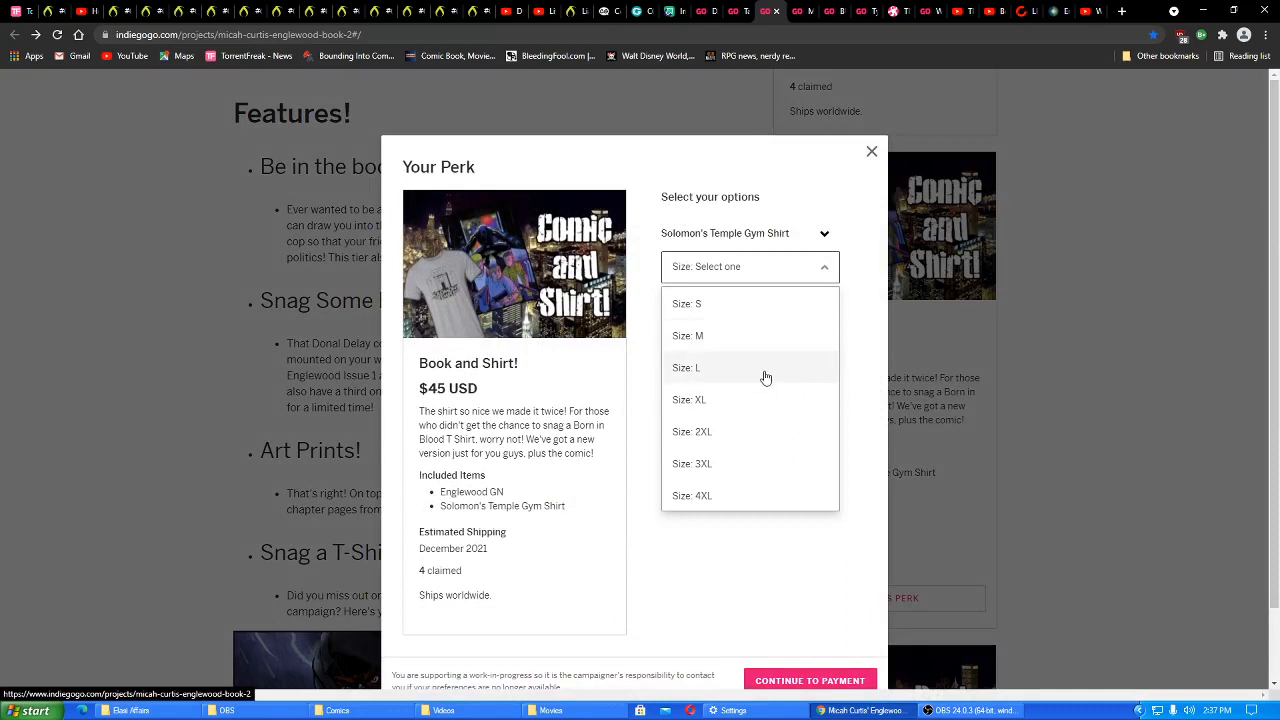
left_click(688, 368)
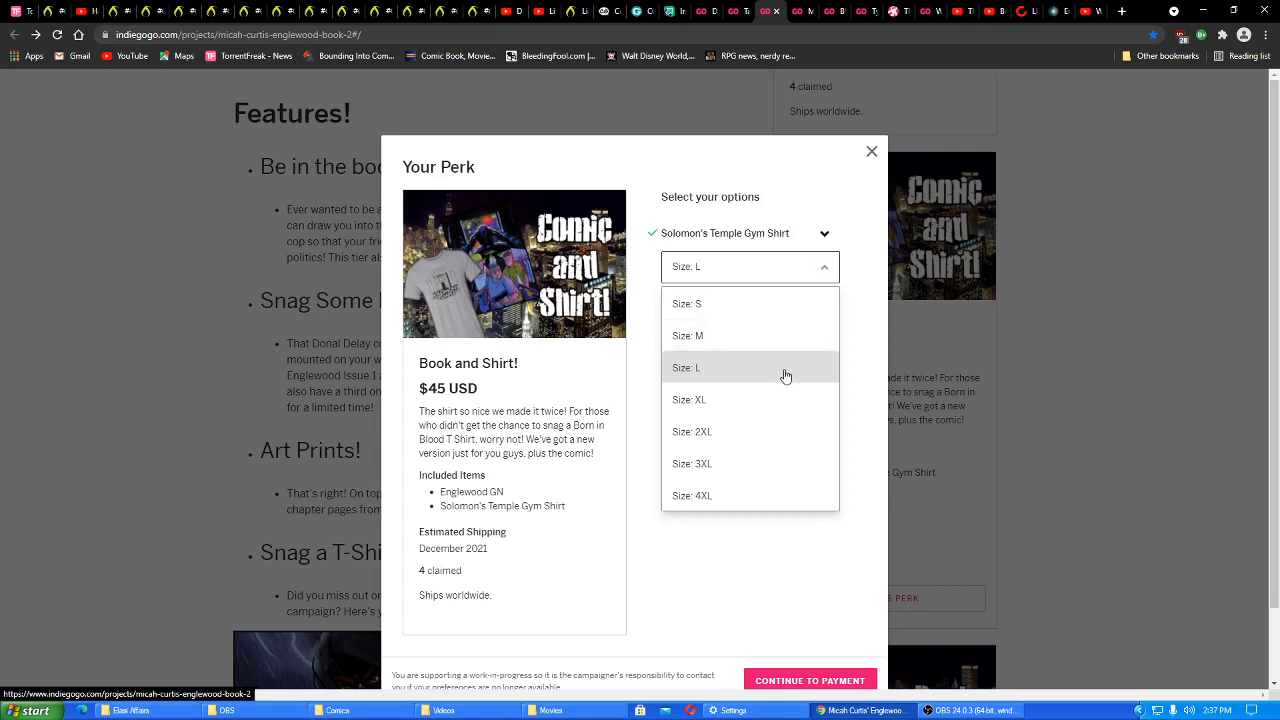
mouse_move(716, 412)
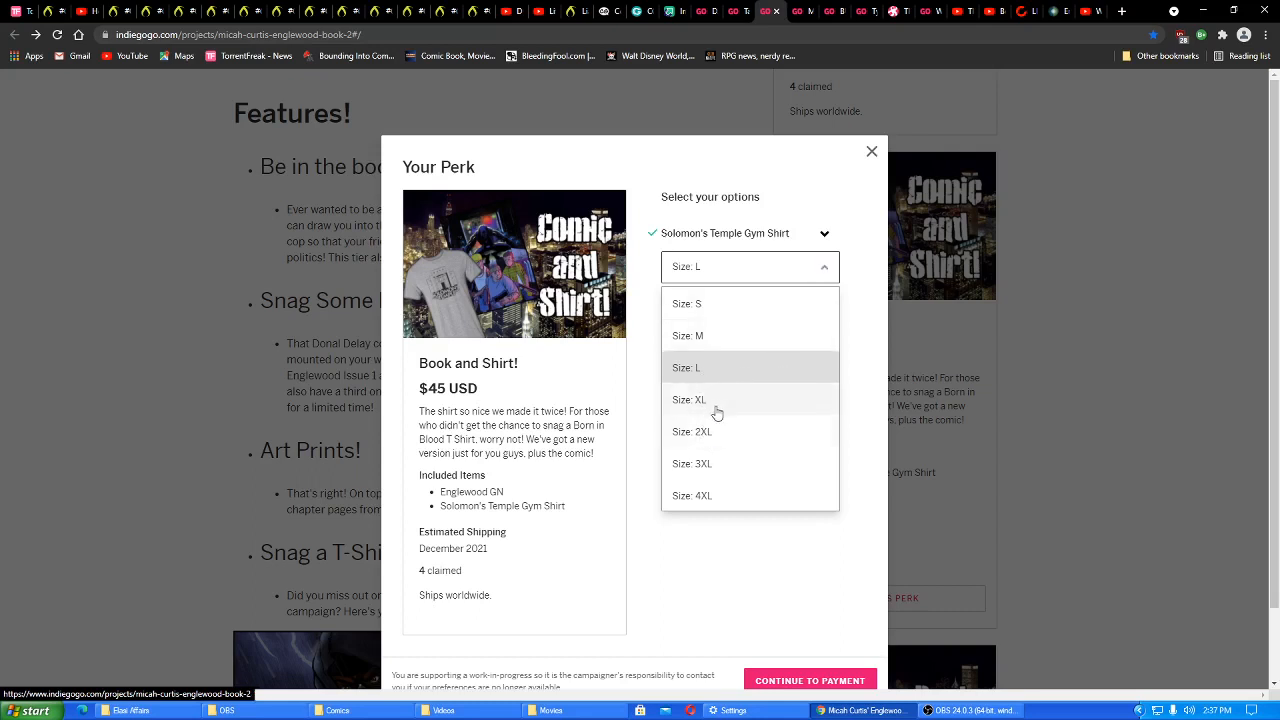
mouse_move(760, 370)
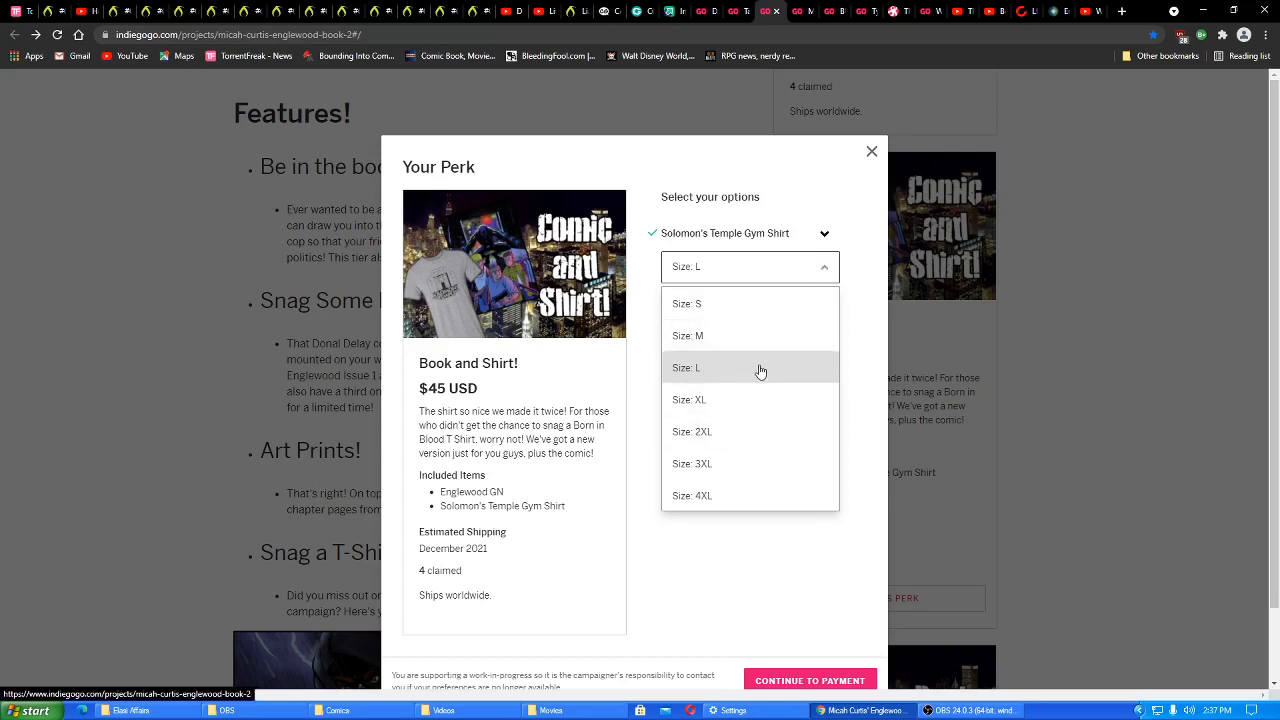
left_click(684, 368)
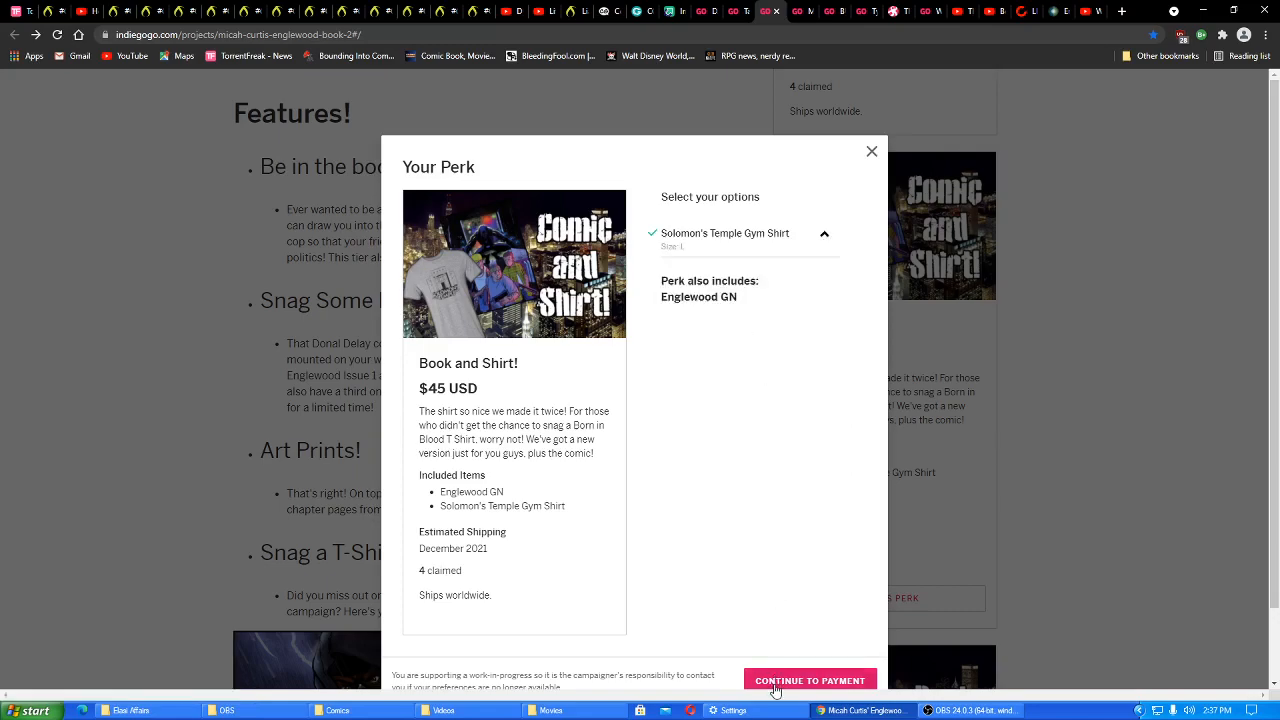
left_click(808, 680)
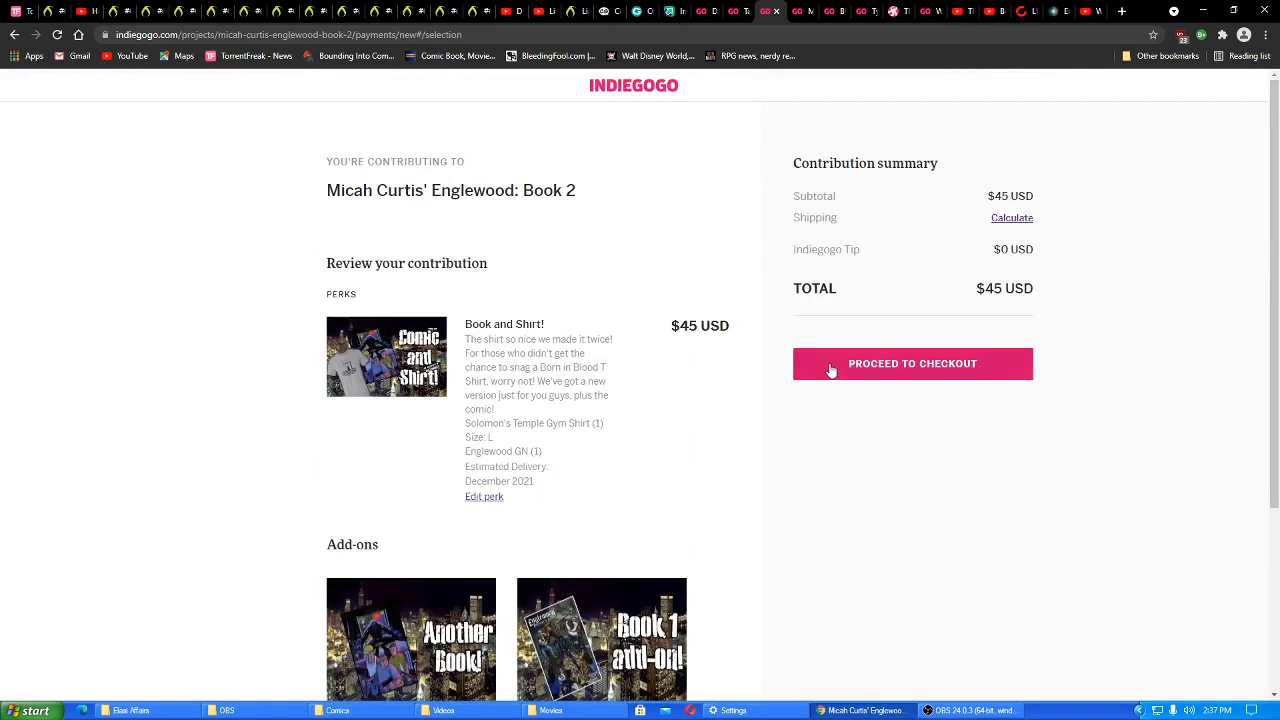
Check Book and Shirt! checkout shipping for 'u' (United States +$15 USD), then go back to the campaign
left_click(912, 364)
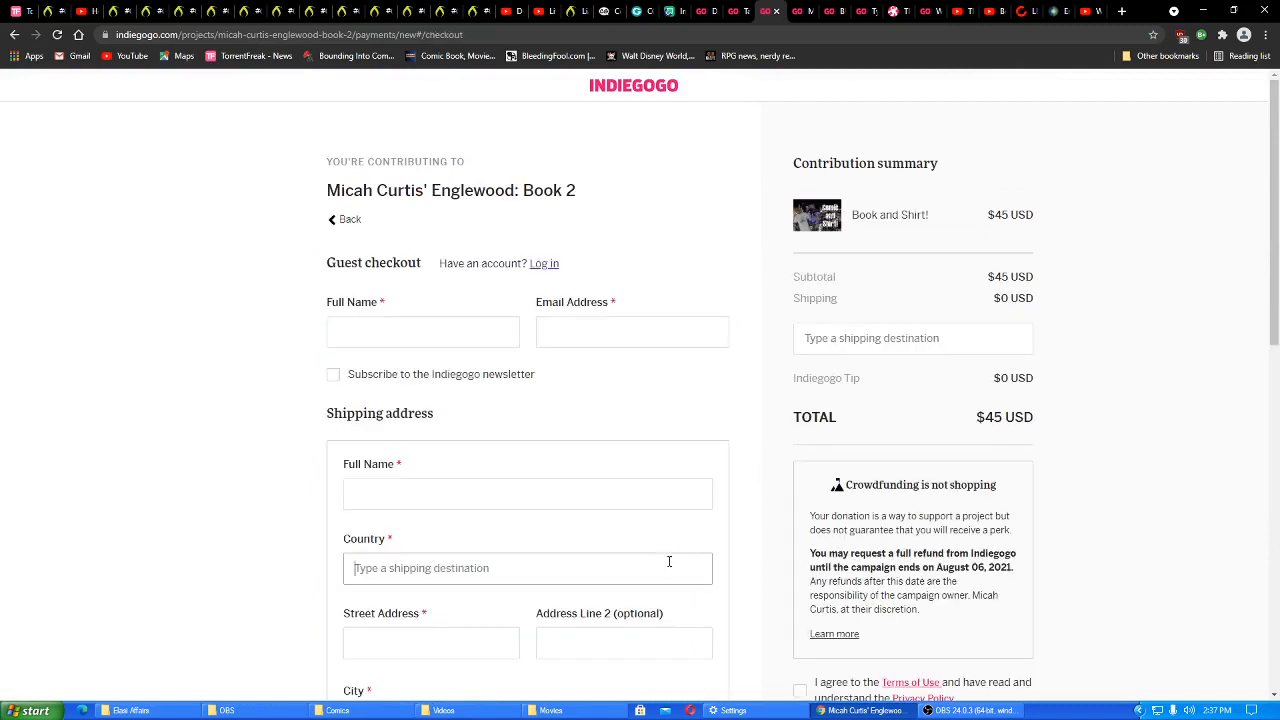
type("u")
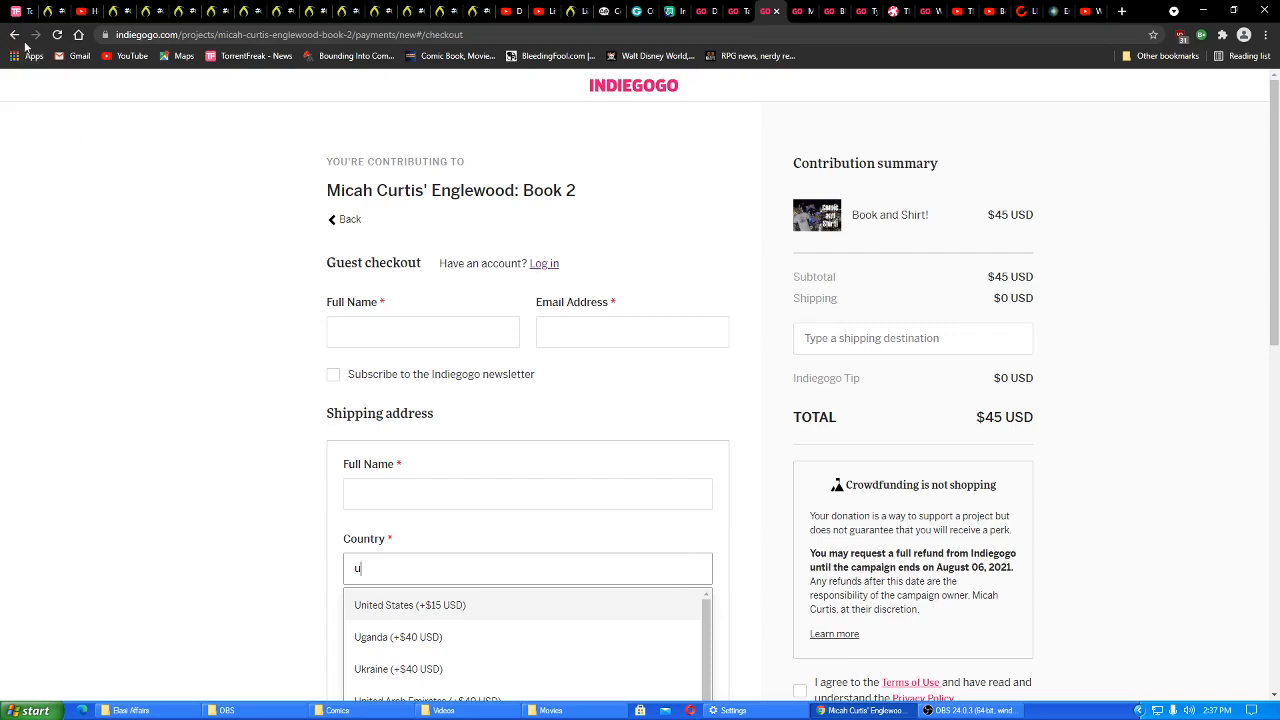
left_click(14, 34)
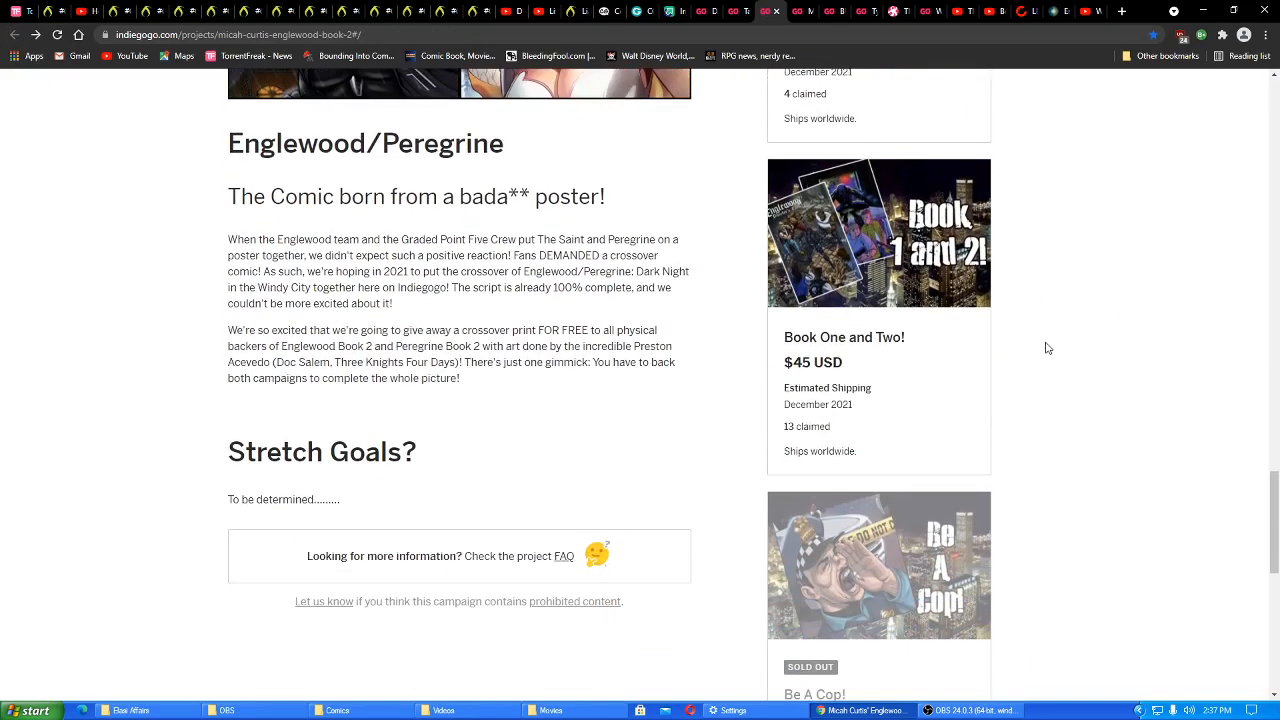
mouse_move(916, 376)
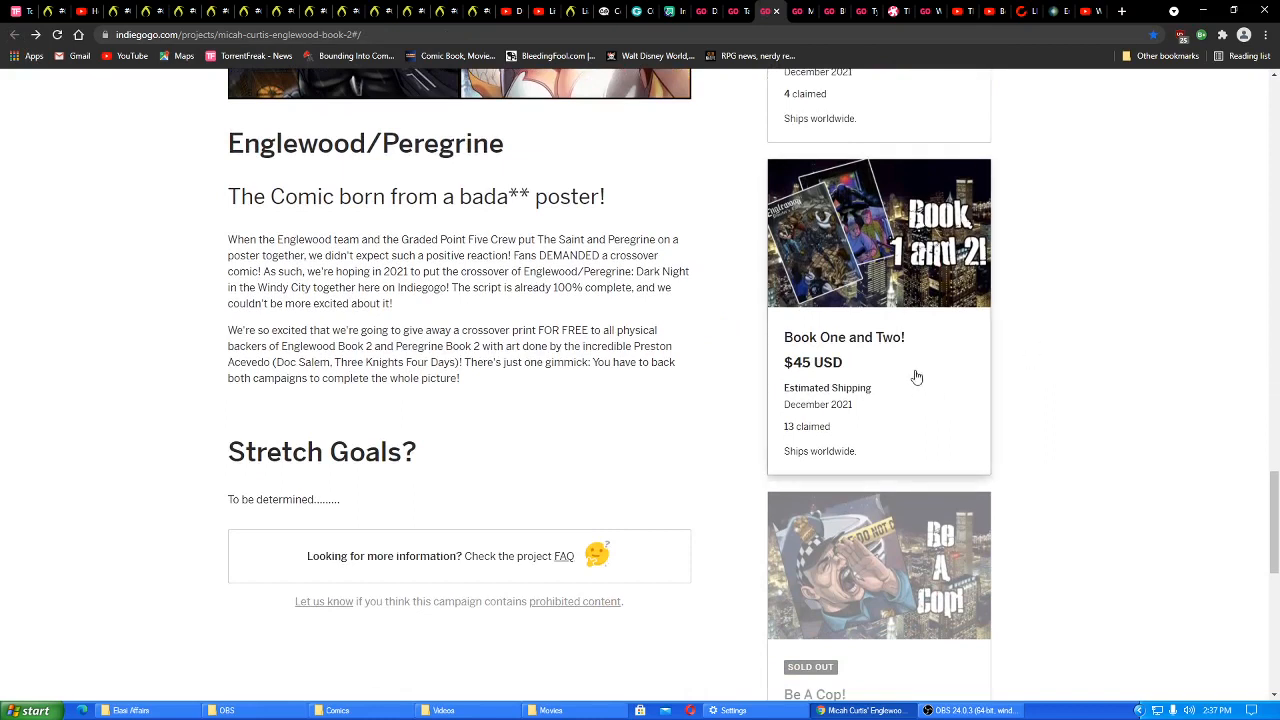
mouse_move(922, 376)
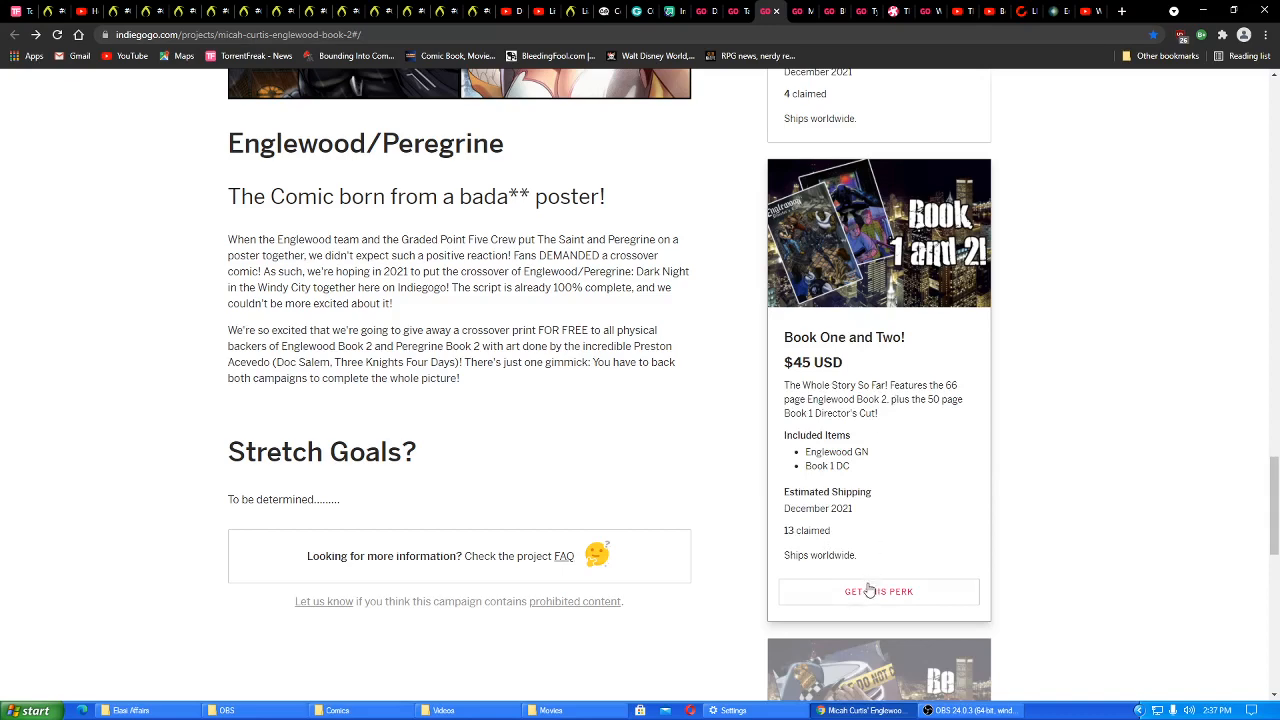
Claim the $45 Book One and Two! perk and check its checkout Country field with 'u'
left_click(878, 592)
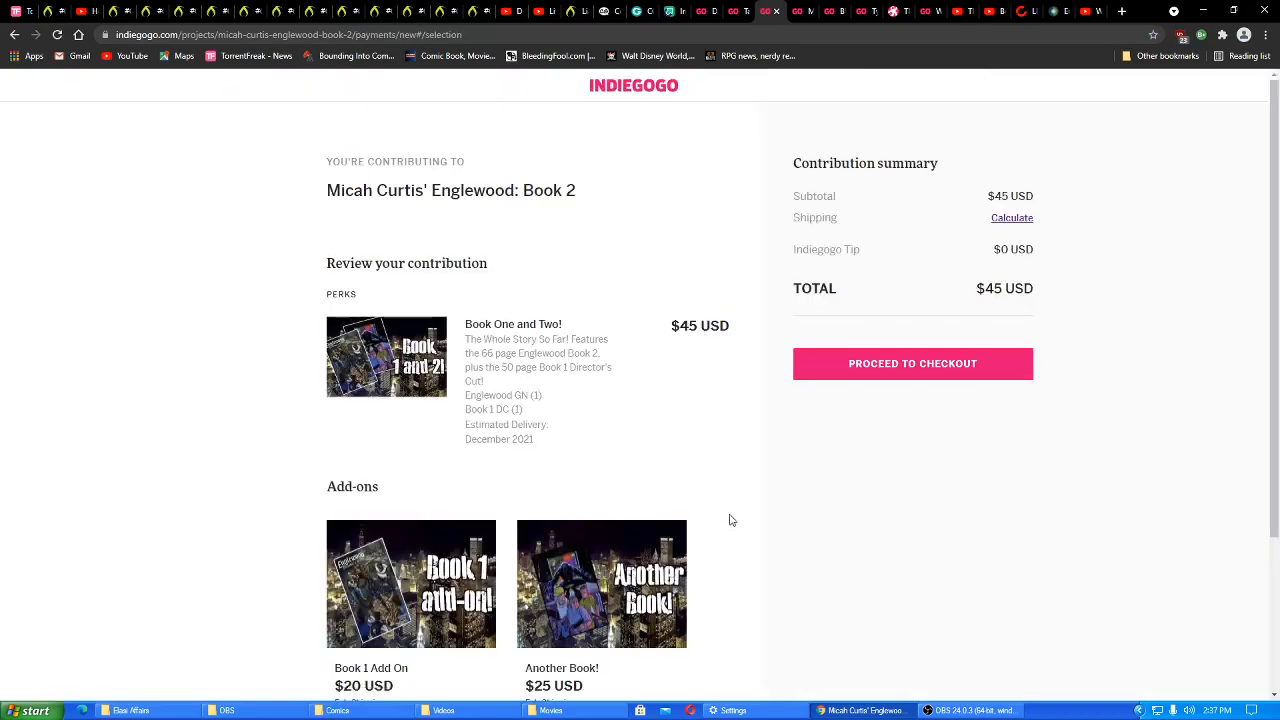
scroll("down", 3)
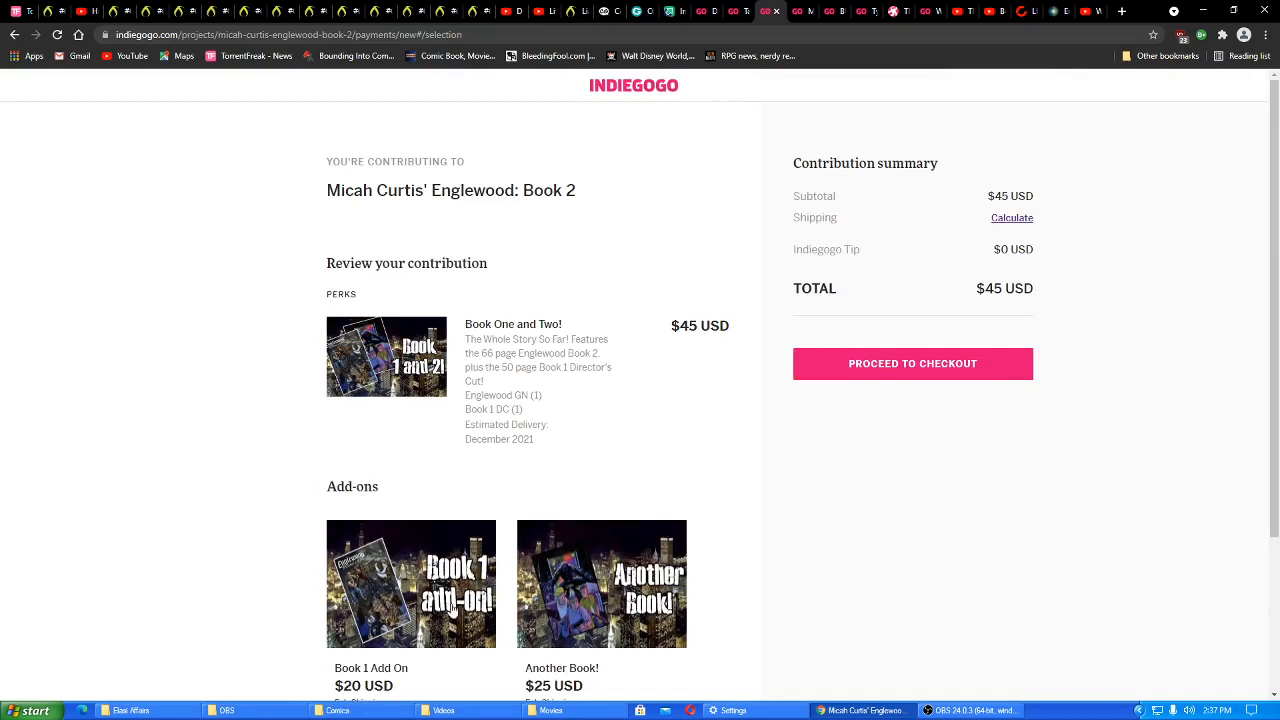
left_click(912, 364)
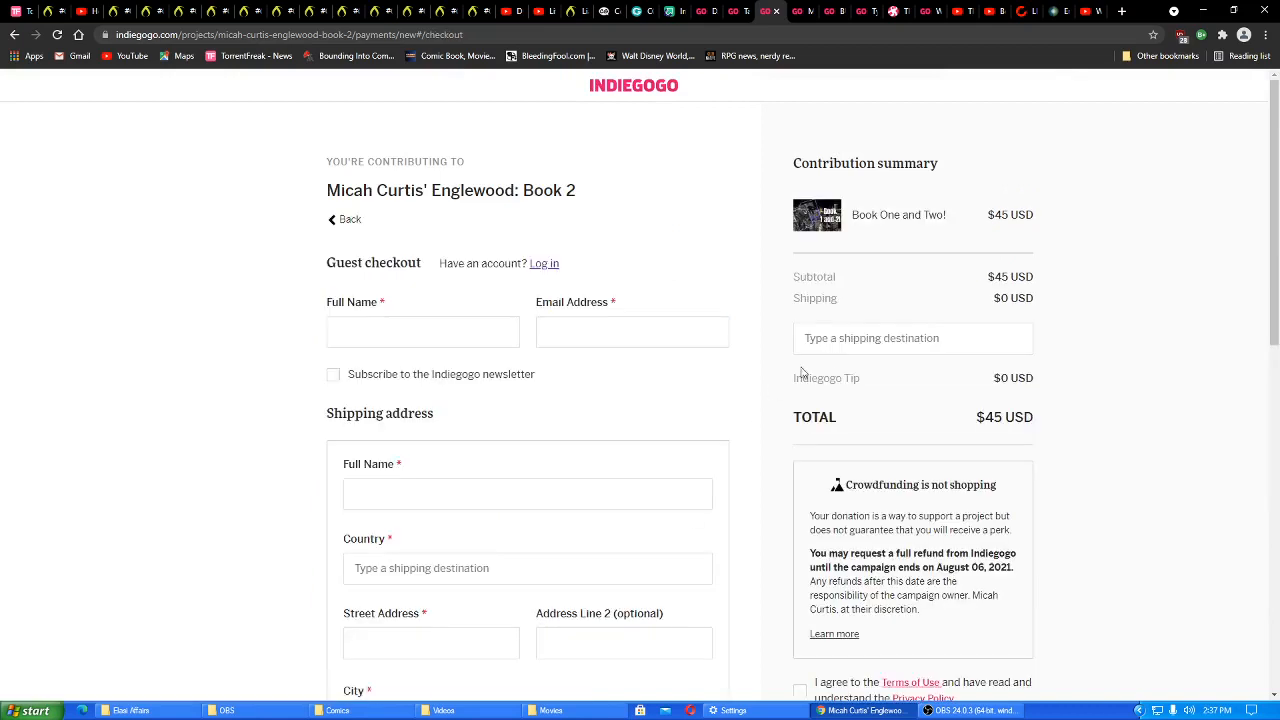
type("u")
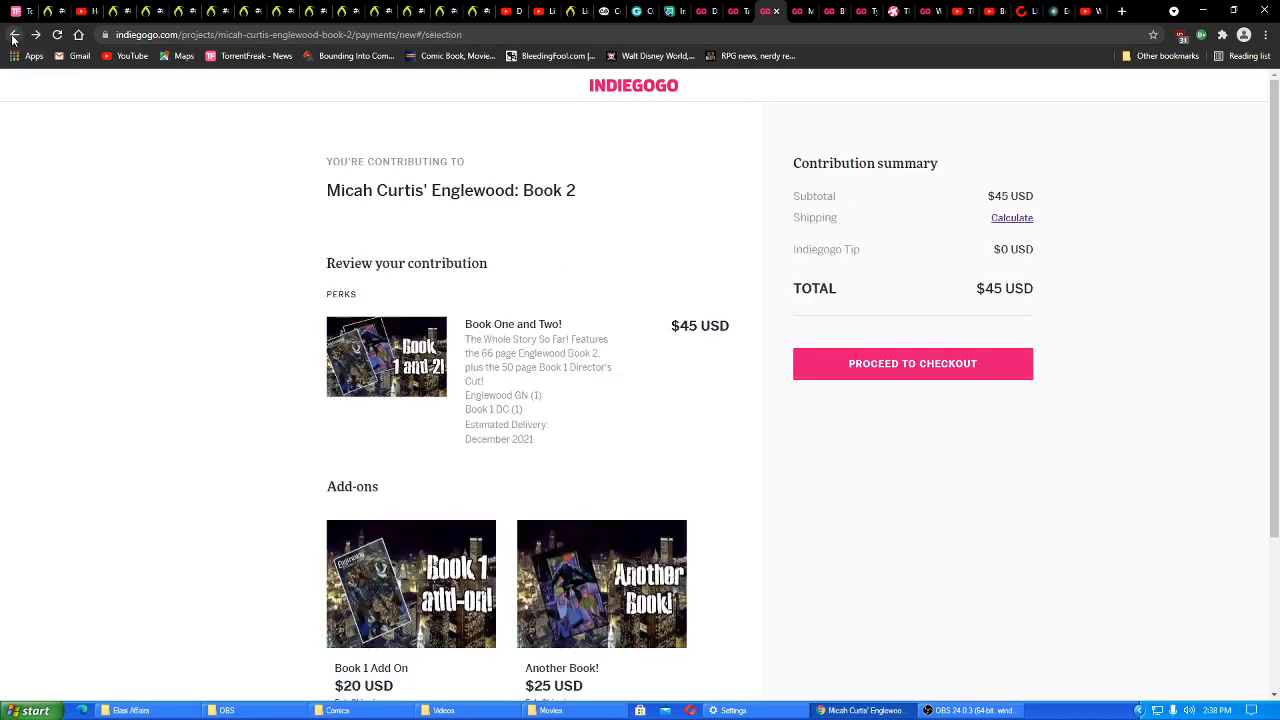
Return to the campaign page and scroll down past Book One and Two! toward the Be A Cop! perk
left_click(14, 34)
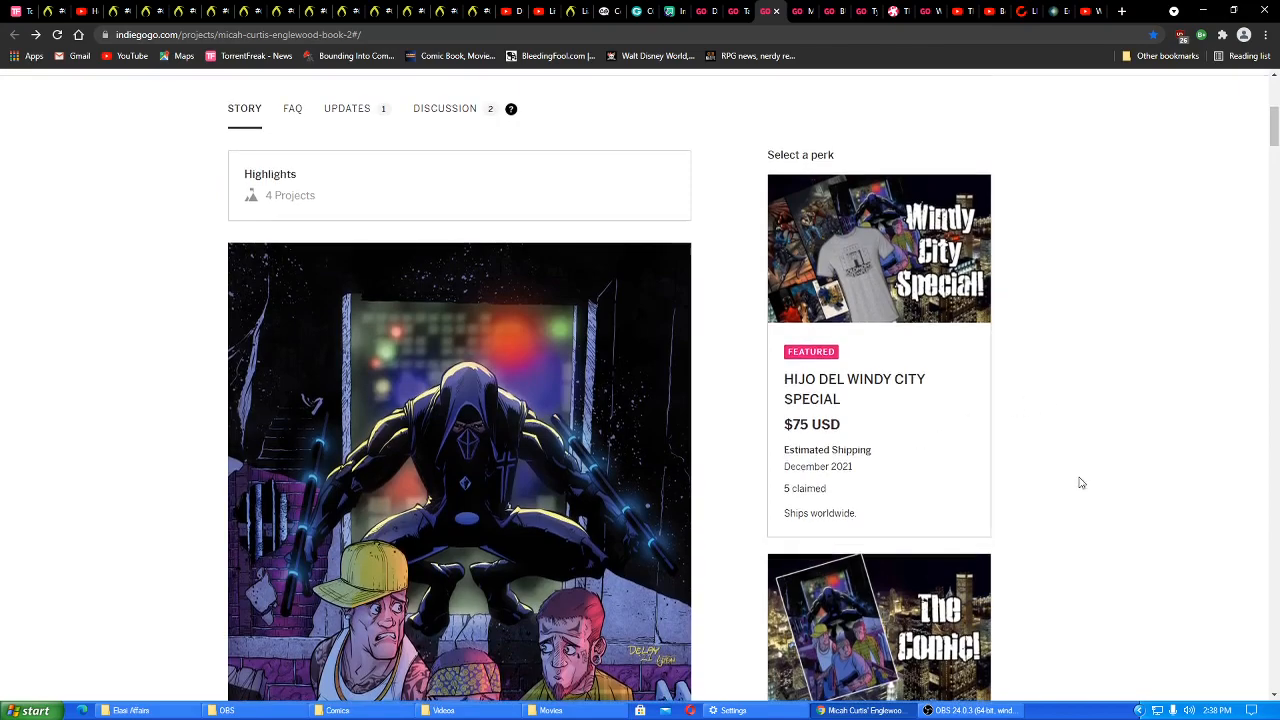
scroll("down", 3)
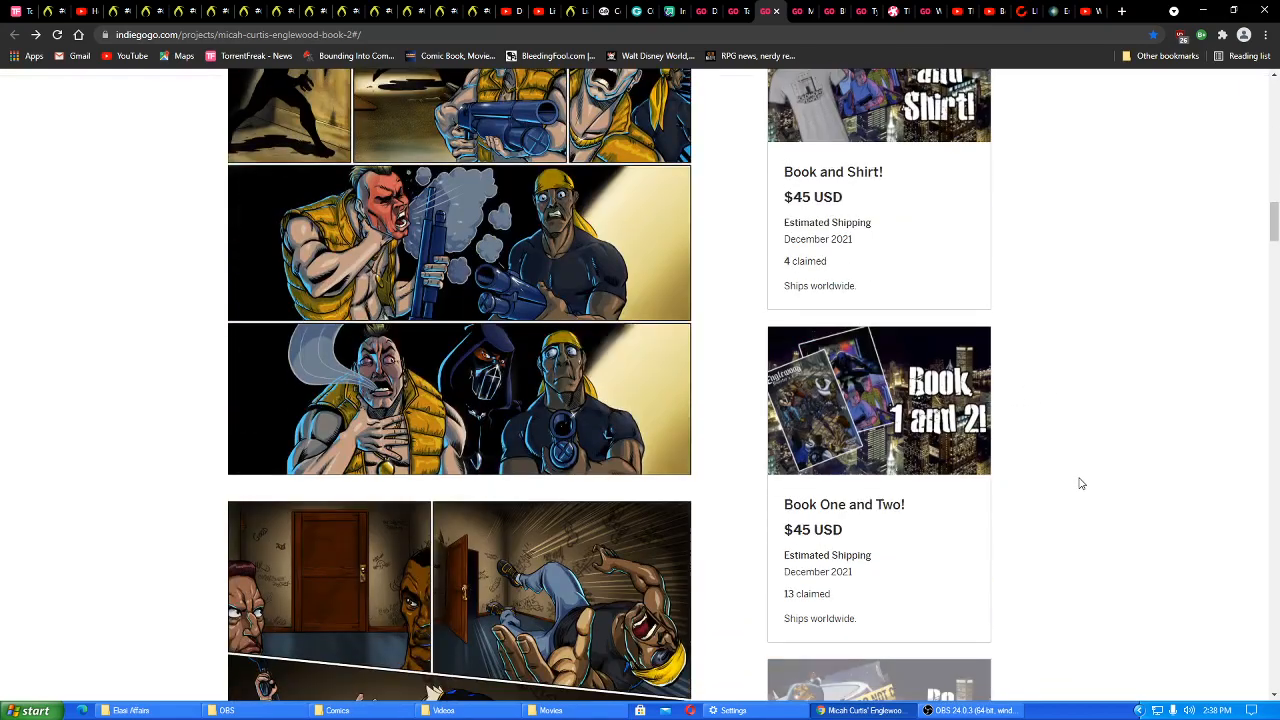
scroll("down", 3)
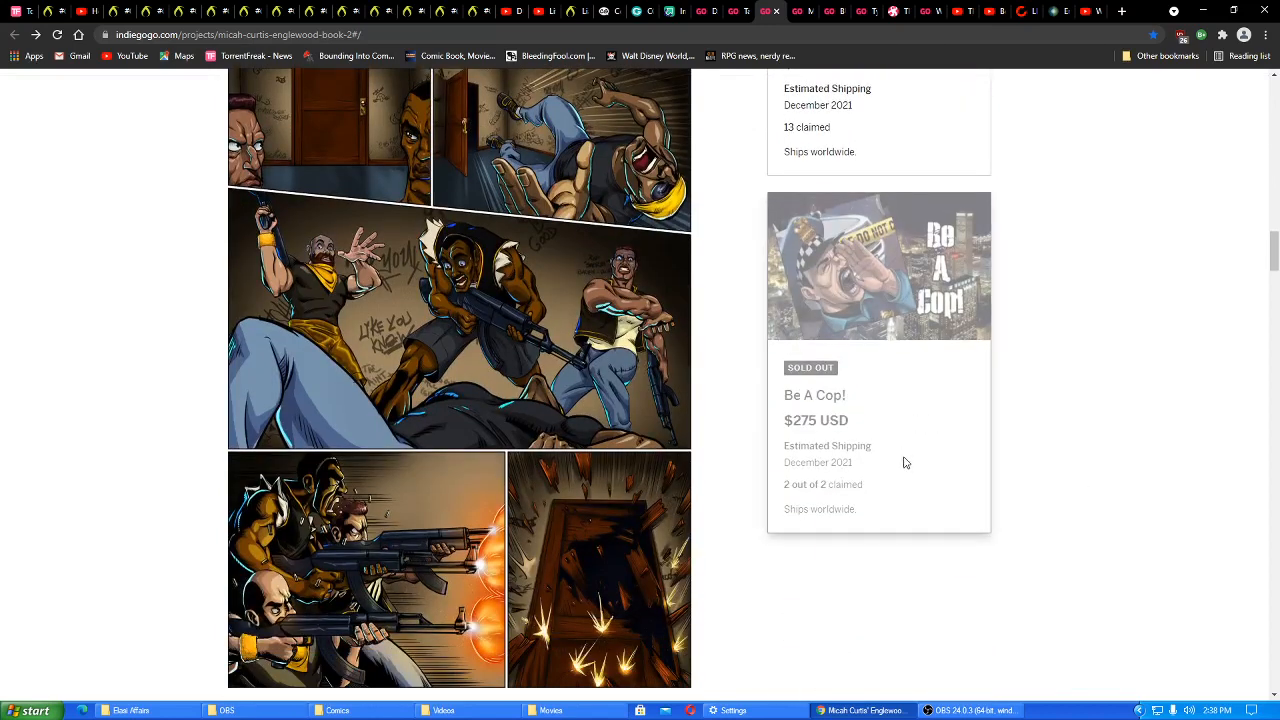
mouse_move(844, 442)
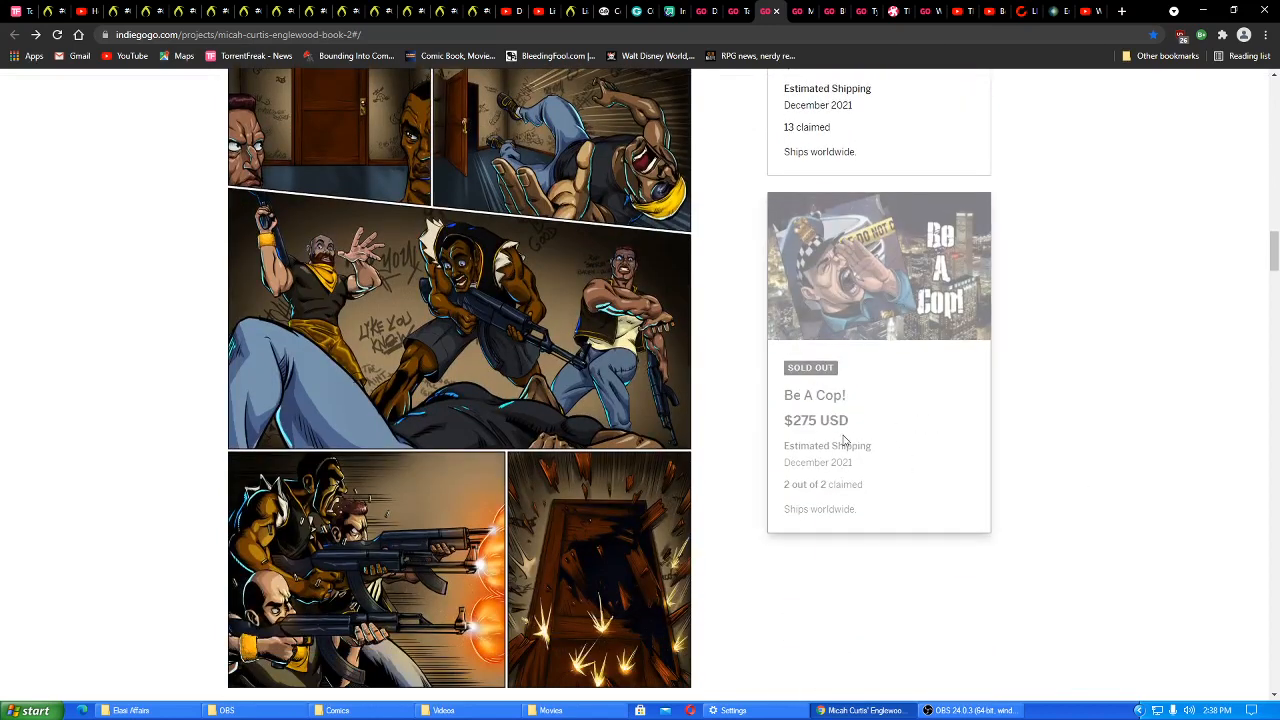
mouse_move(884, 556)
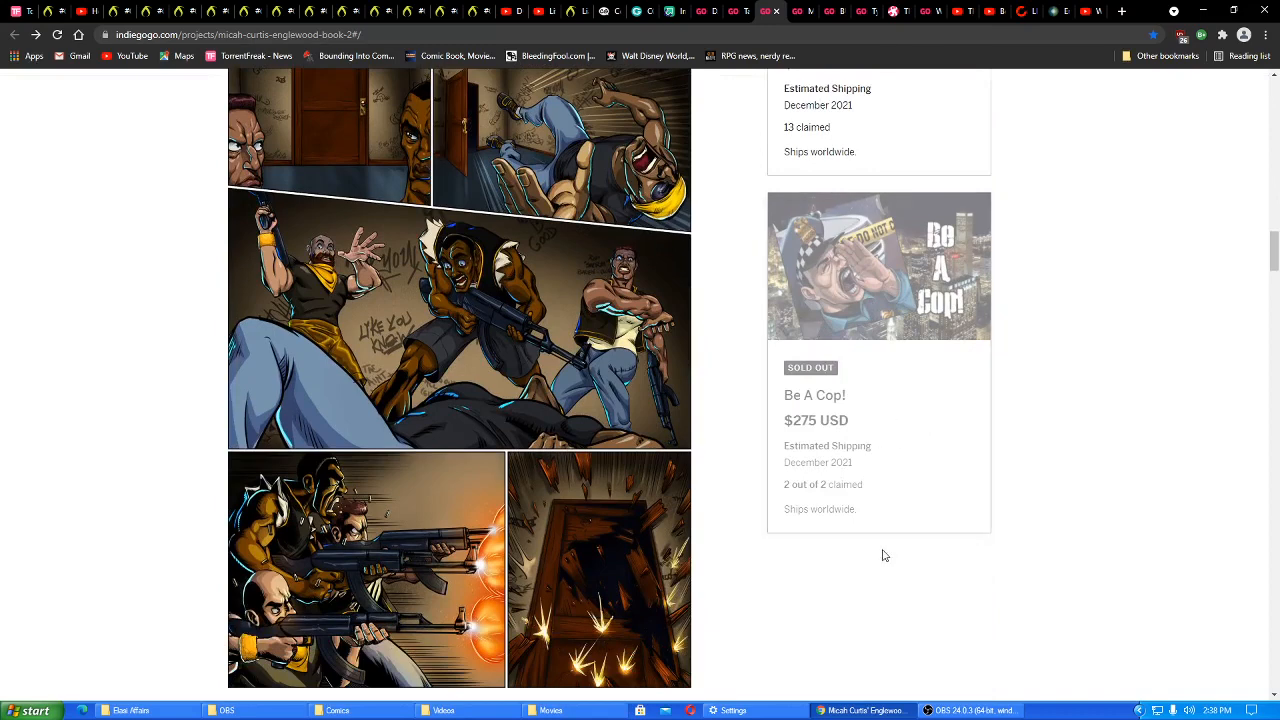
mouse_move(1080, 574)
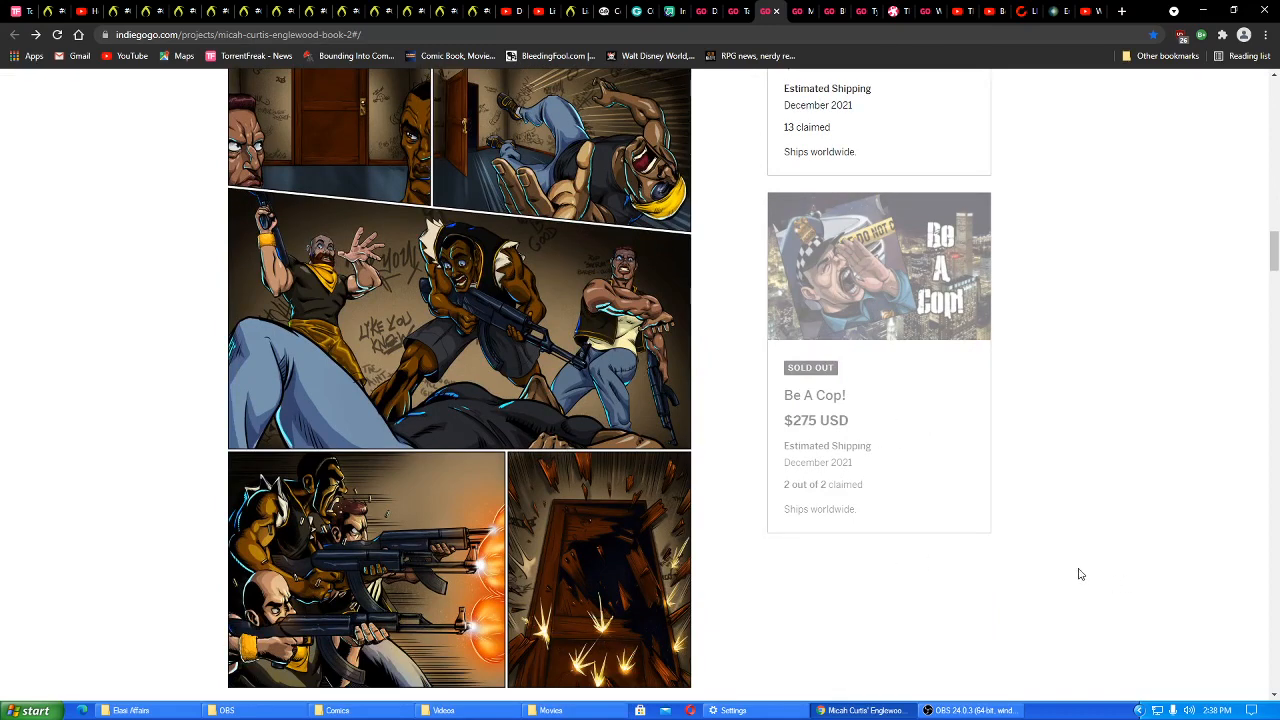
mouse_move(936, 430)
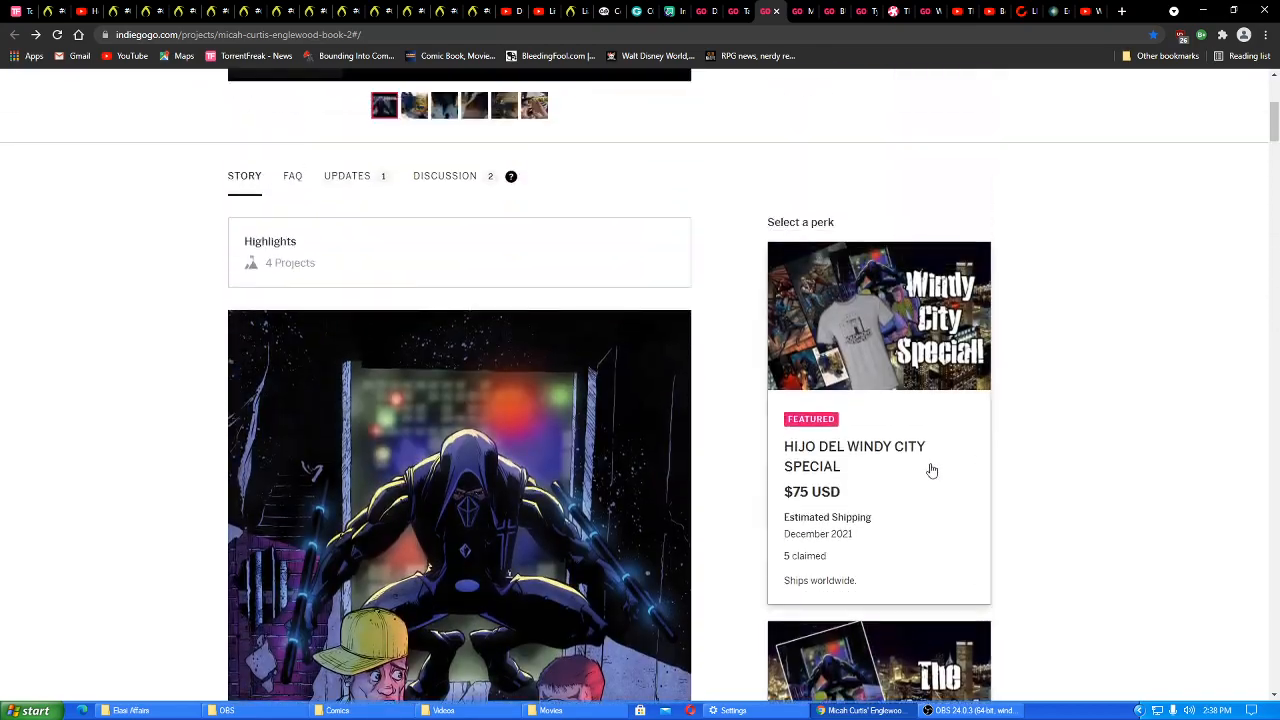
mouse_move(936, 520)
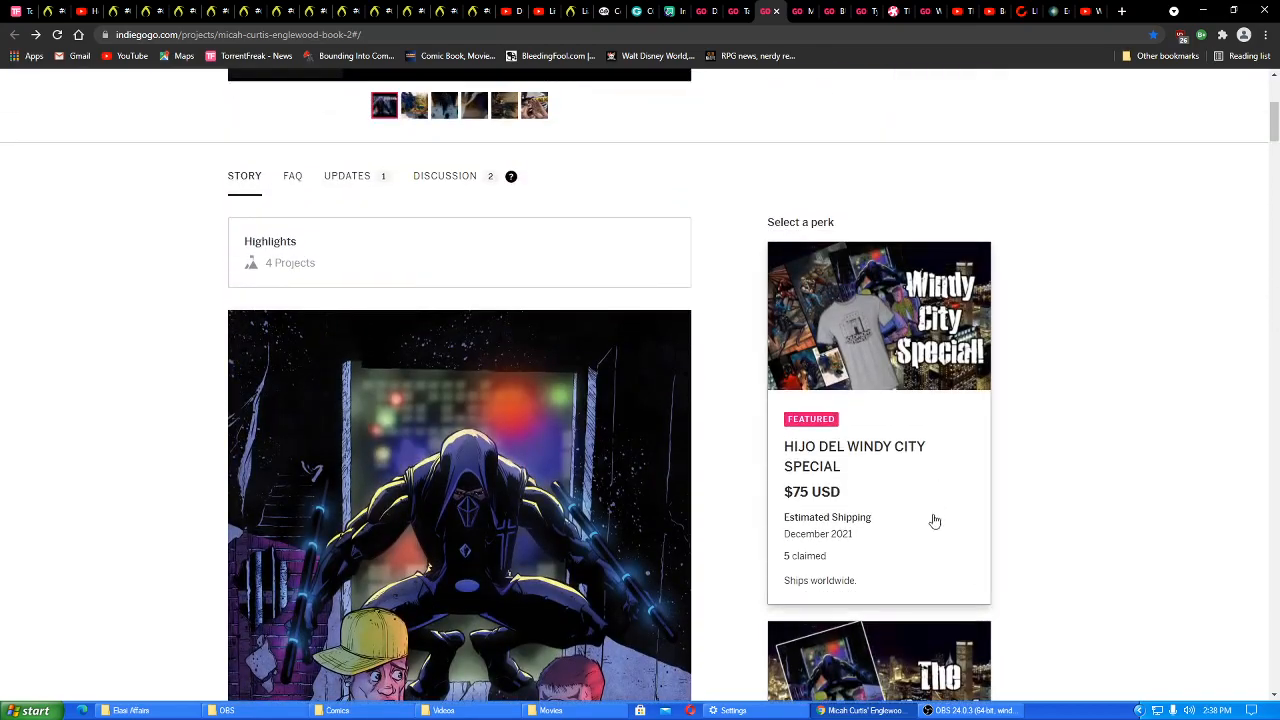
mouse_move(920, 458)
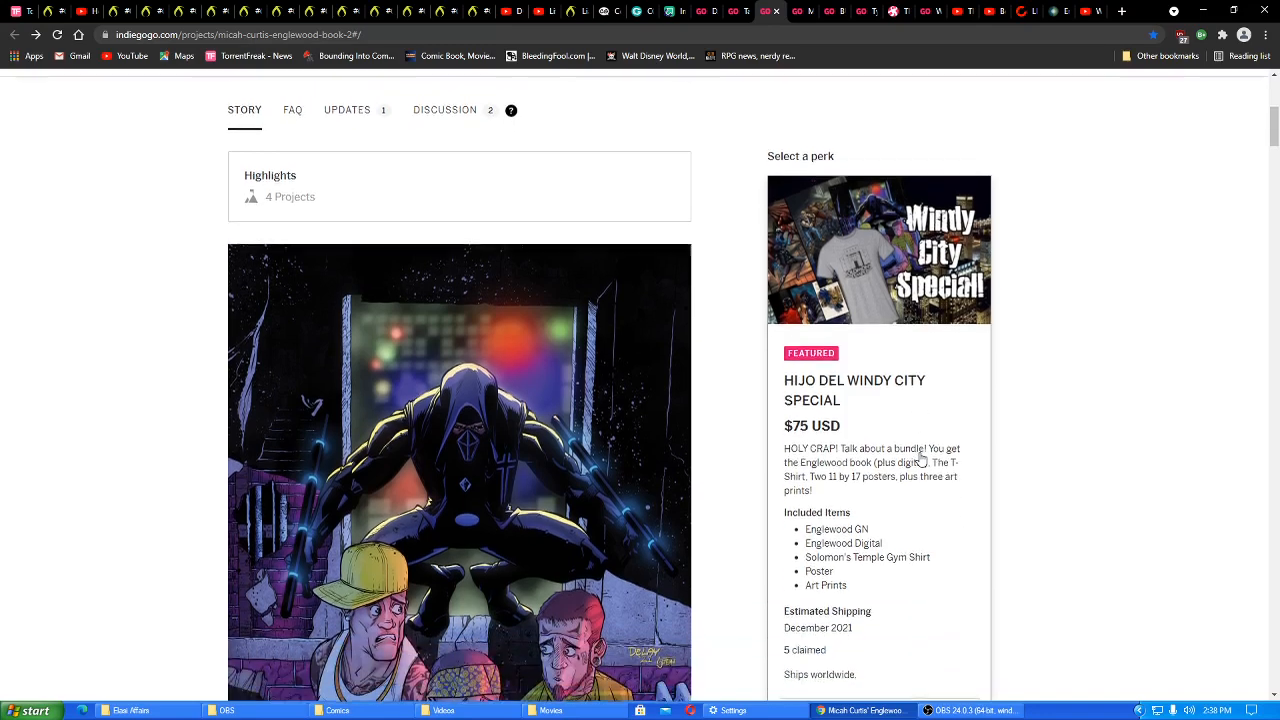
scroll("down", 3)
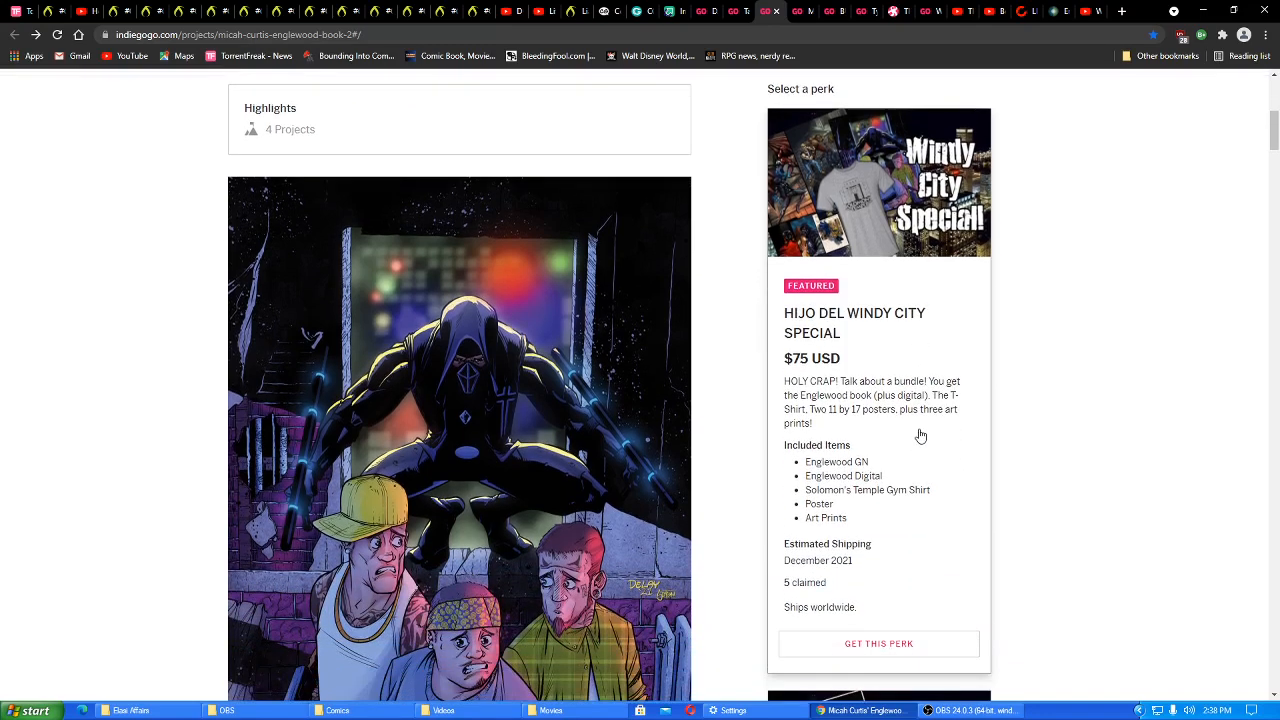
mouse_move(880, 472)
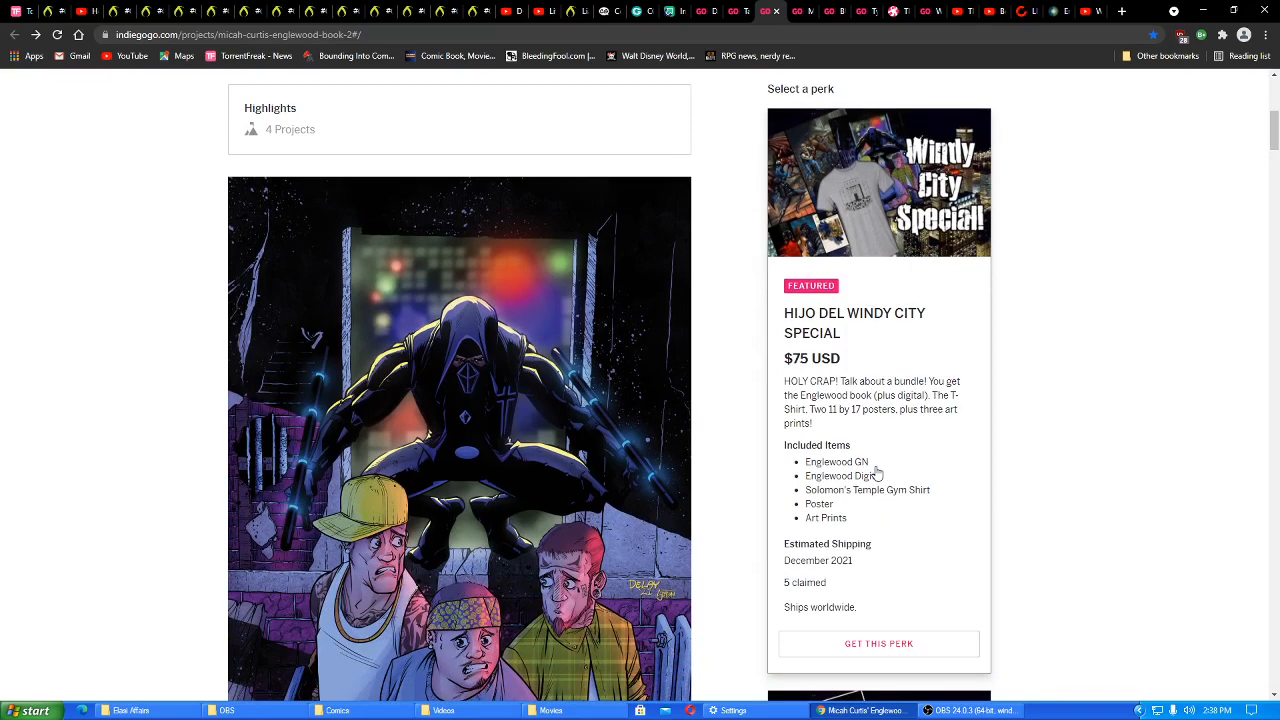
mouse_move(858, 514)
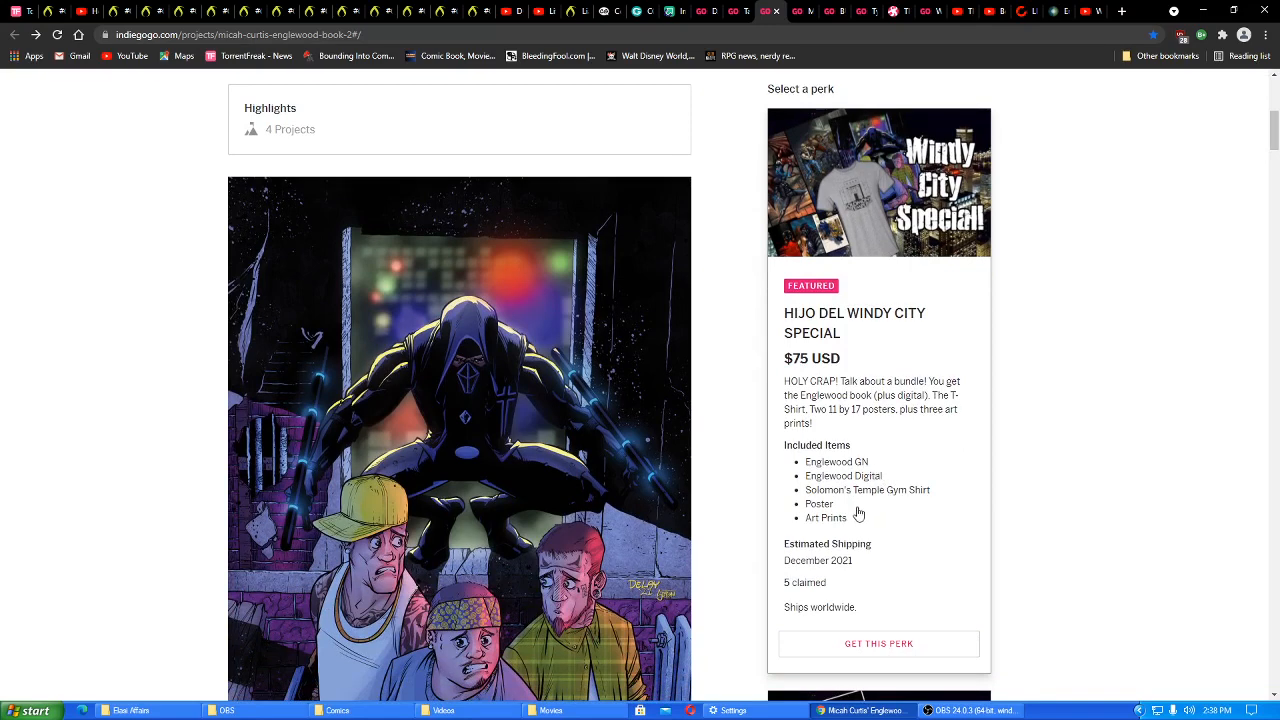
mouse_move(908, 536)
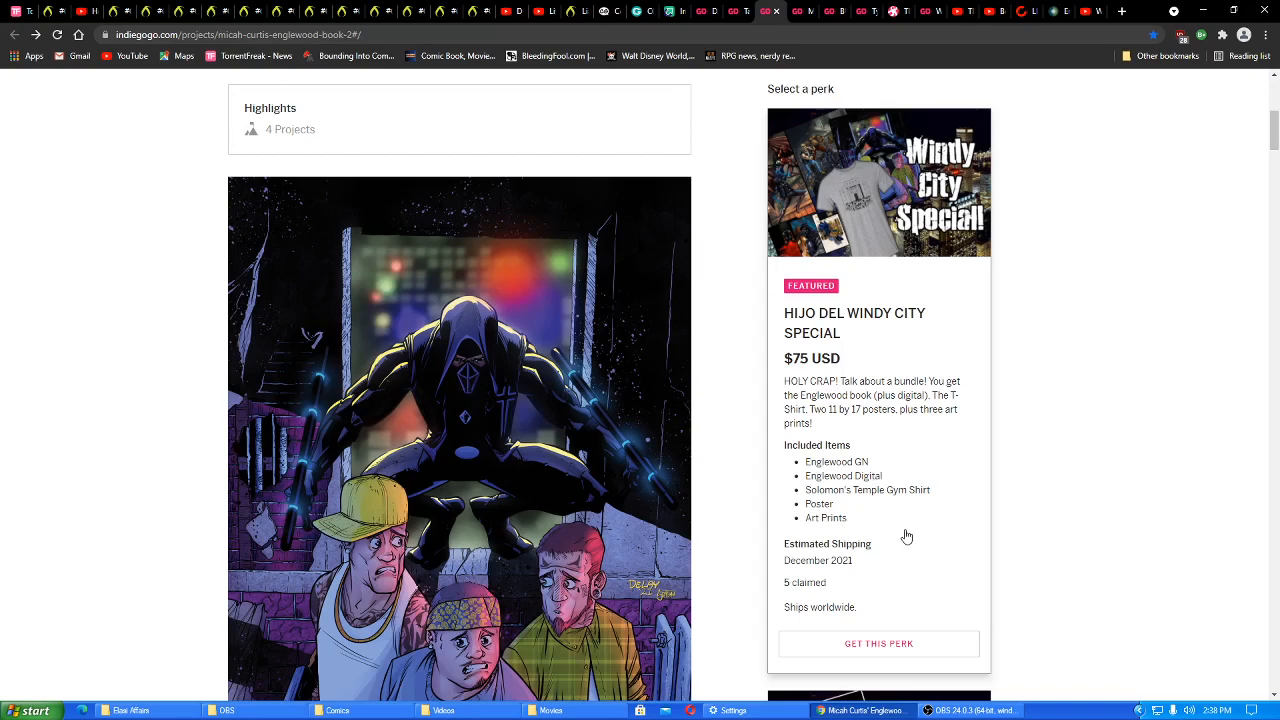
mouse_move(872, 424)
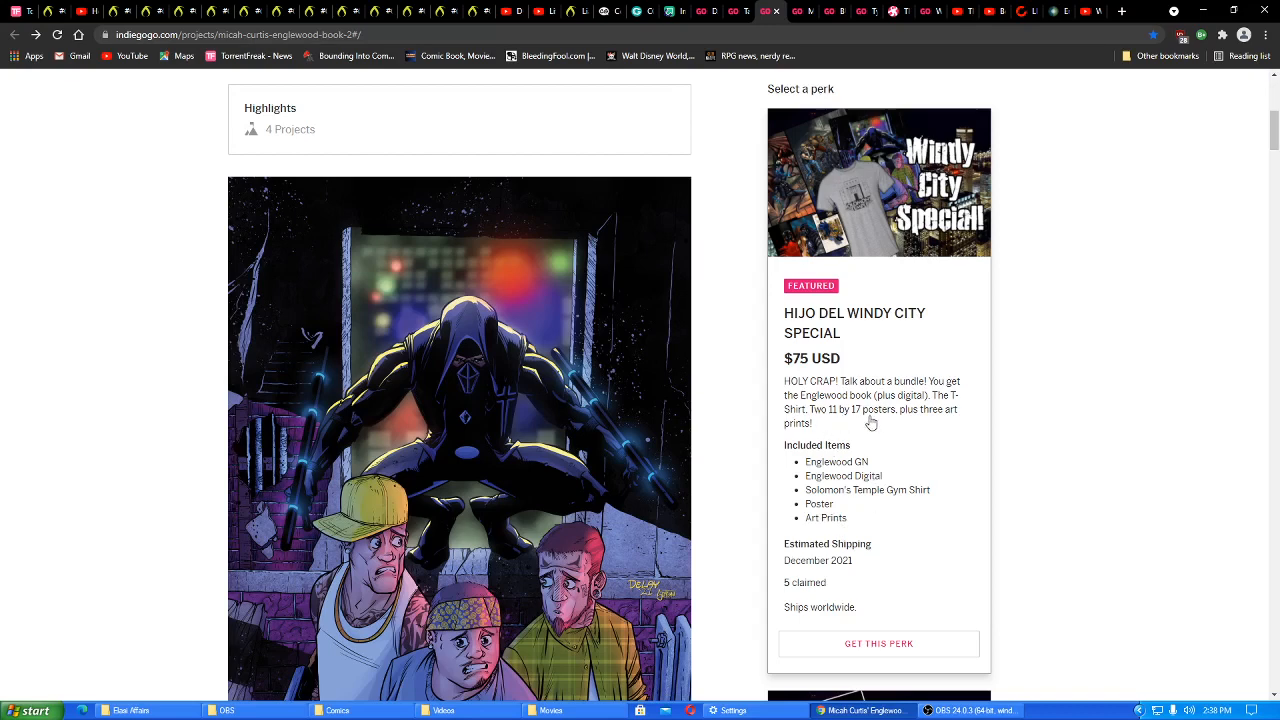
Claim the $75 Hijo Del Windy City Special perk with a size S shirt and start choosing the first poster
left_click(878, 644)
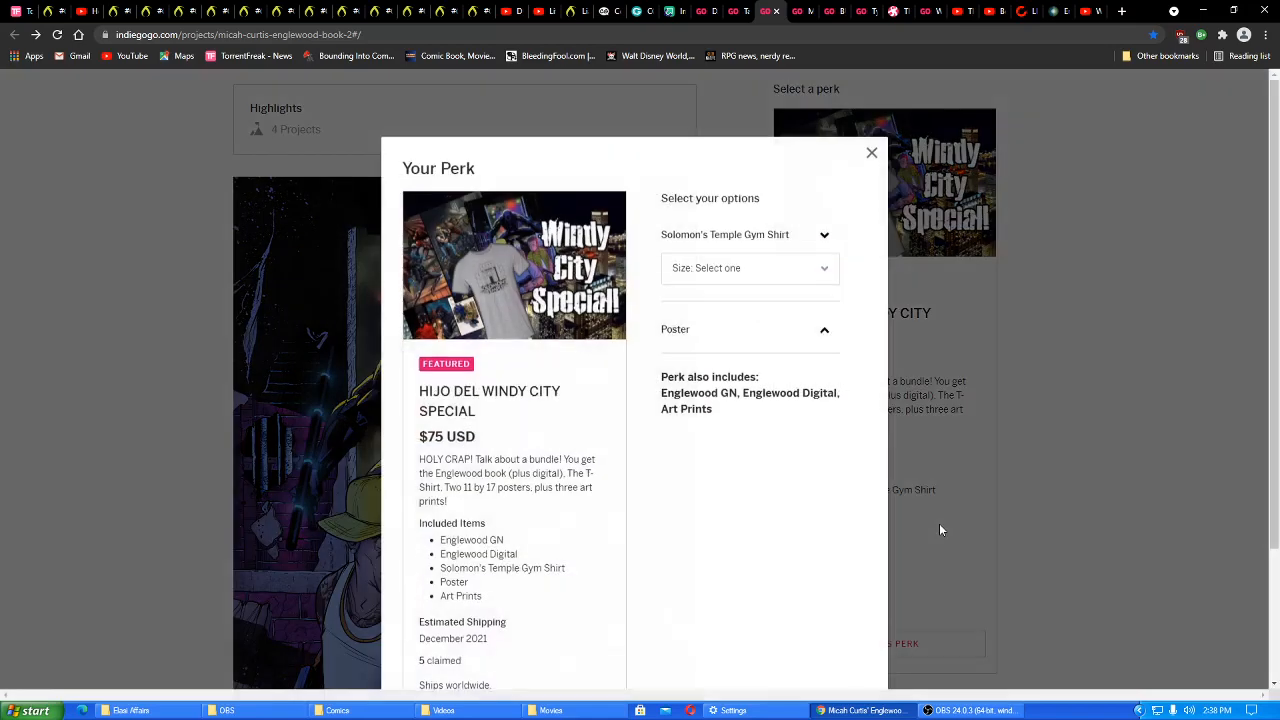
left_click(748, 268)
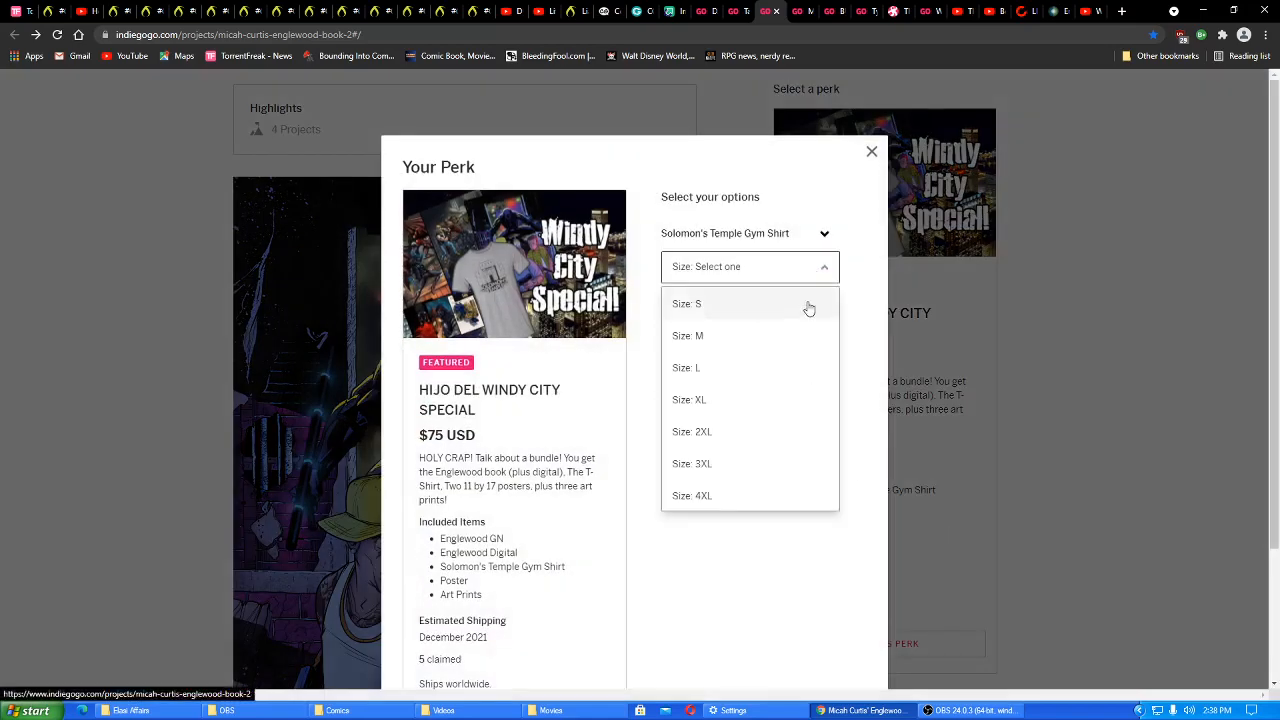
left_click(686, 368)
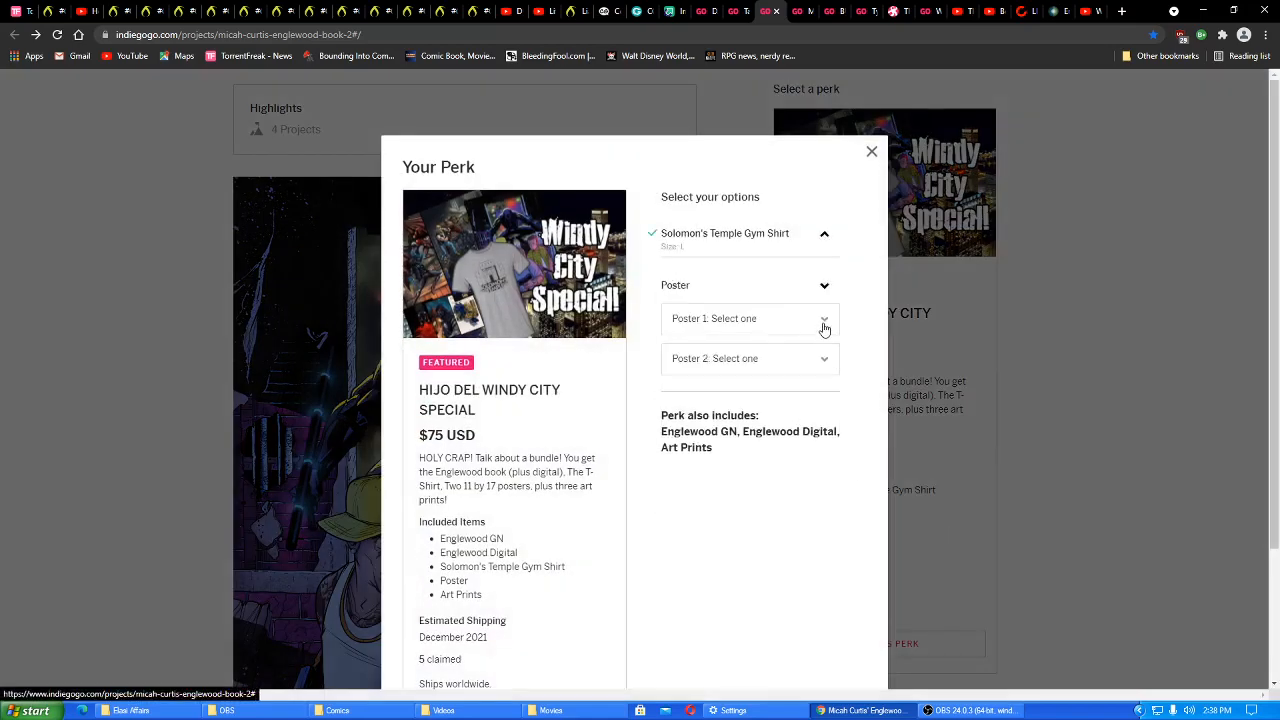
left_click(750, 318)
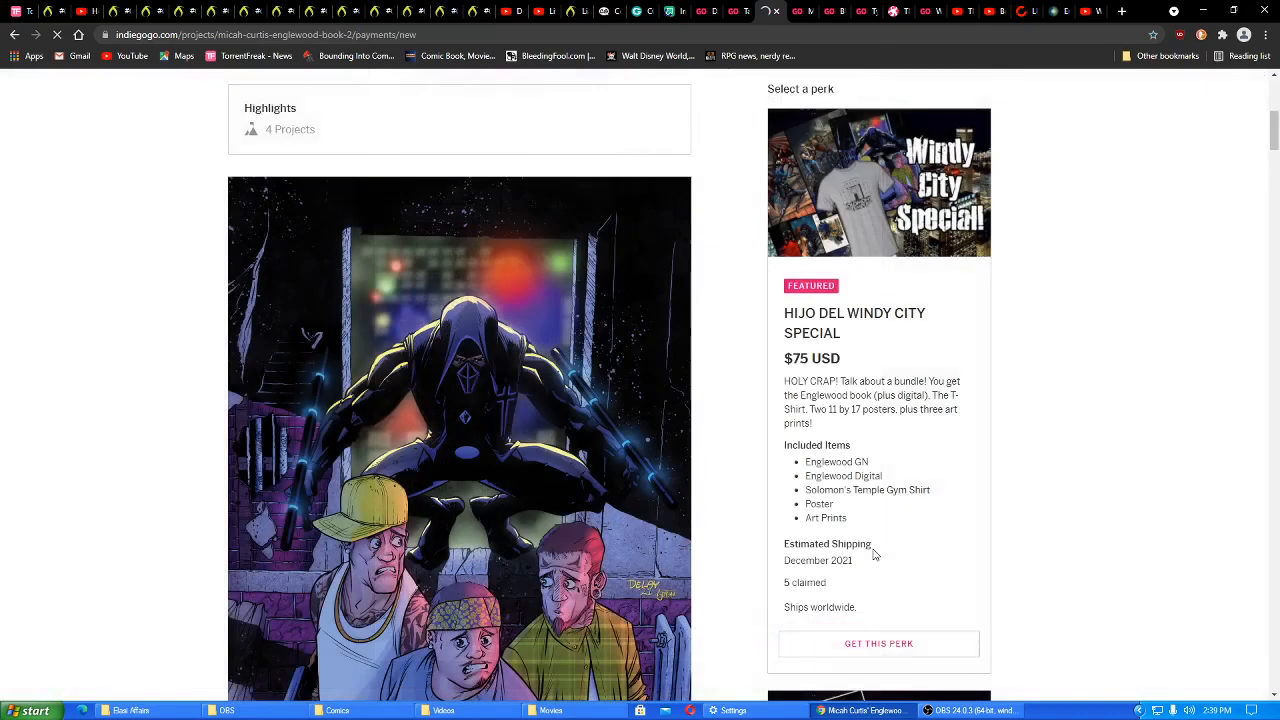
Proceed to the $75 guest checkout and begin entering the country as 'u' for United States
left_click(878, 644)
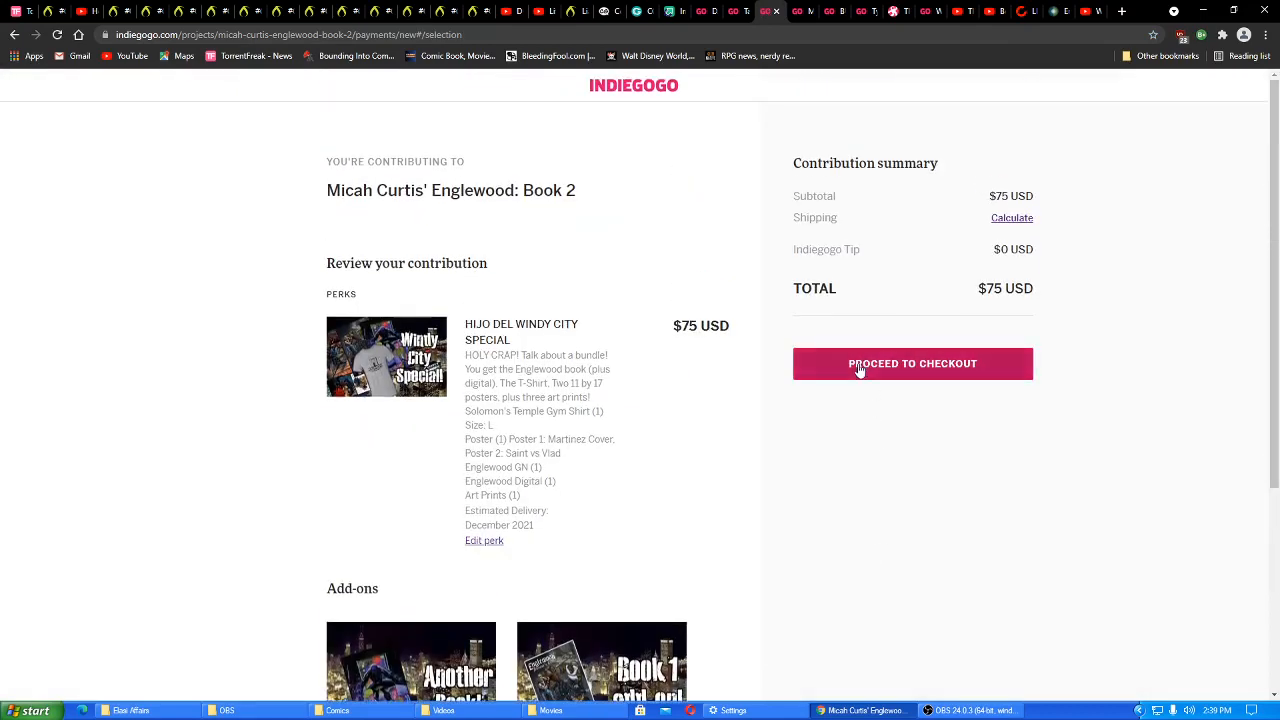
left_click(912, 364)
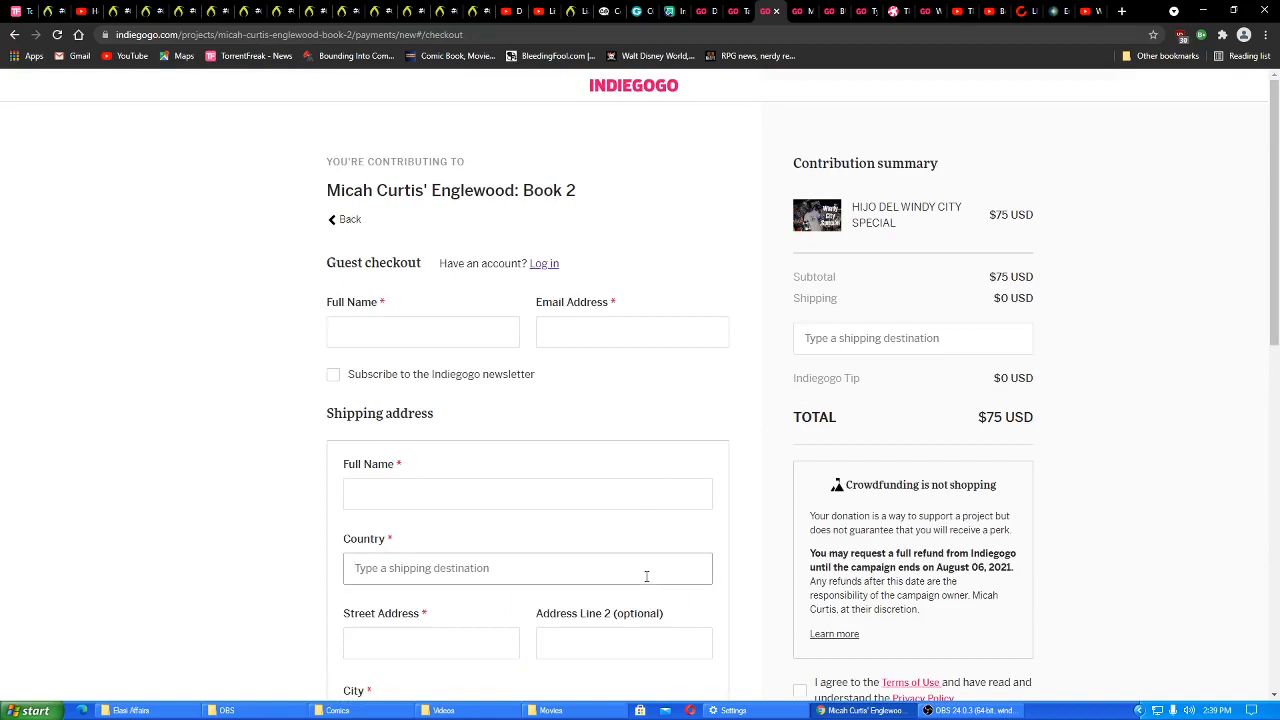
type("u")
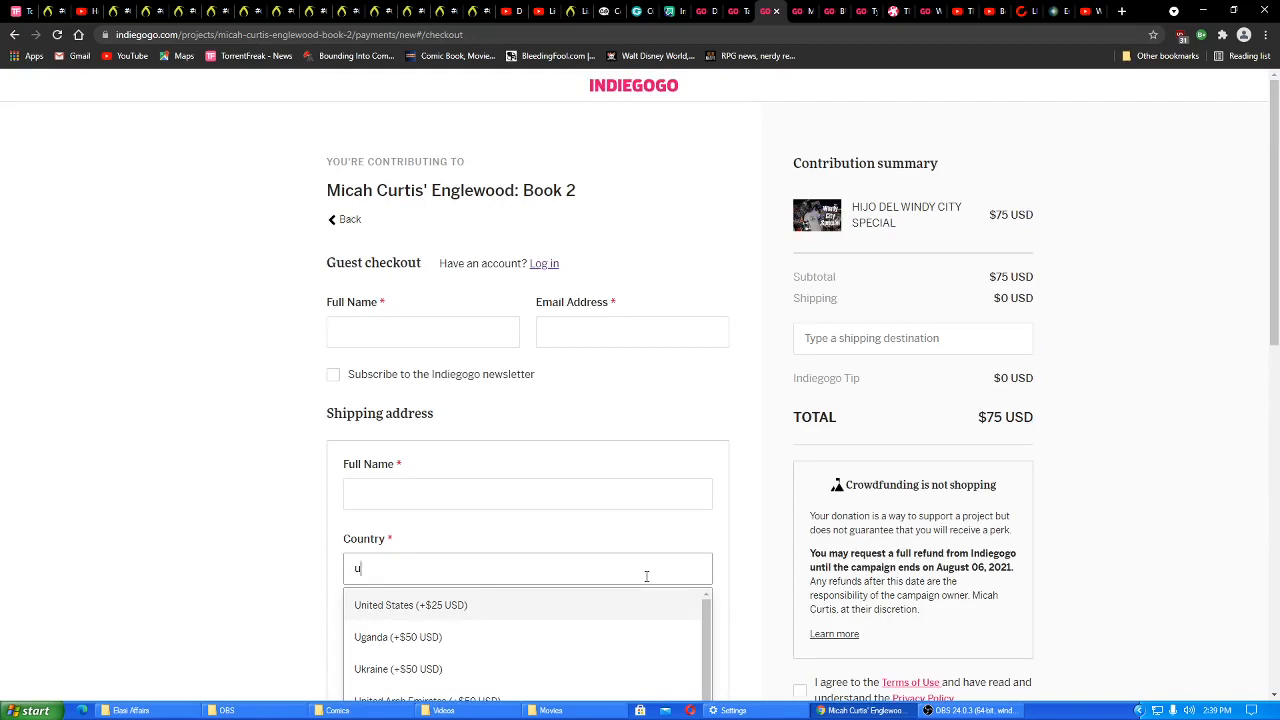
mouse_move(656, 582)
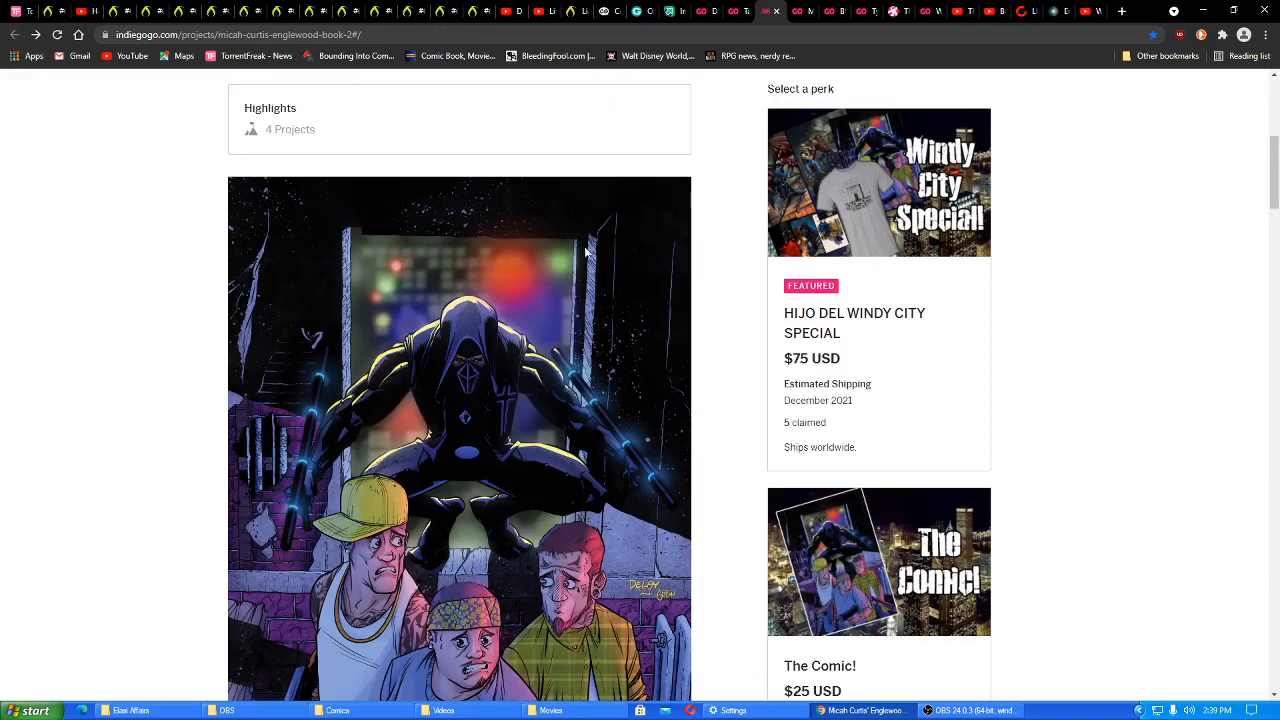
scroll("down", 3)
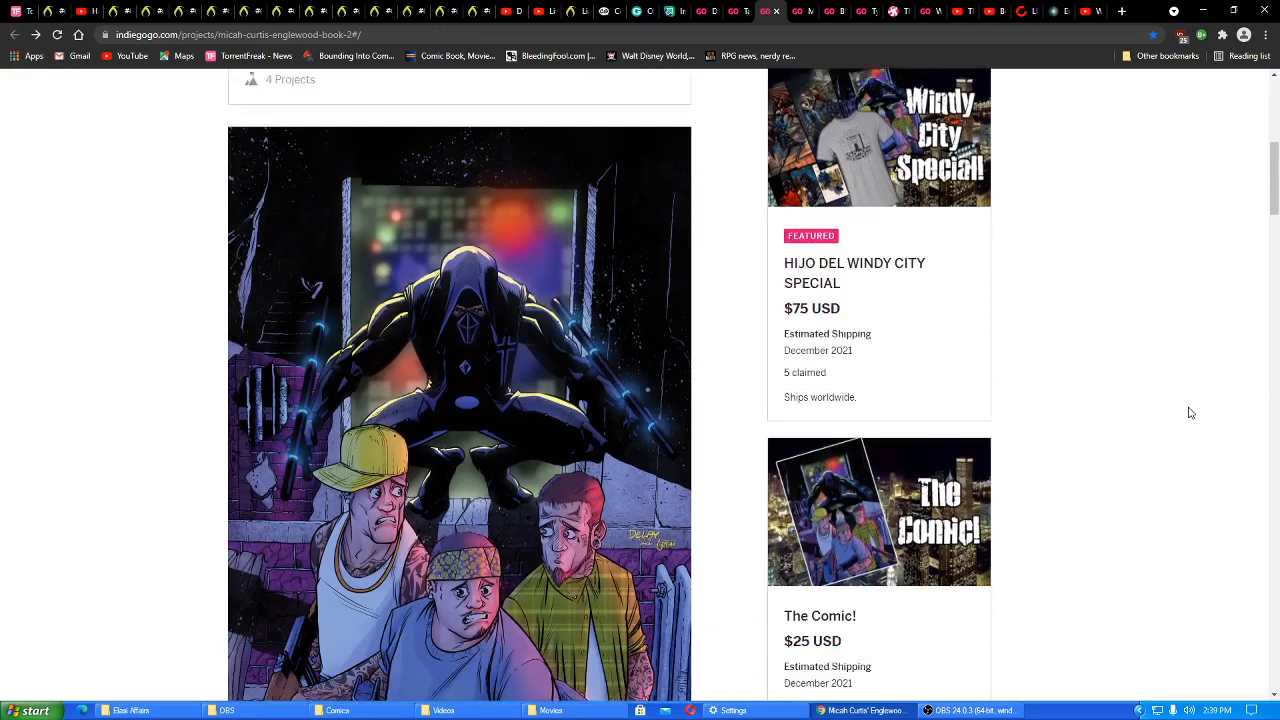
scroll("down", 3)
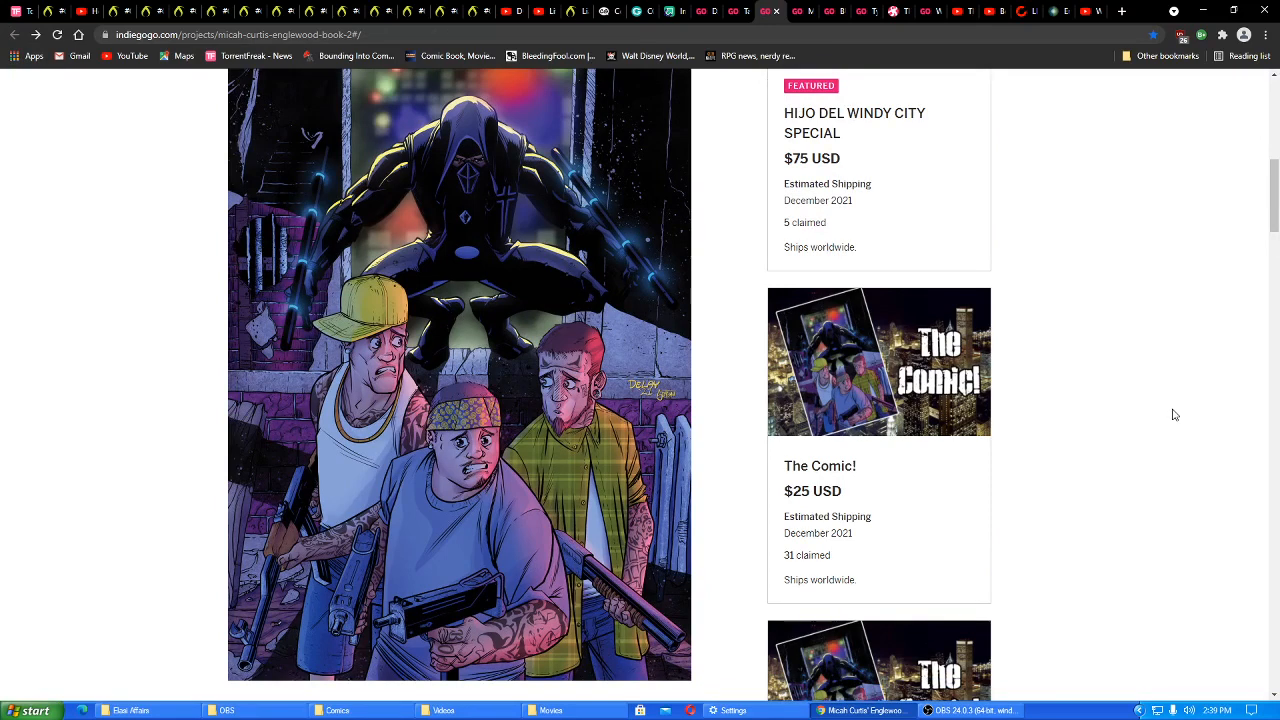
mouse_move(448, 420)
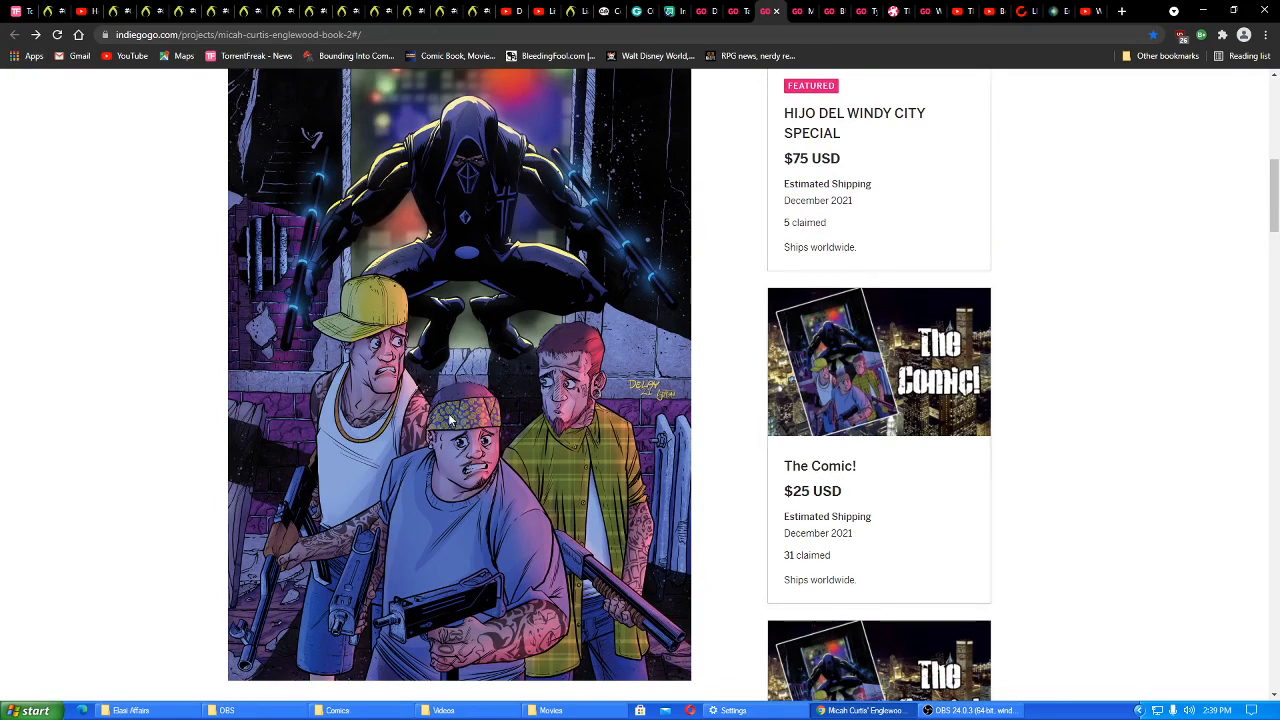
mouse_move(680, 488)
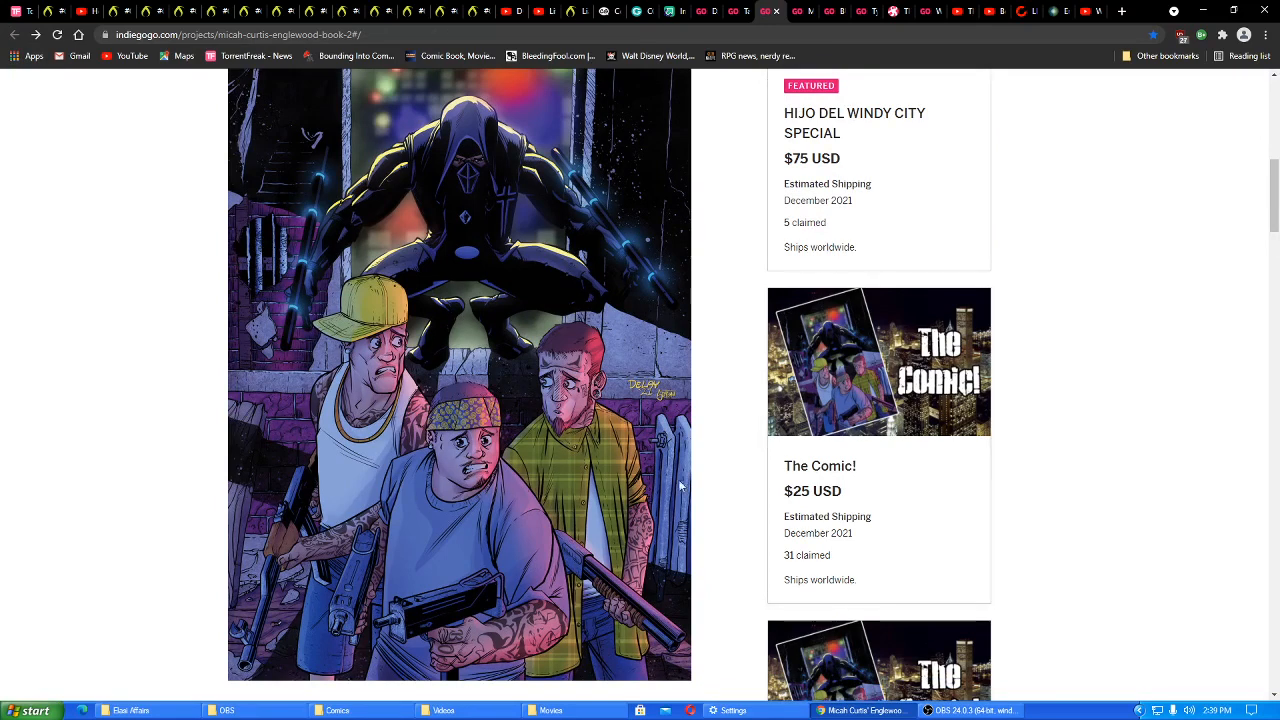
scroll("down", 3)
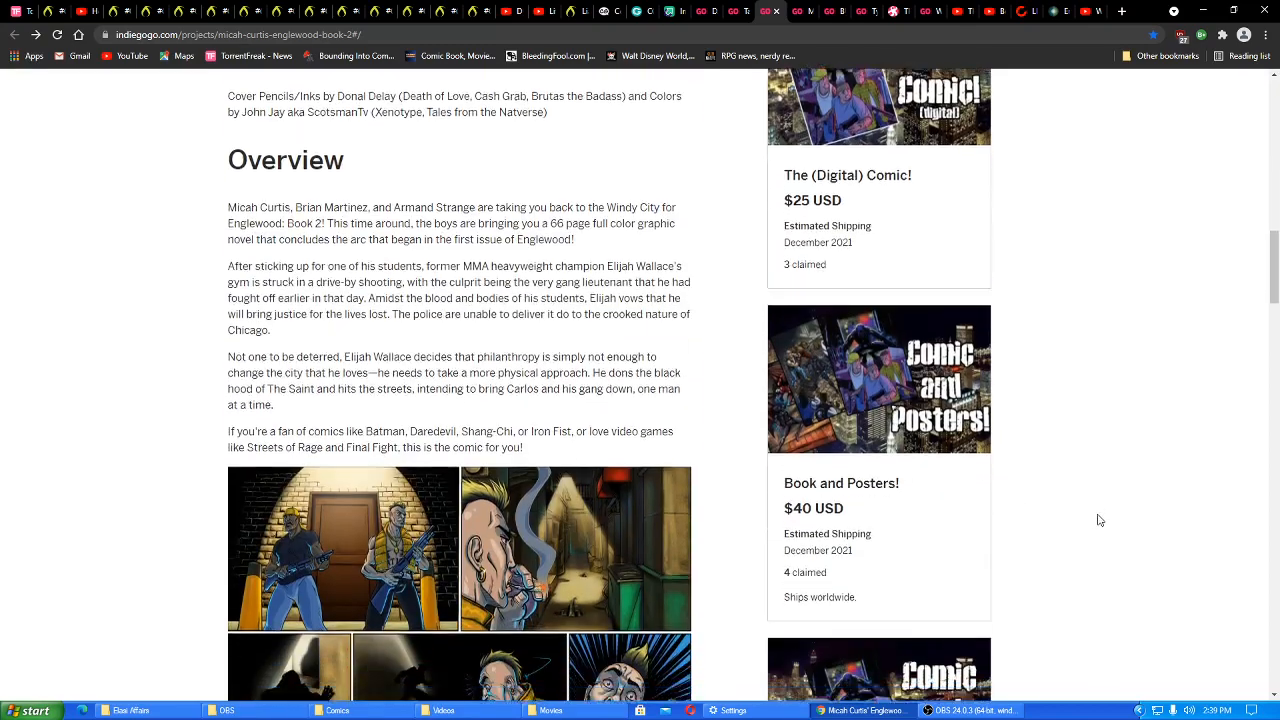
scroll("down", 3)
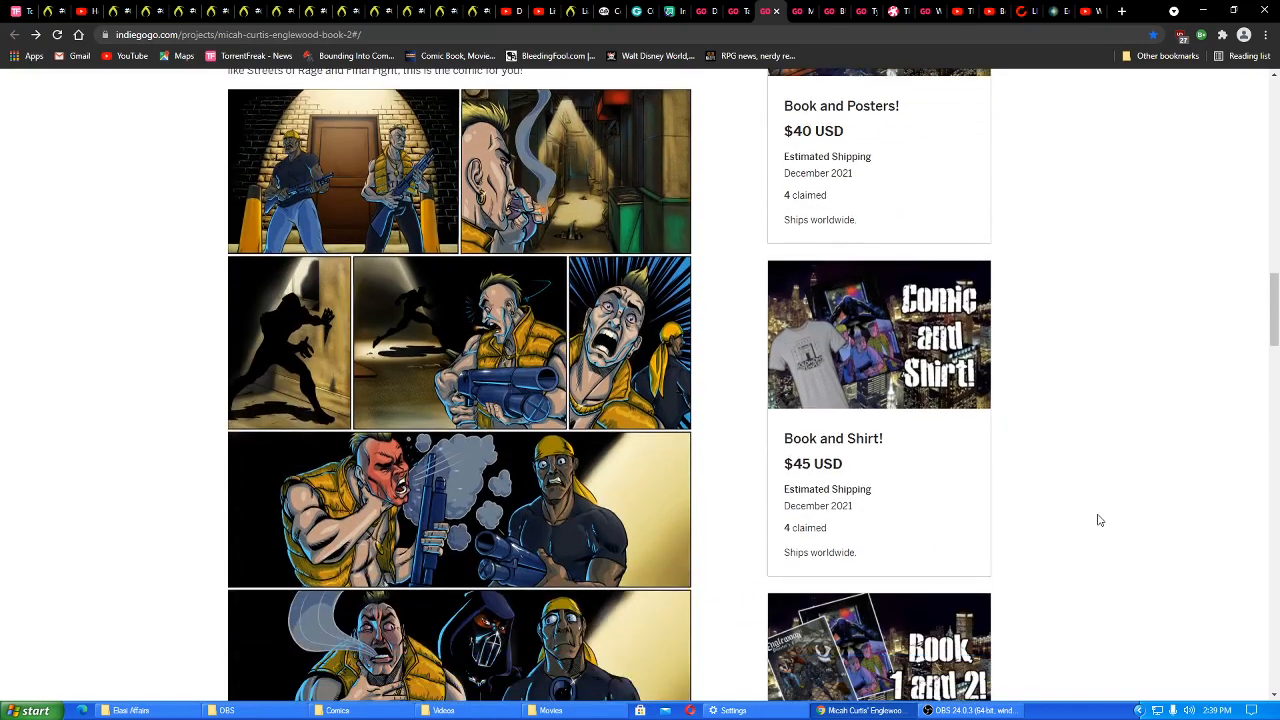
scroll("down", 3)
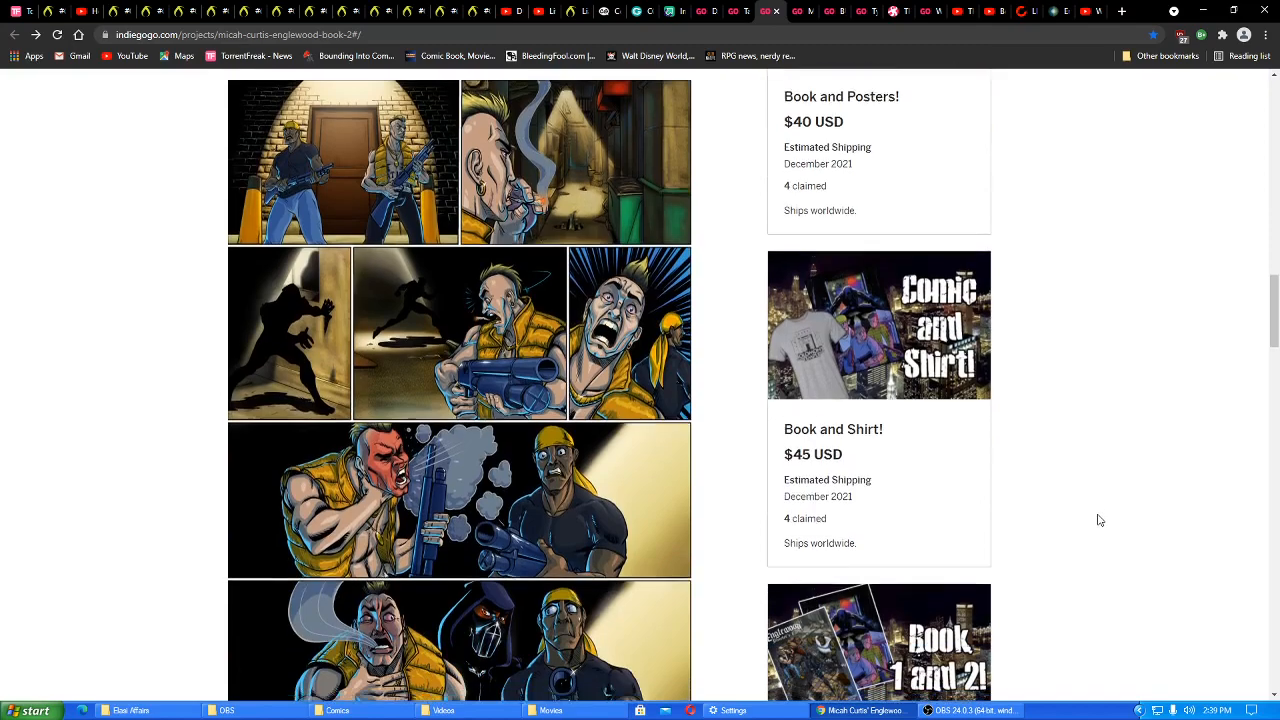
scroll("down", 3)
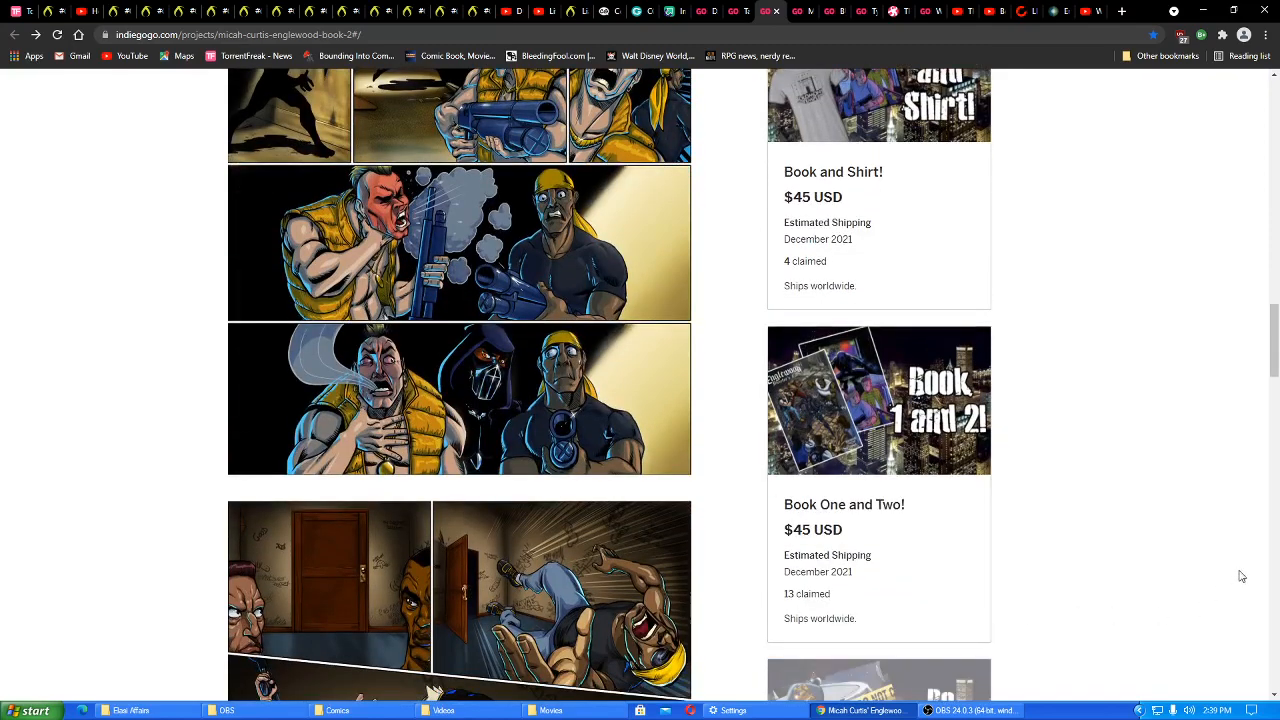
scroll("down", 3)
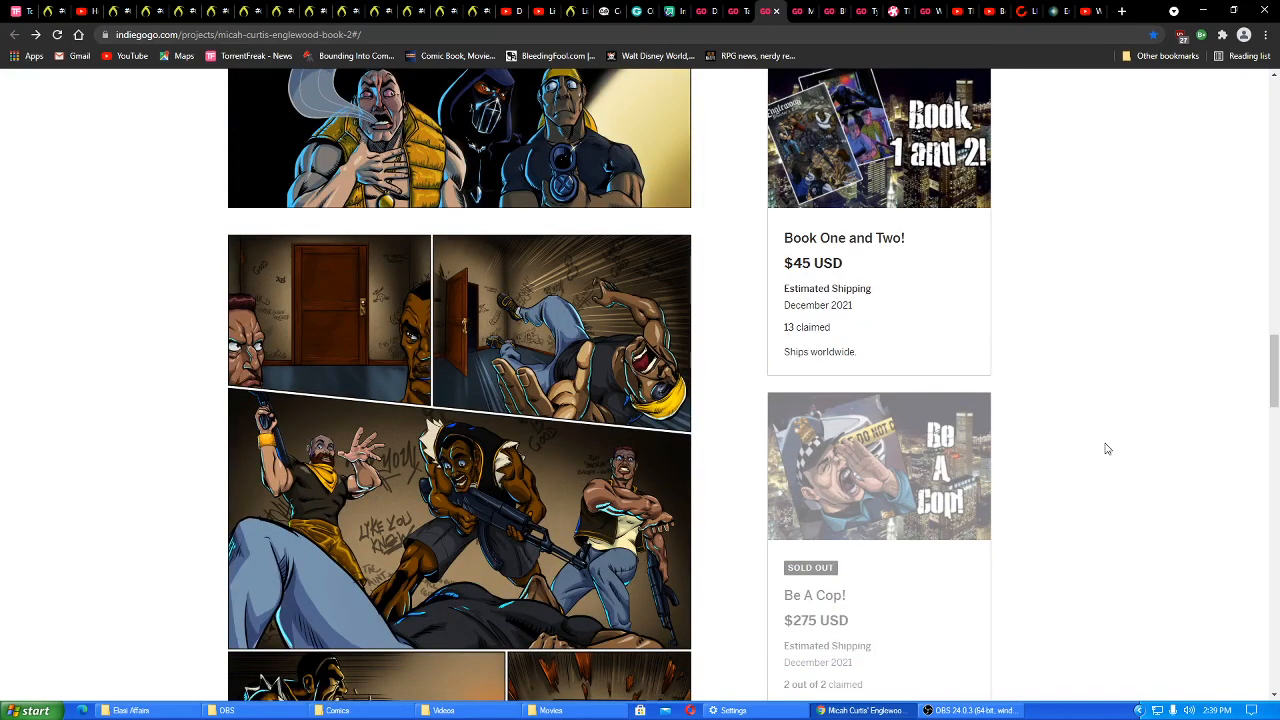
scroll("down", 3)
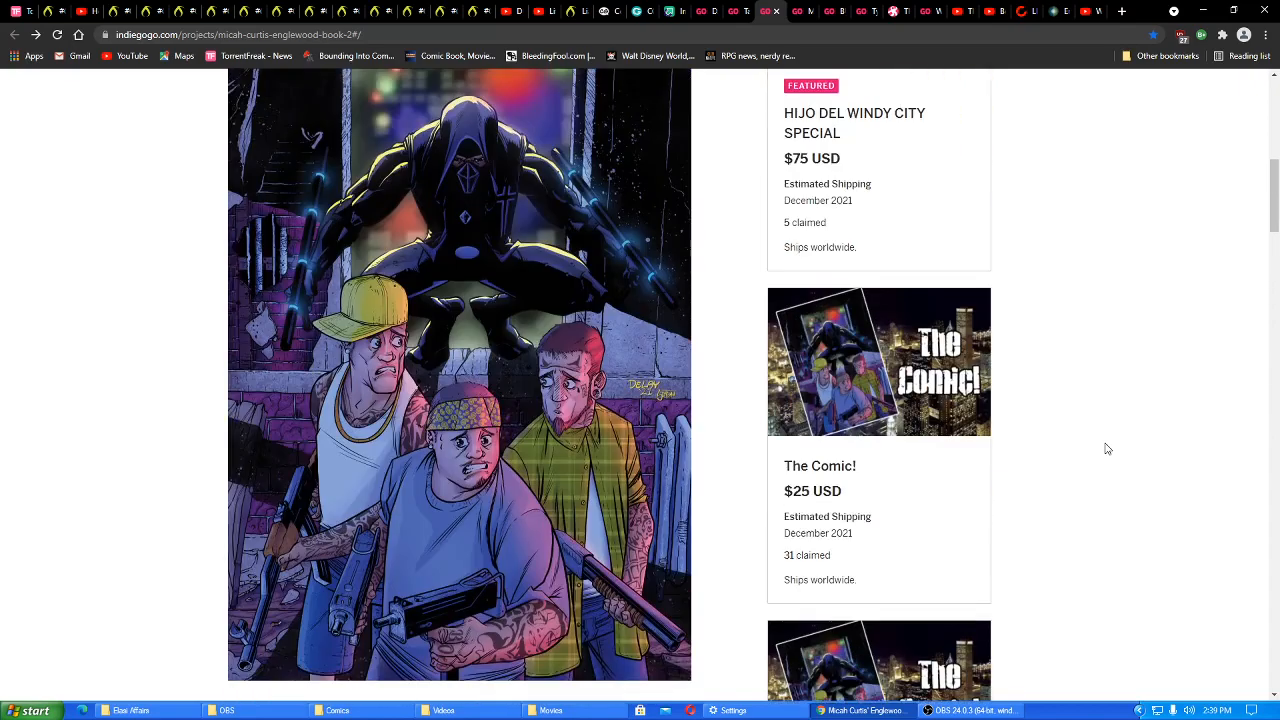
scroll("down", 3)
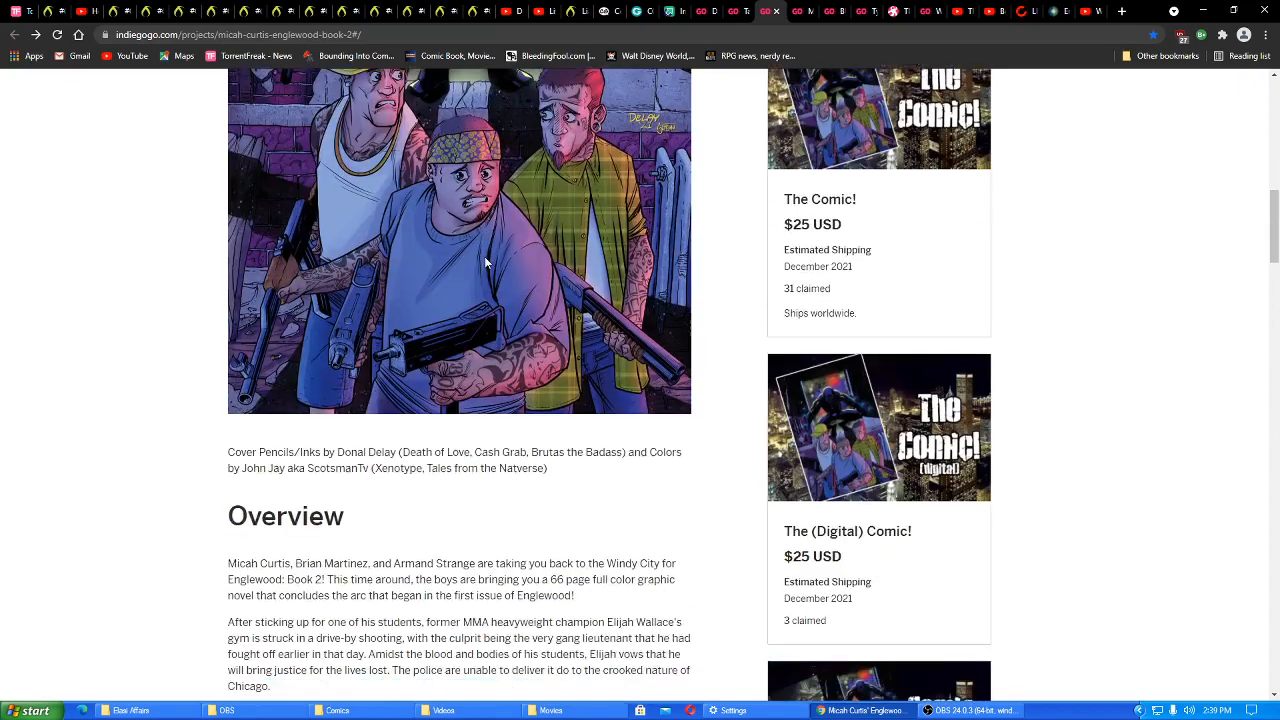
scroll("down", 3)
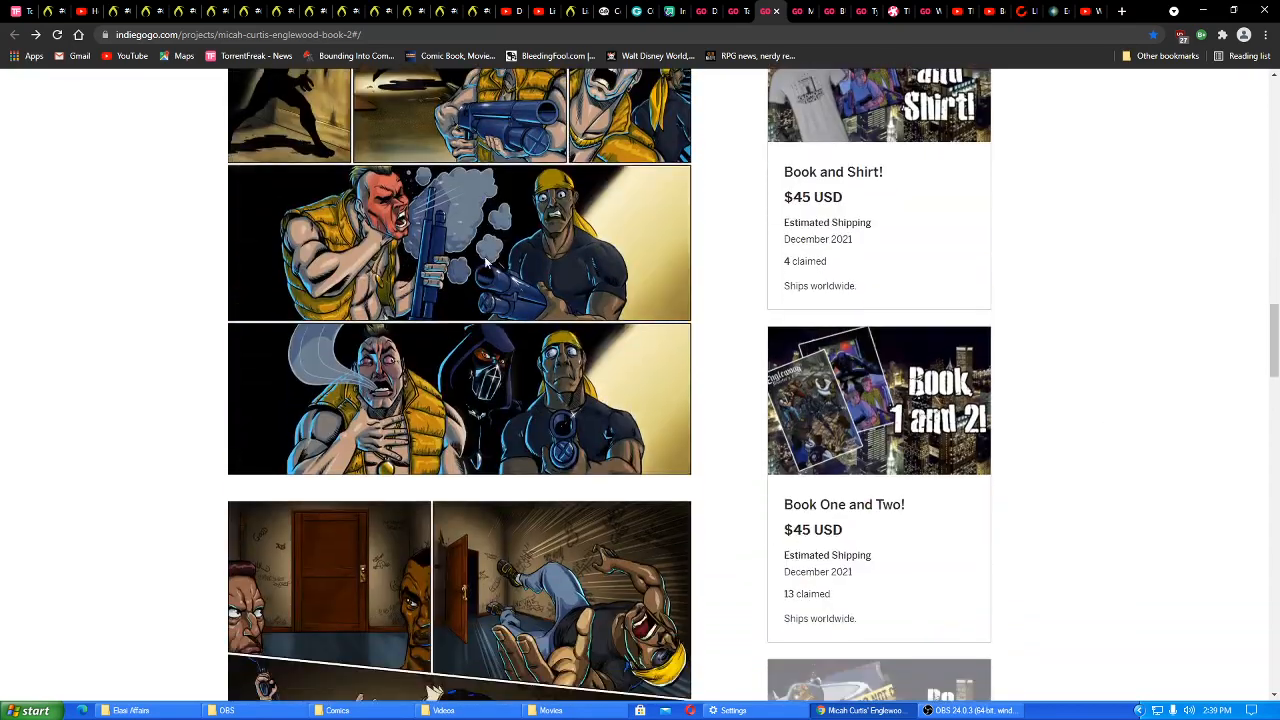
scroll("down", 3)
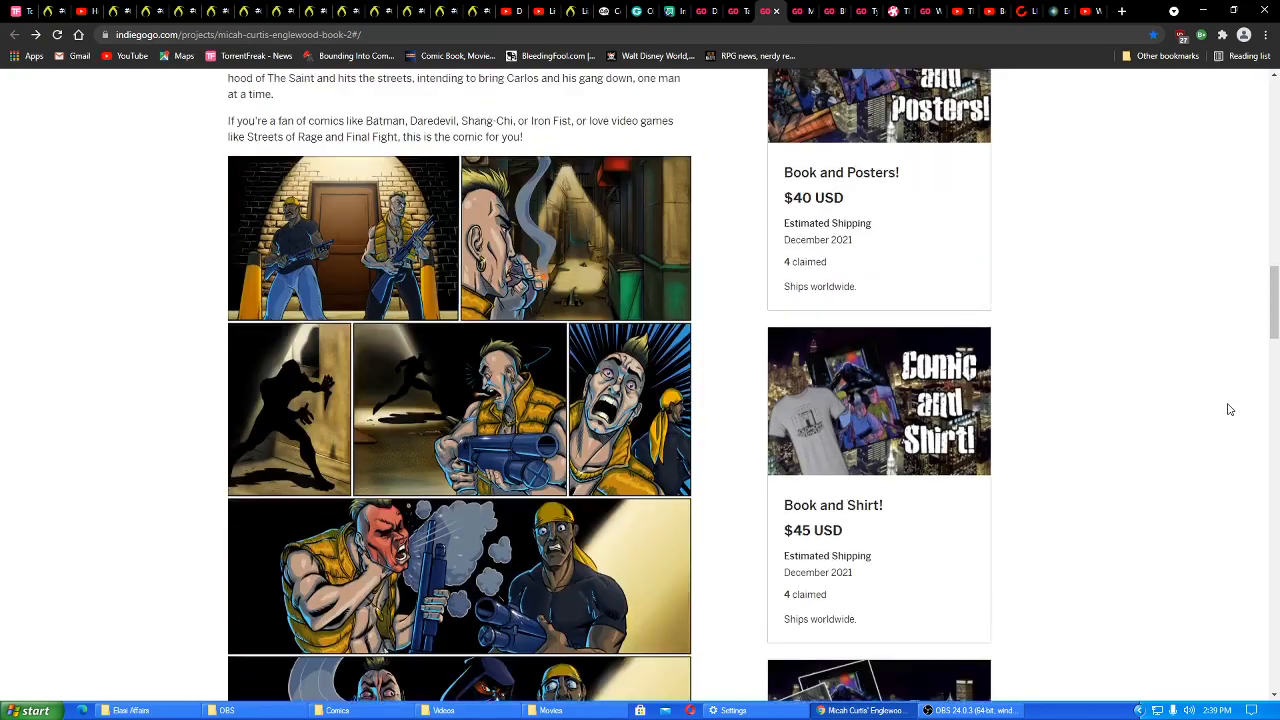
scroll("up", 3)
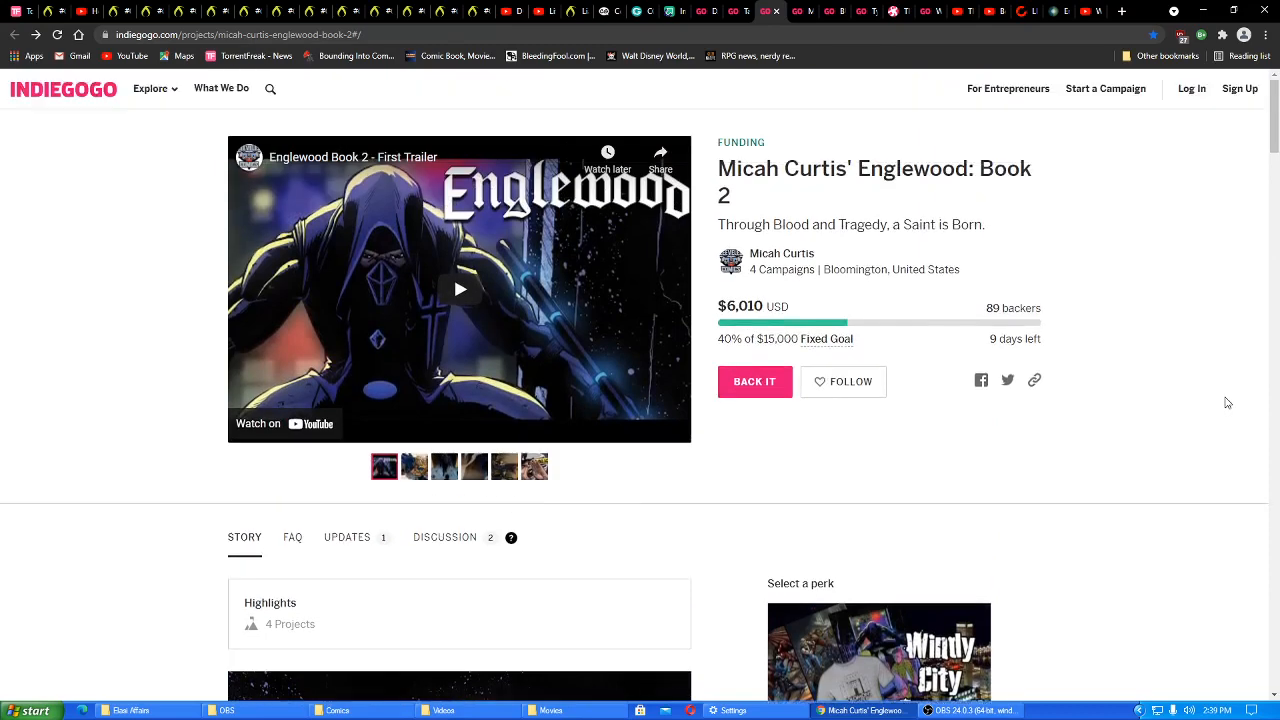
mouse_move(1088, 640)
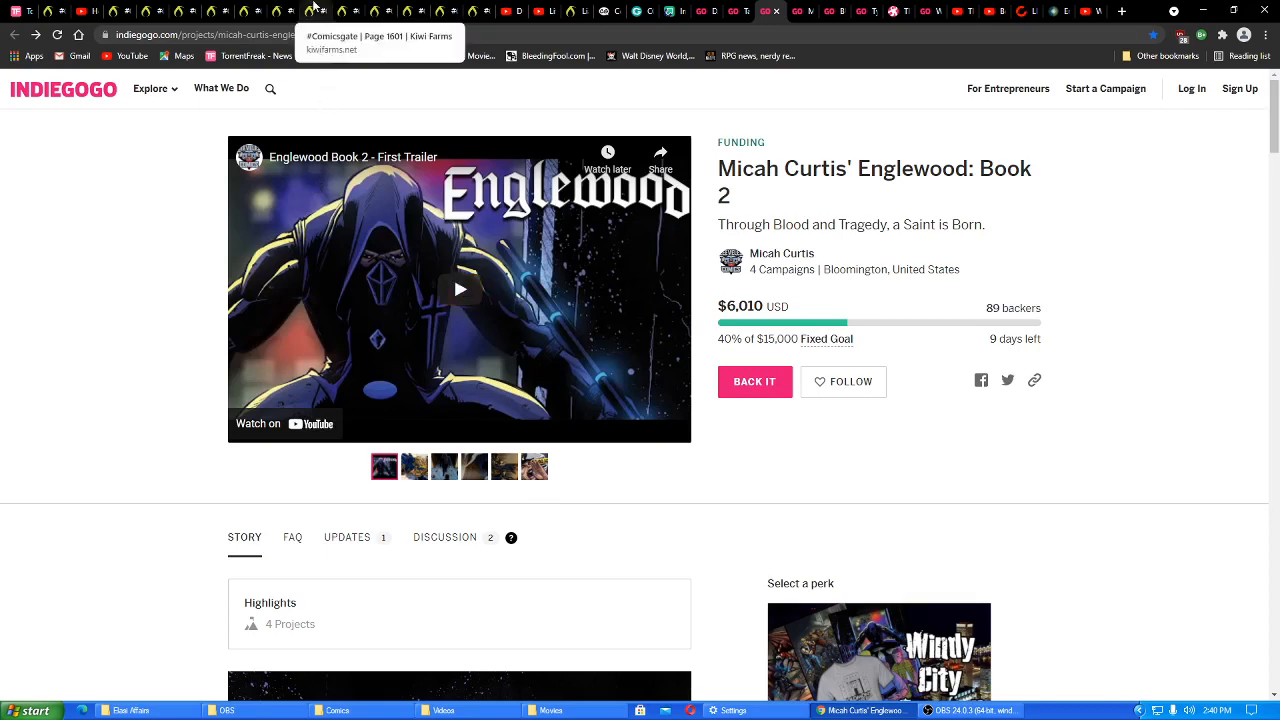
Return to the Kiwi Farms Comicsgate thread page 1604 and read down through the Micah Curtis rant and replies
left_click(316, 12)
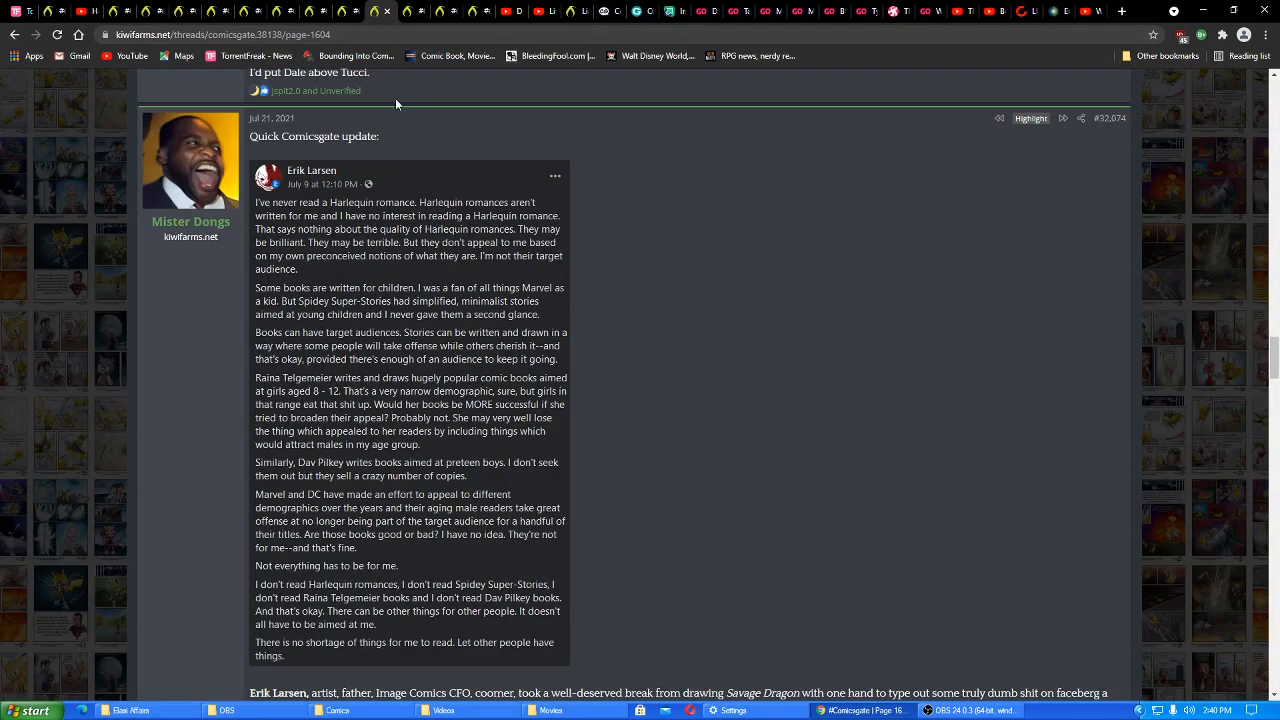
scroll("down", 3)
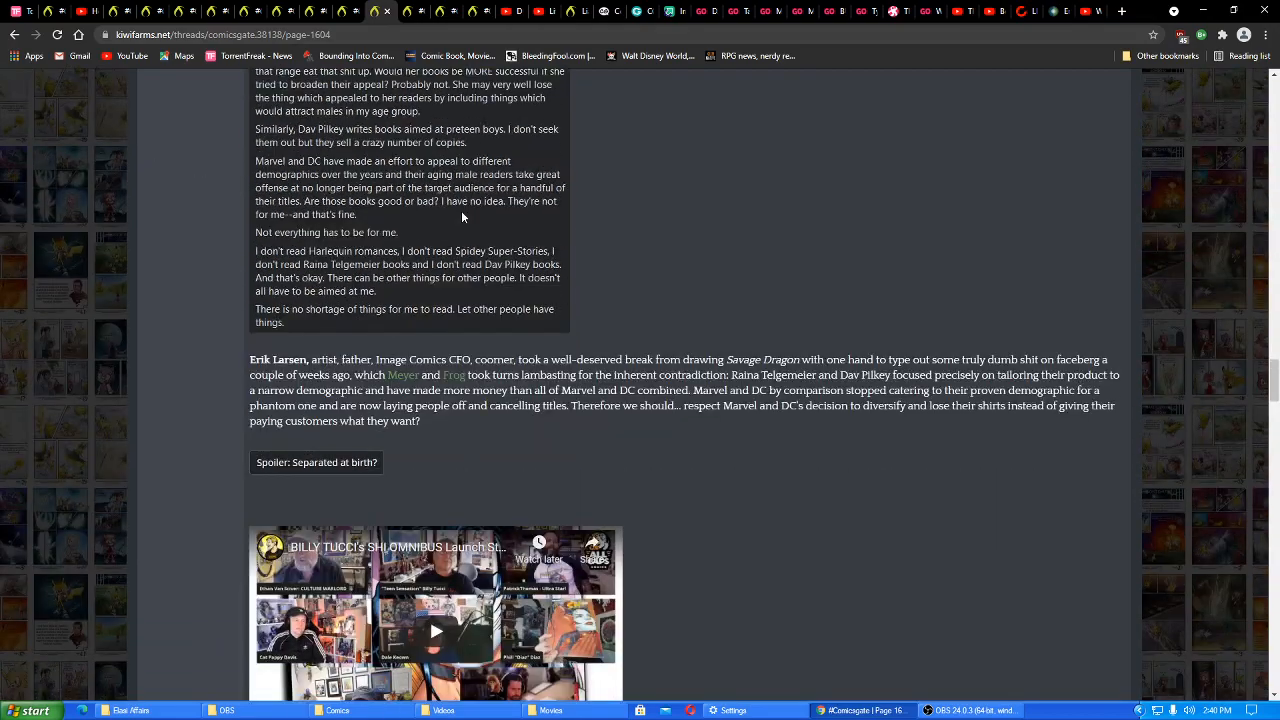
scroll("down", 3)
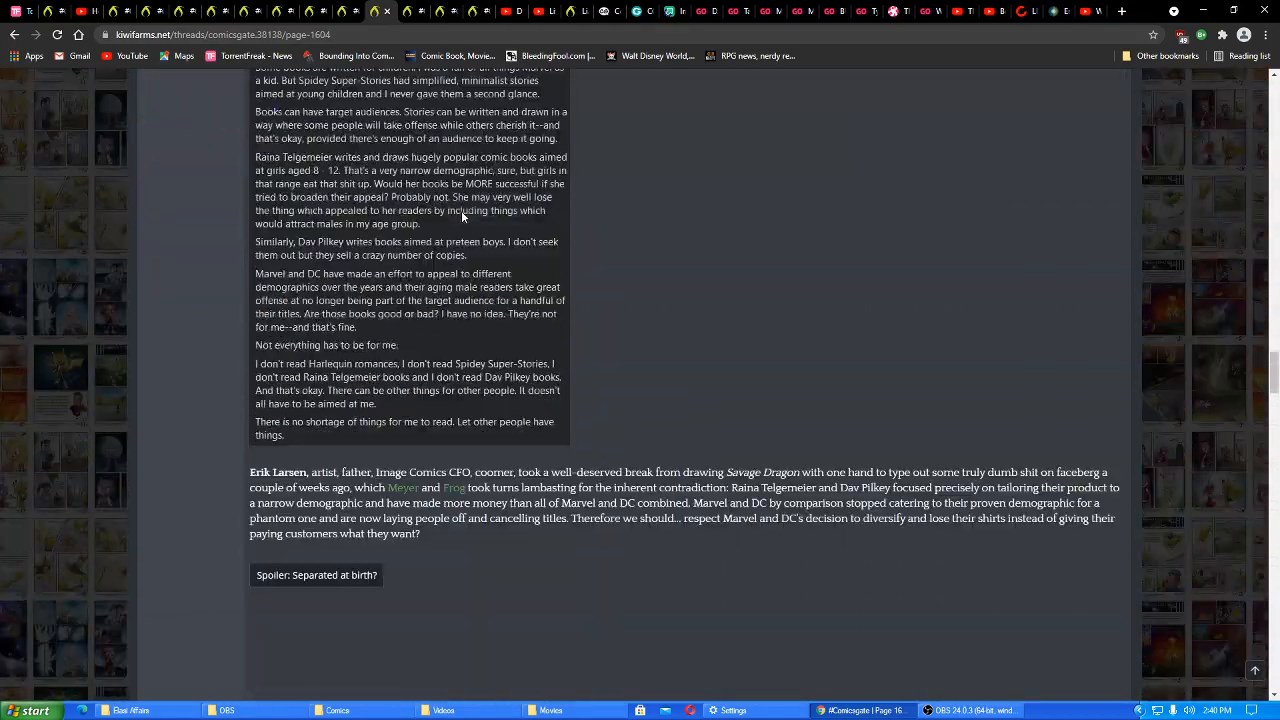
scroll("down", 3)
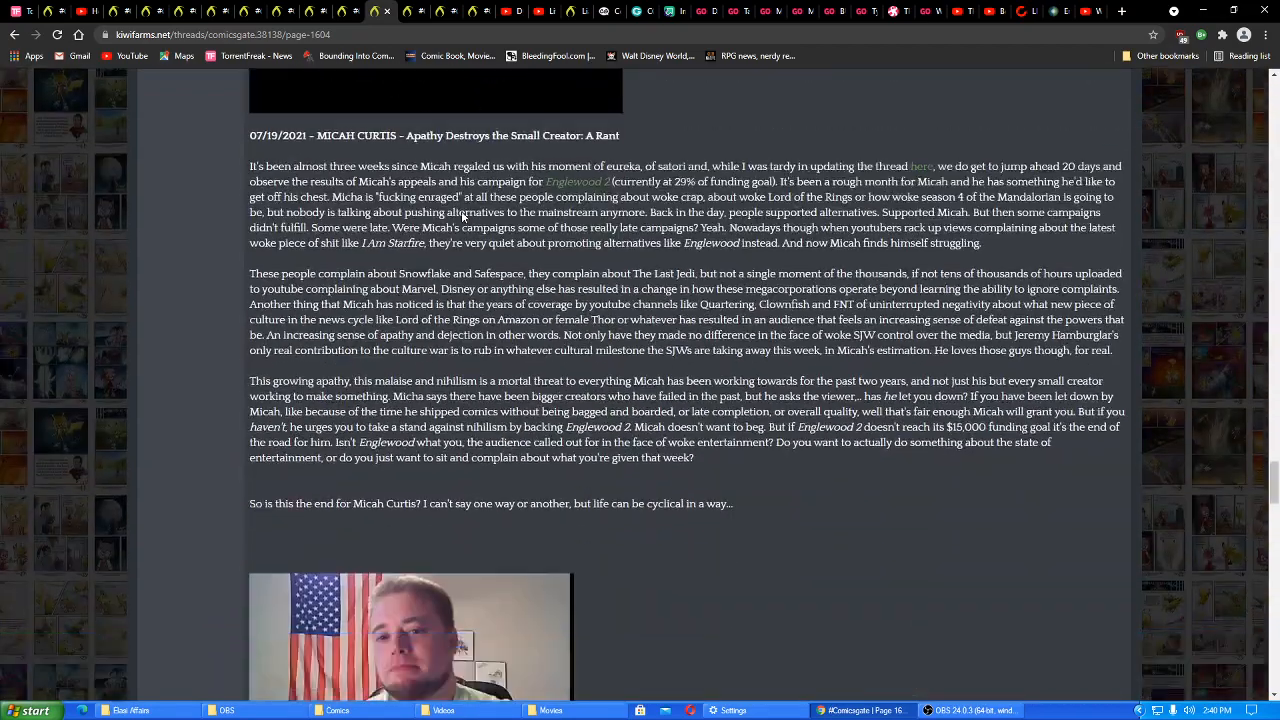
scroll("down", 3)
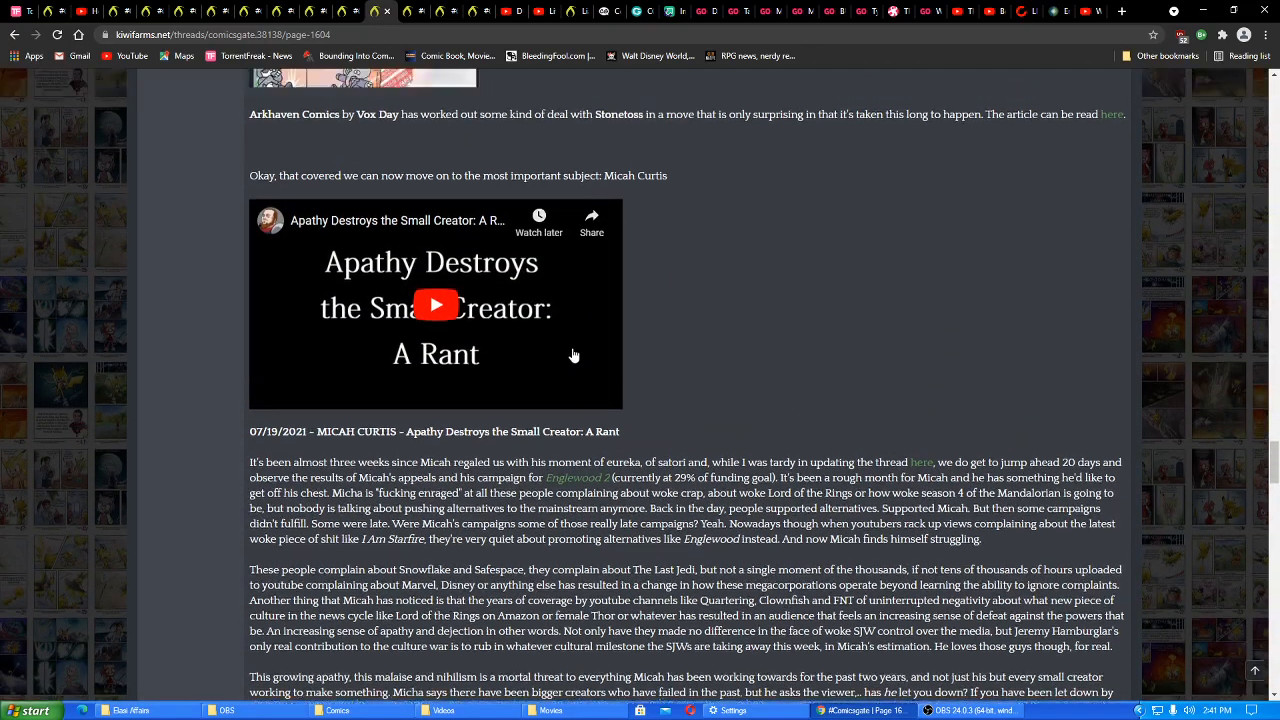
scroll("down", 3)
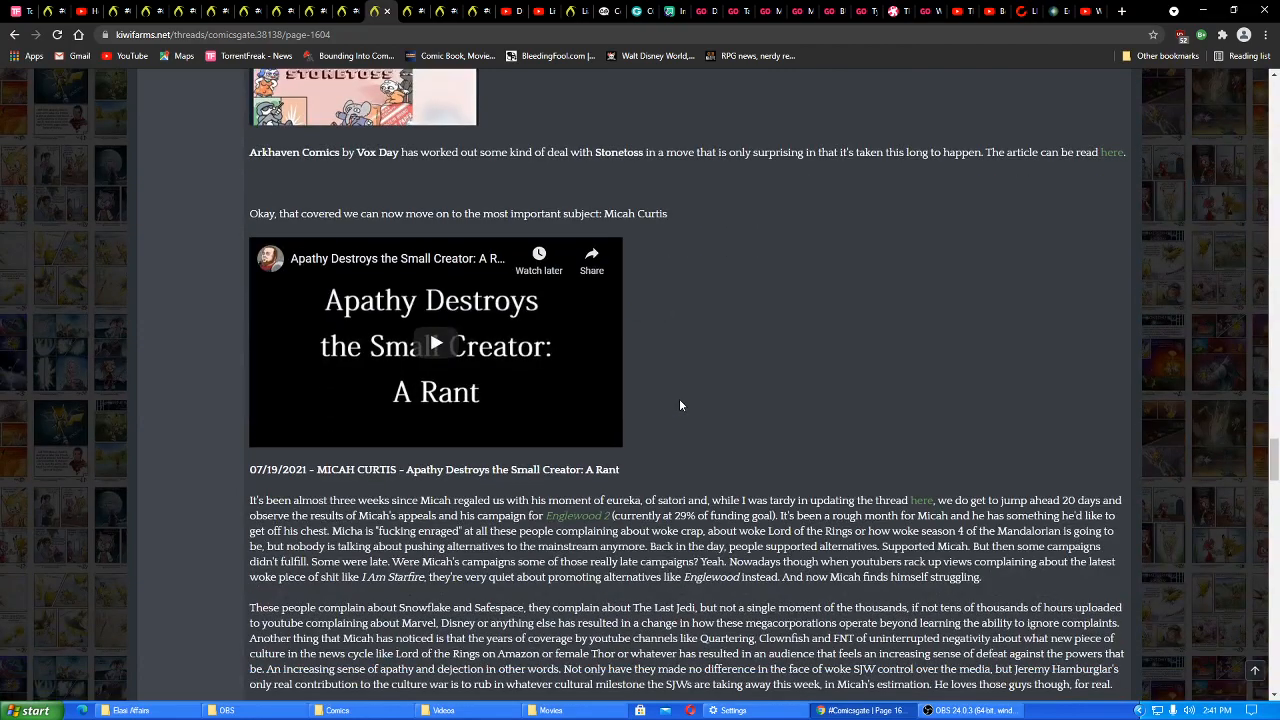
scroll("down", 3)
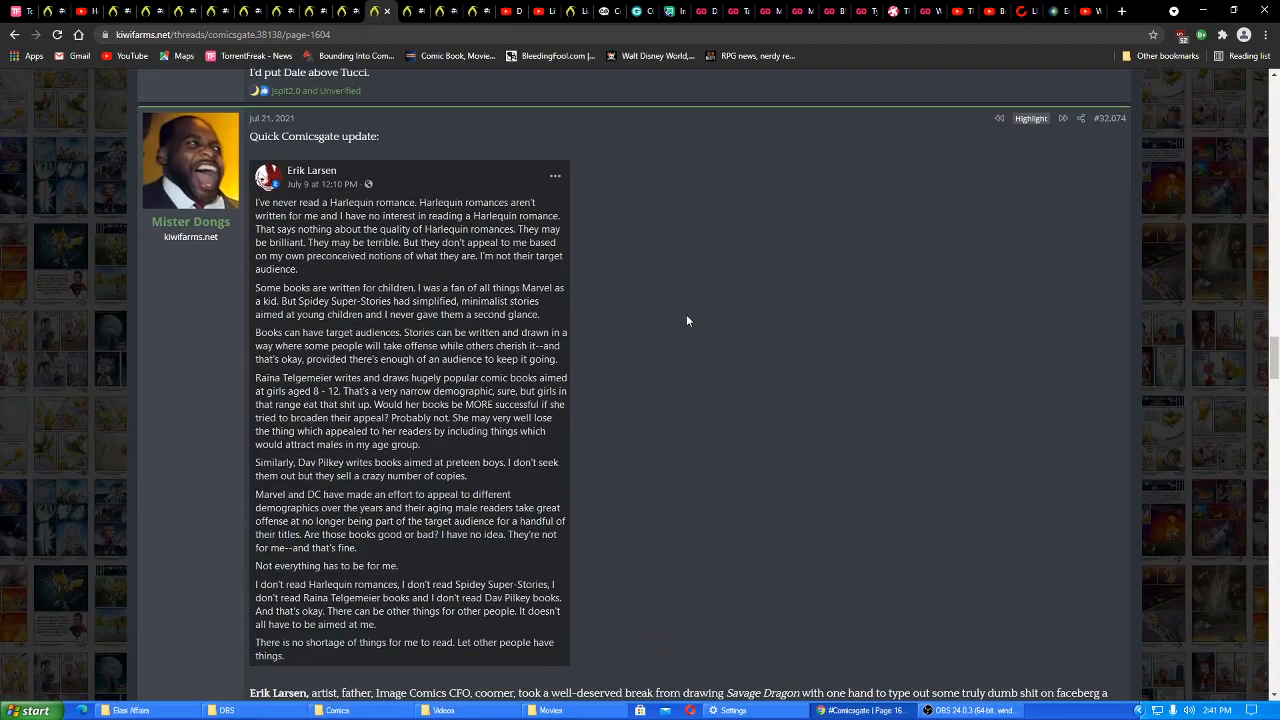
scroll("down", 3)
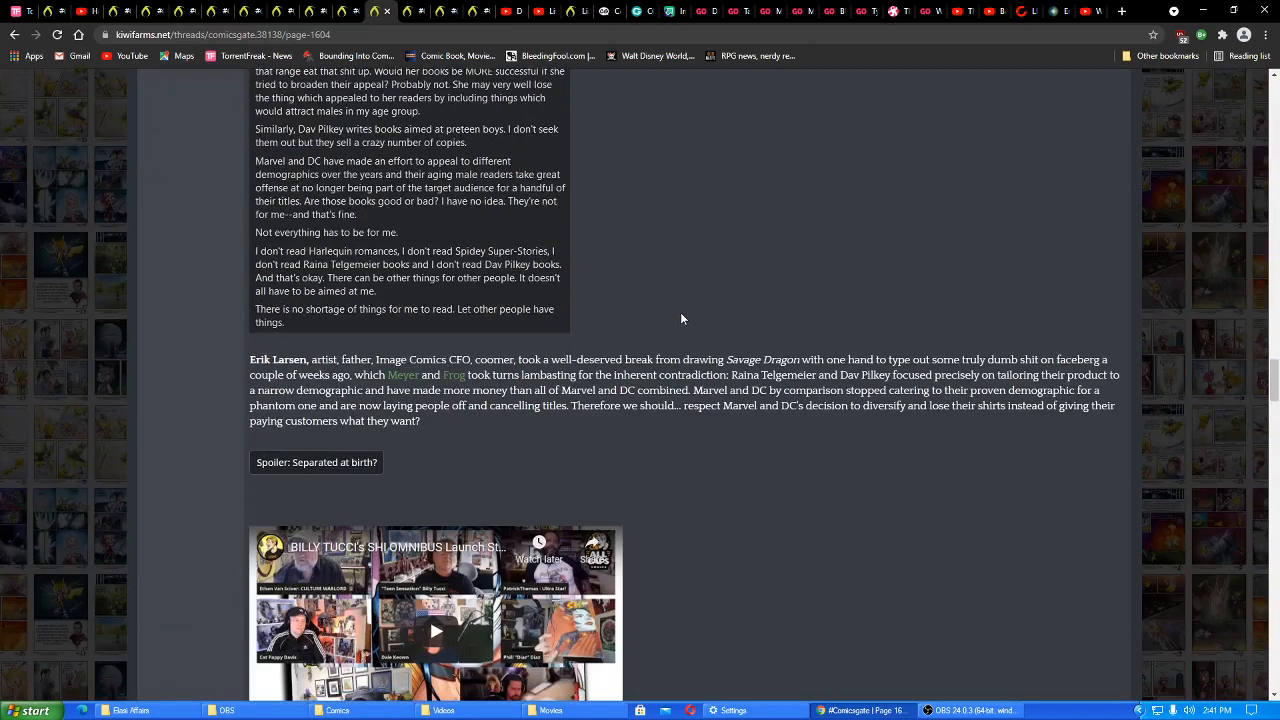
scroll("down", 3)
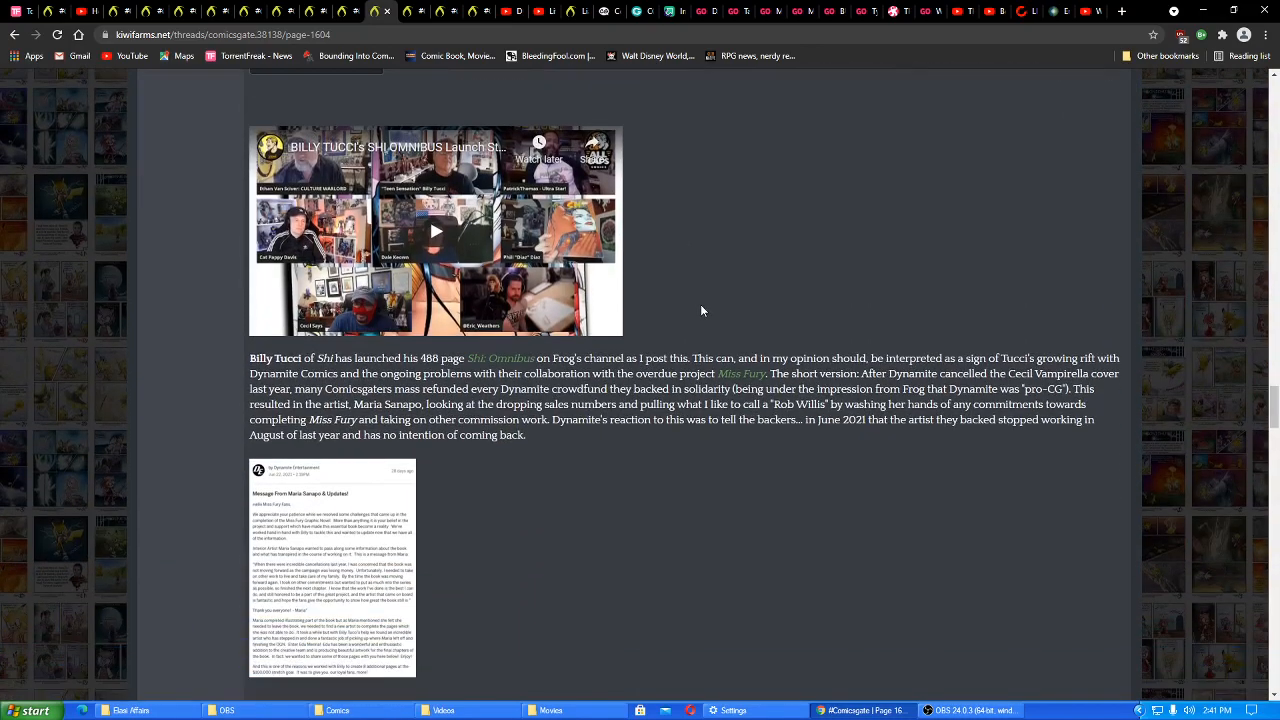
scroll("down", 3)
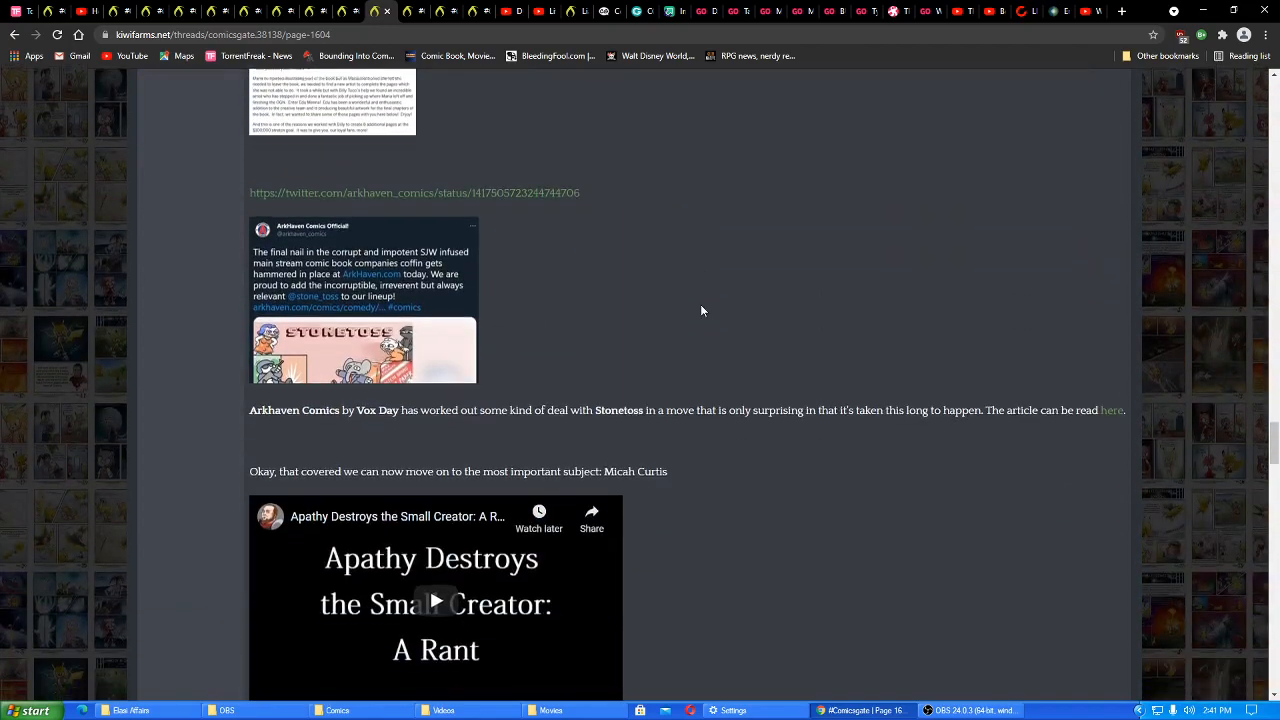
scroll("down", 3)
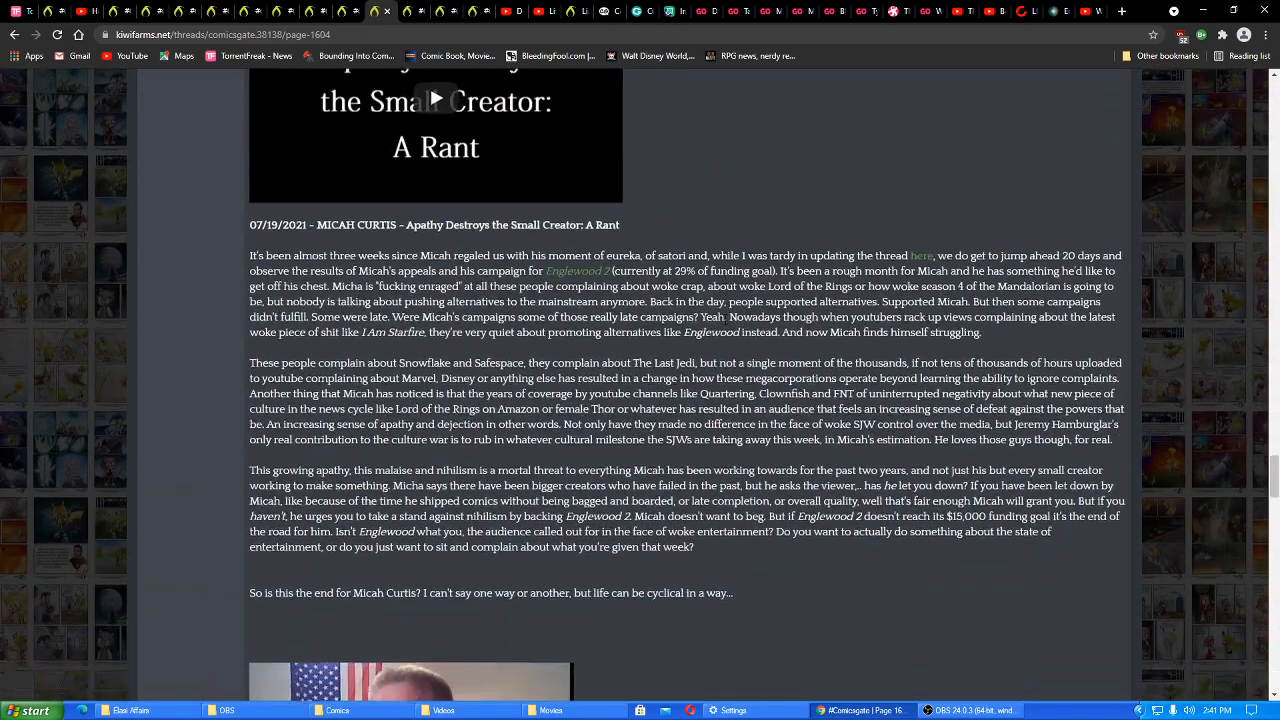
scroll("down", 3)
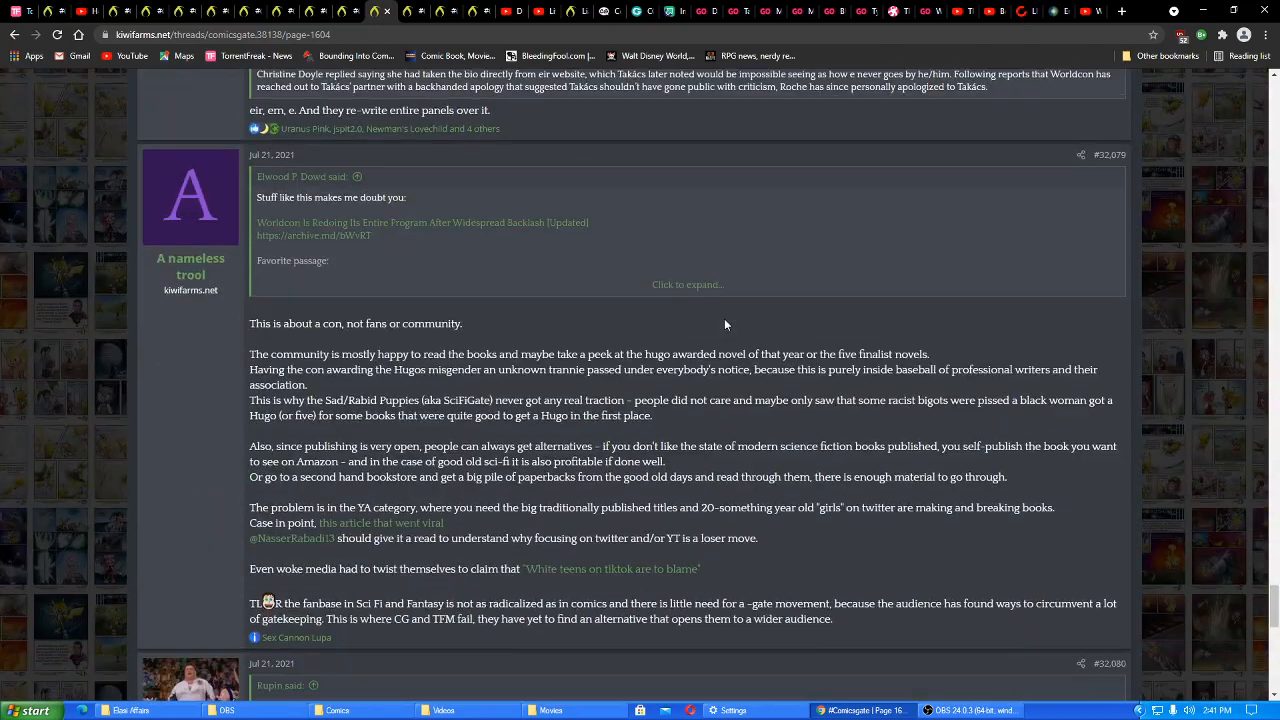
Reach the bottom of page 1604 and jump to page 1602 of the Comicsgate thread
scroll("down", 3)
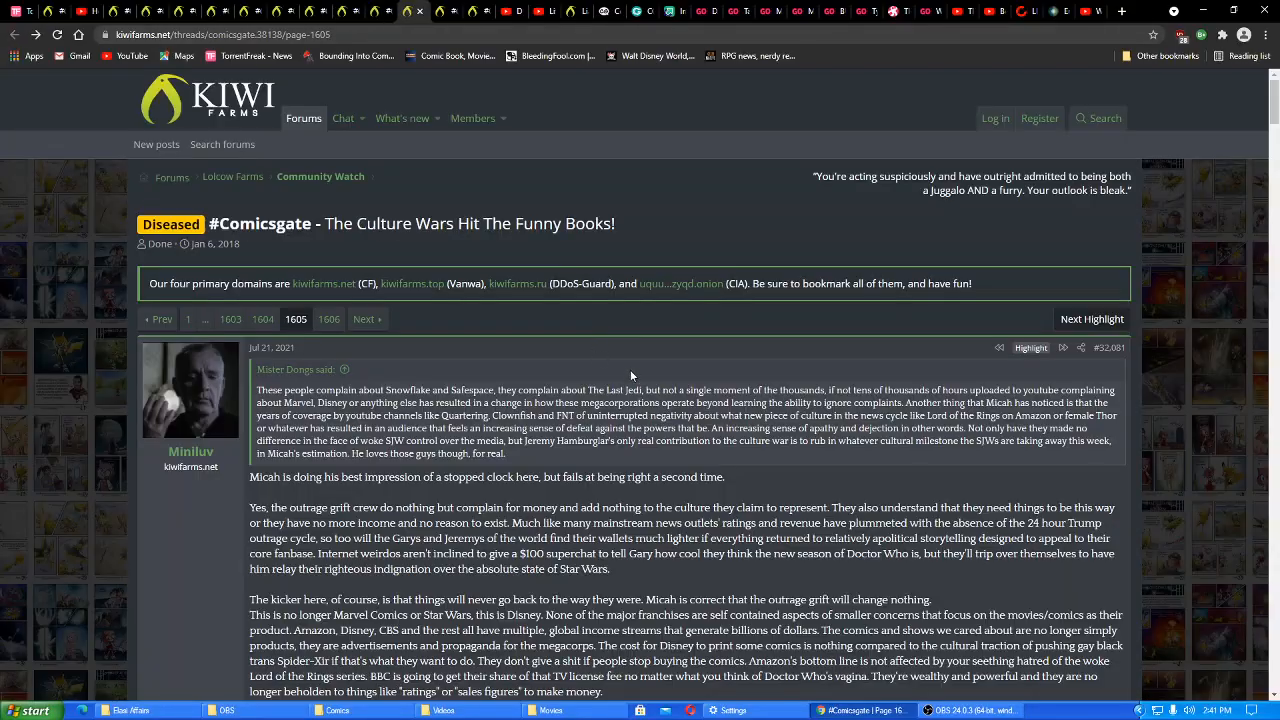
scroll("down", 3)
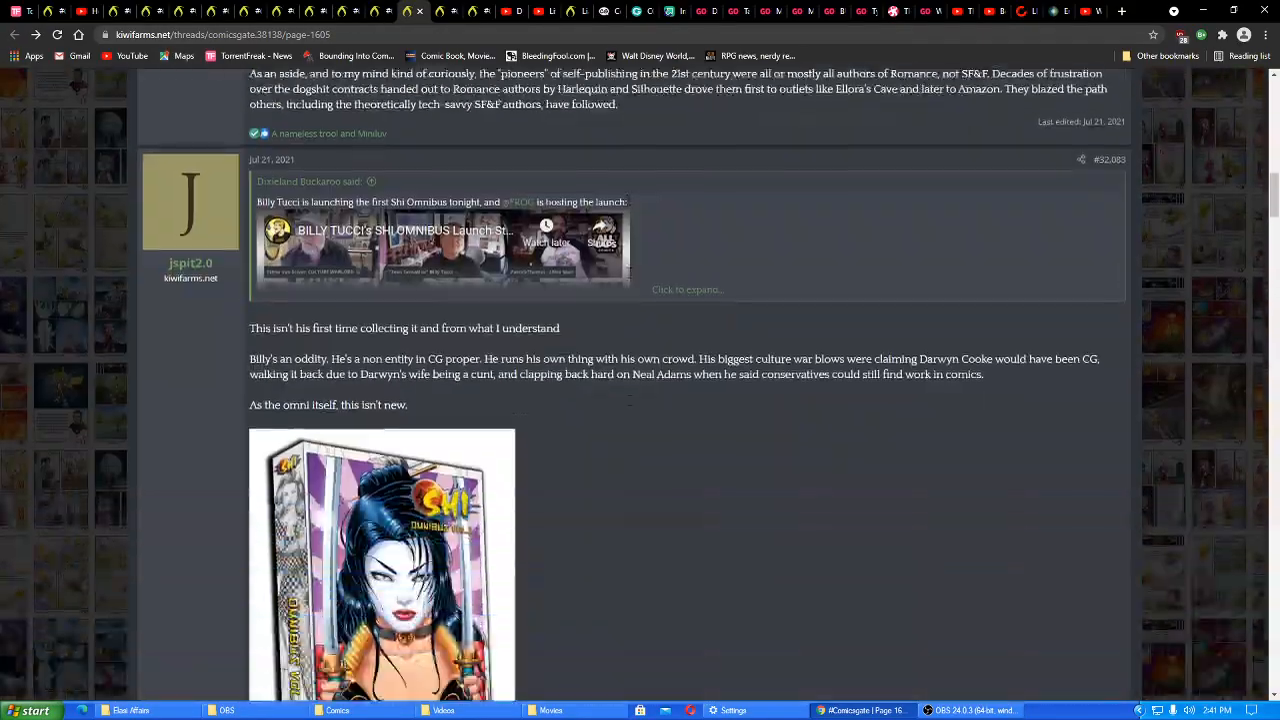
scroll("down", 3)
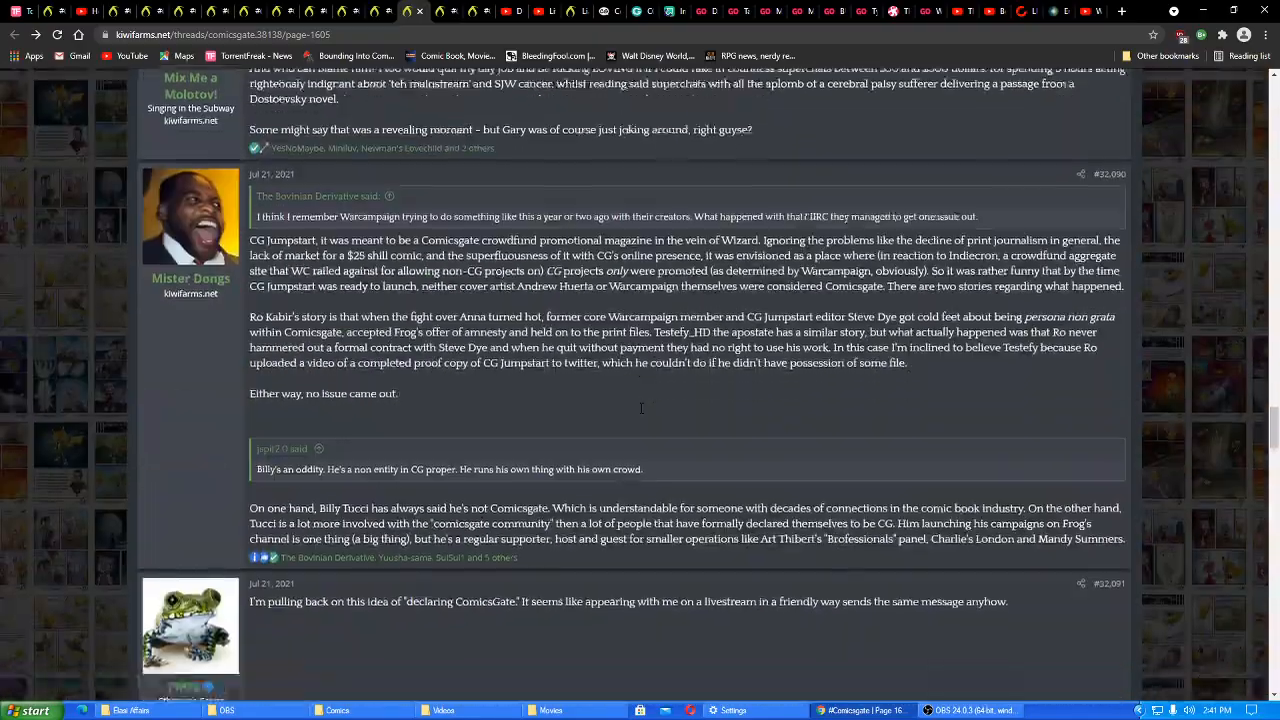
scroll("down", 3)
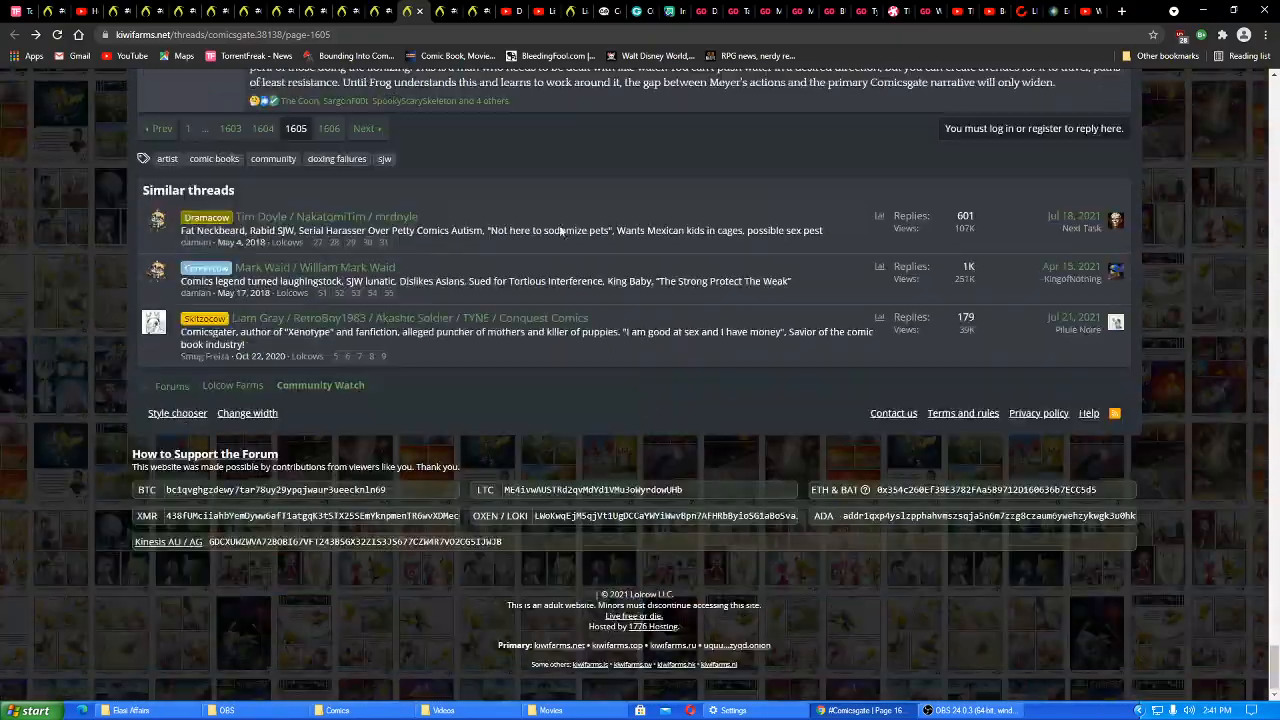
left_click(364, 128)
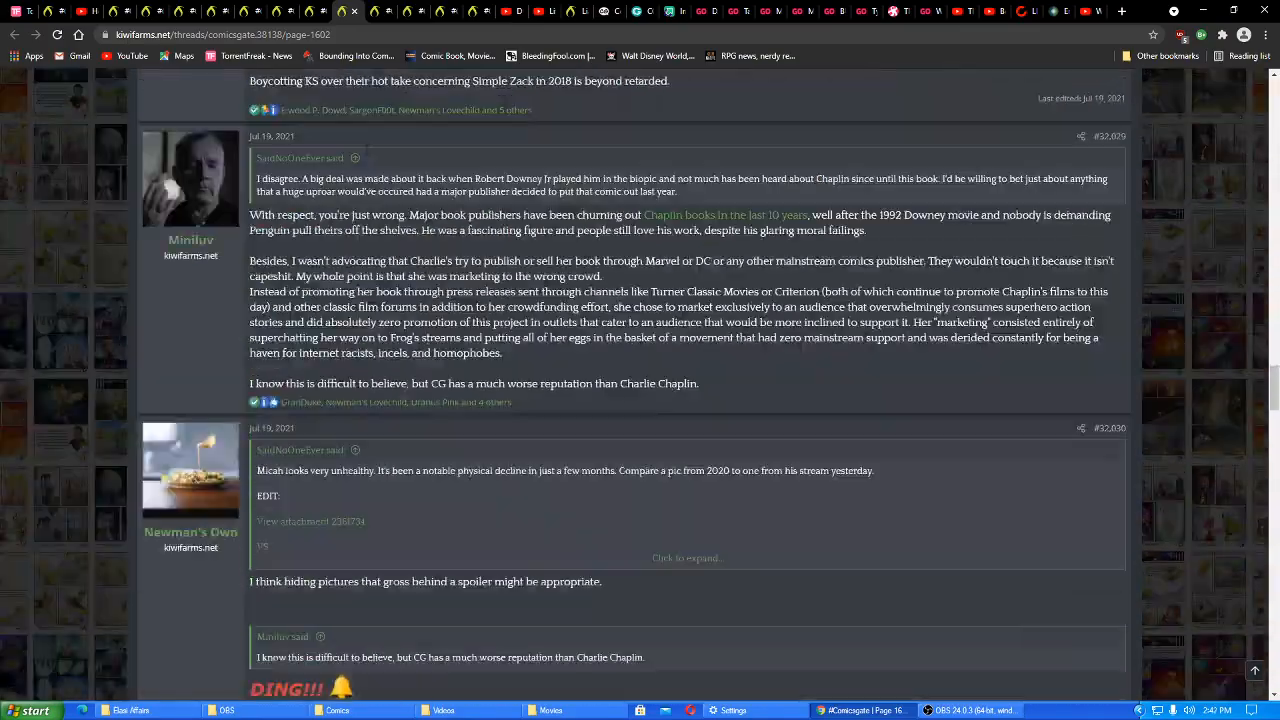
Read through the page 1602 replies comparing photos of Micah's appearance
scroll("down", 3)
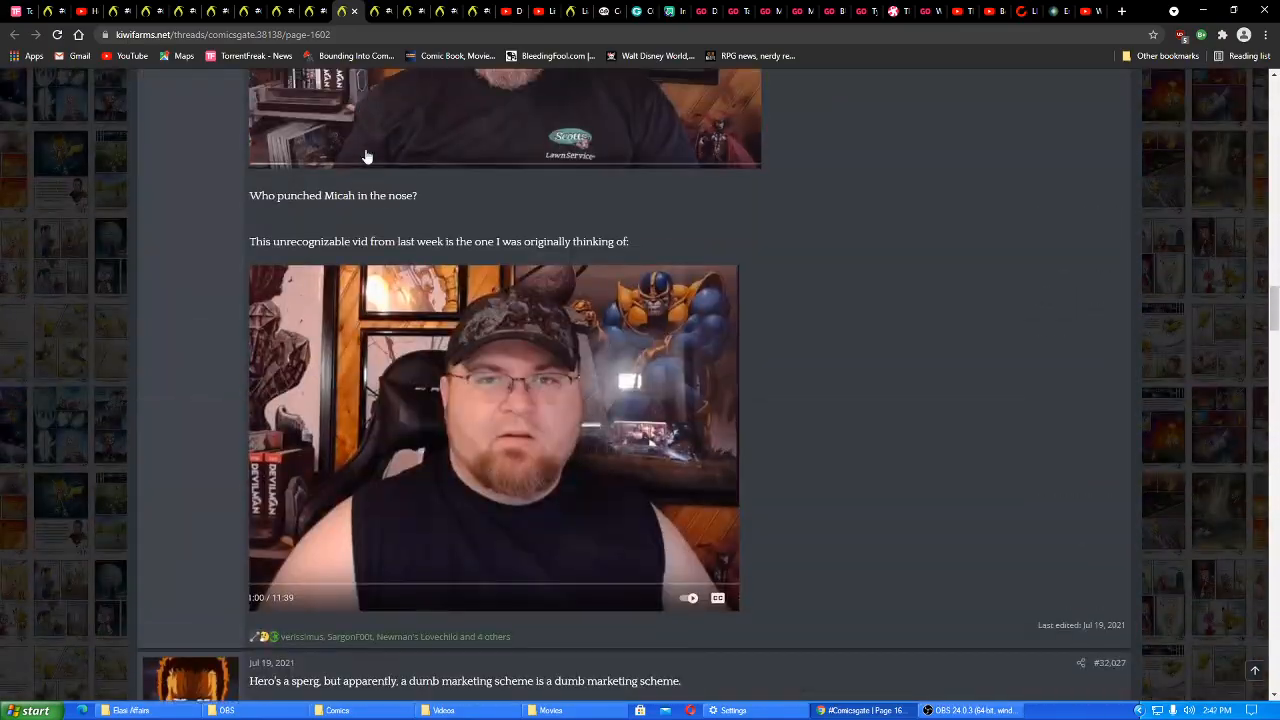
mouse_move(824, 428)
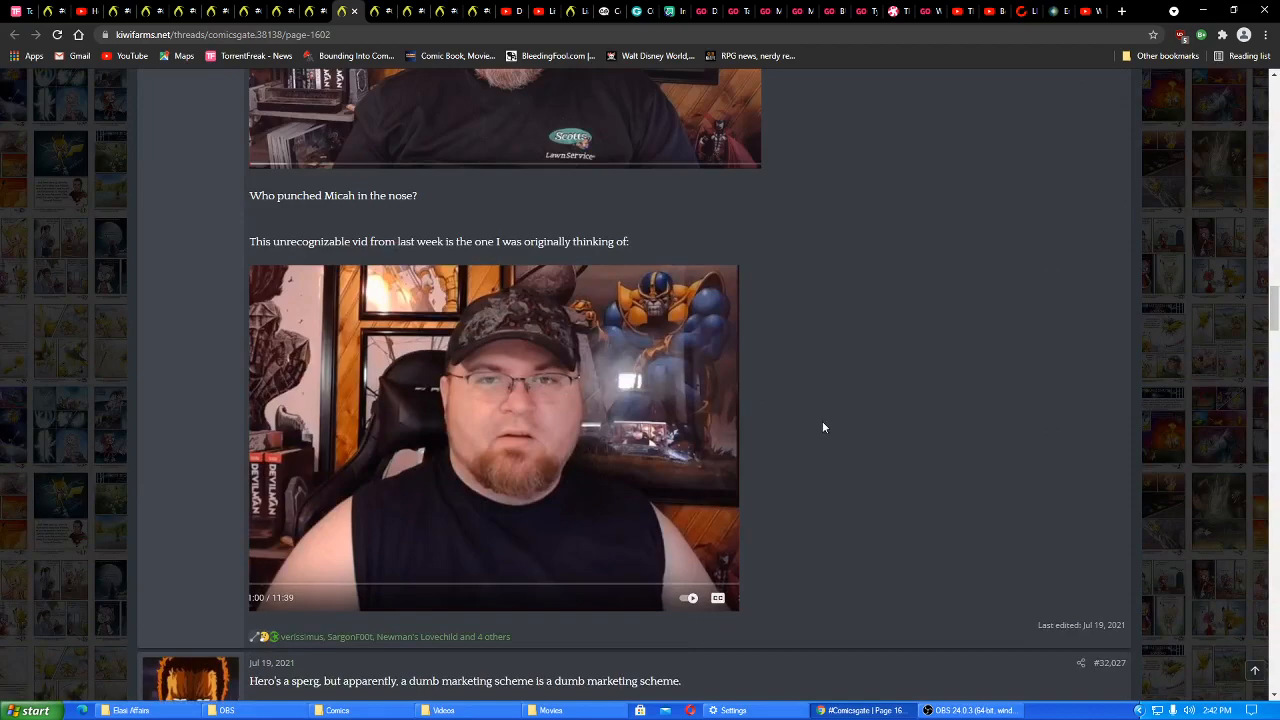
scroll("up", 3)
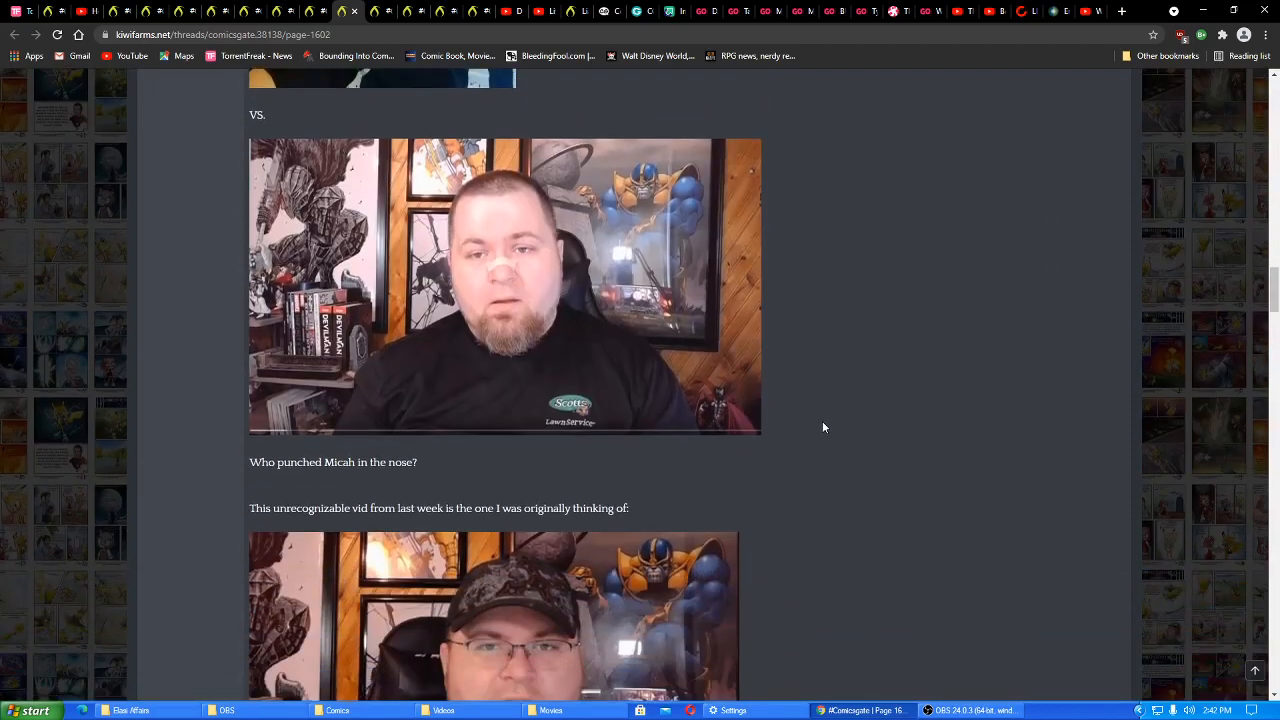
mouse_move(612, 292)
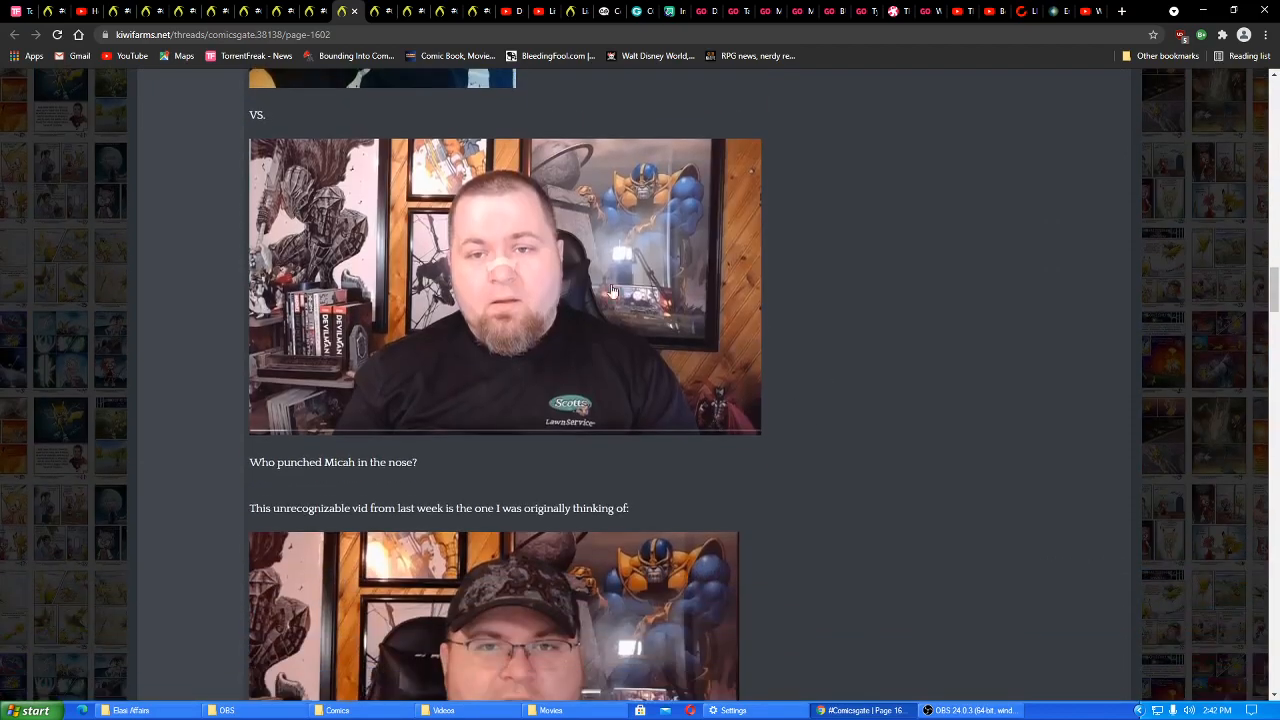
scroll("down", 3)
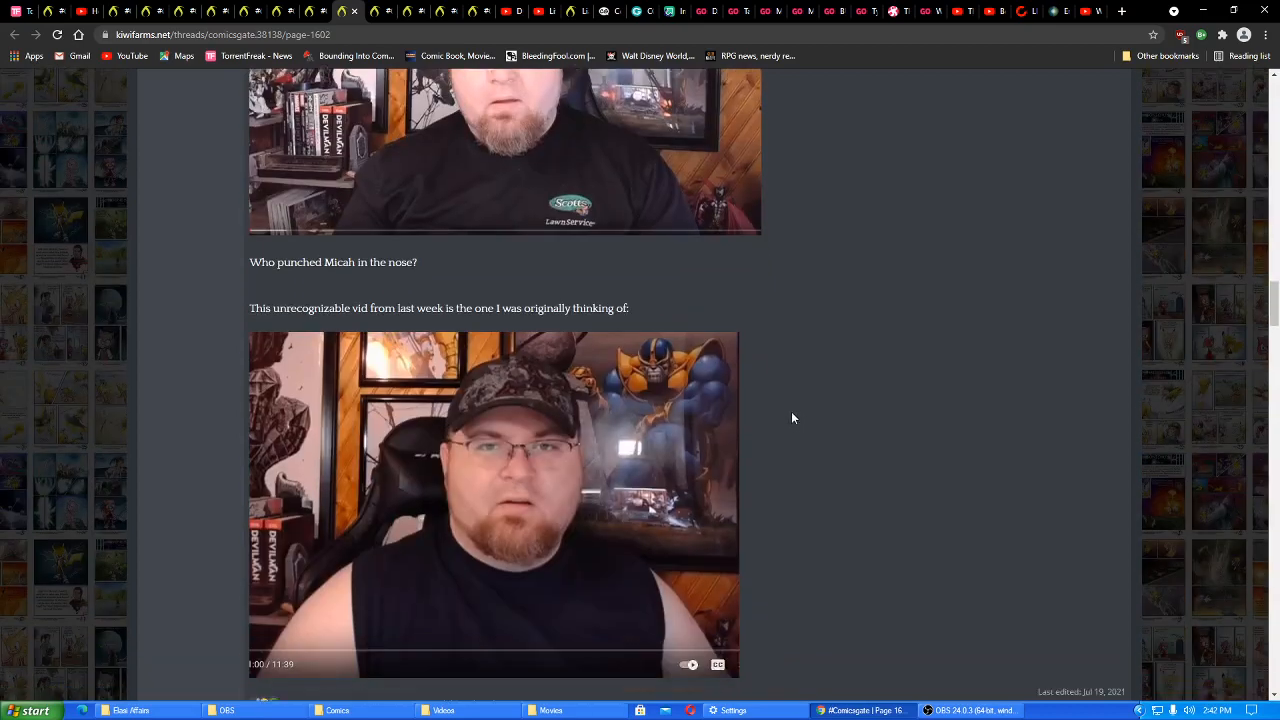
scroll("down", 3)
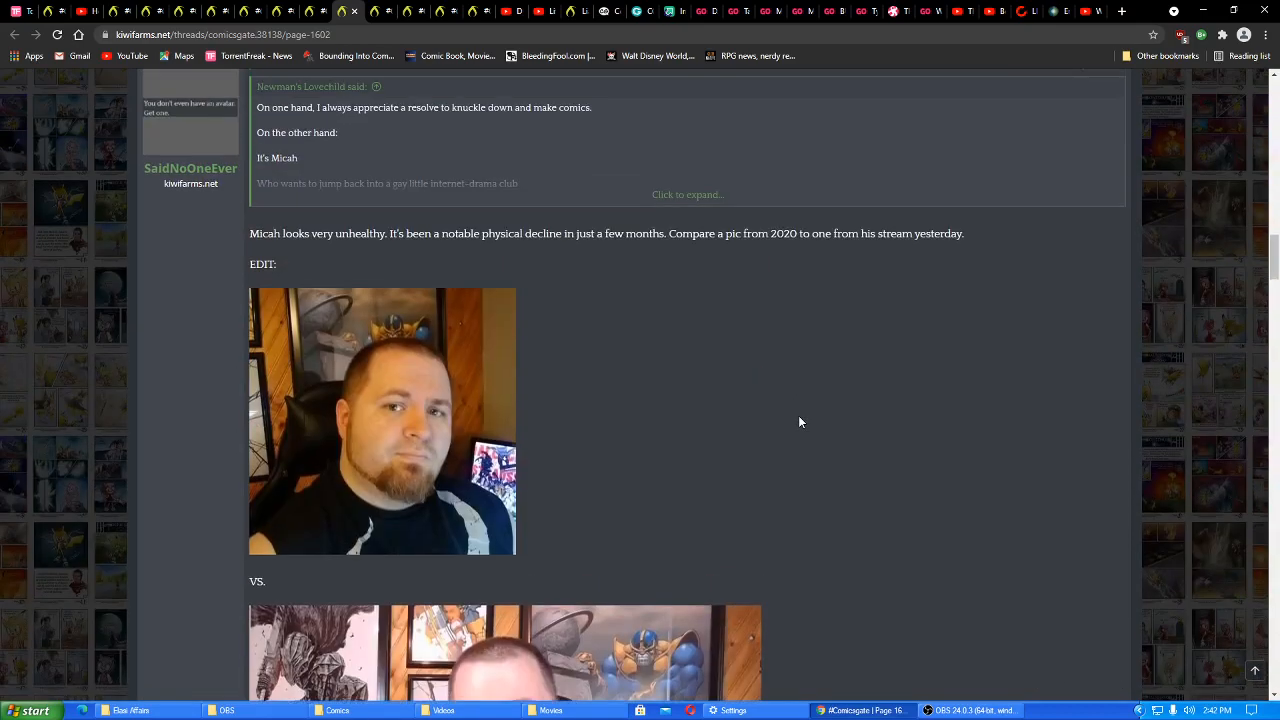
scroll("up", 3)
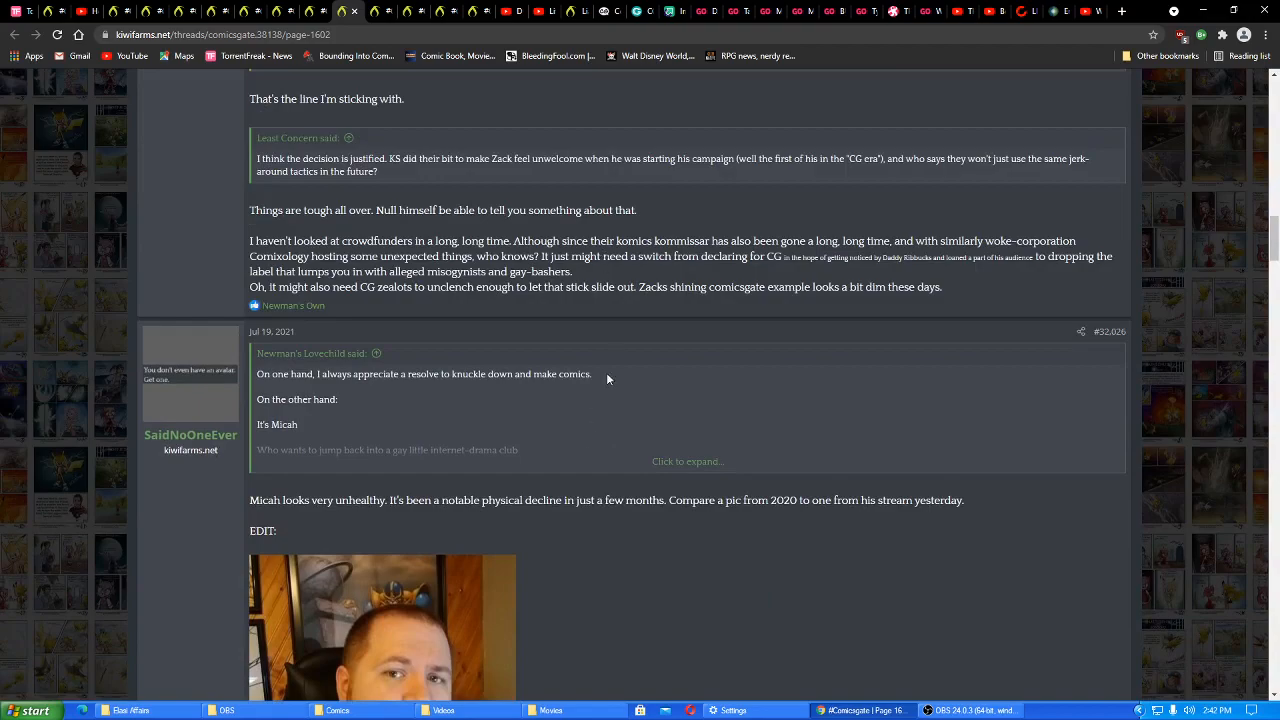
scroll("up", 3)
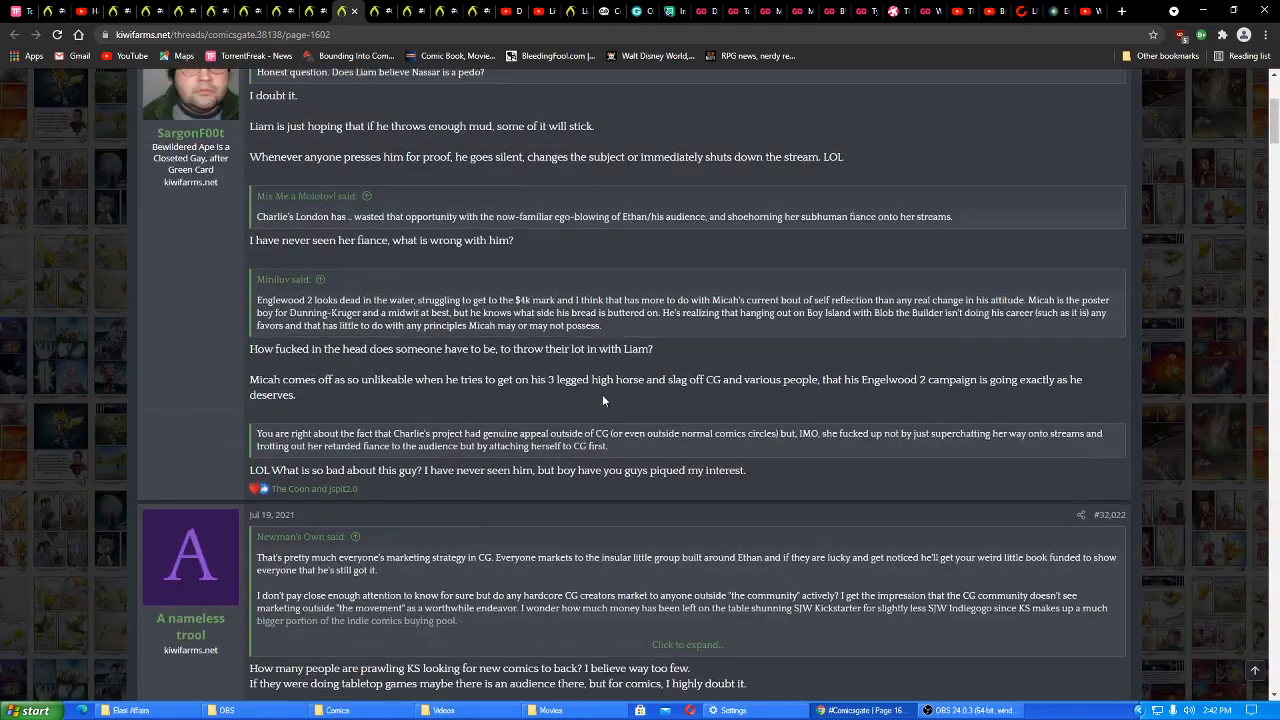
scroll("down", 3)
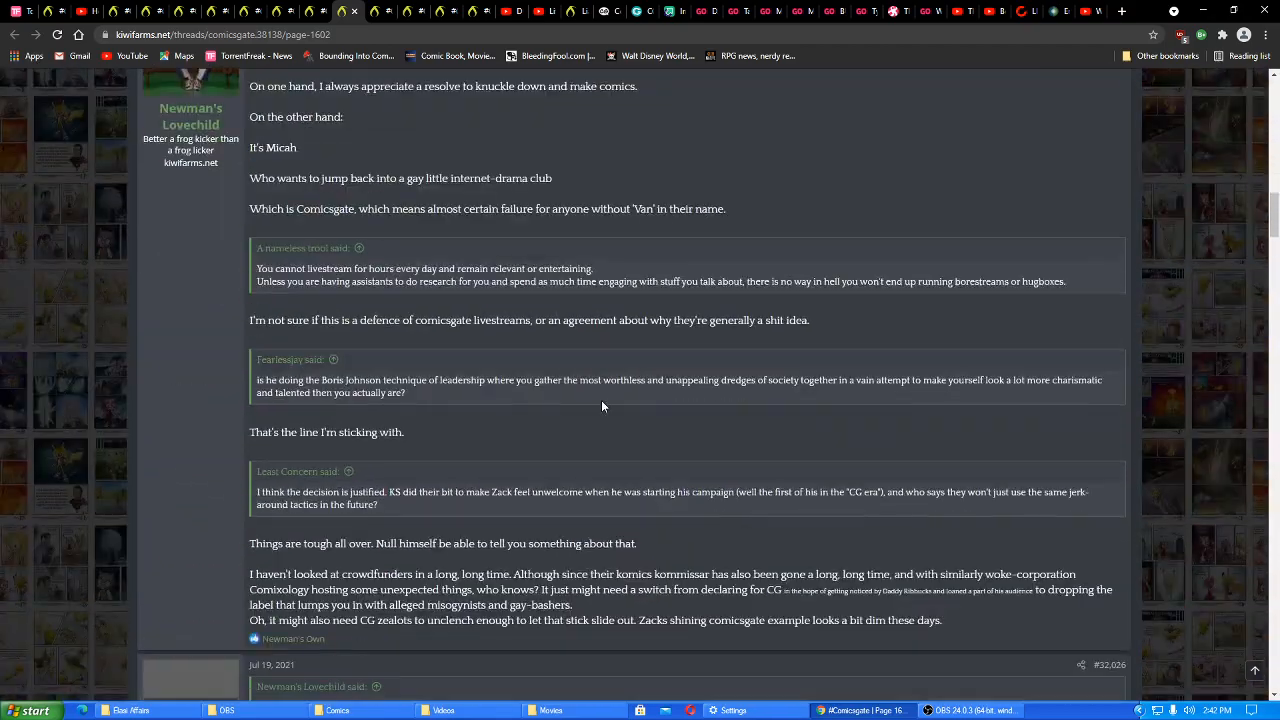
scroll("down", 3)
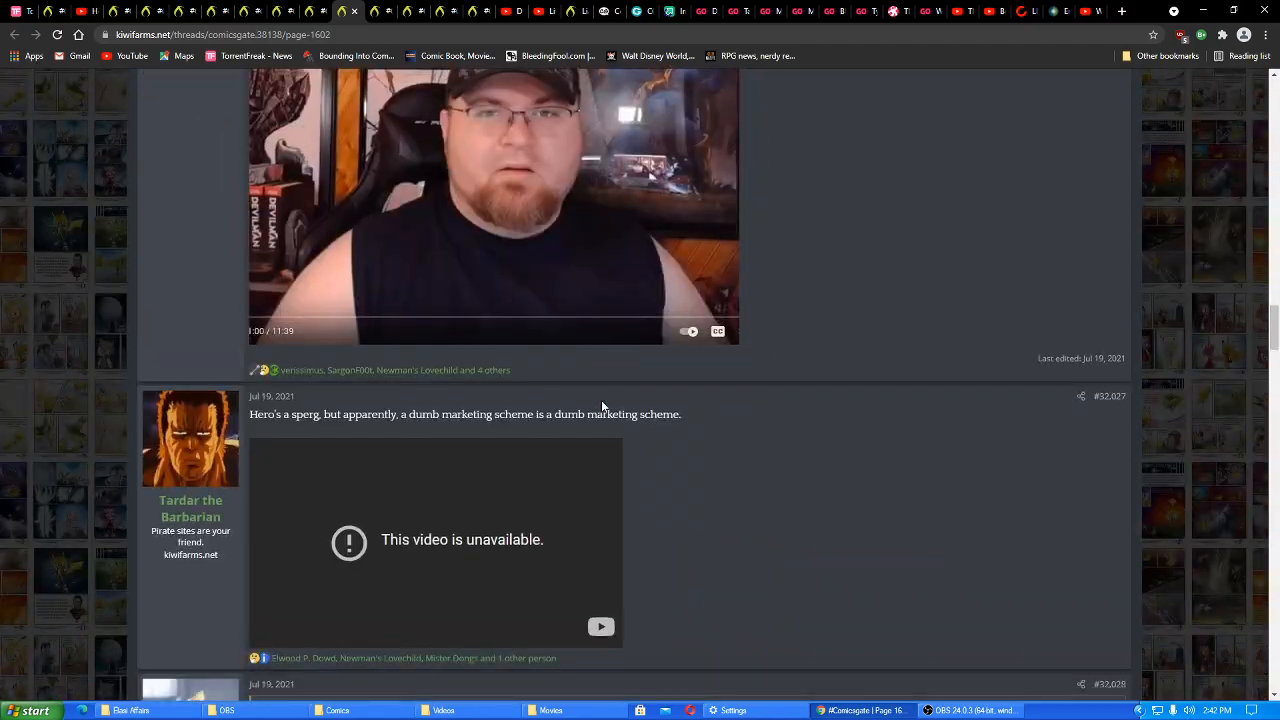
scroll("down", 3)
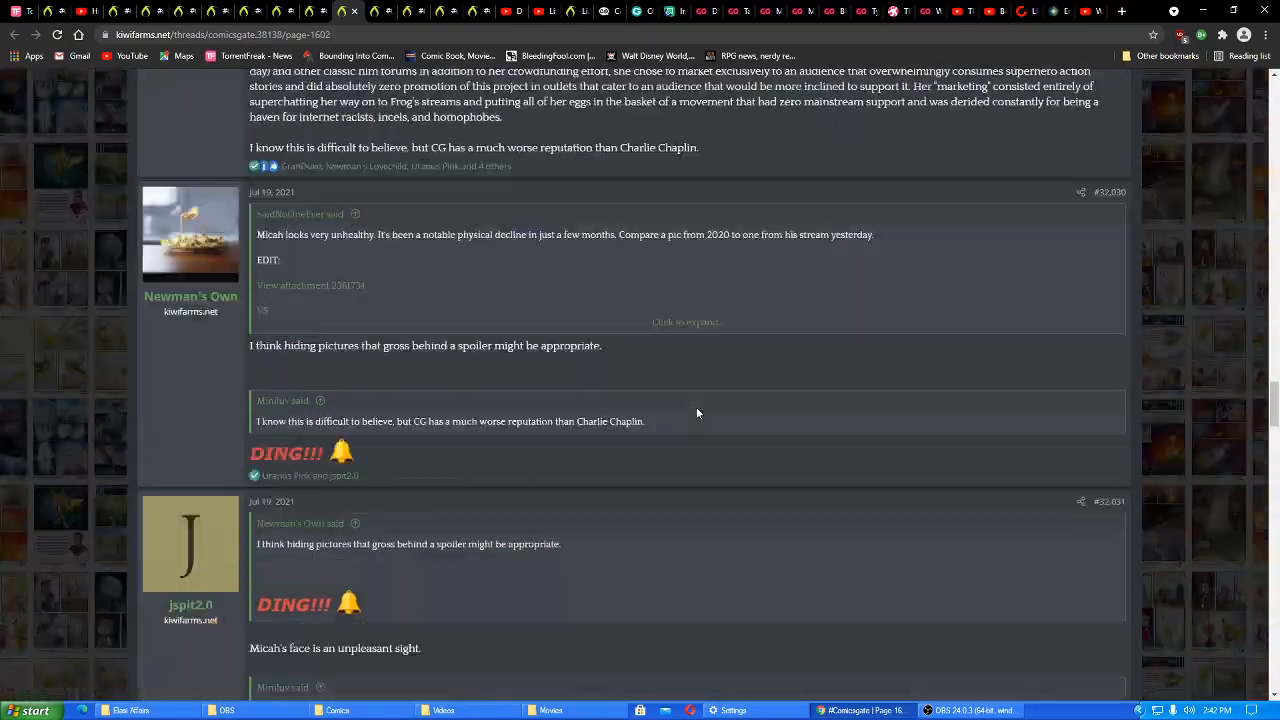
scroll("down", 3)
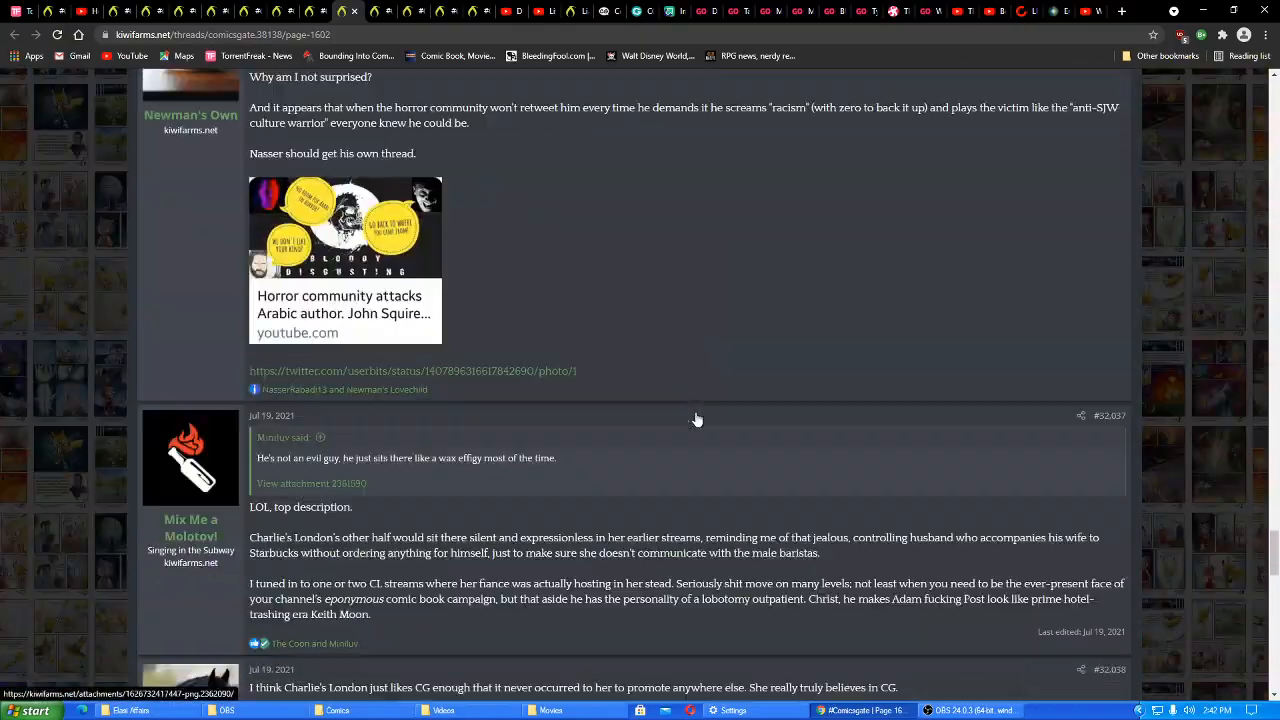
scroll("down", 3)
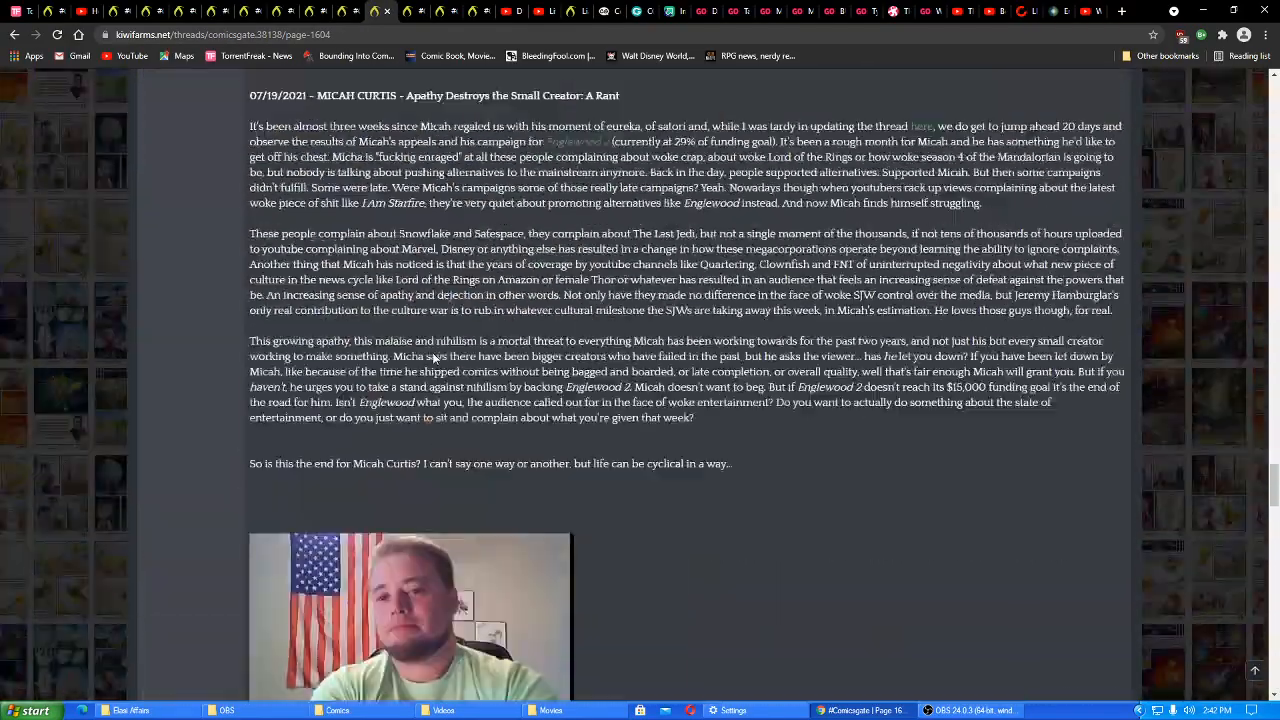
Move on to the thread's next page with the July 19 replies about Liam accusing Nasser
scroll("down", 3)
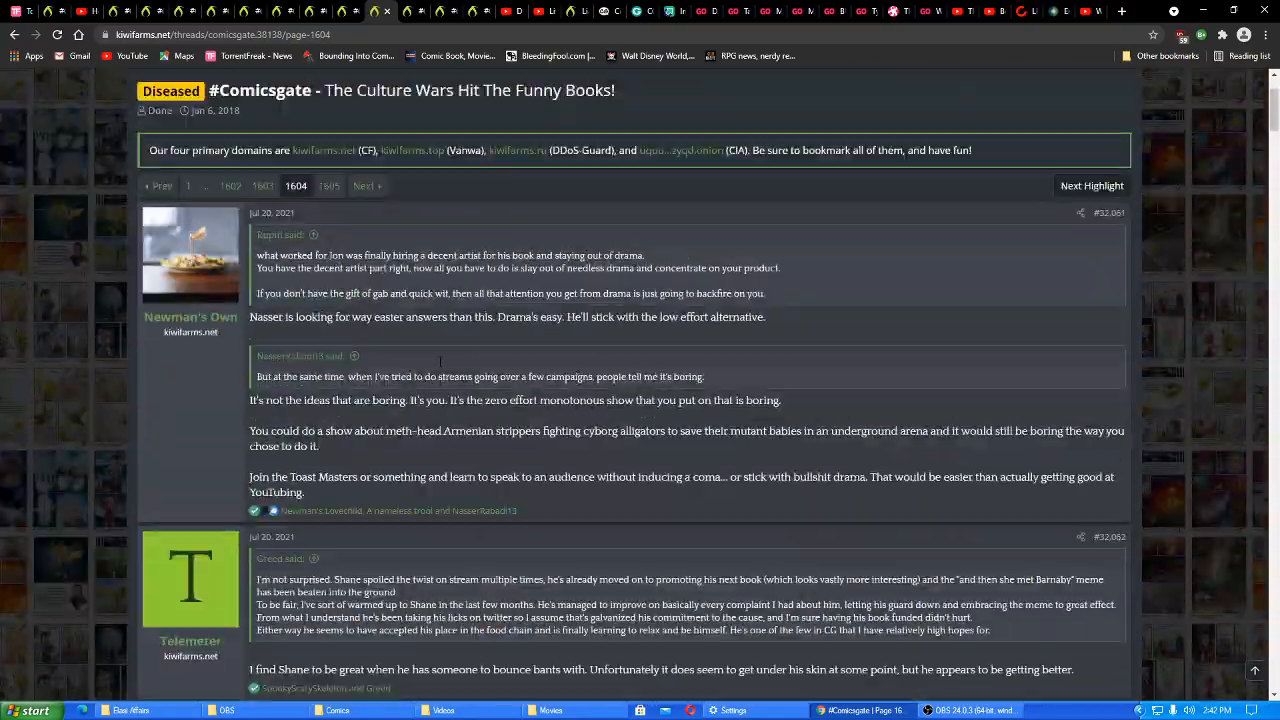
scroll("down", 3)
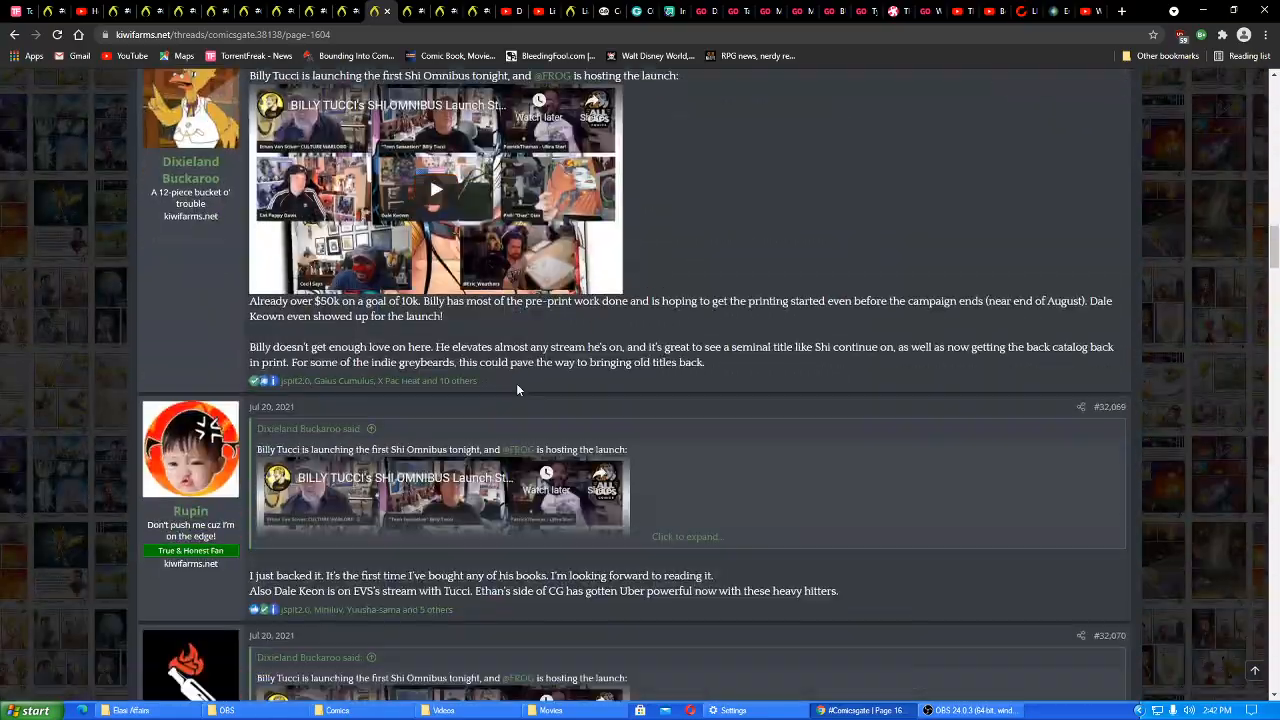
scroll("down", 3)
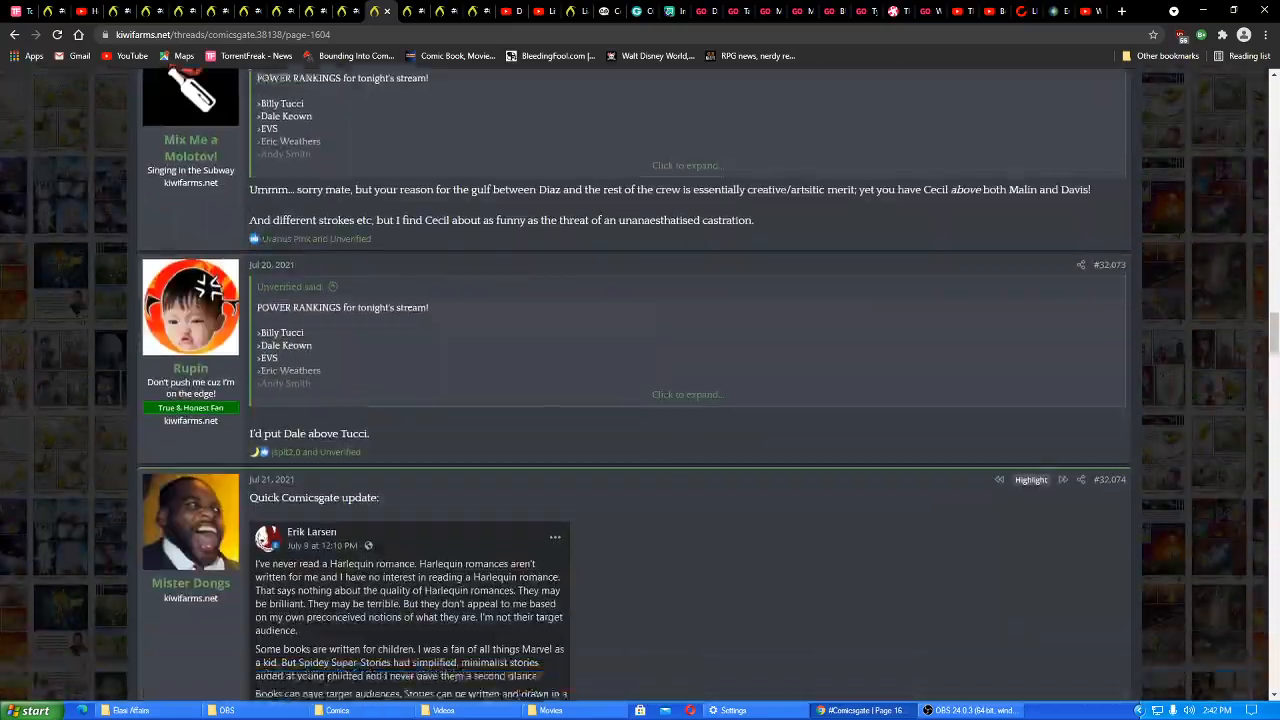
scroll("down", 3)
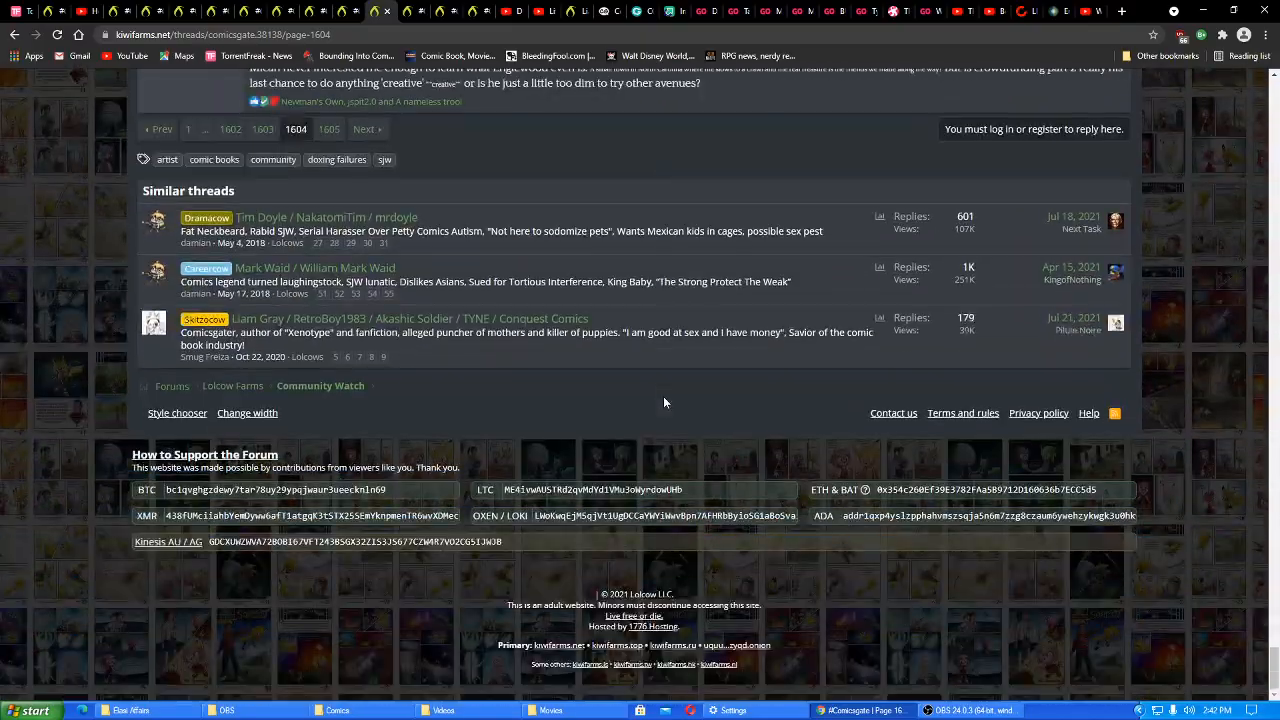
left_click(366, 128)
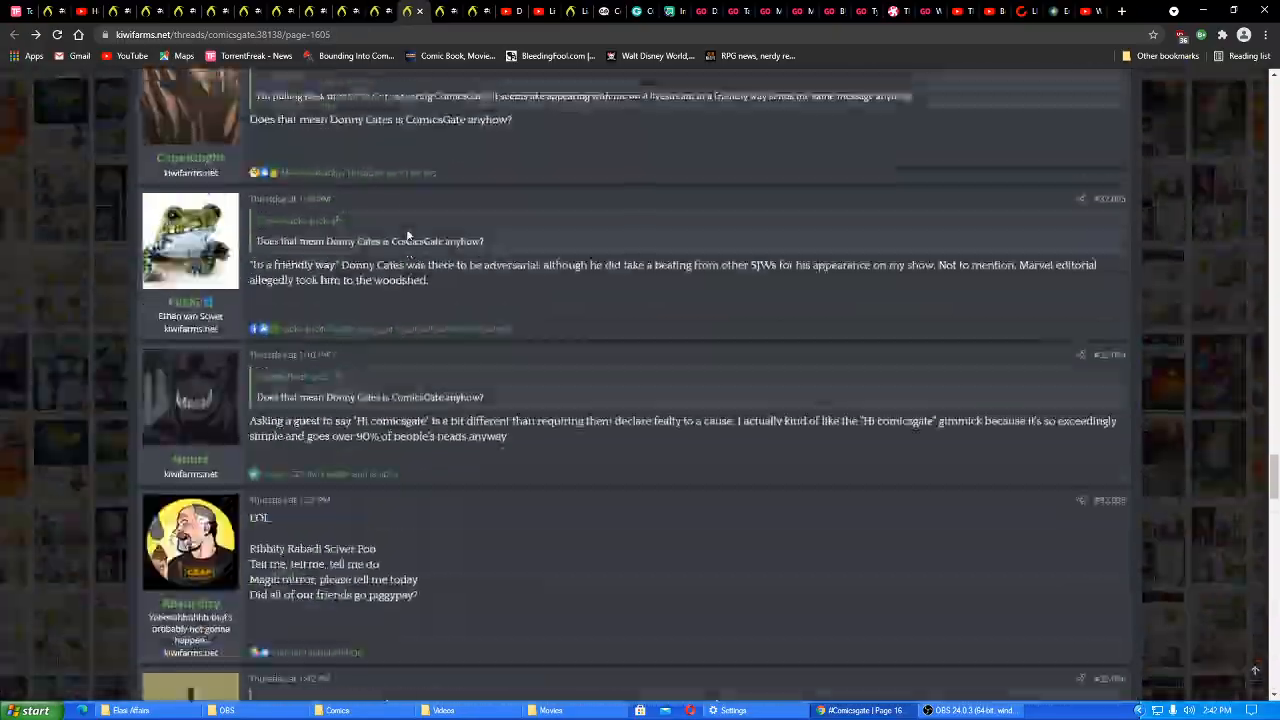
scroll("down", 3)
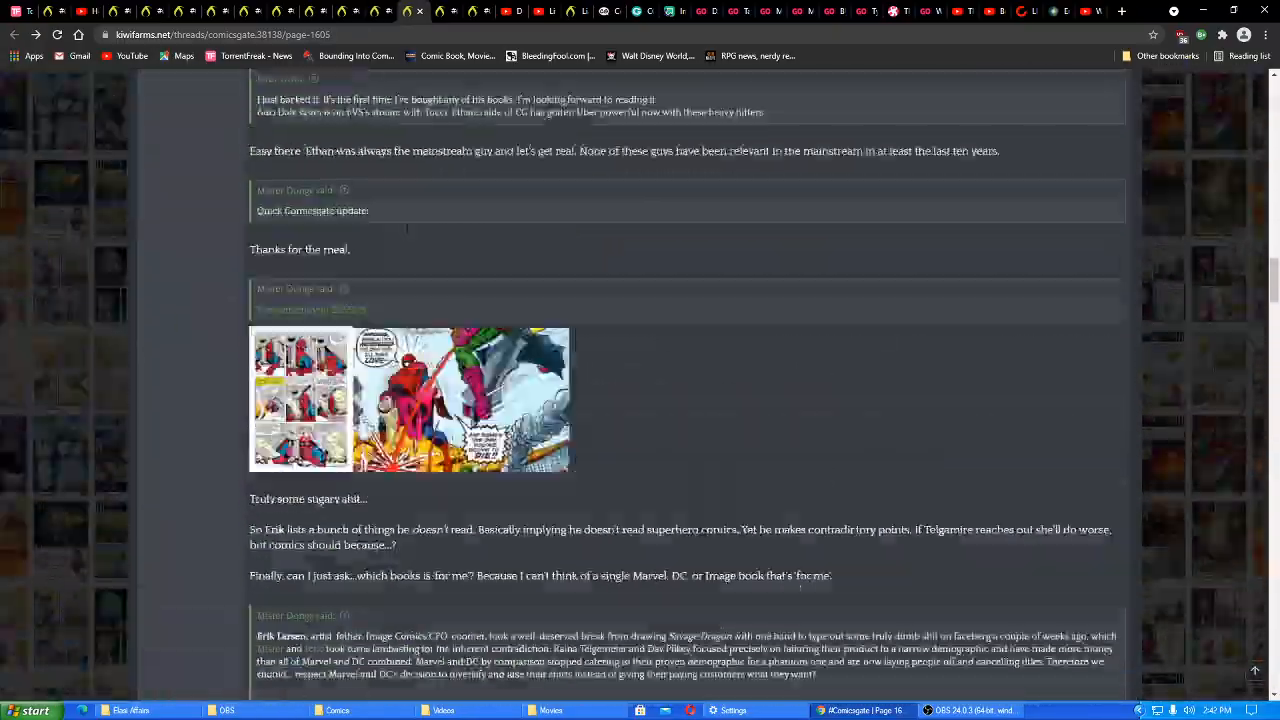
scroll("up", 3)
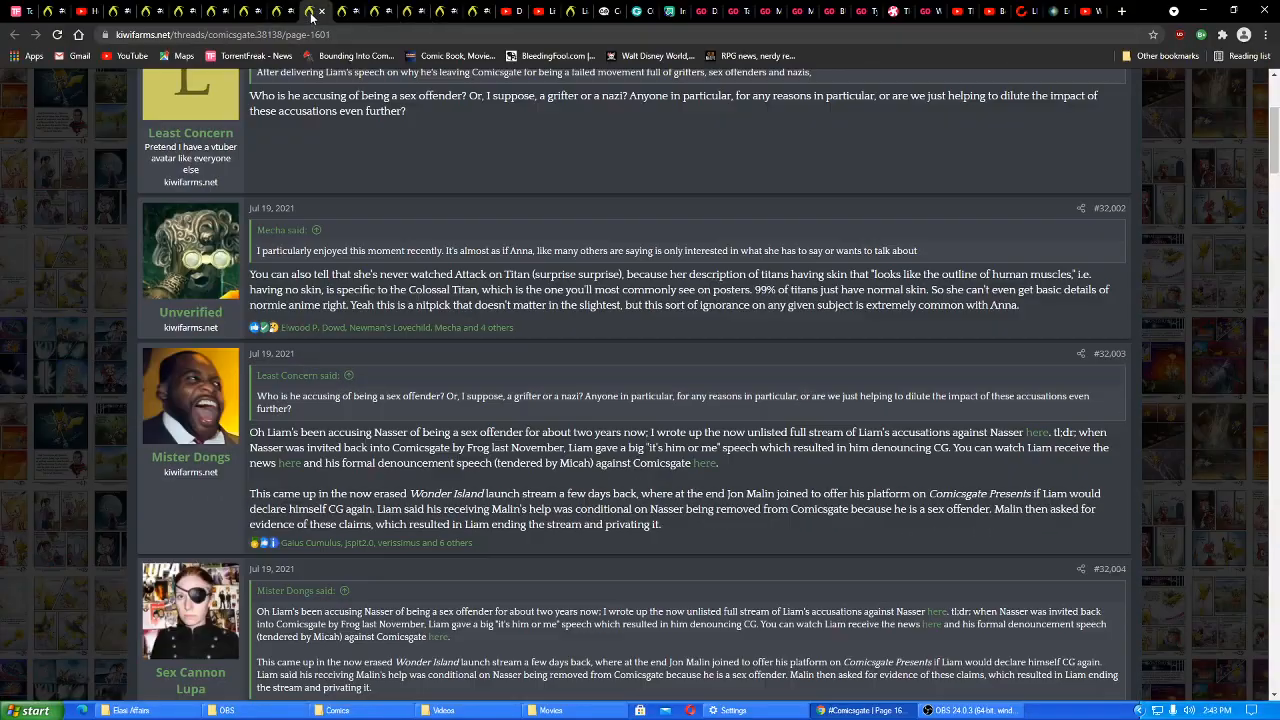
Play the superchat clip embedded in Smug Freiza's Razorfist reply through to its end
scroll("down", 3)
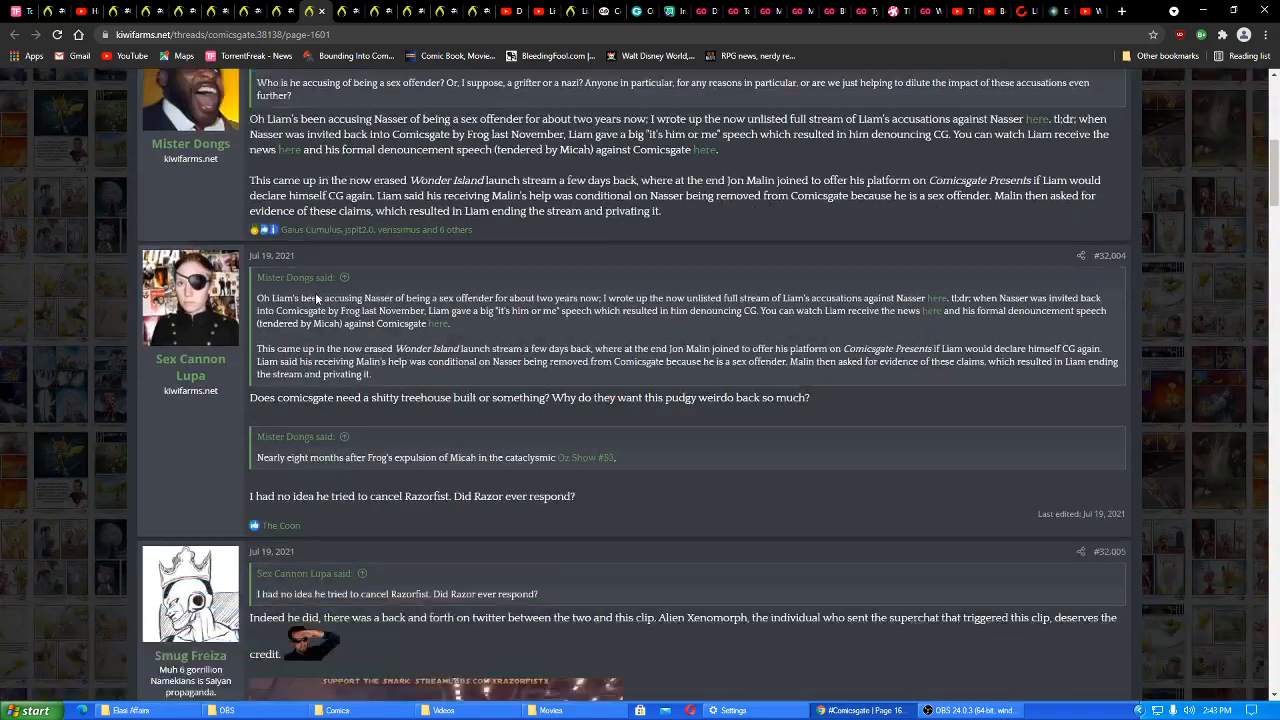
scroll("down", 3)
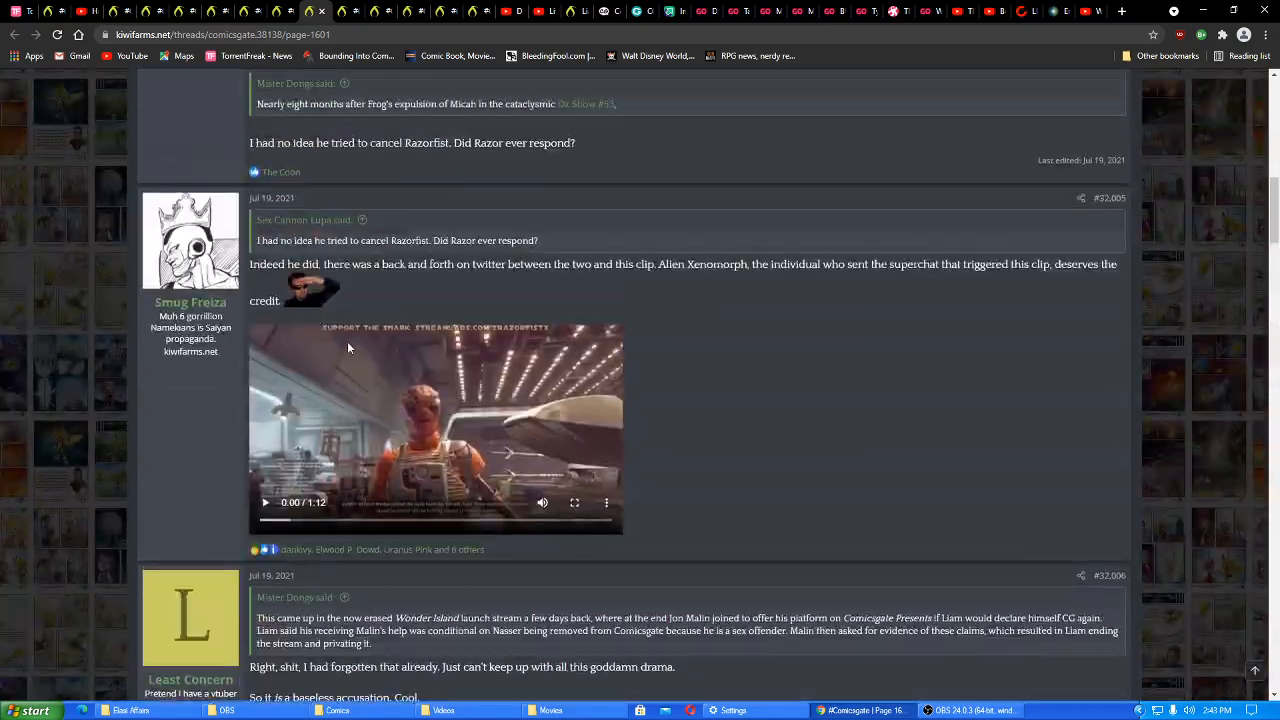
scroll("down", 3)
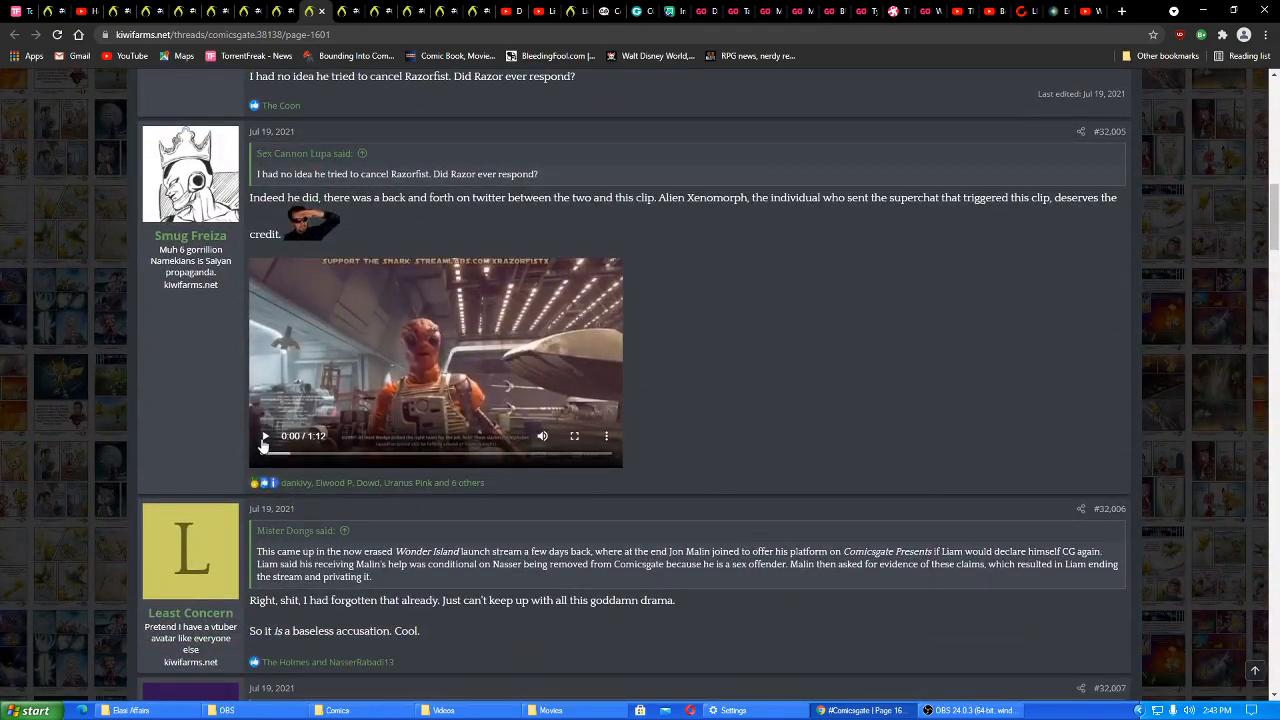
left_click(264, 436)
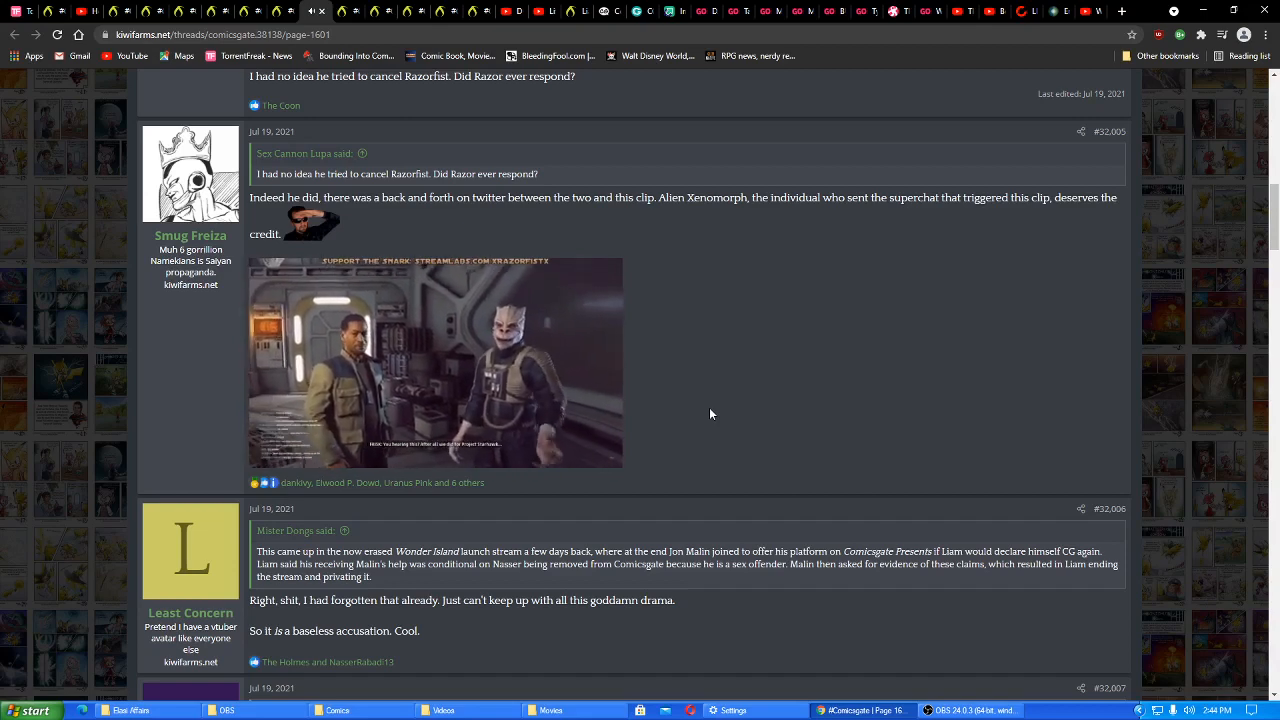
mouse_move(728, 410)
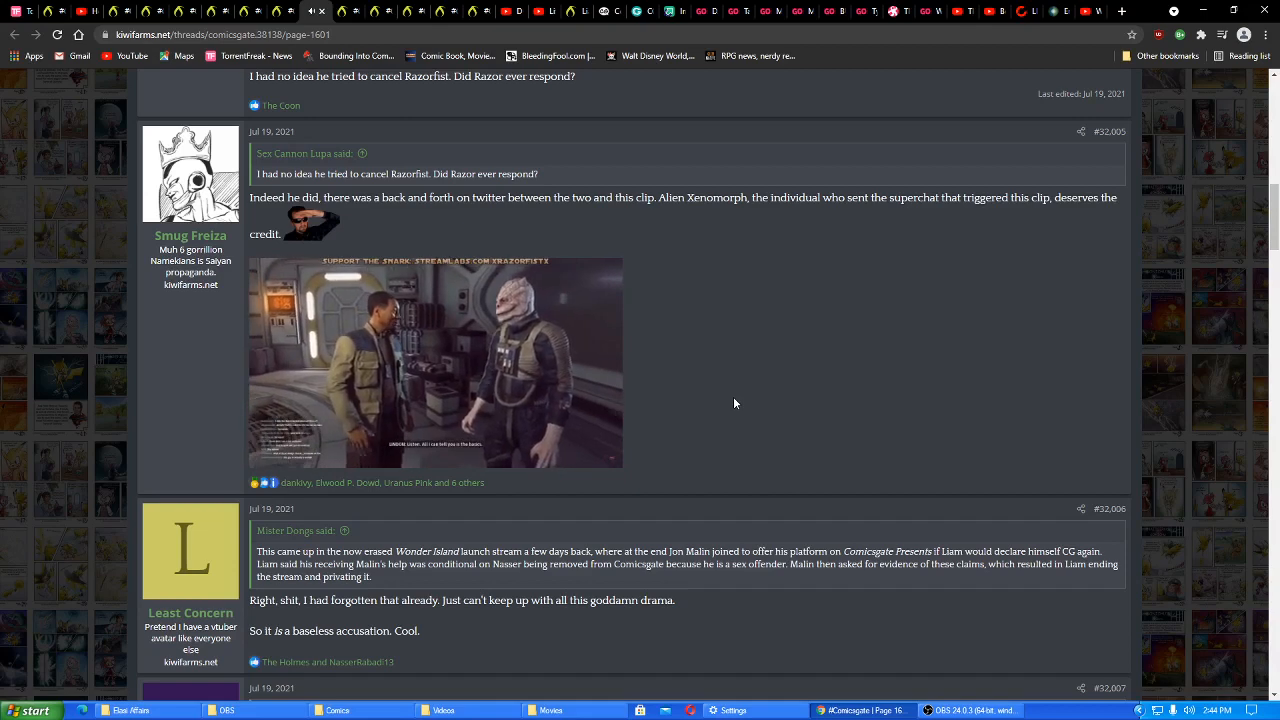
left_click(436, 362)
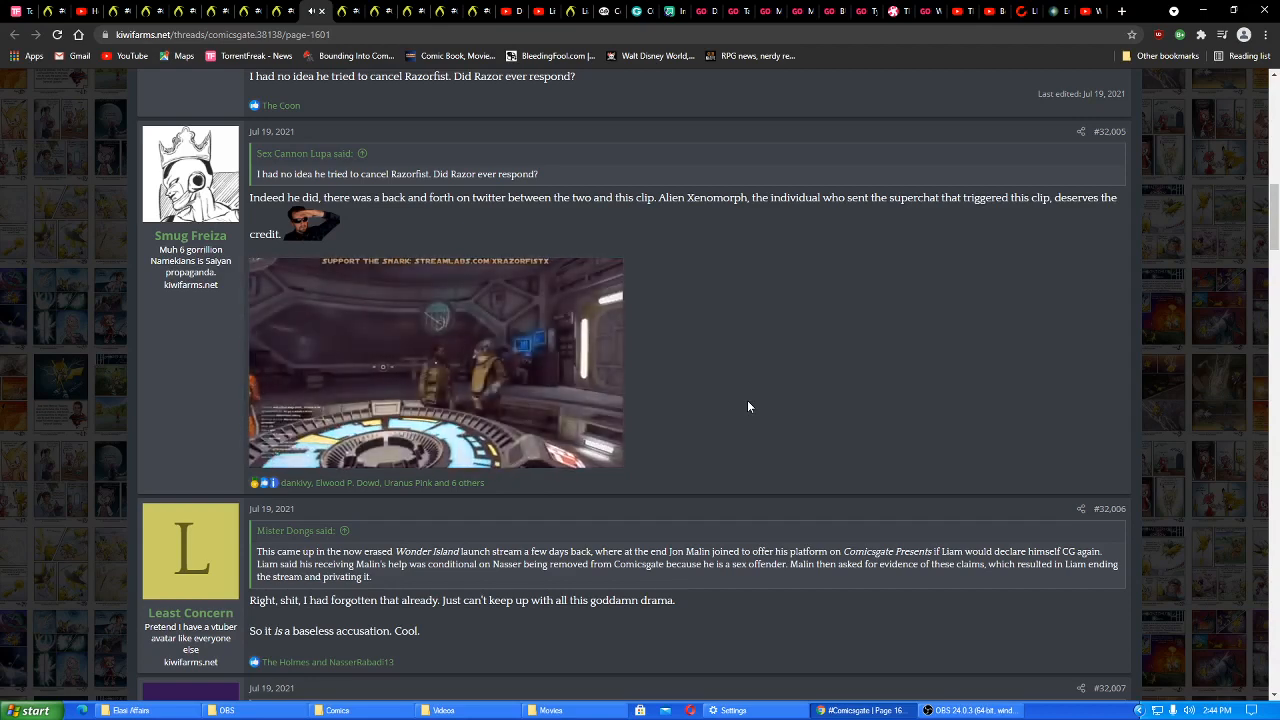
left_click(436, 362)
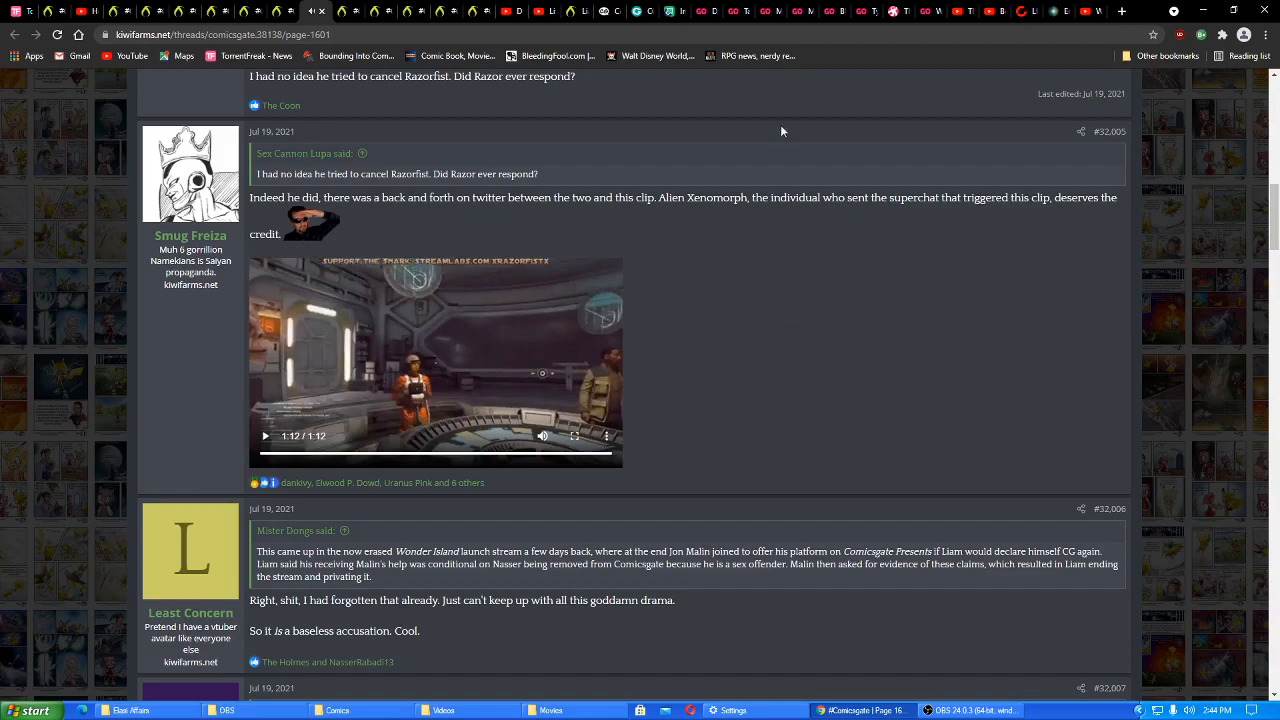
mouse_move(770, 12)
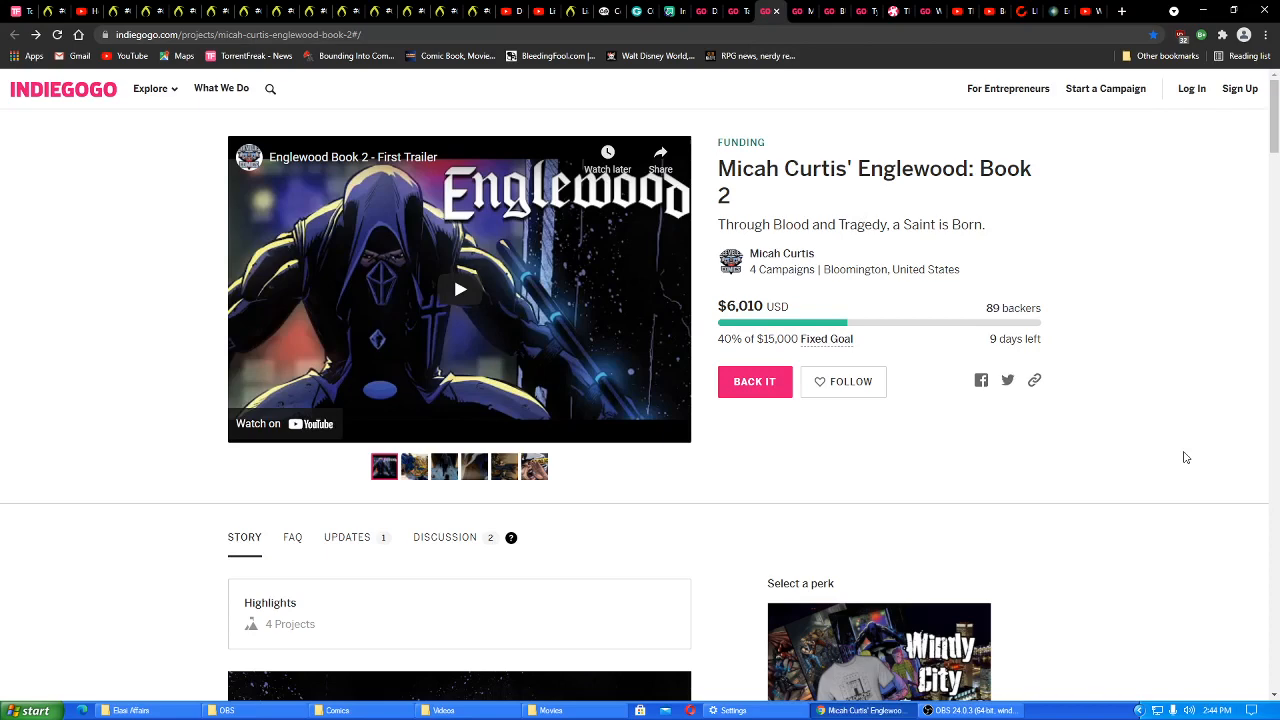
mouse_move(1184, 432)
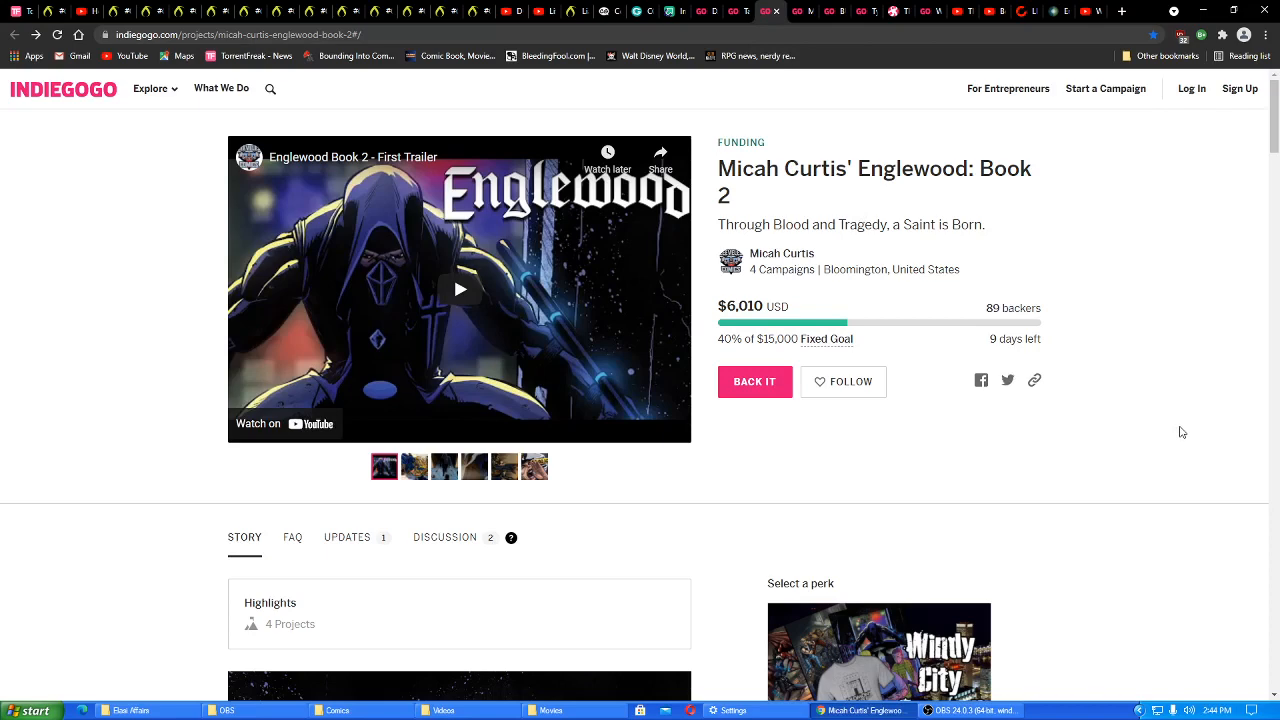
mouse_move(782, 252)
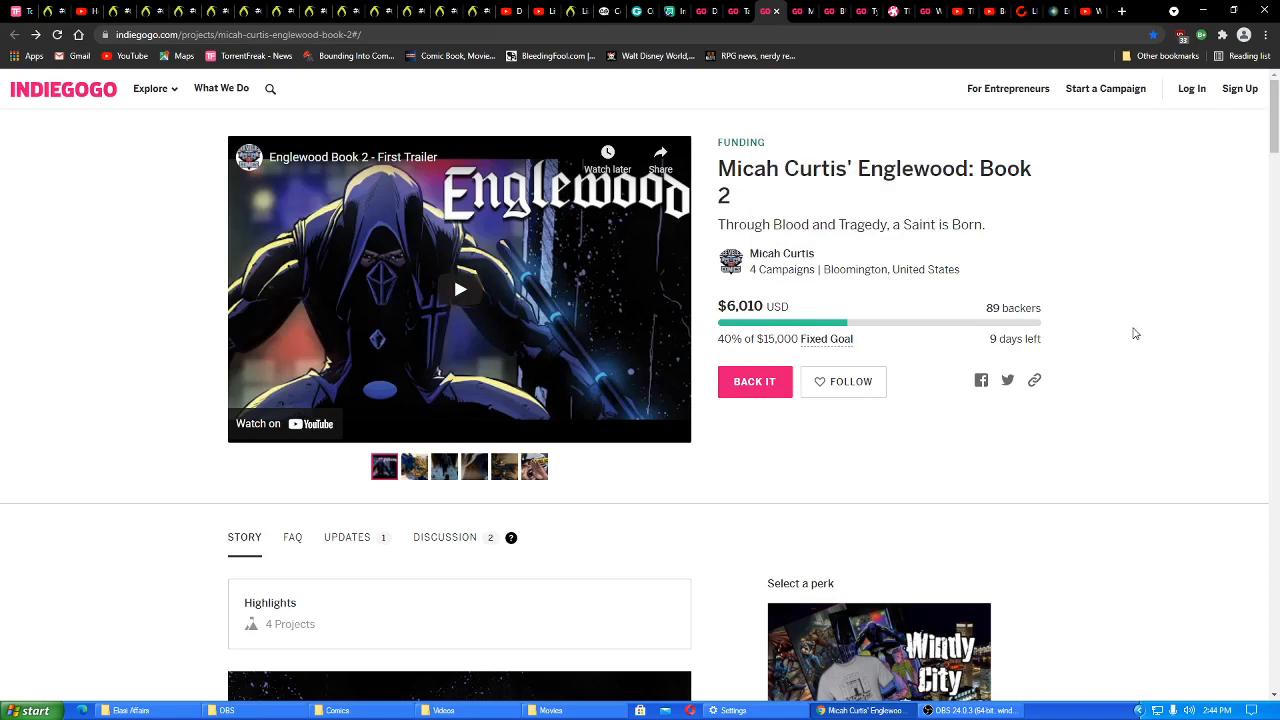
Scroll the Englewood: Book 2 campaign page down to the Overview beside the $25 (Digital) Comic perk
scroll("down", 3)
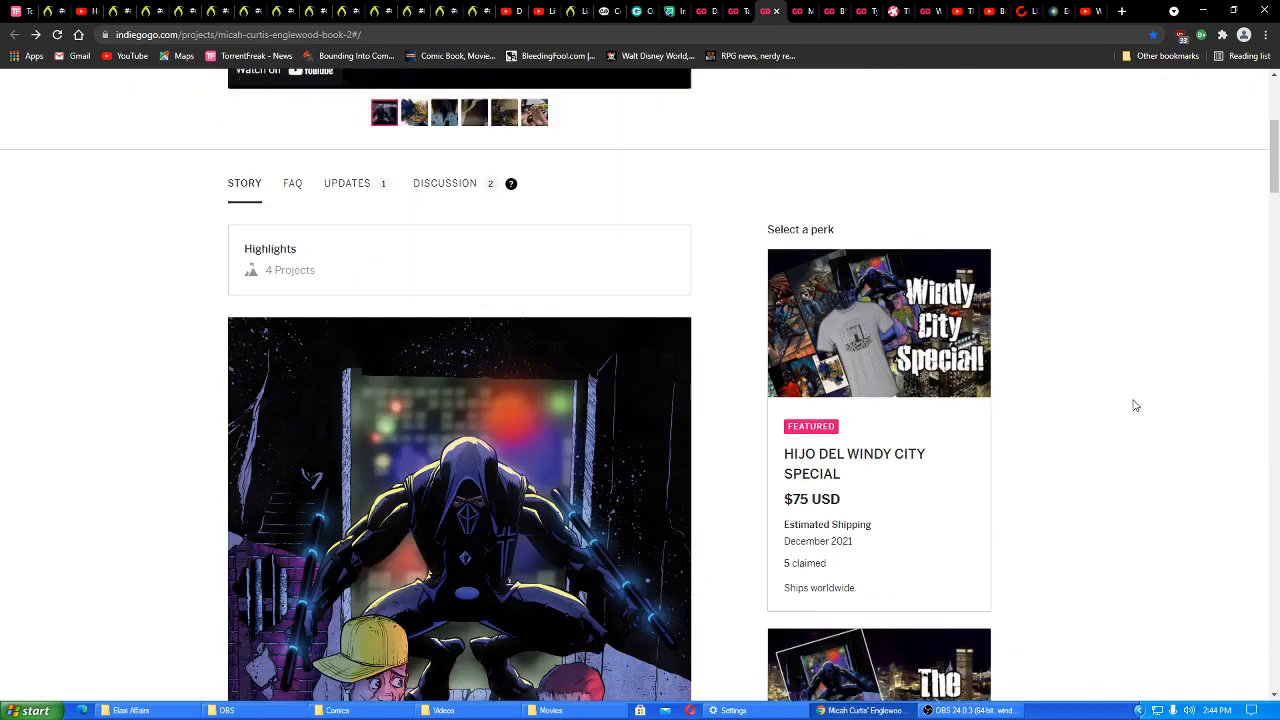
scroll("down", 3)
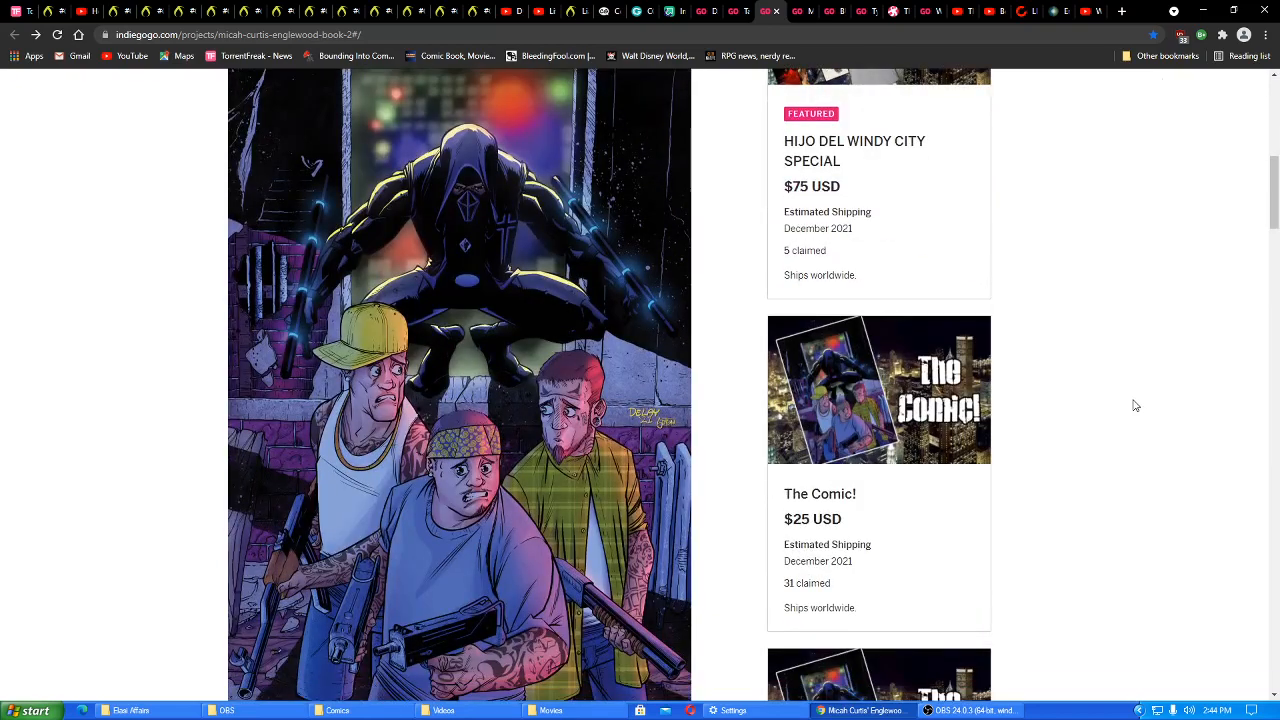
scroll("down", 3)
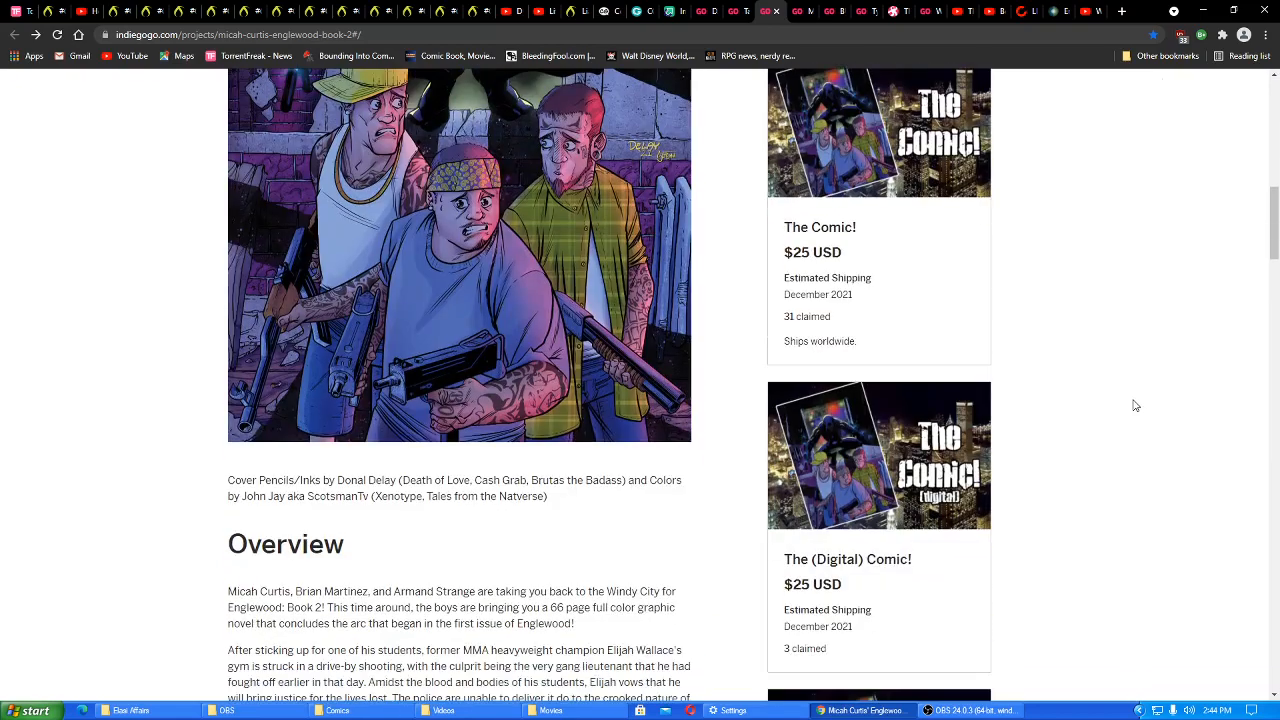
scroll("down", 3)
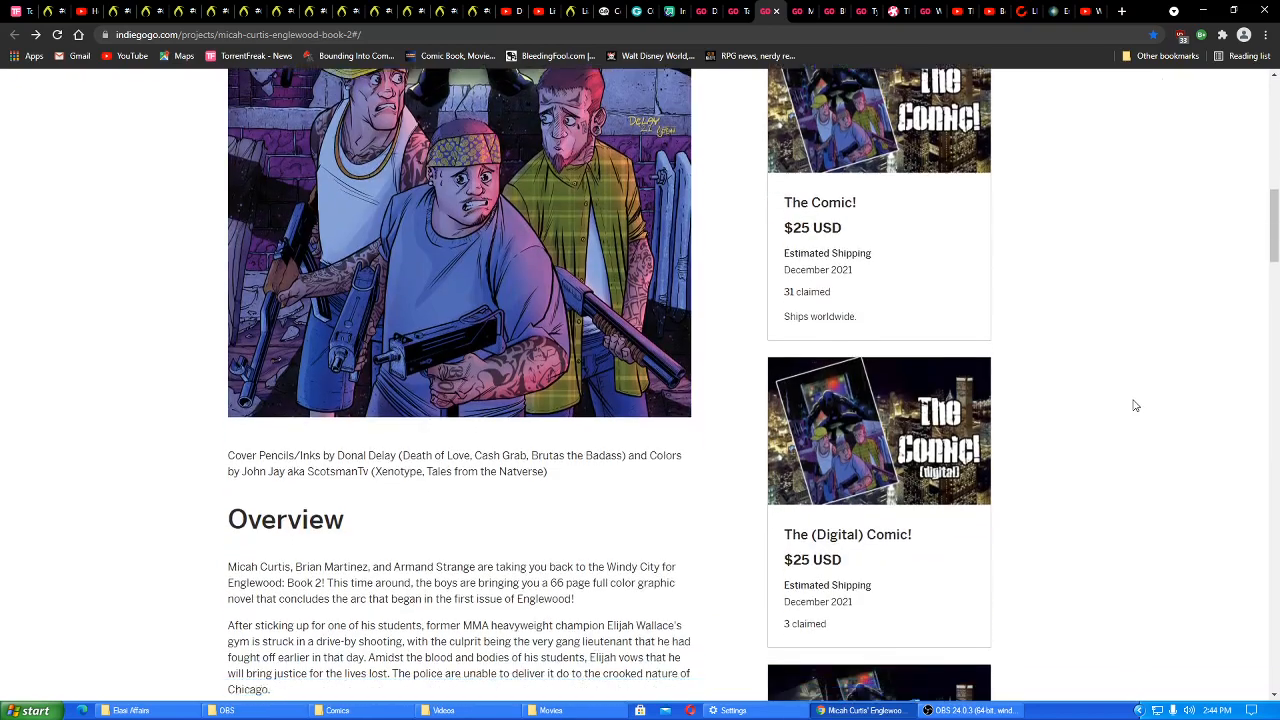
scroll("down", 3)
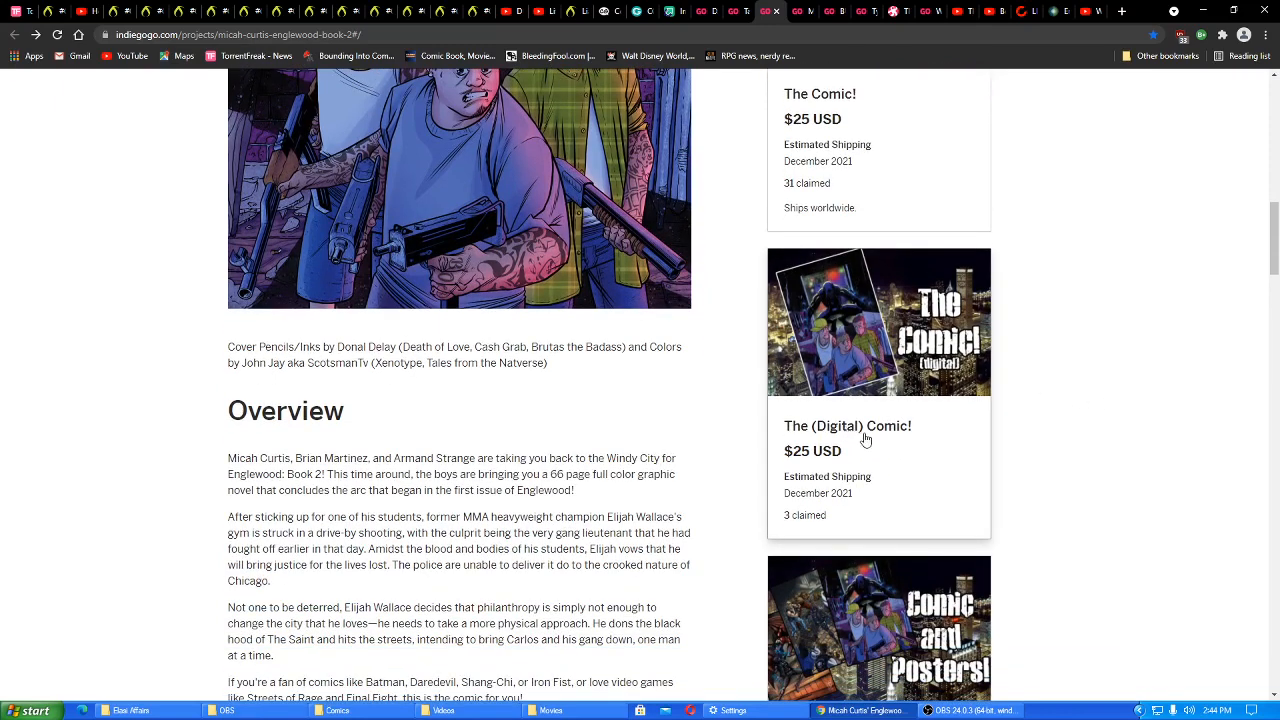
mouse_move(920, 448)
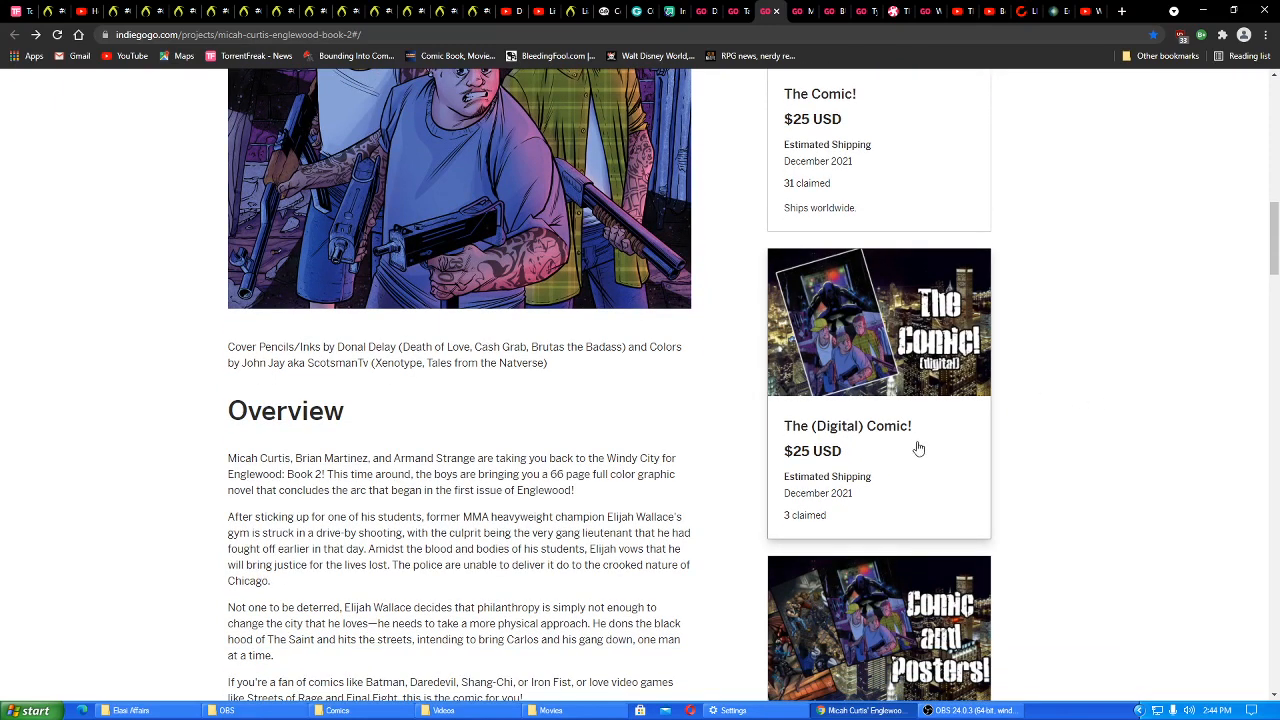